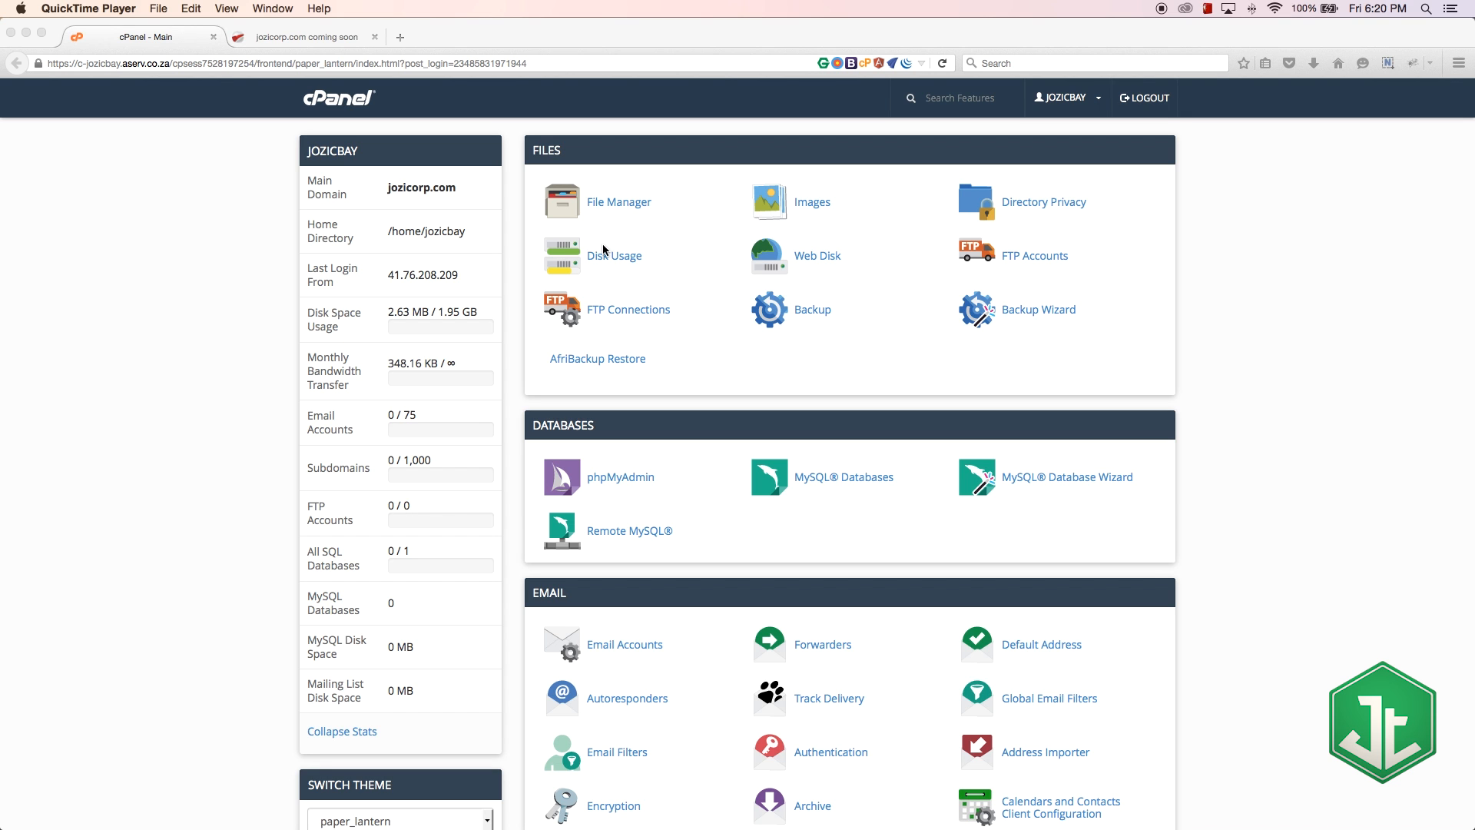
# - Scroll the dashboard sidebar and highlight the Disk Space Usage label
pyautogui.scroll(-3)
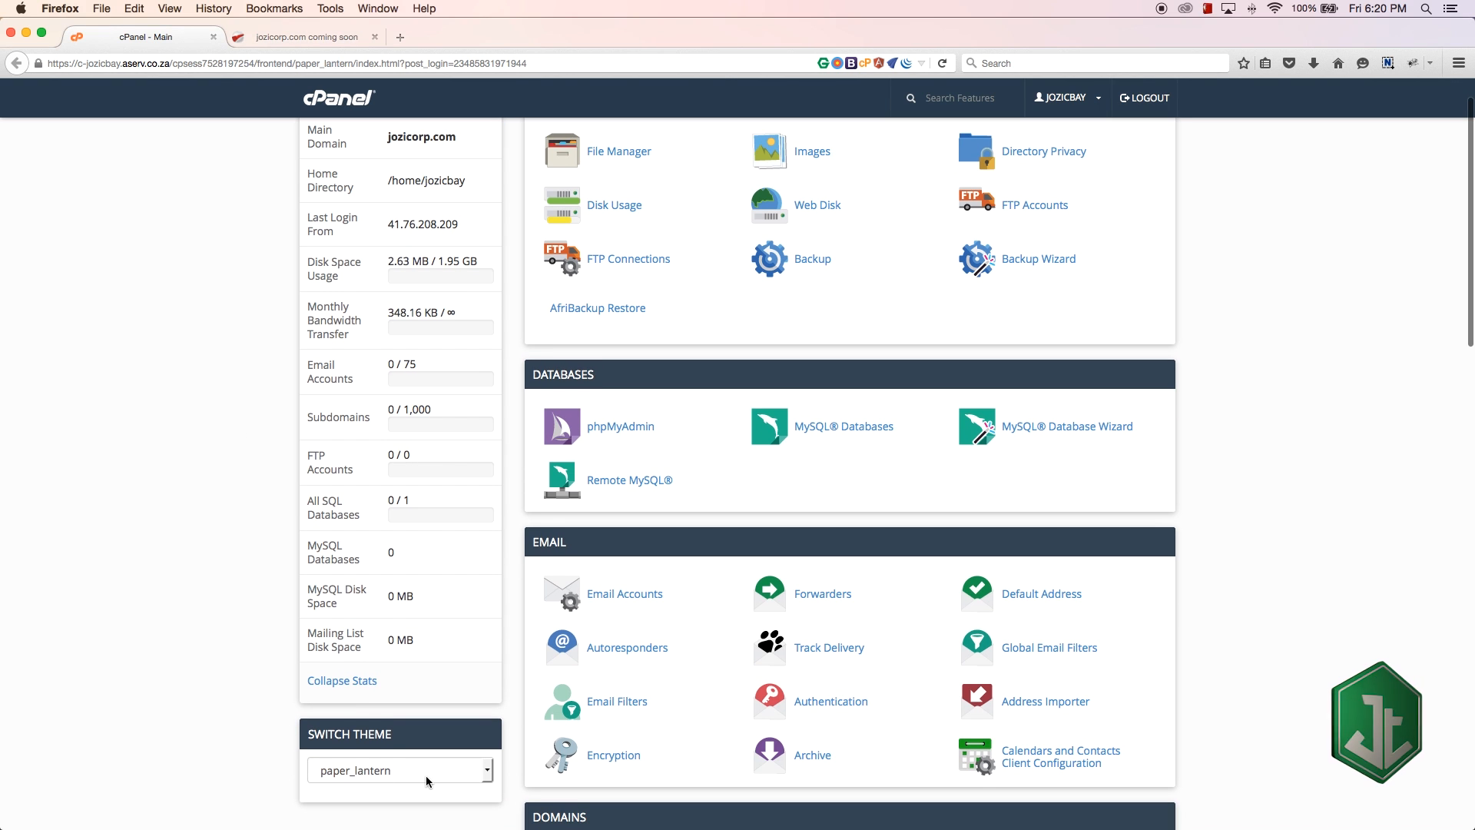
pyautogui.click(400, 769)
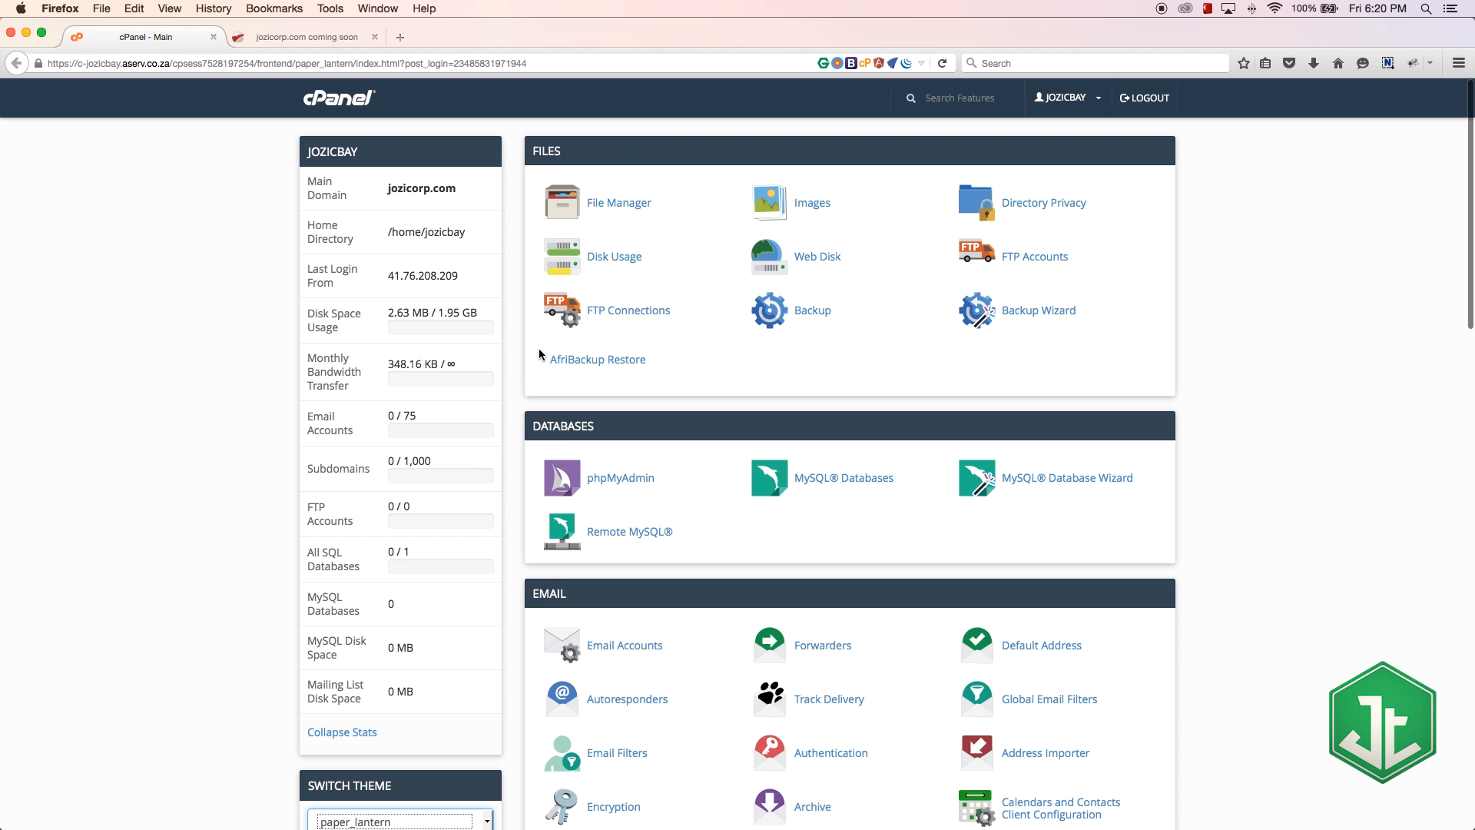
pyautogui.scroll(-3)
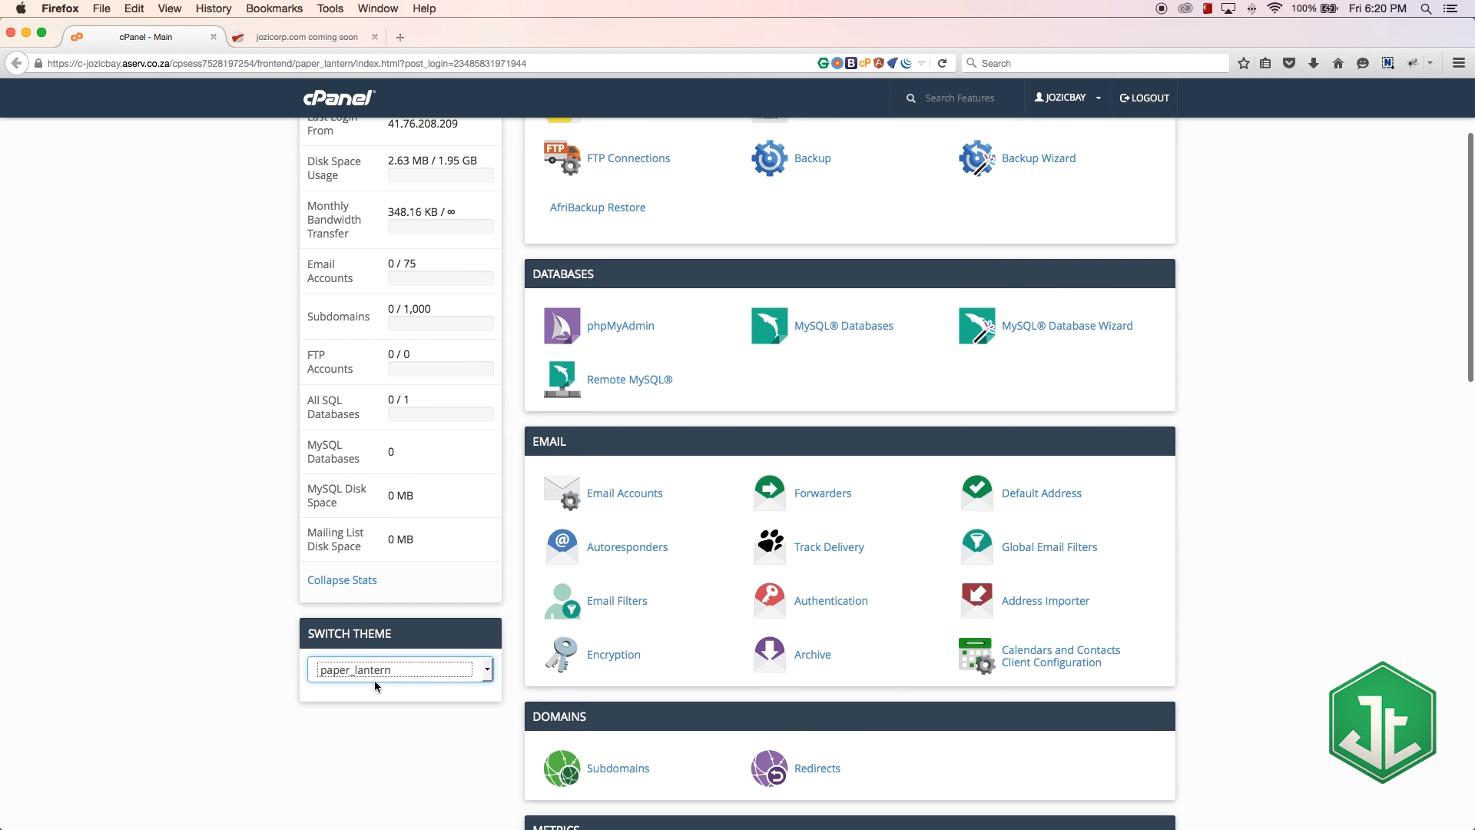
pyautogui.scroll(3)
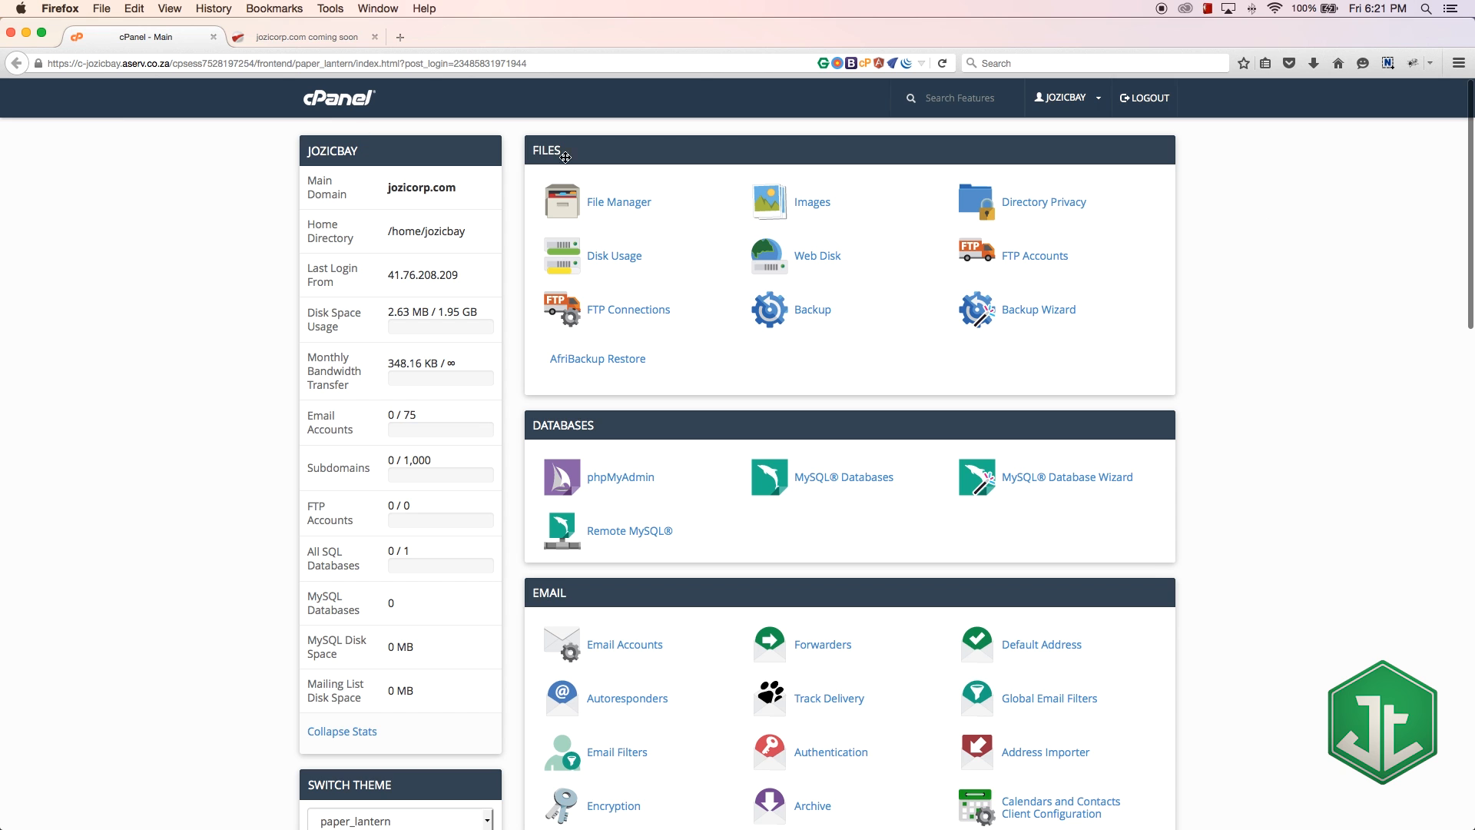
pyautogui.scroll(-3)
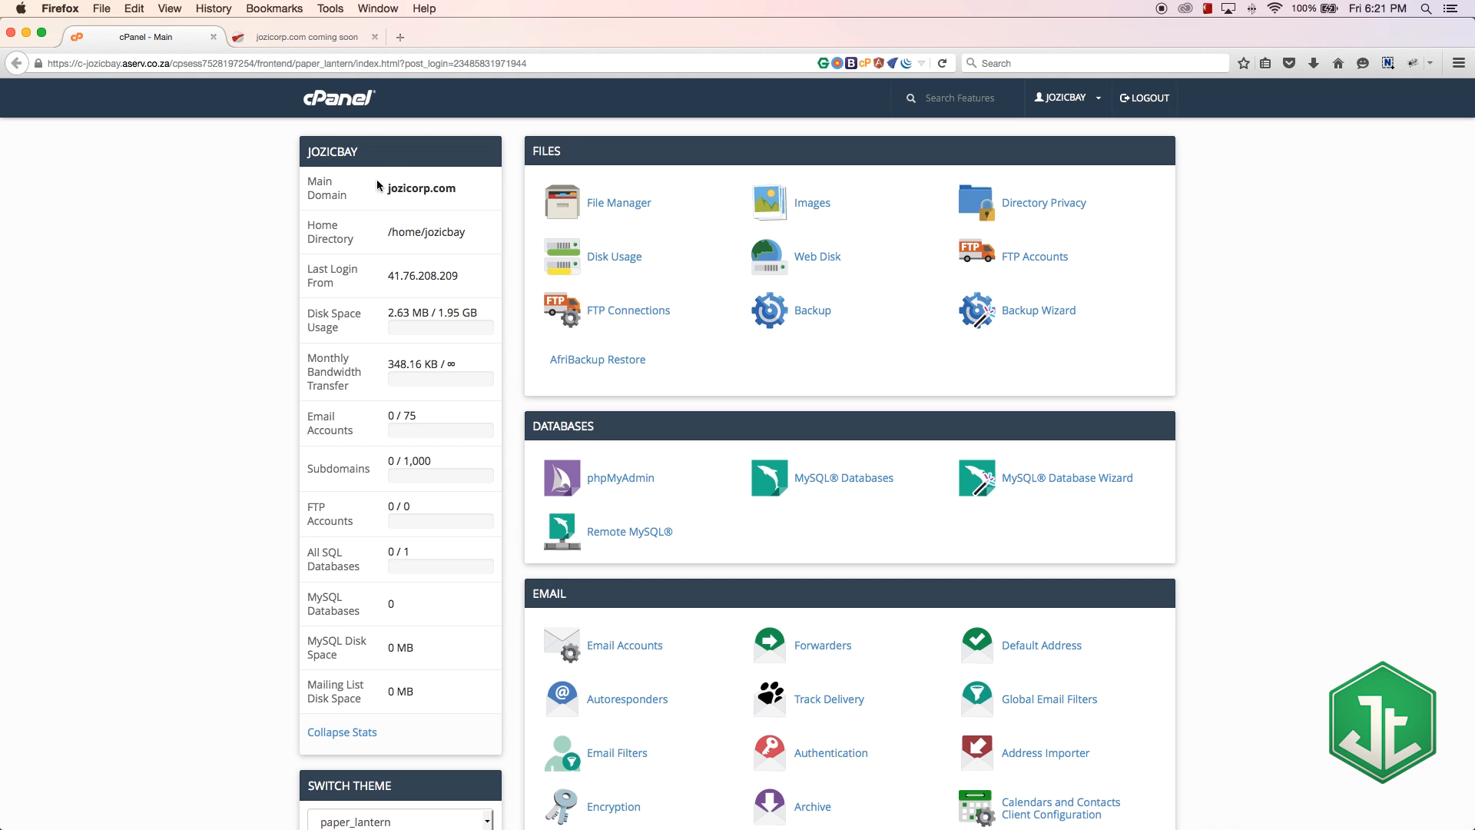
pyautogui.moveTo(394, 304)
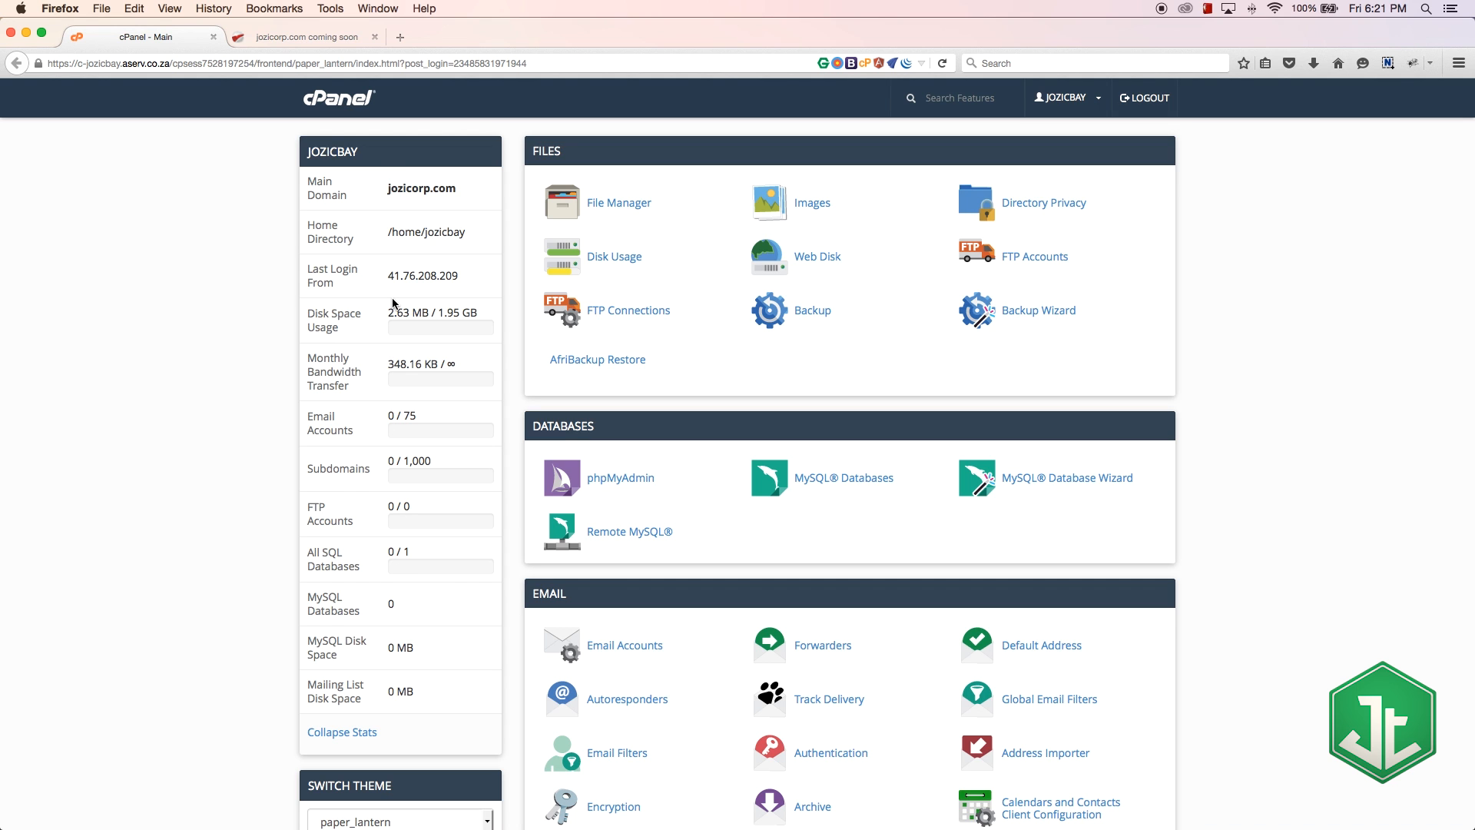
pyautogui.moveTo(321, 169)
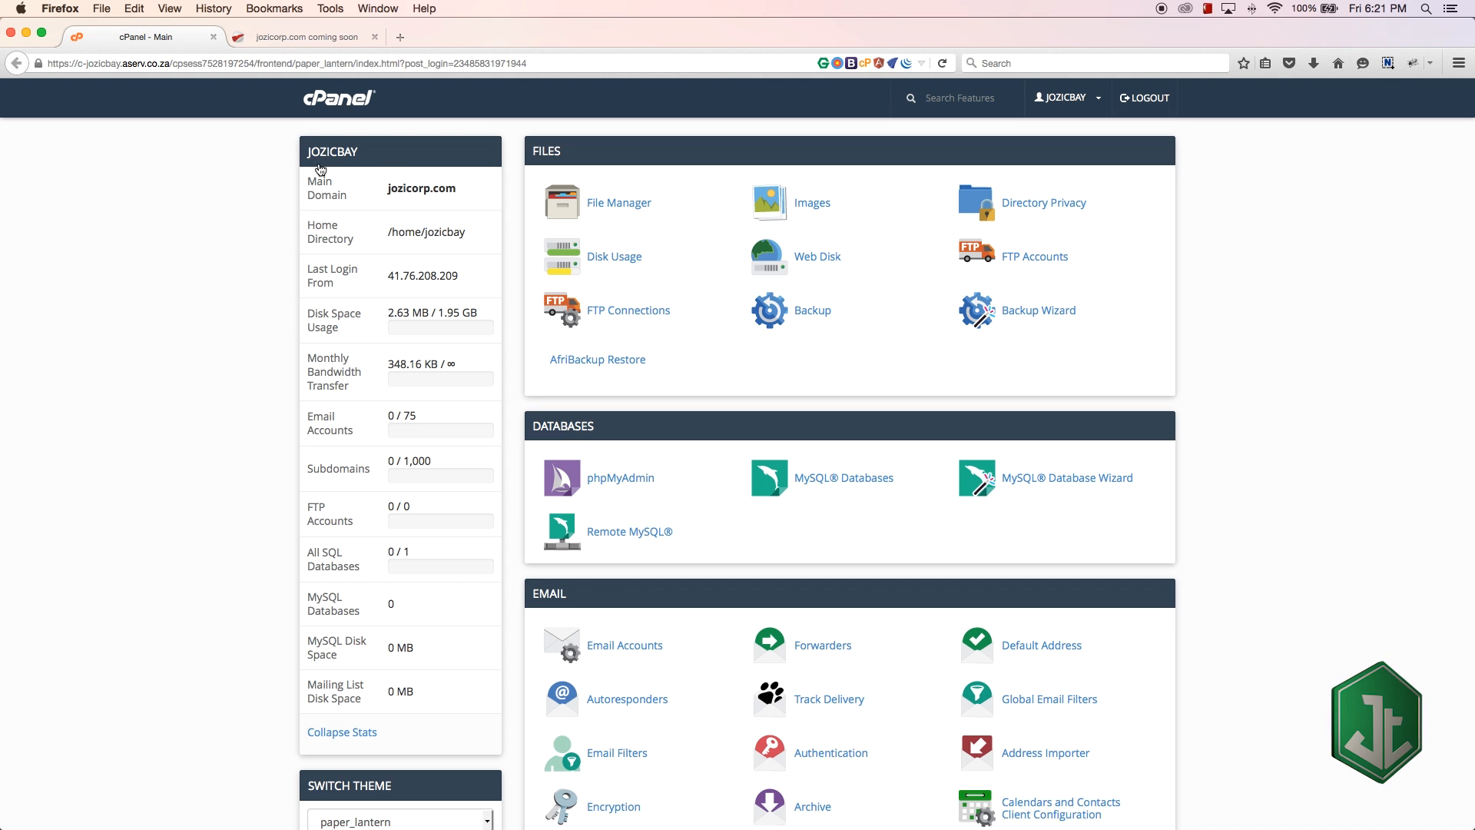
pyautogui.moveTo(408, 114)
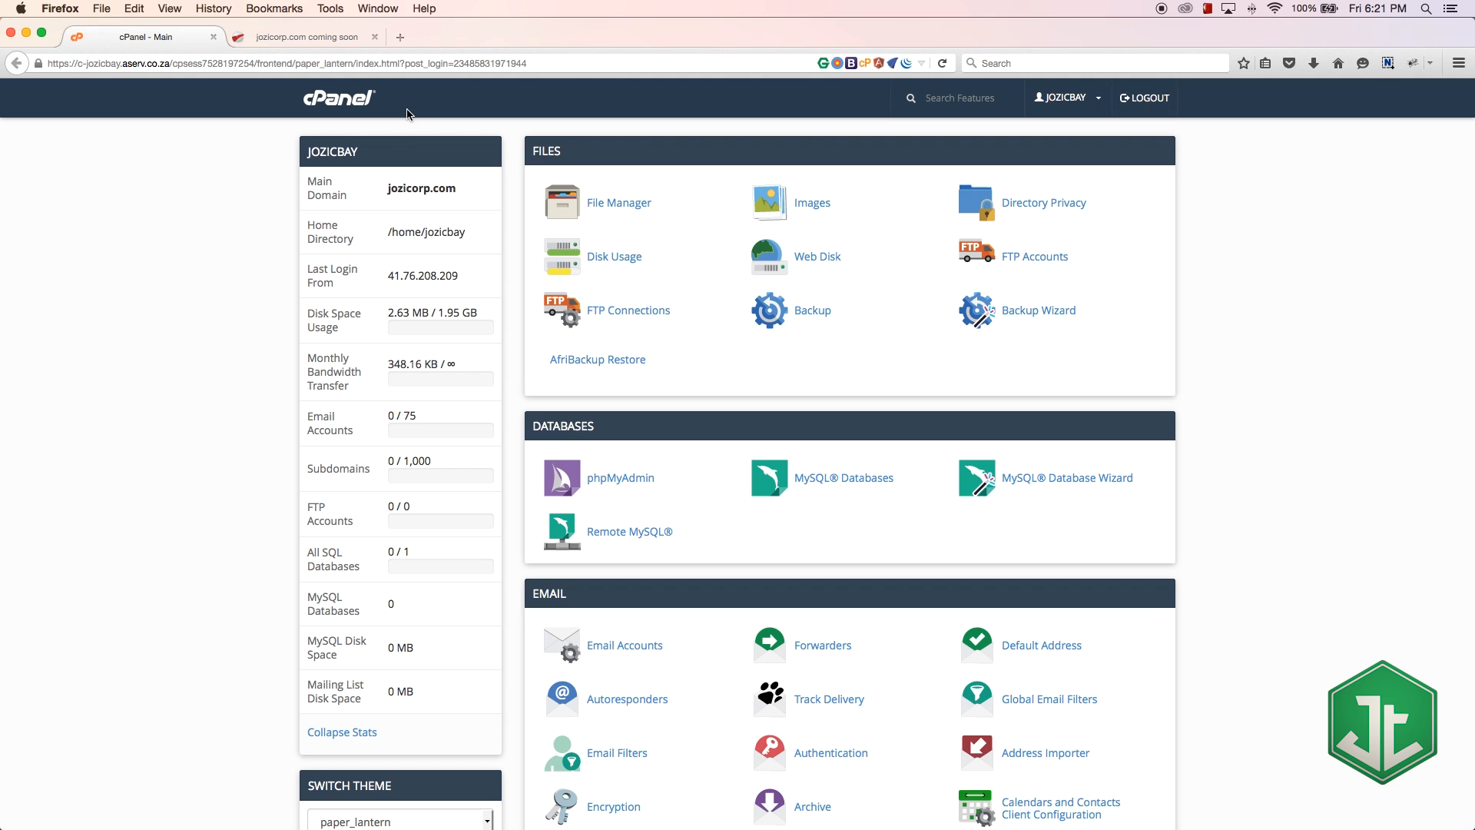
pyautogui.moveTo(389, 153)
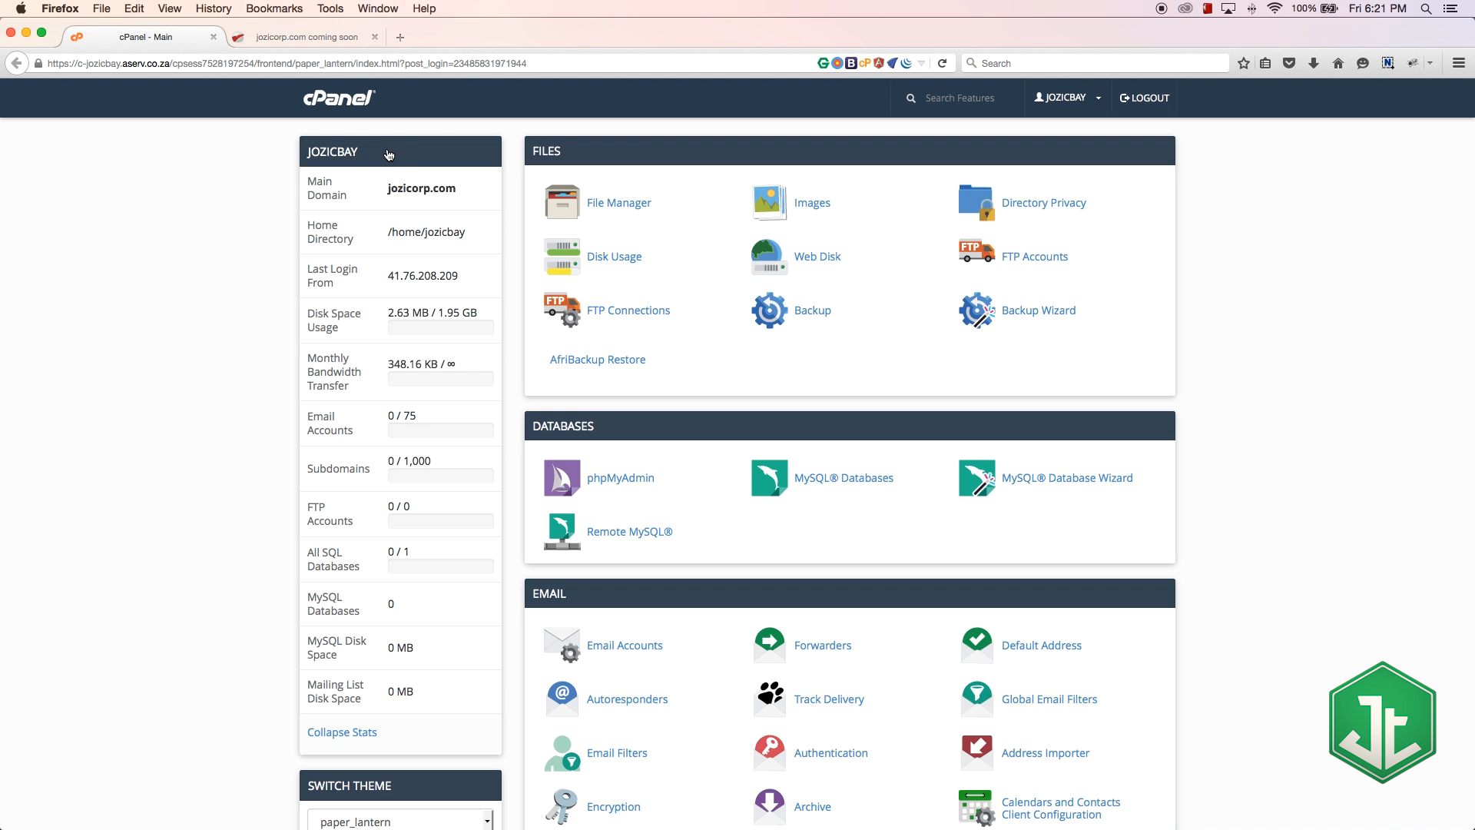
pyautogui.scroll(-3)
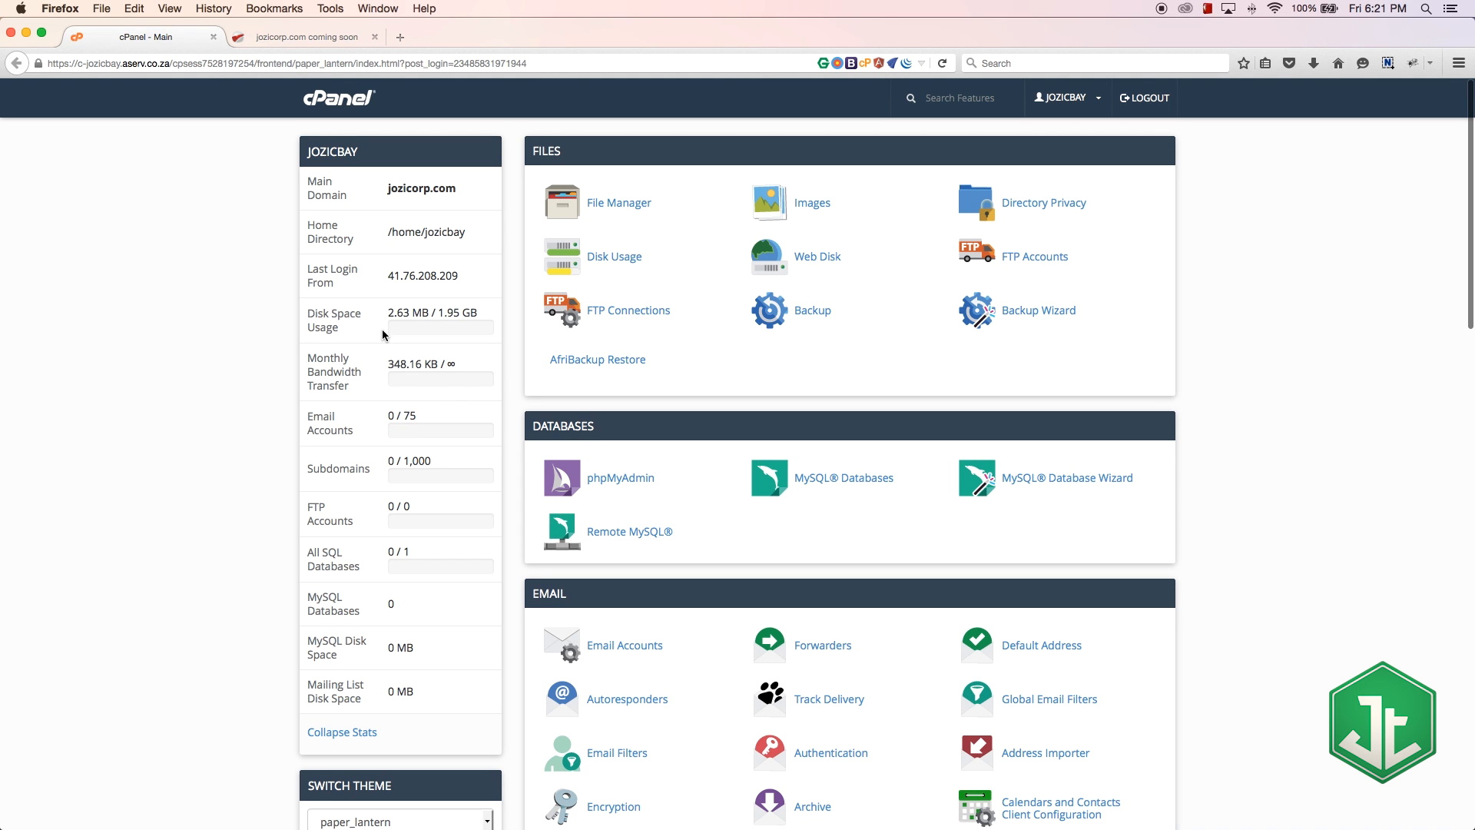
pyautogui.doubleClick(333, 314)
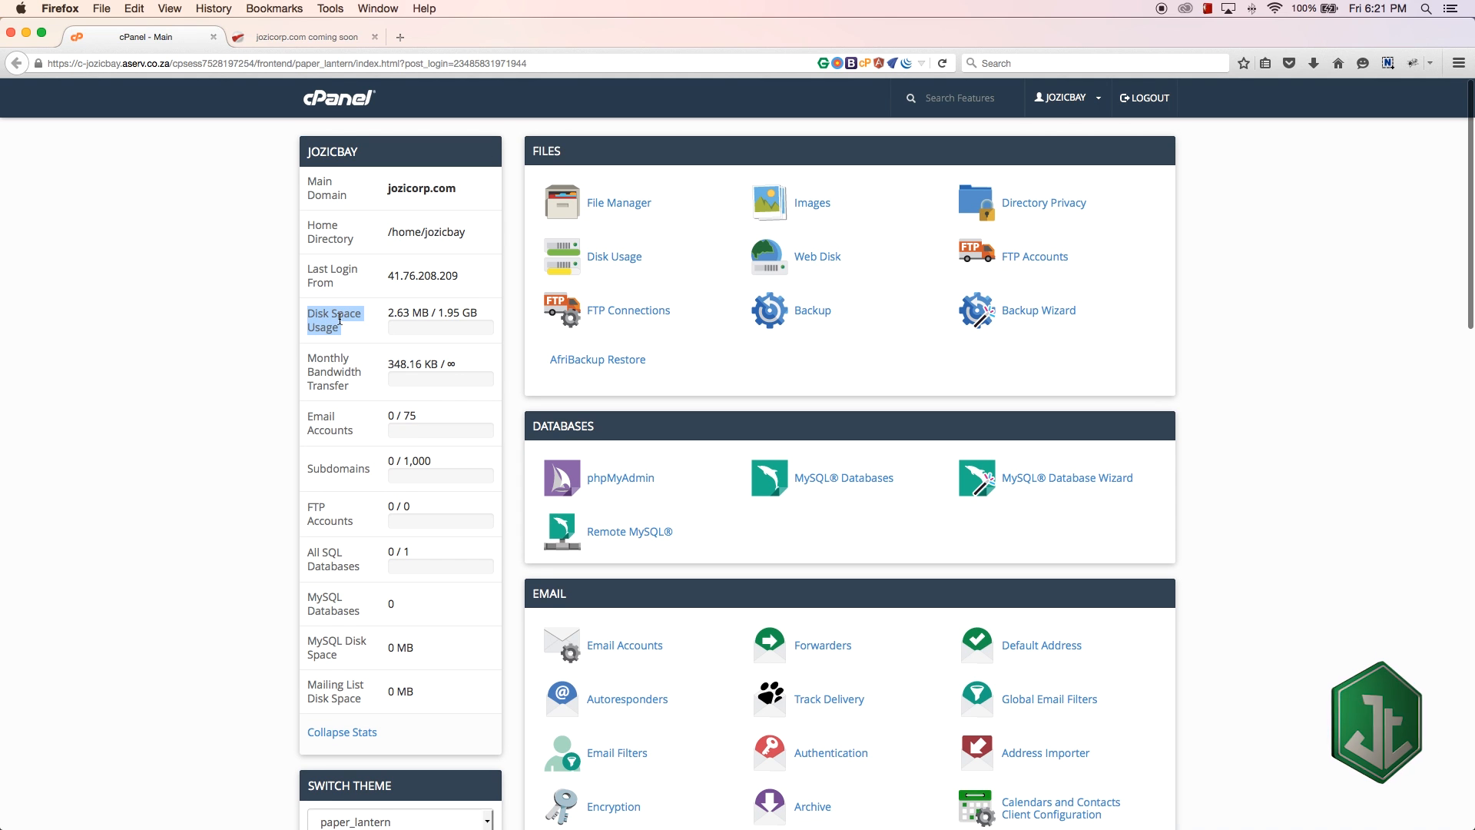
pyautogui.moveTo(489, 336)
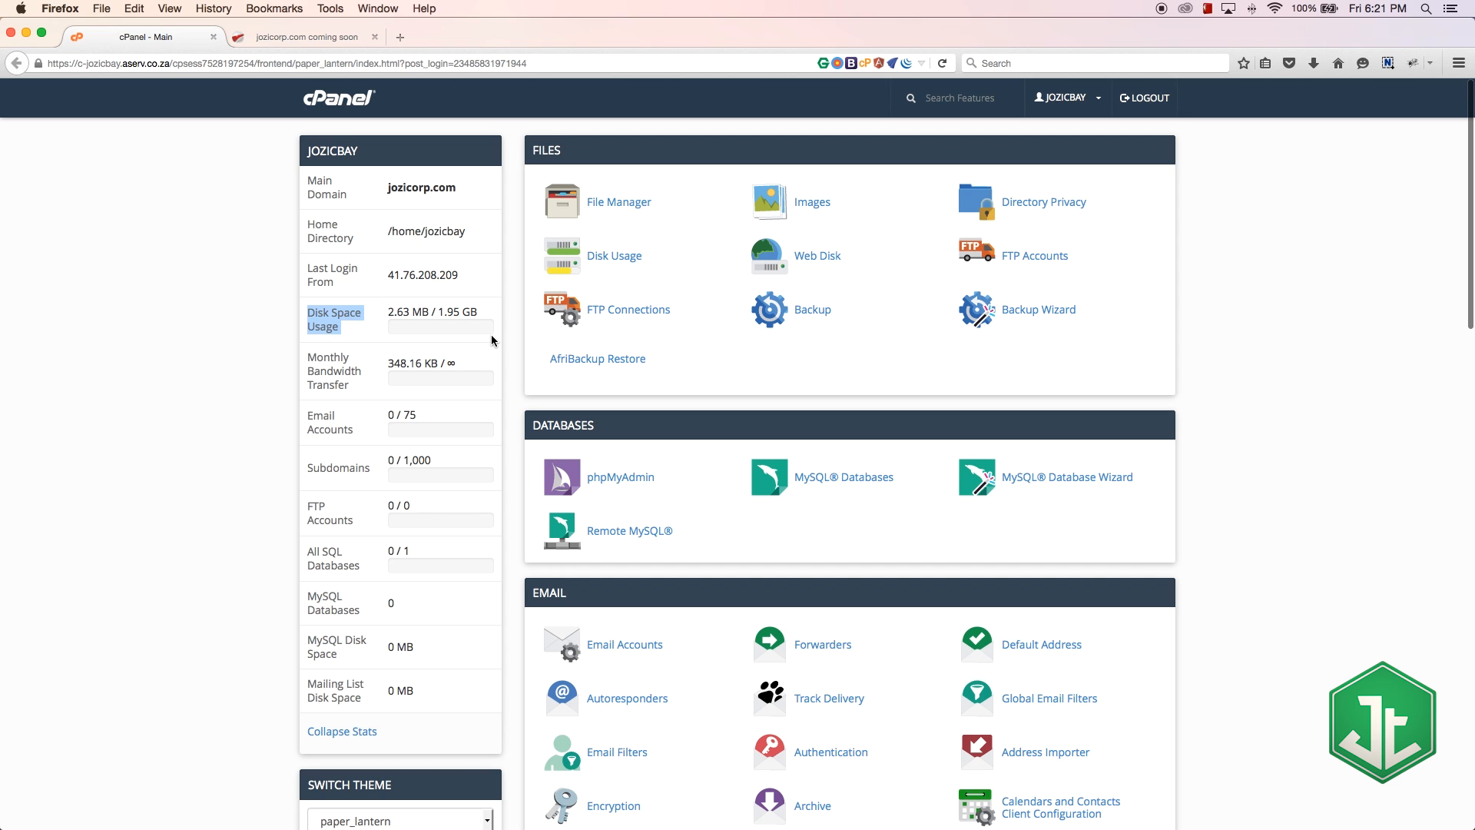
pyautogui.moveTo(428, 338)
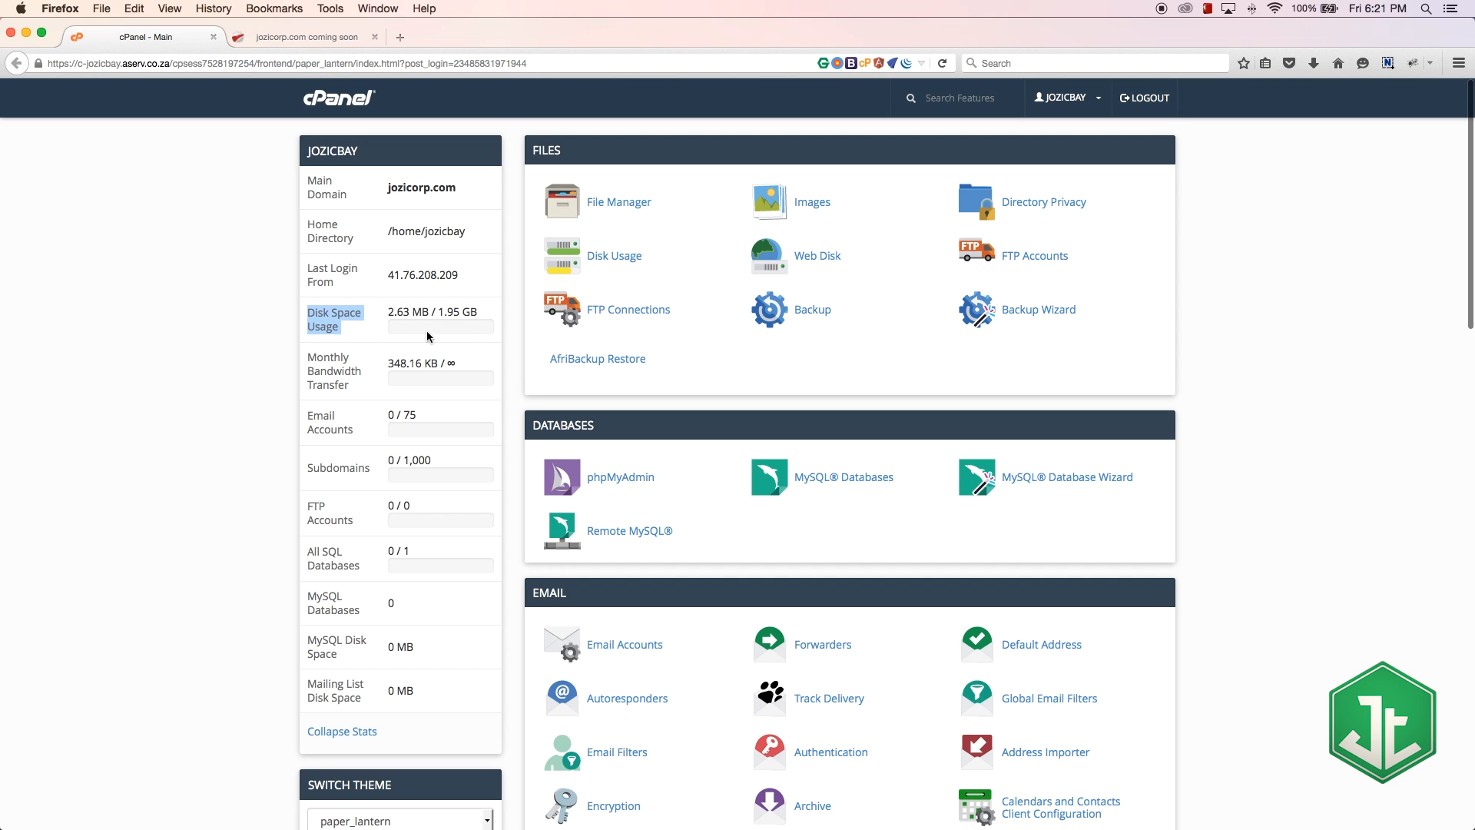
pyautogui.moveTo(470, 340)
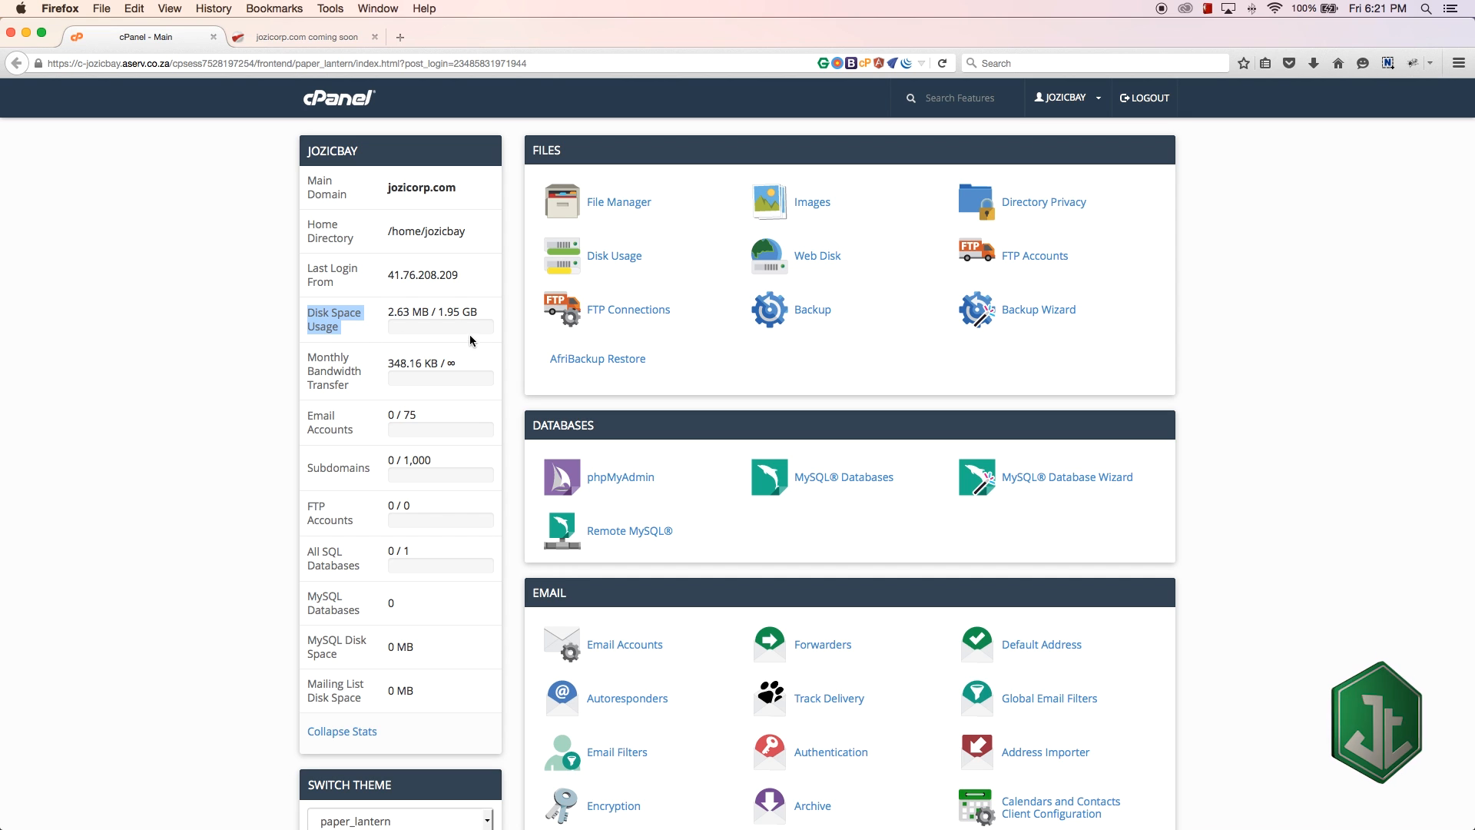
pyautogui.moveTo(271, 451)
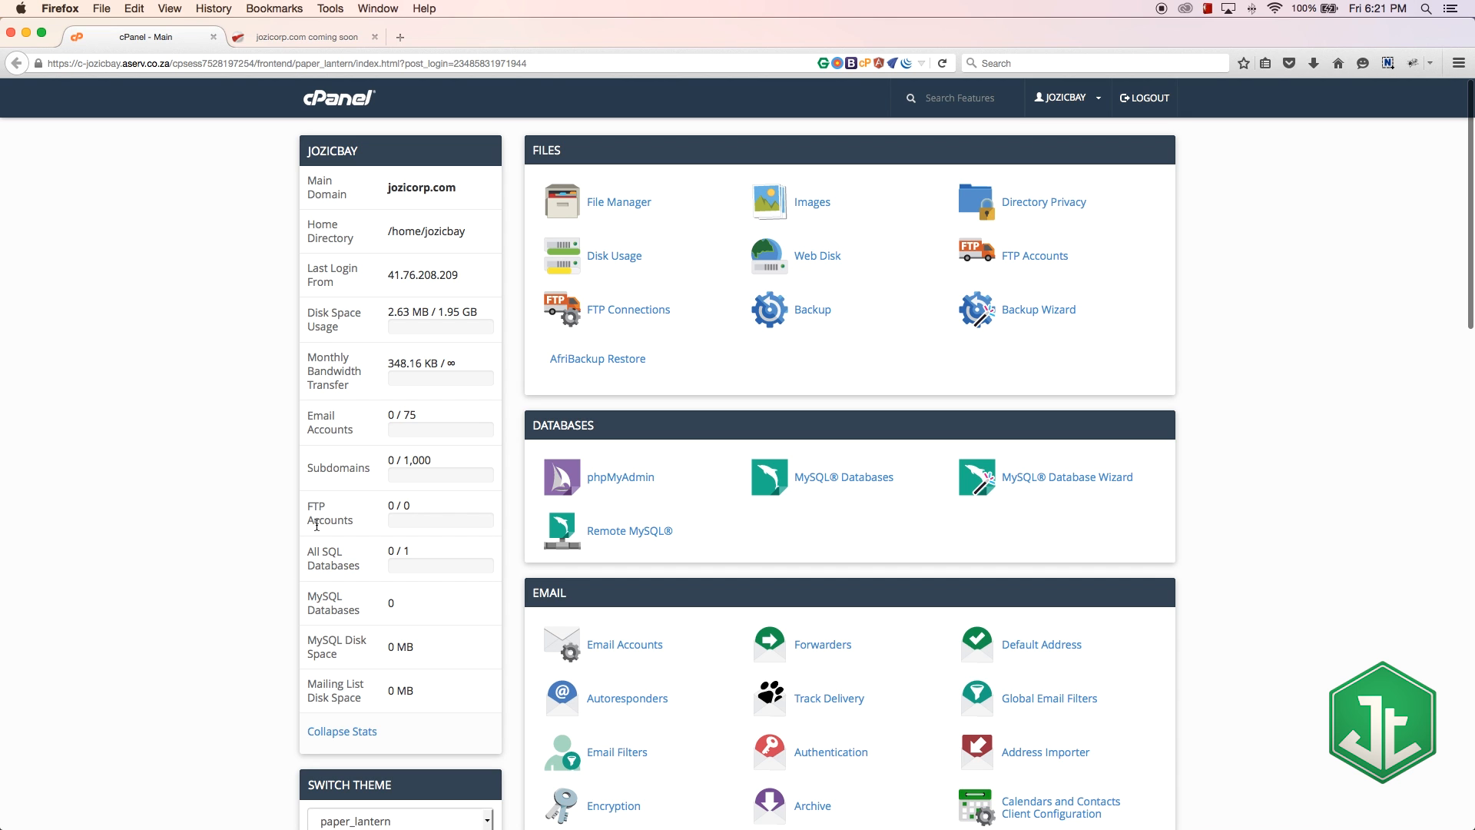
pyautogui.moveTo(541, 323)
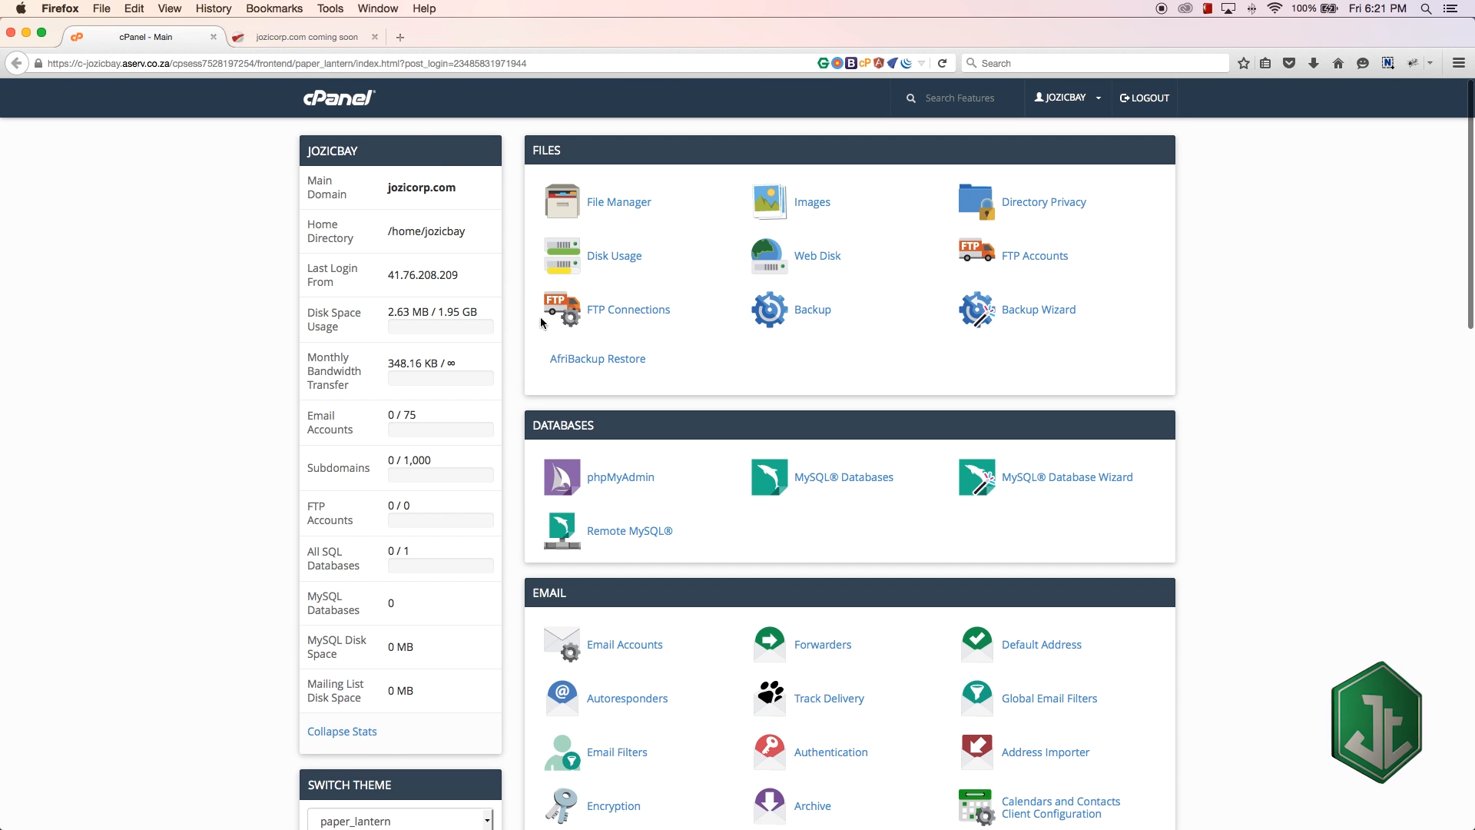
pyautogui.moveTo(305, 757)
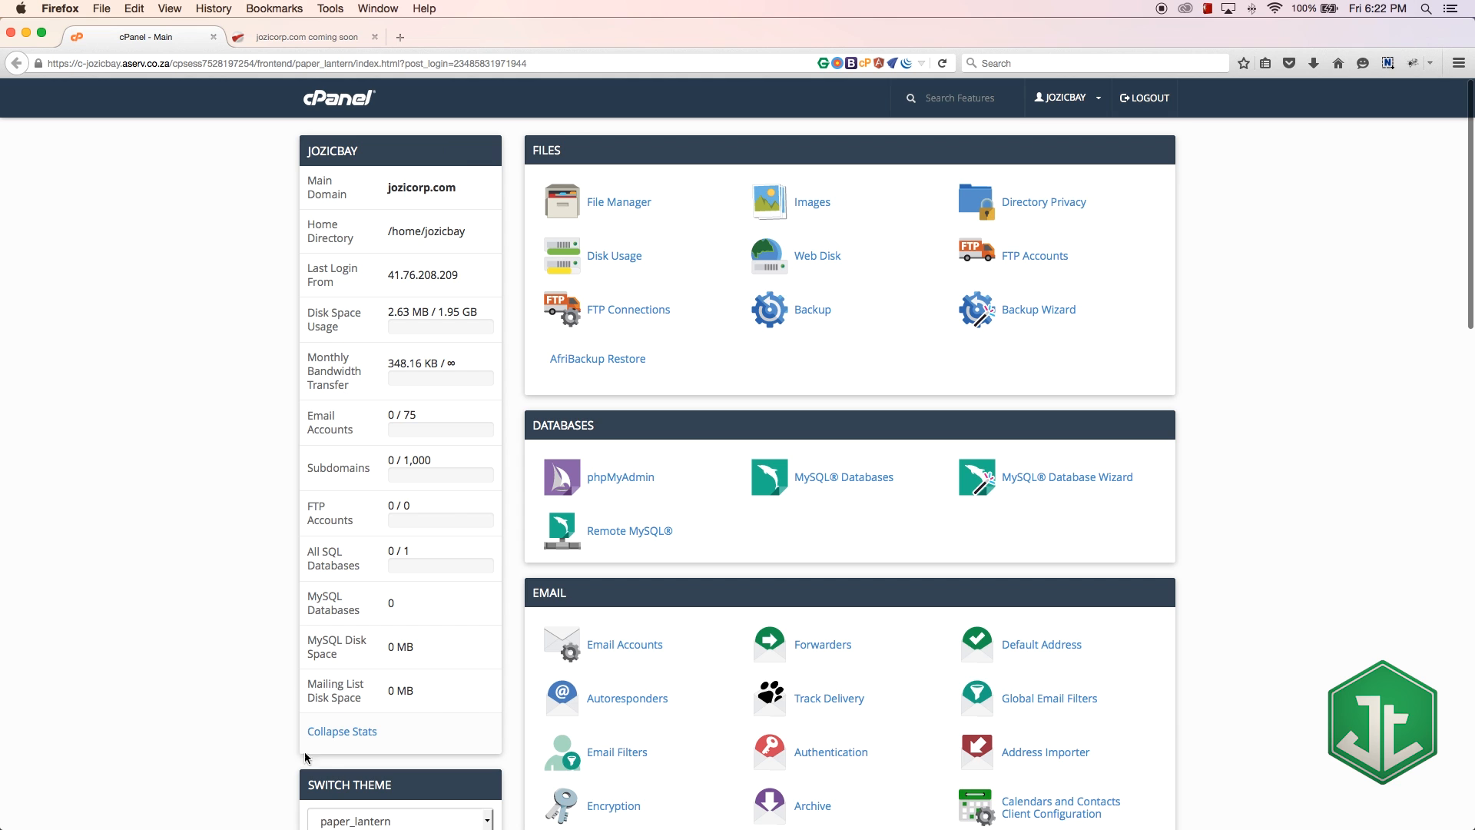
pyautogui.moveTo(331, 221)
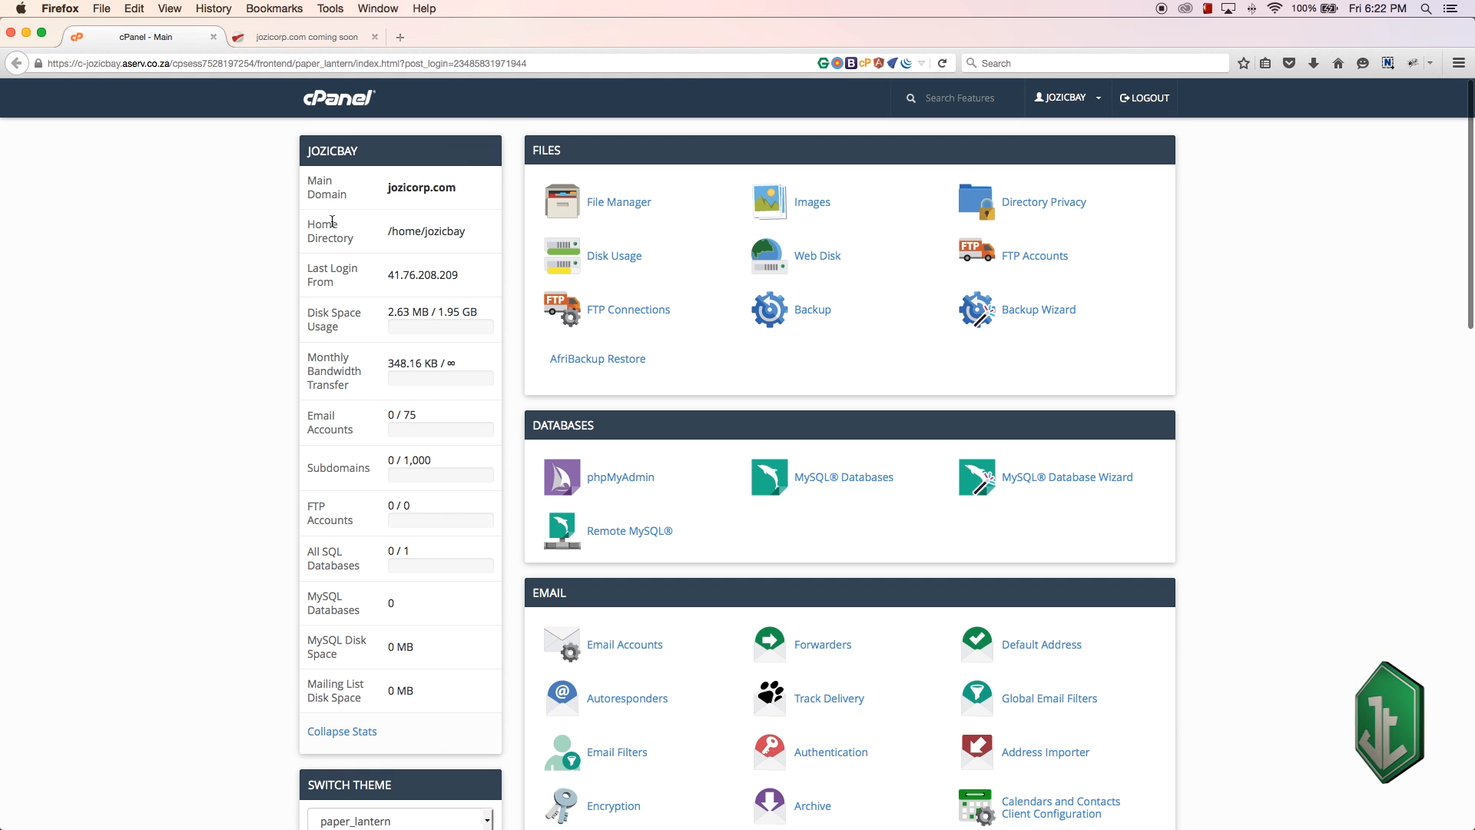
# - Highlight the main domain jozicorp.com and view its live coming-soon site, then return to cPanel
pyautogui.doubleClick(421, 187)
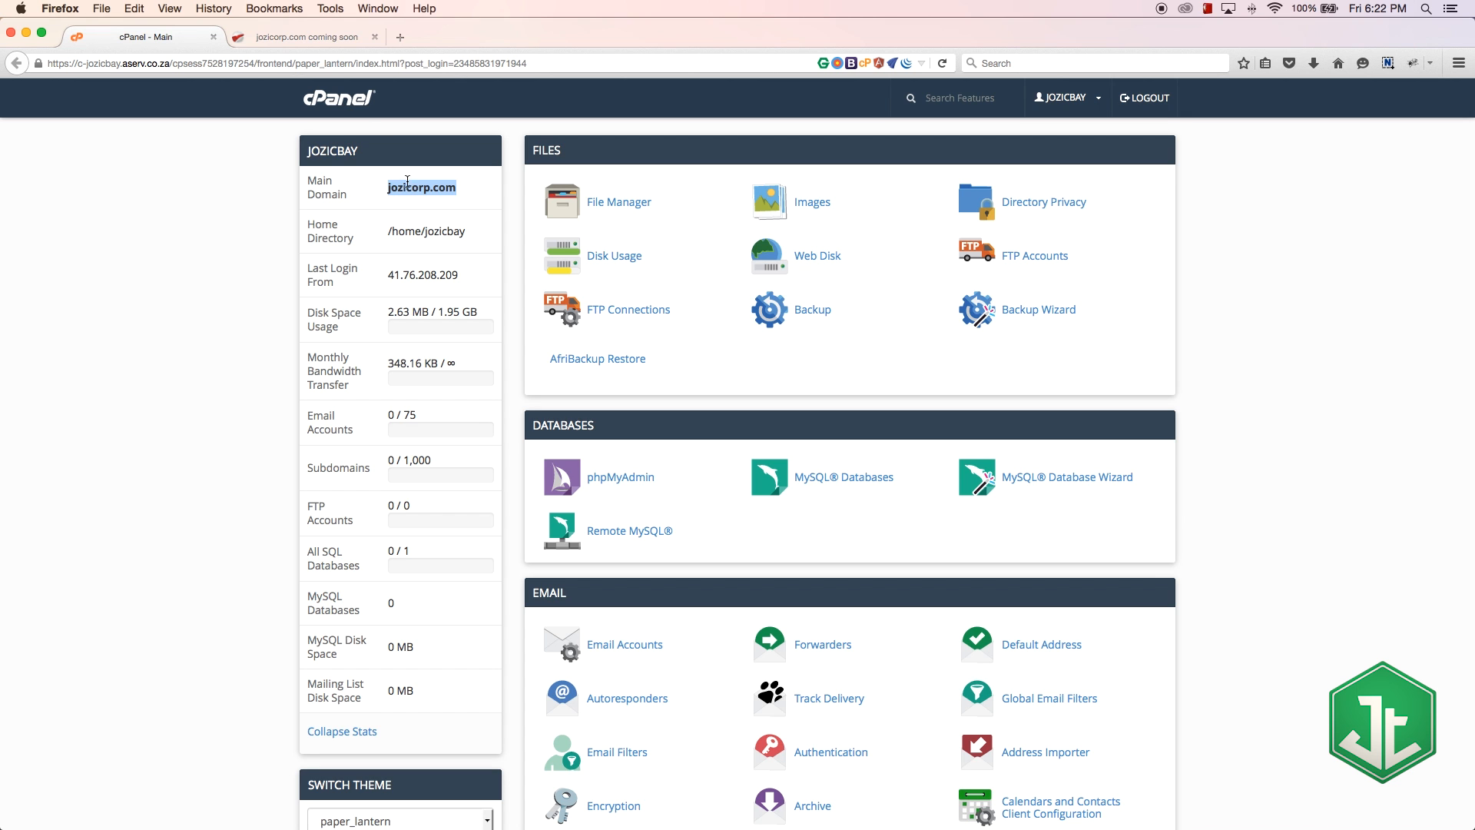
pyautogui.click(303, 37)
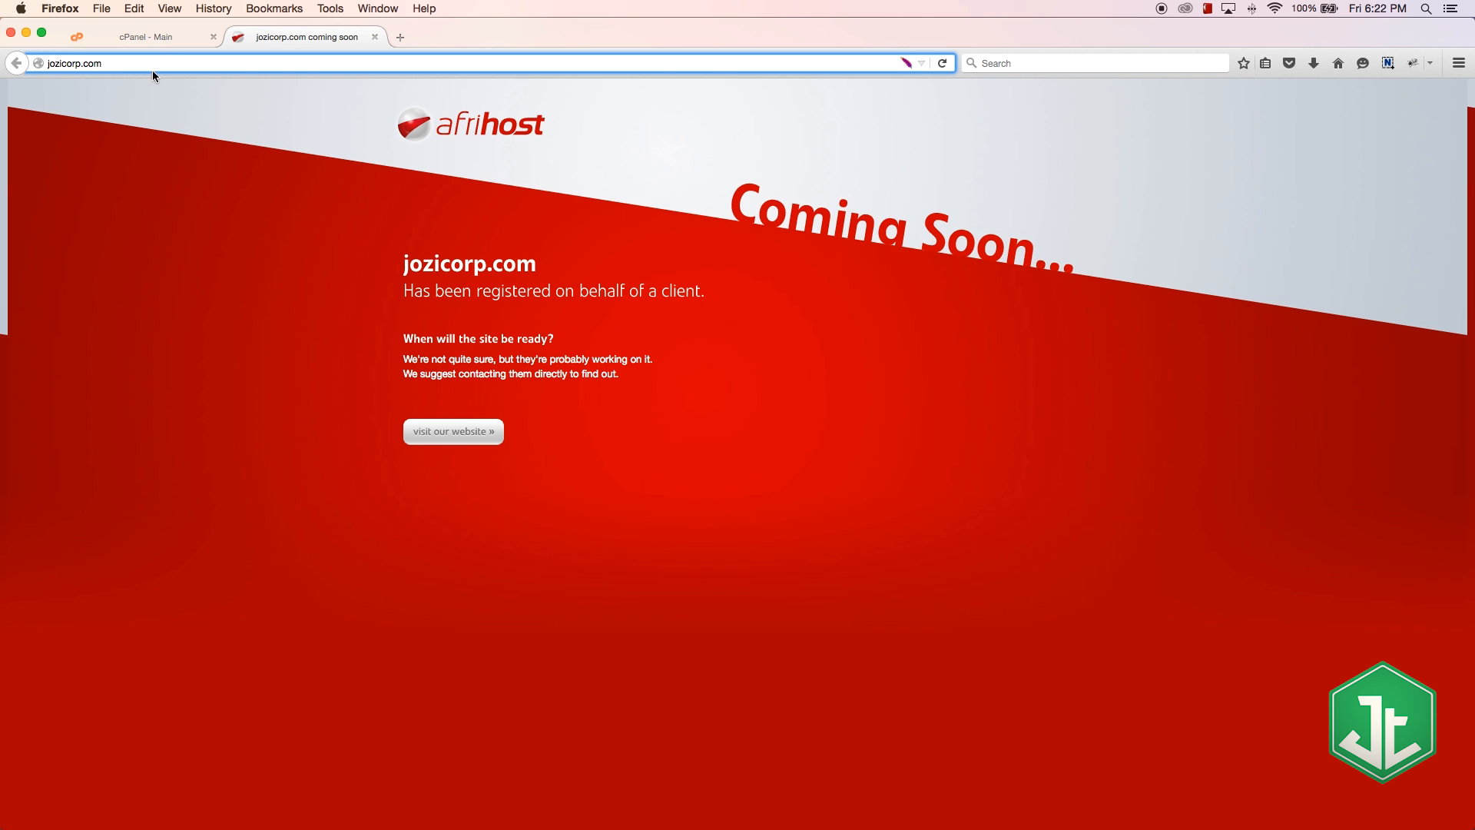
pyautogui.click(141, 36)
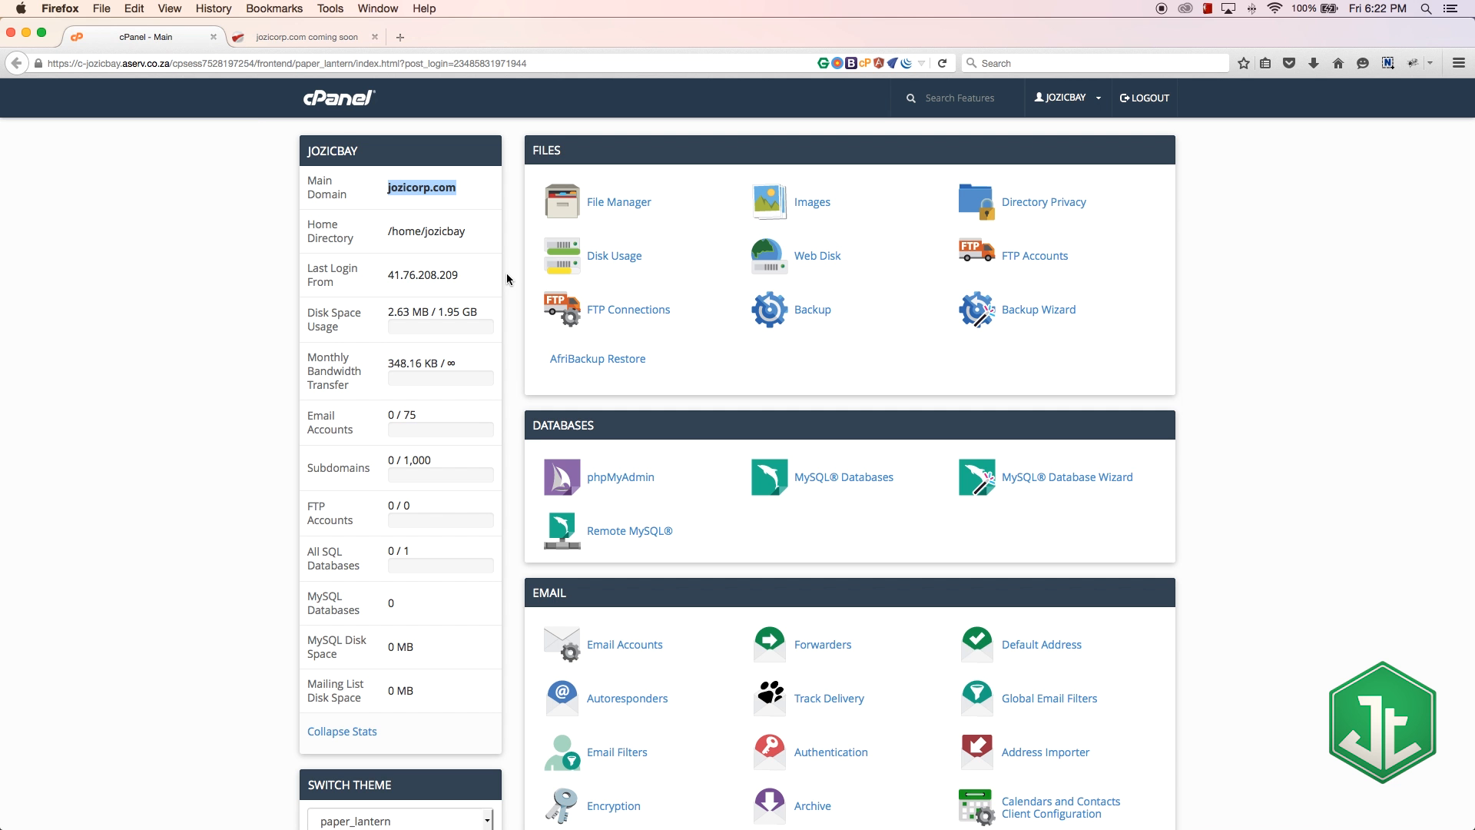
pyautogui.moveTo(521, 275)
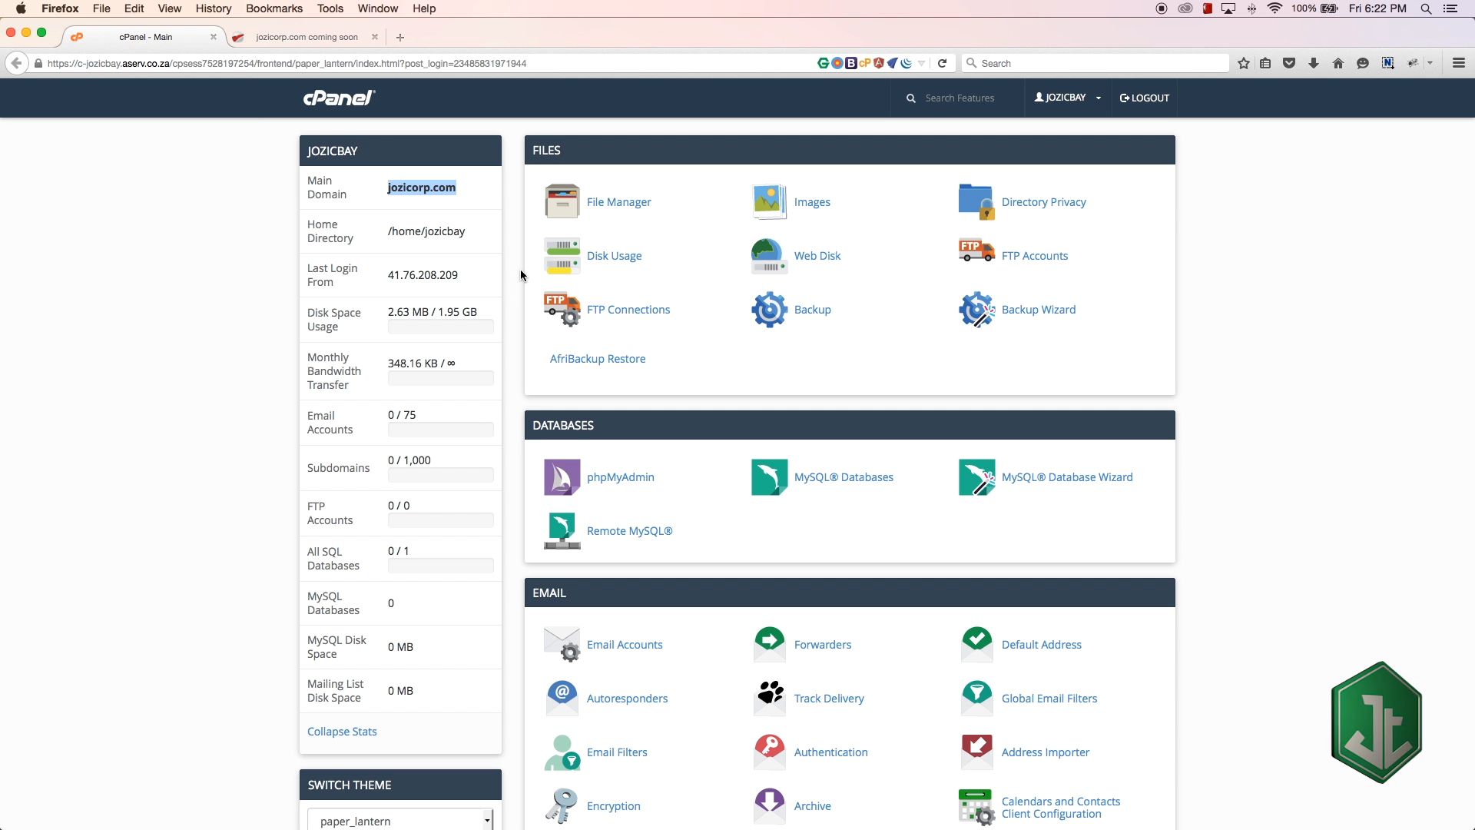
pyautogui.moveTo(377, 139)
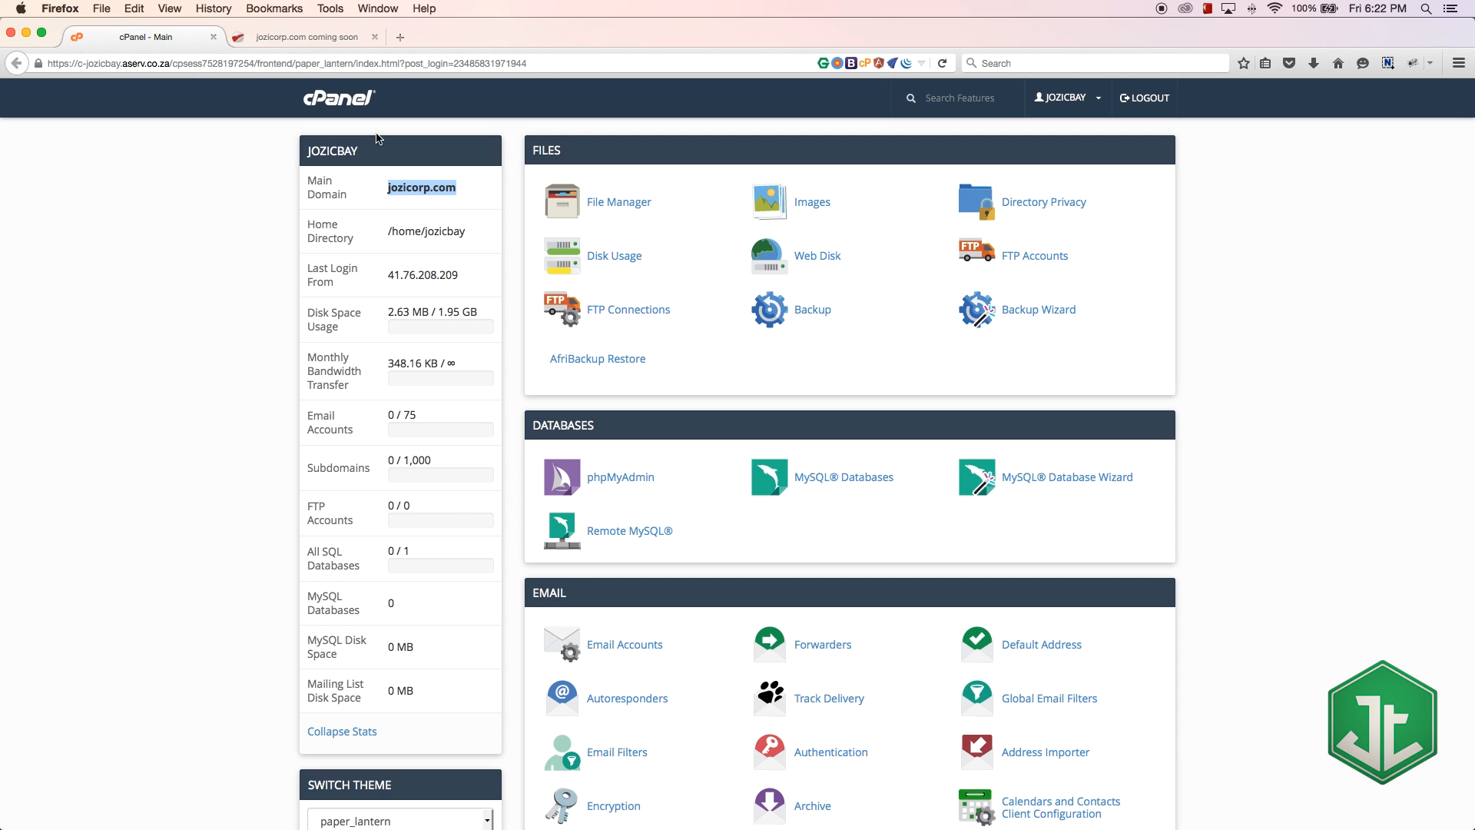
pyautogui.moveTo(503, 349)
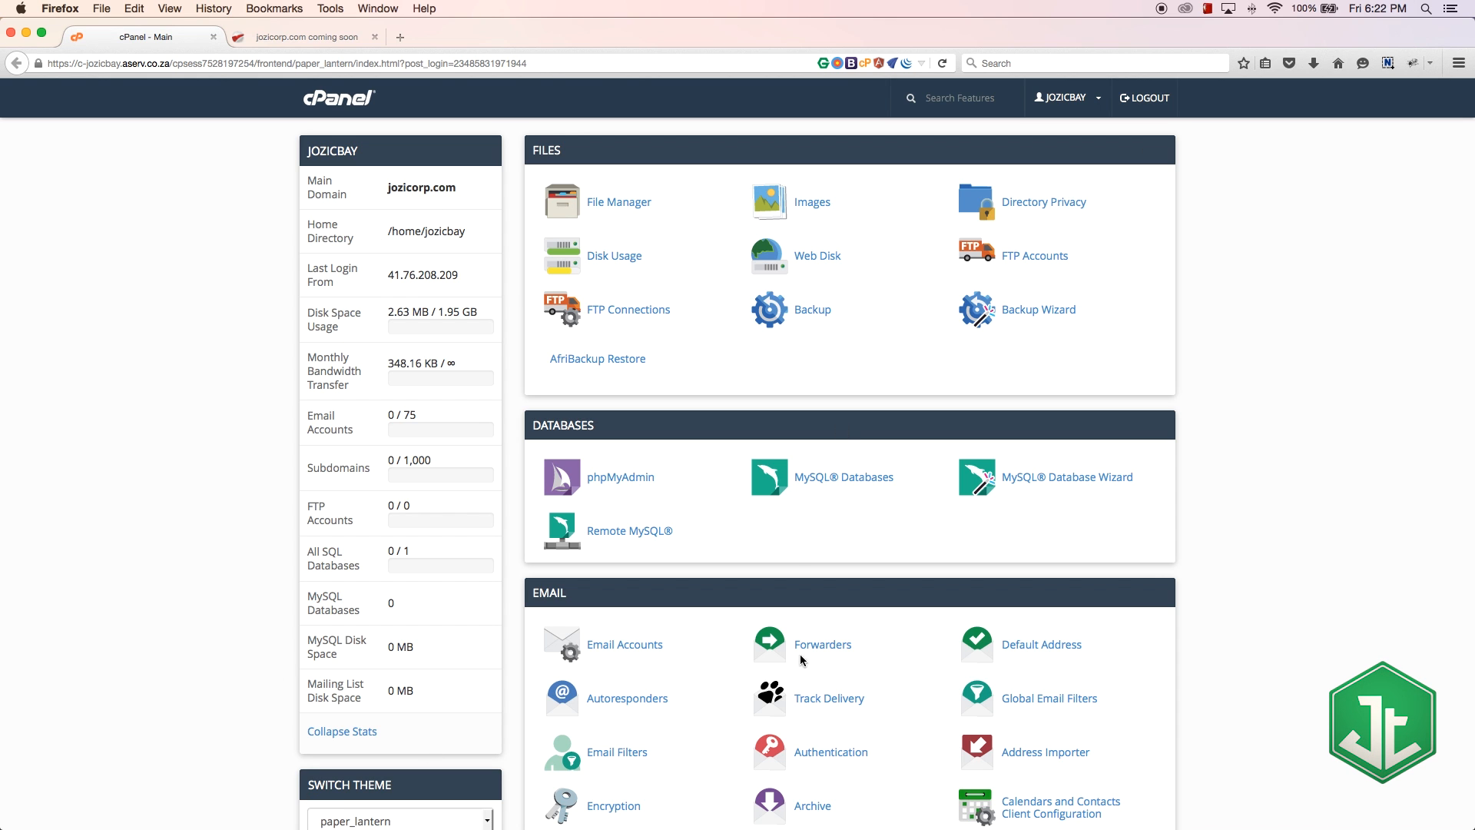
pyautogui.moveTo(901, 293)
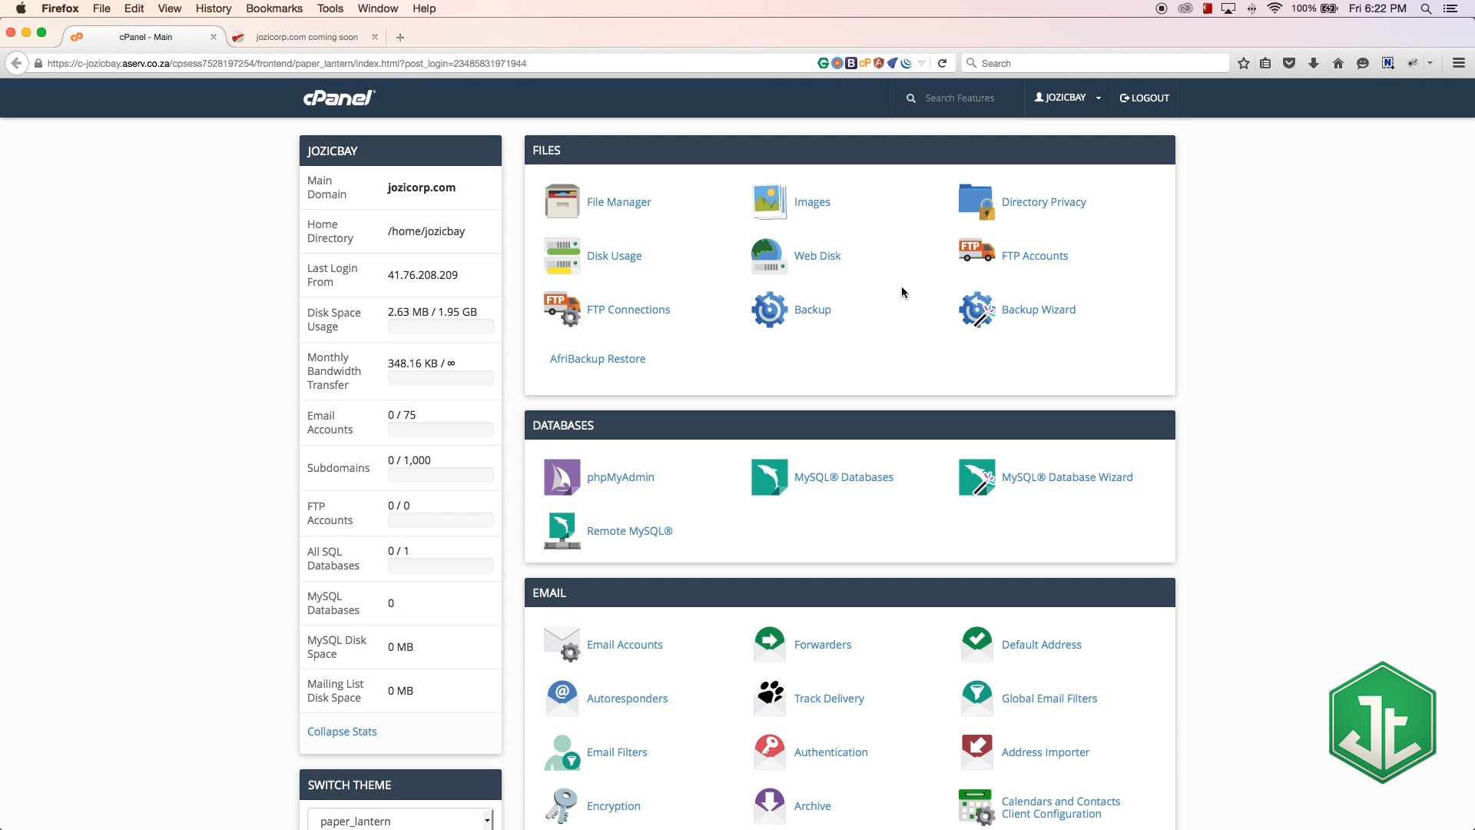
pyautogui.moveTo(817, 299)
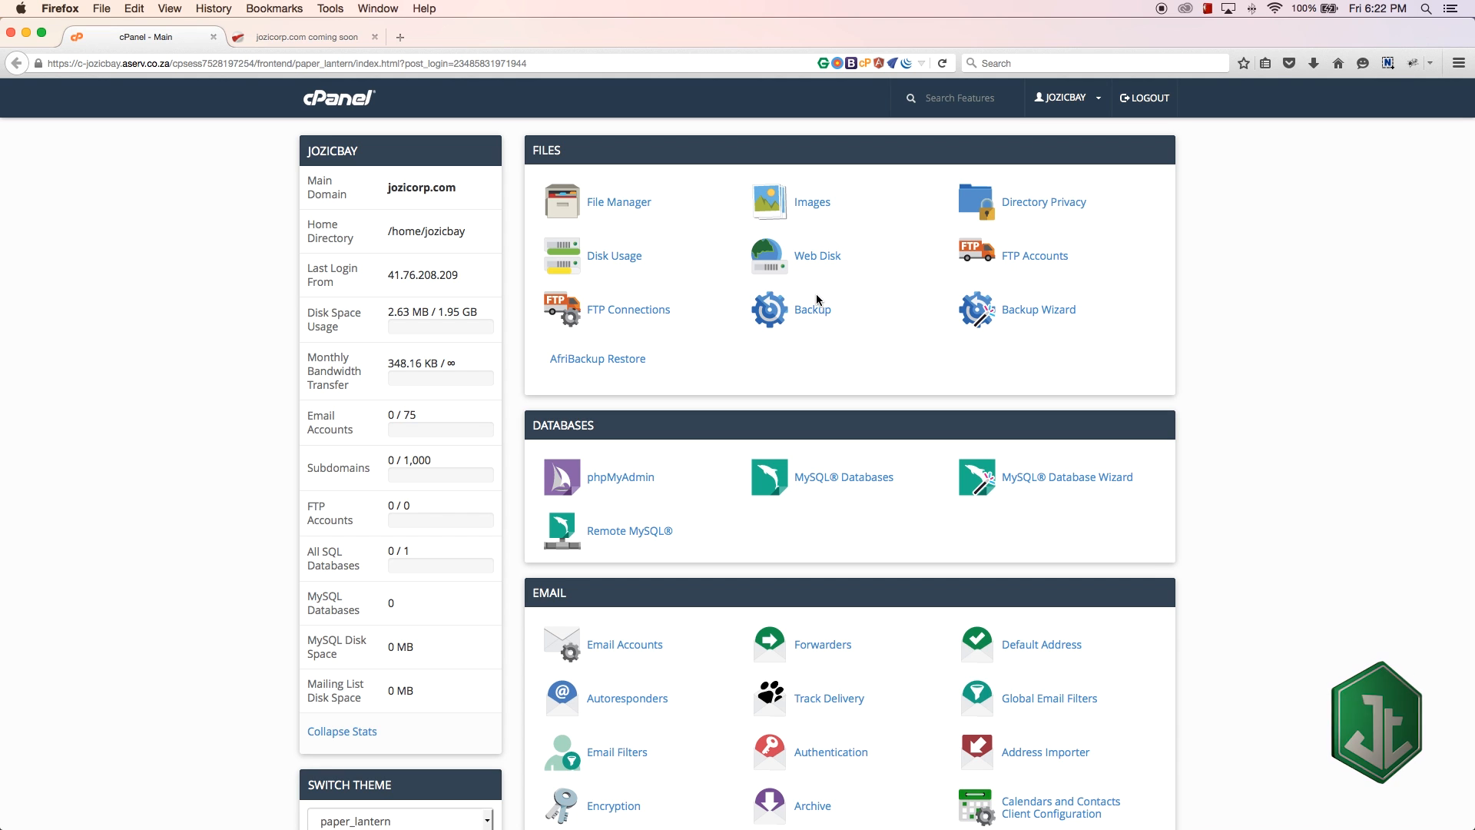
pyautogui.moveTo(697, 226)
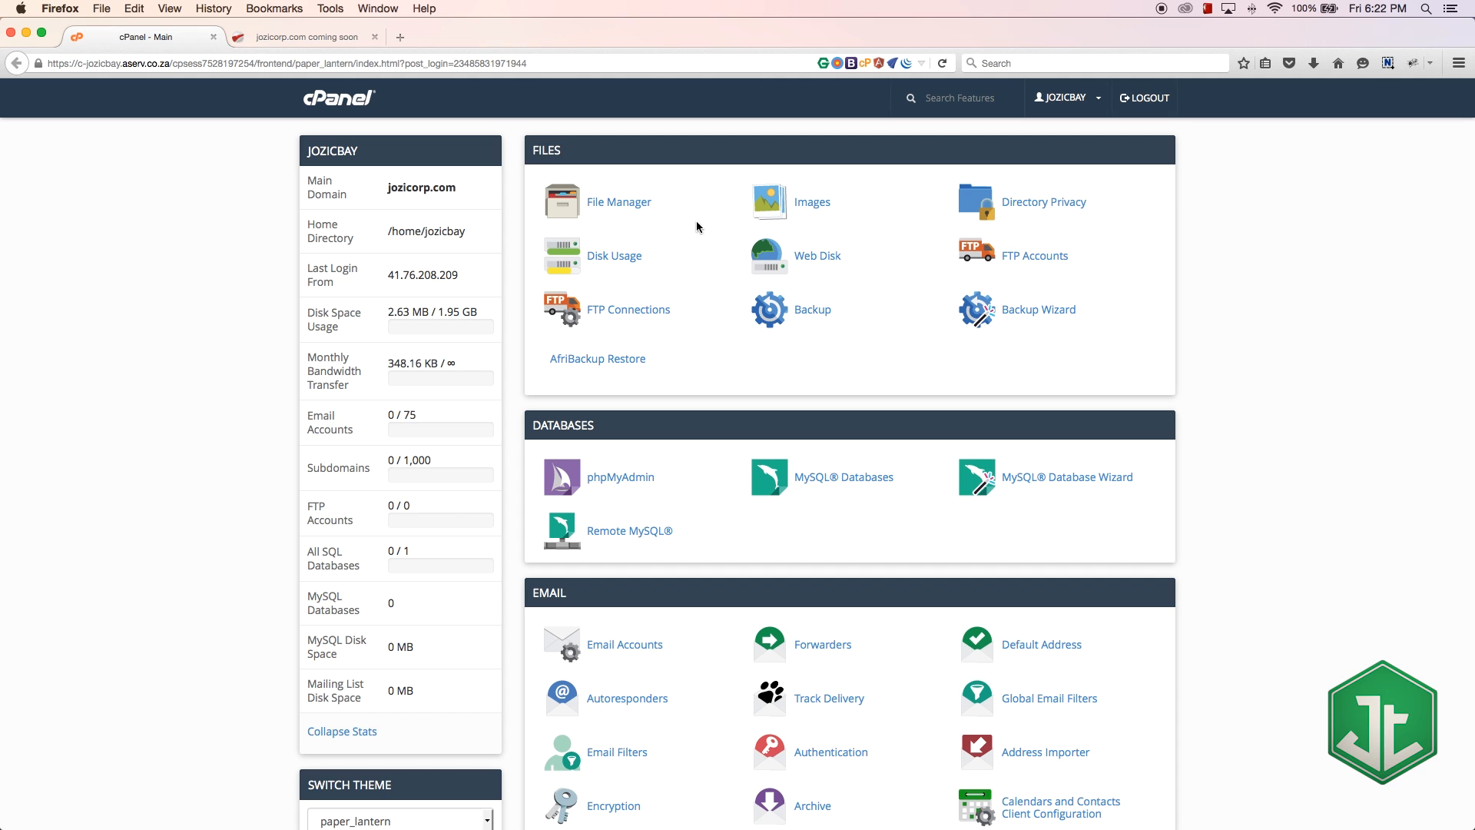
pyautogui.moveTo(578, 146)
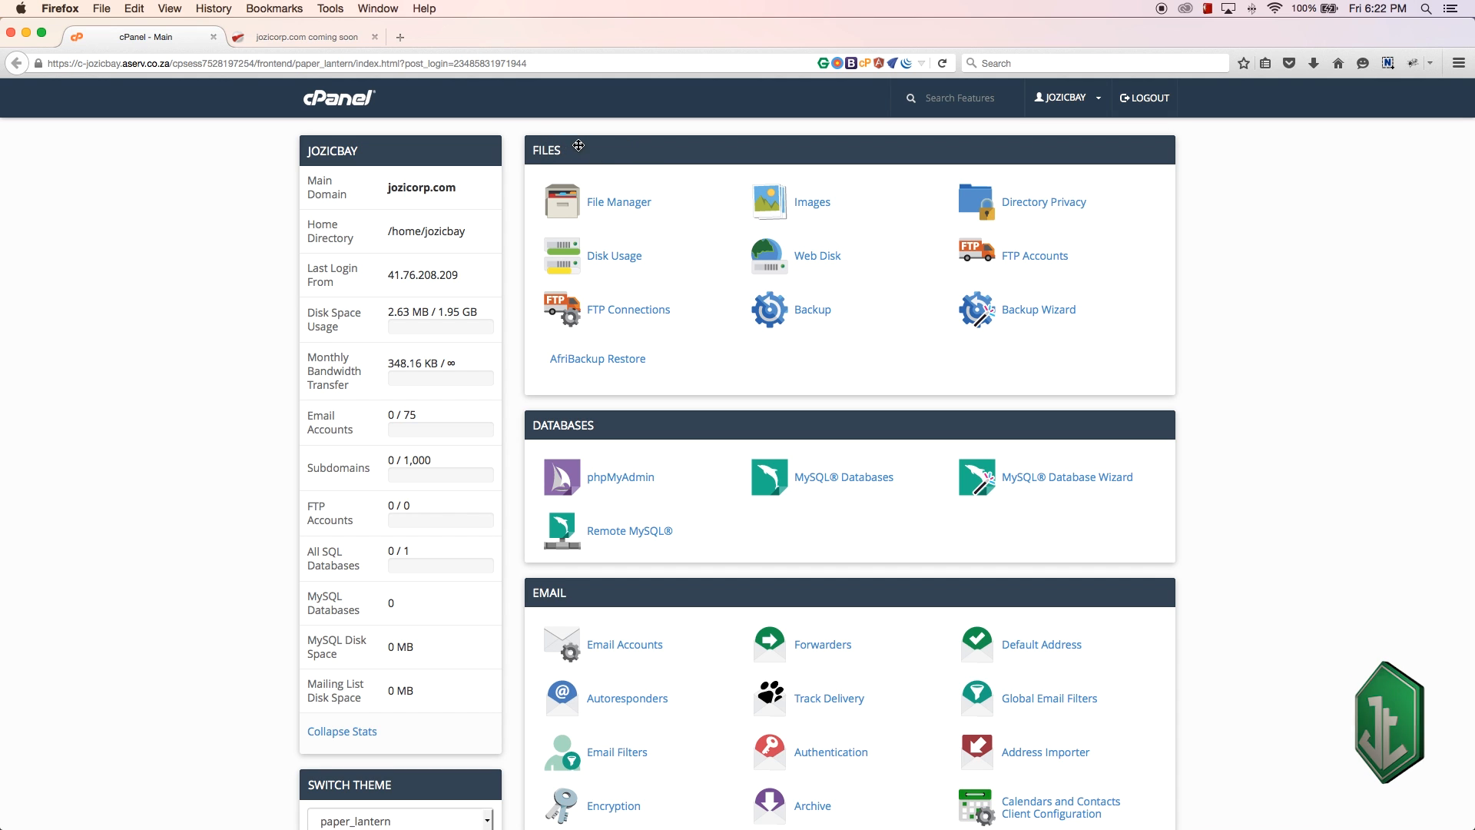
pyautogui.moveTo(619, 149)
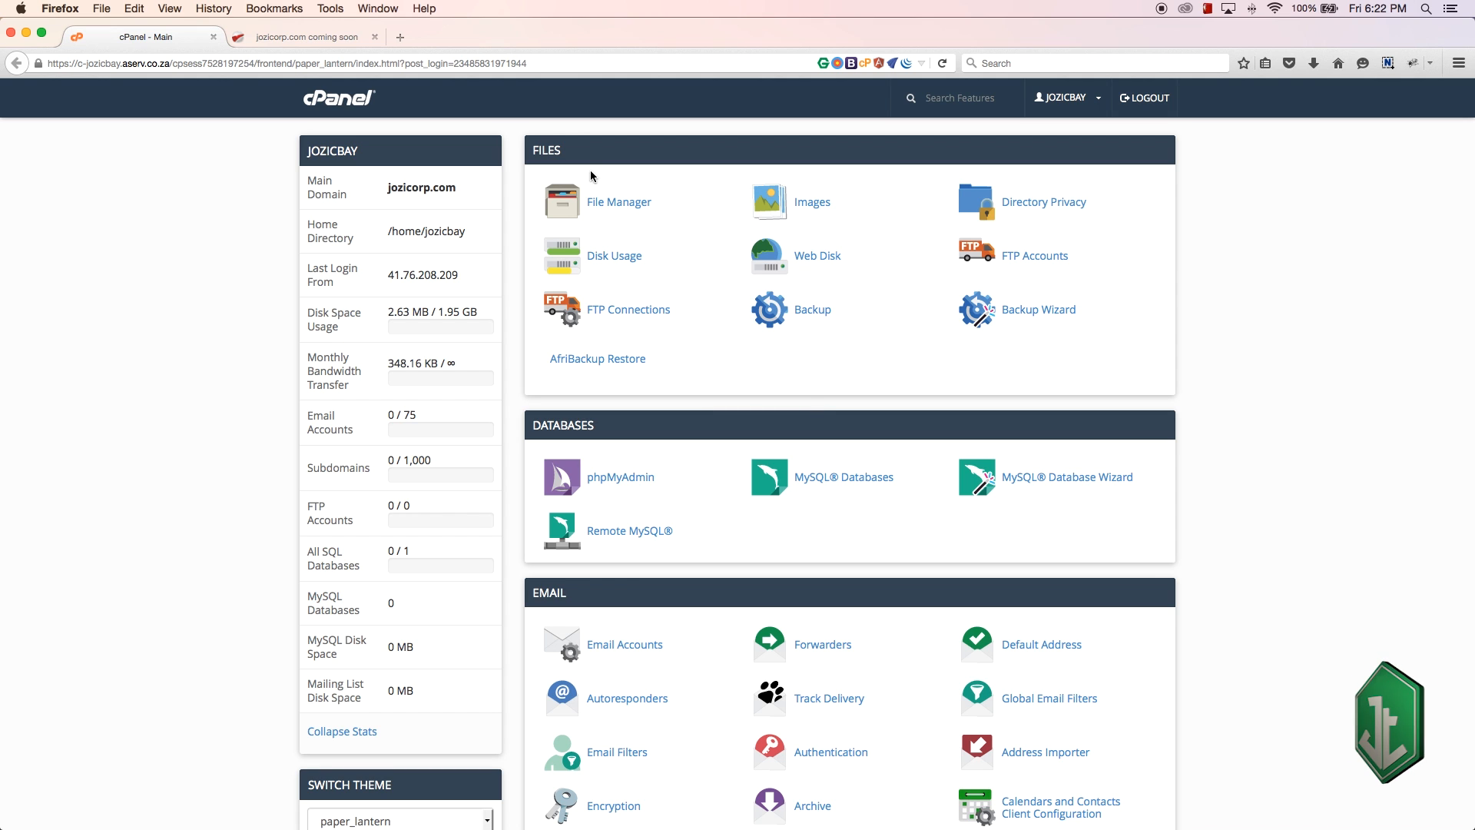
pyautogui.moveTo(603, 237)
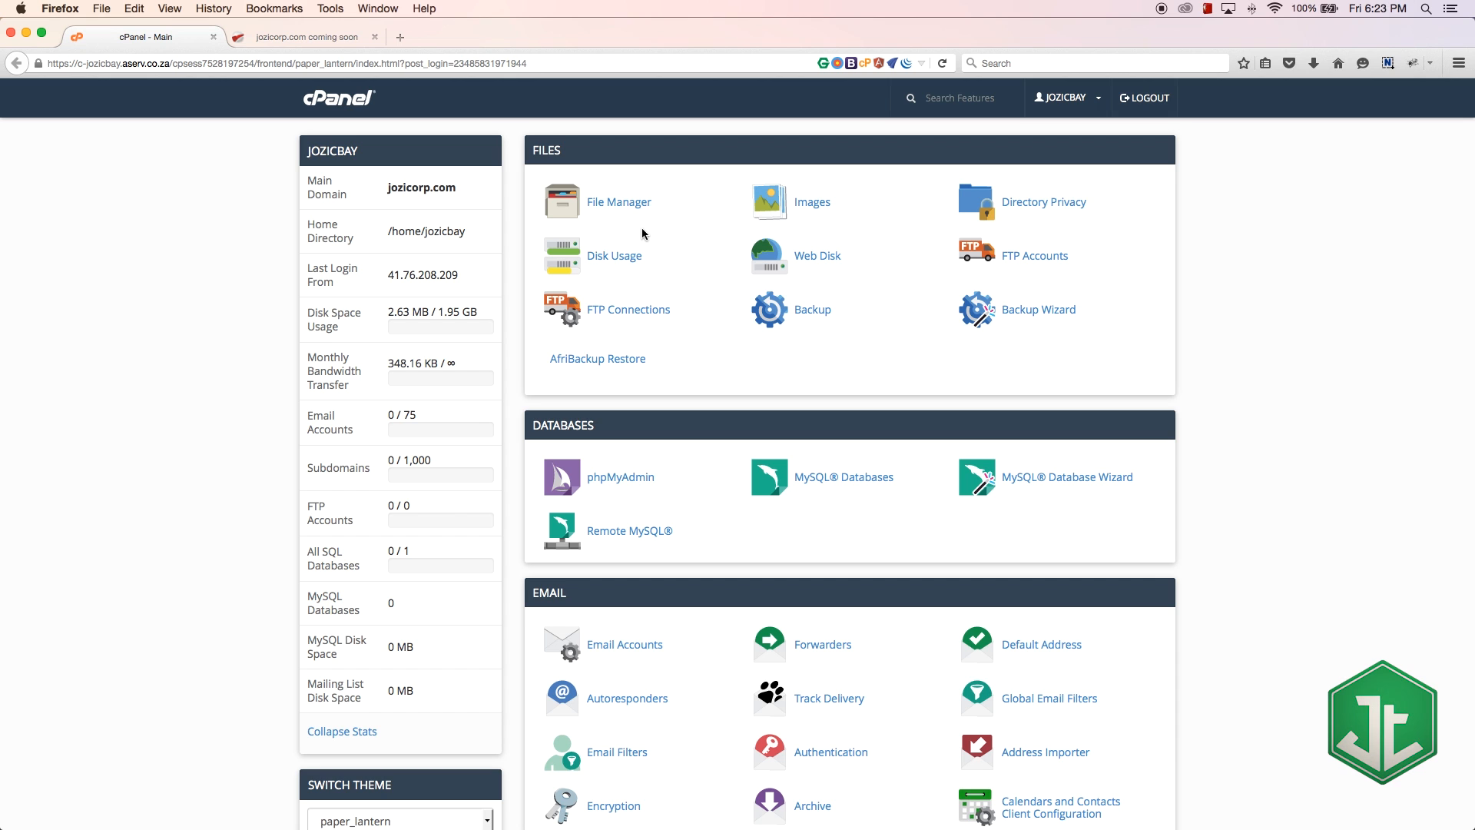
pyautogui.moveTo(625, 216)
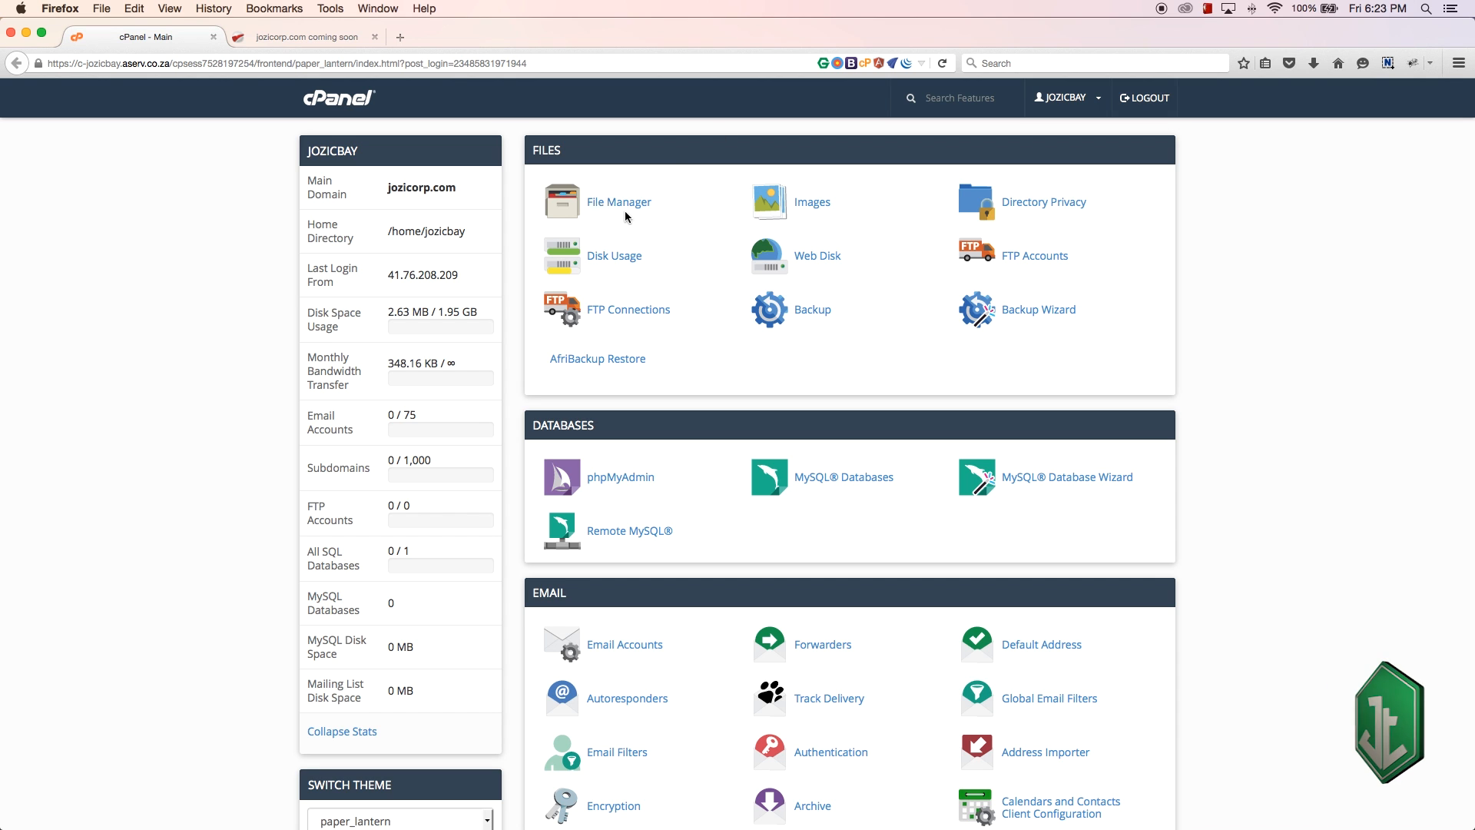
pyautogui.moveTo(619, 201)
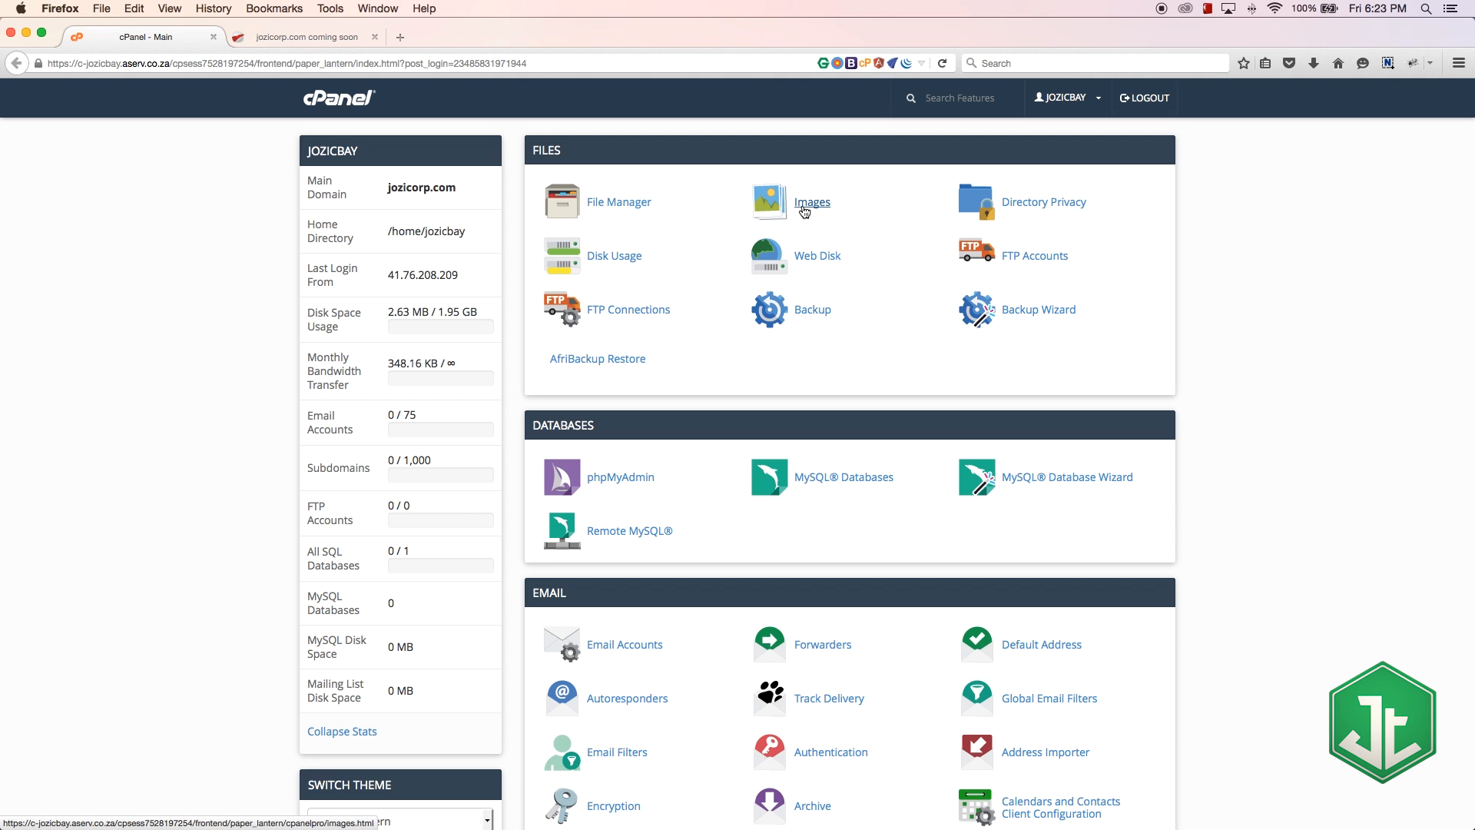
pyautogui.moveTo(620, 201)
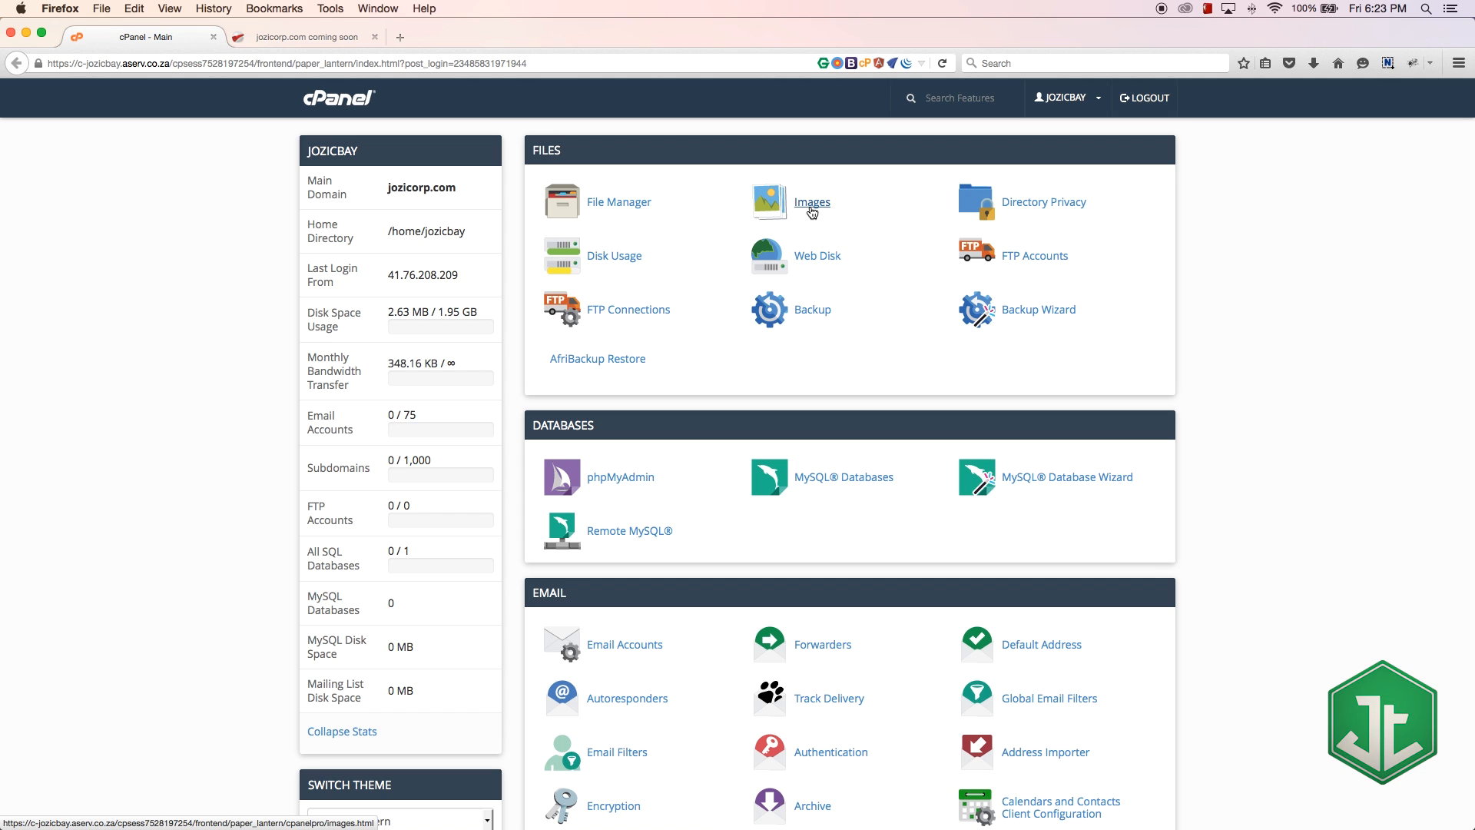
pyautogui.moveTo(806, 213)
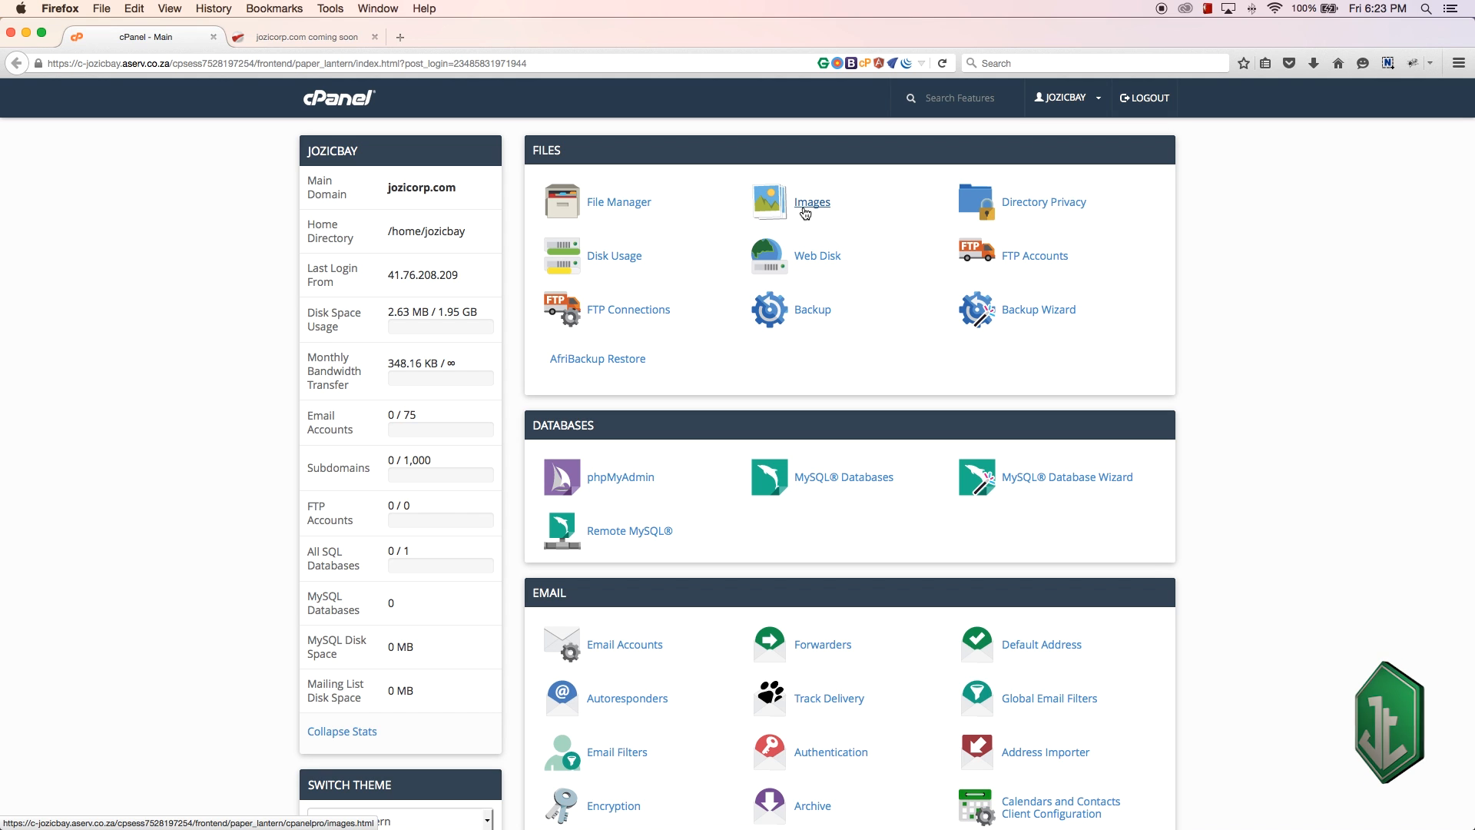
pyautogui.moveTo(857, 217)
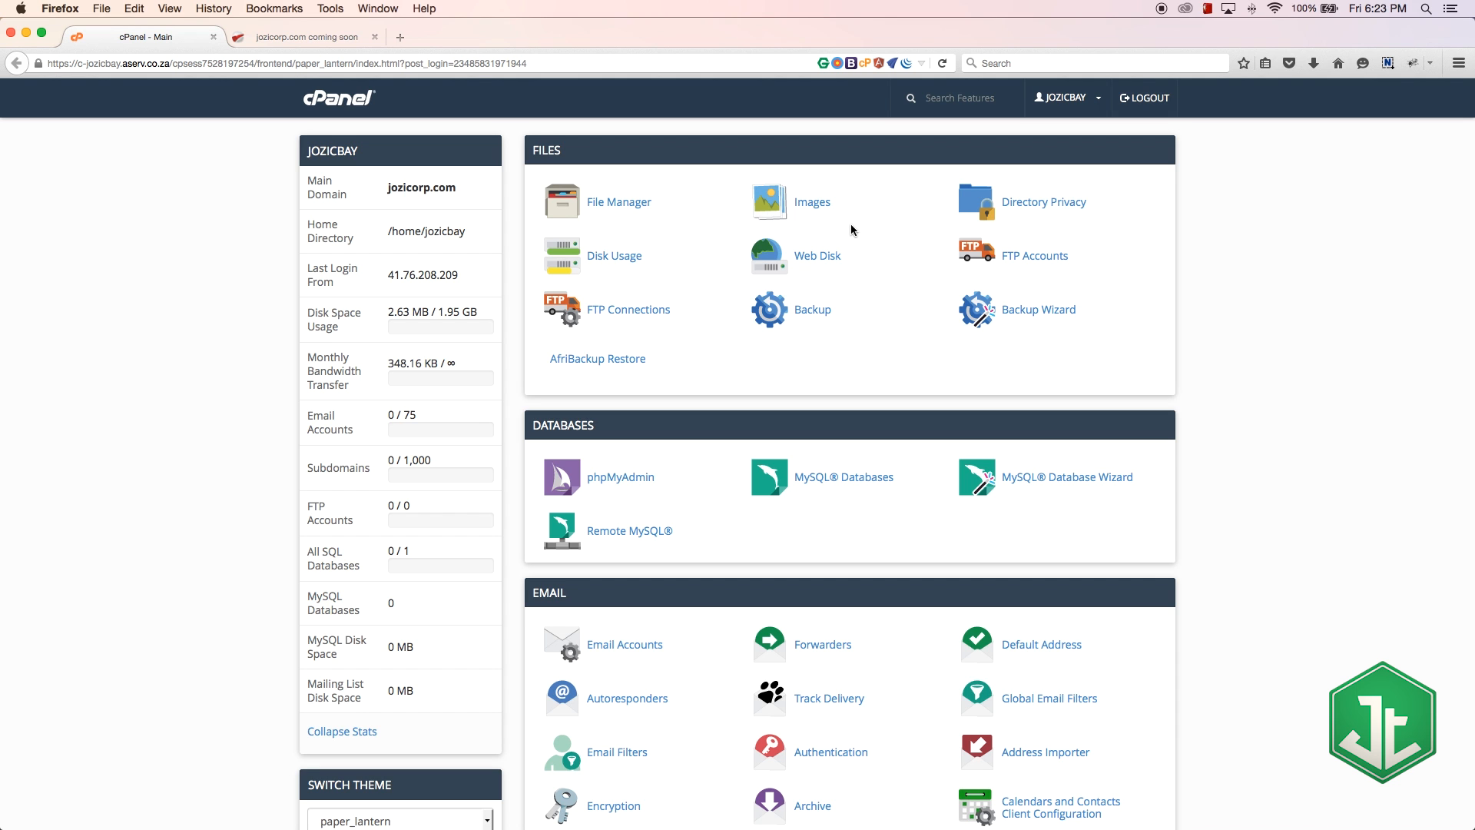
pyautogui.moveTo(616, 270)
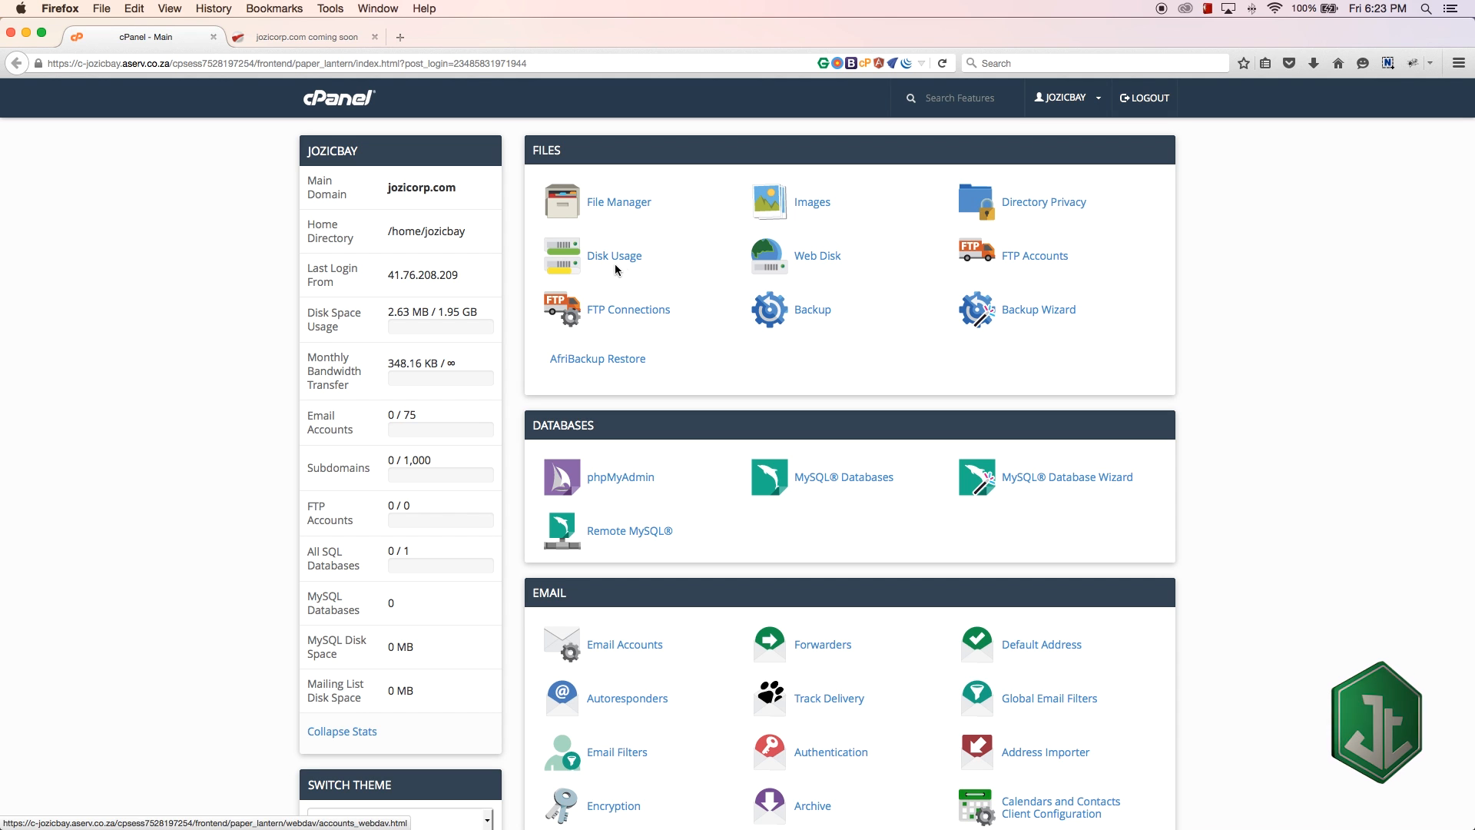
pyautogui.moveTo(1033, 208)
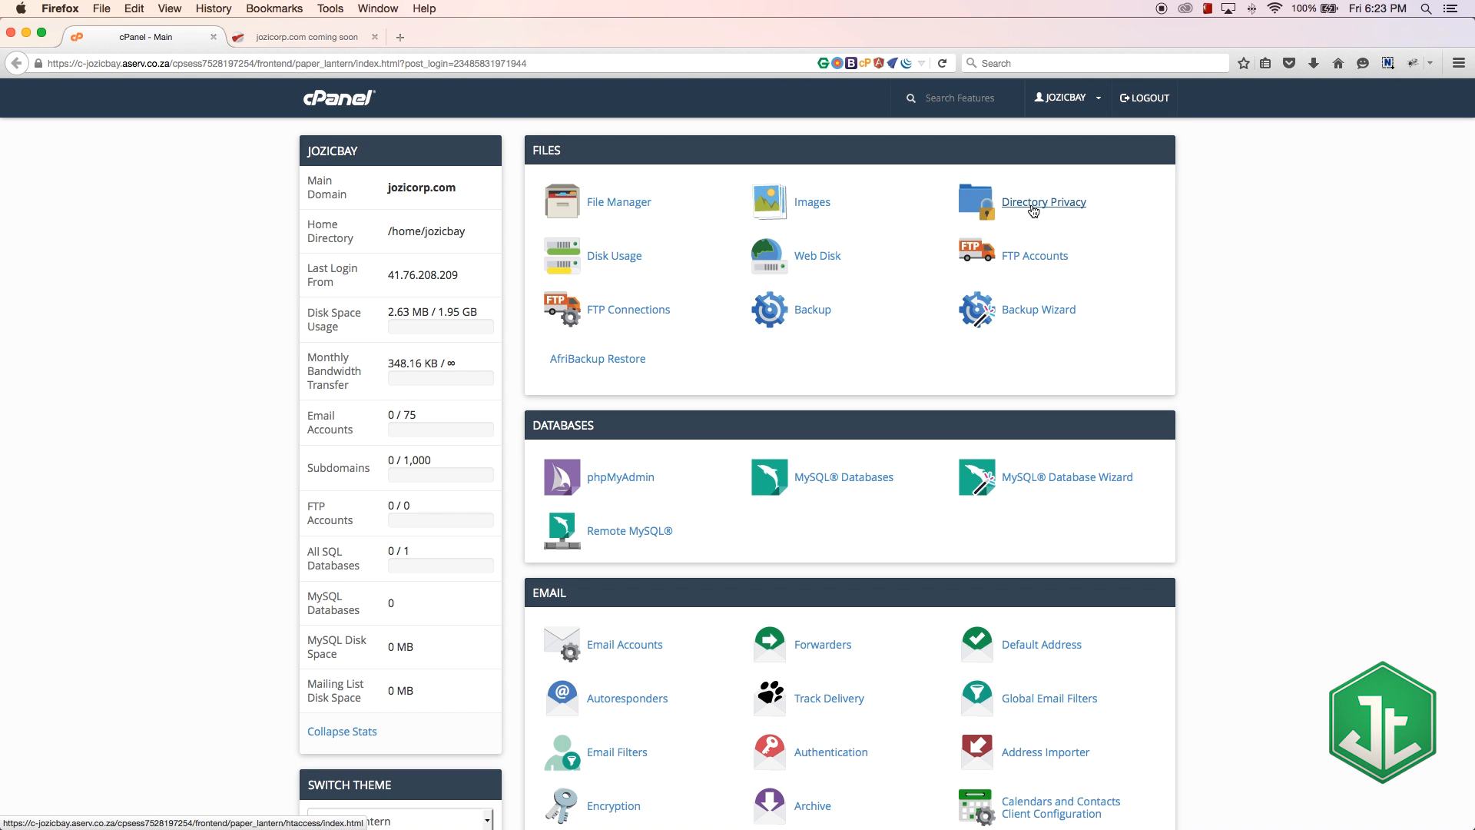
pyautogui.moveTo(708, 230)
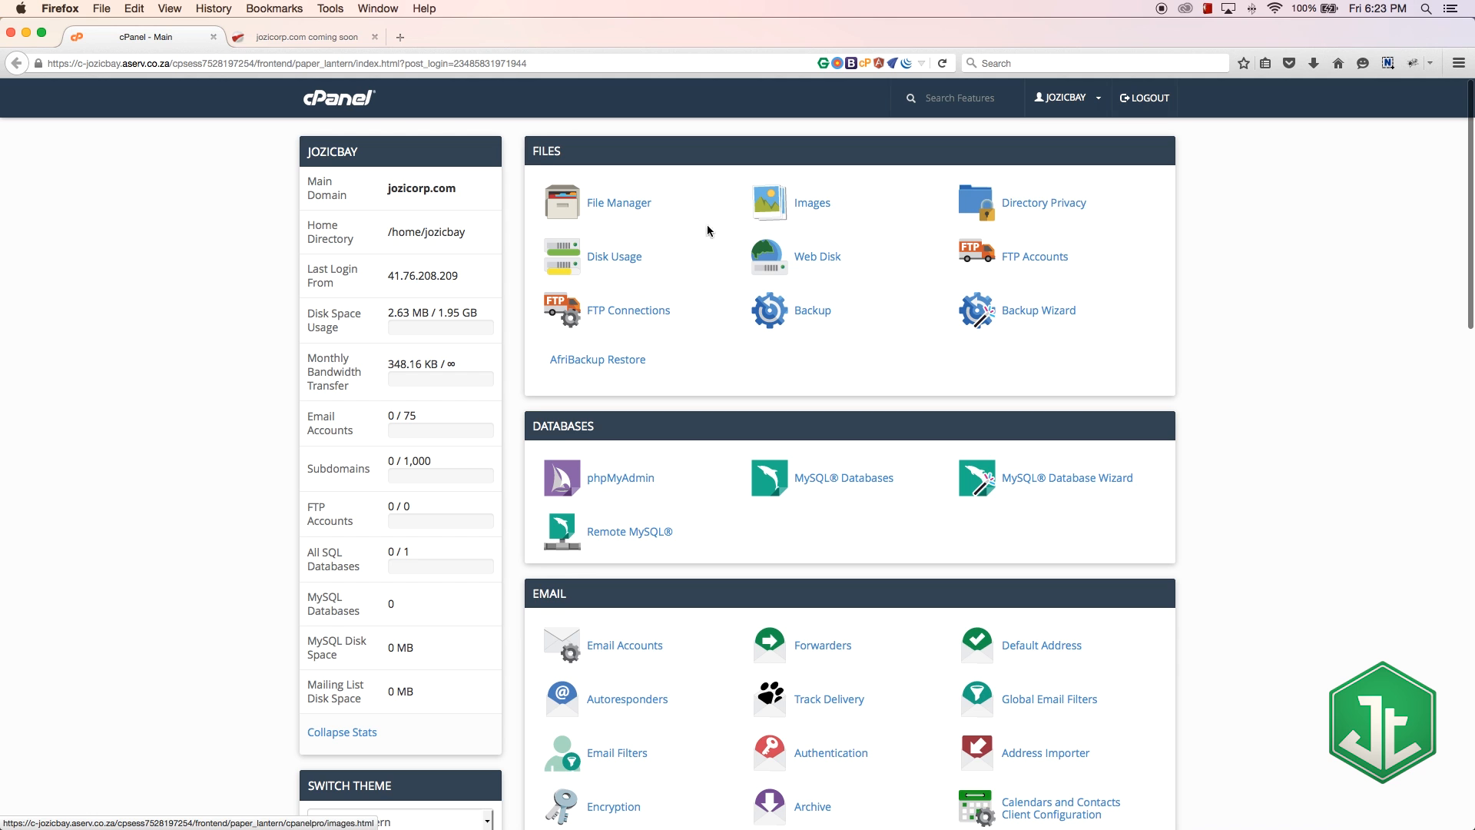
pyautogui.moveTo(745, 274)
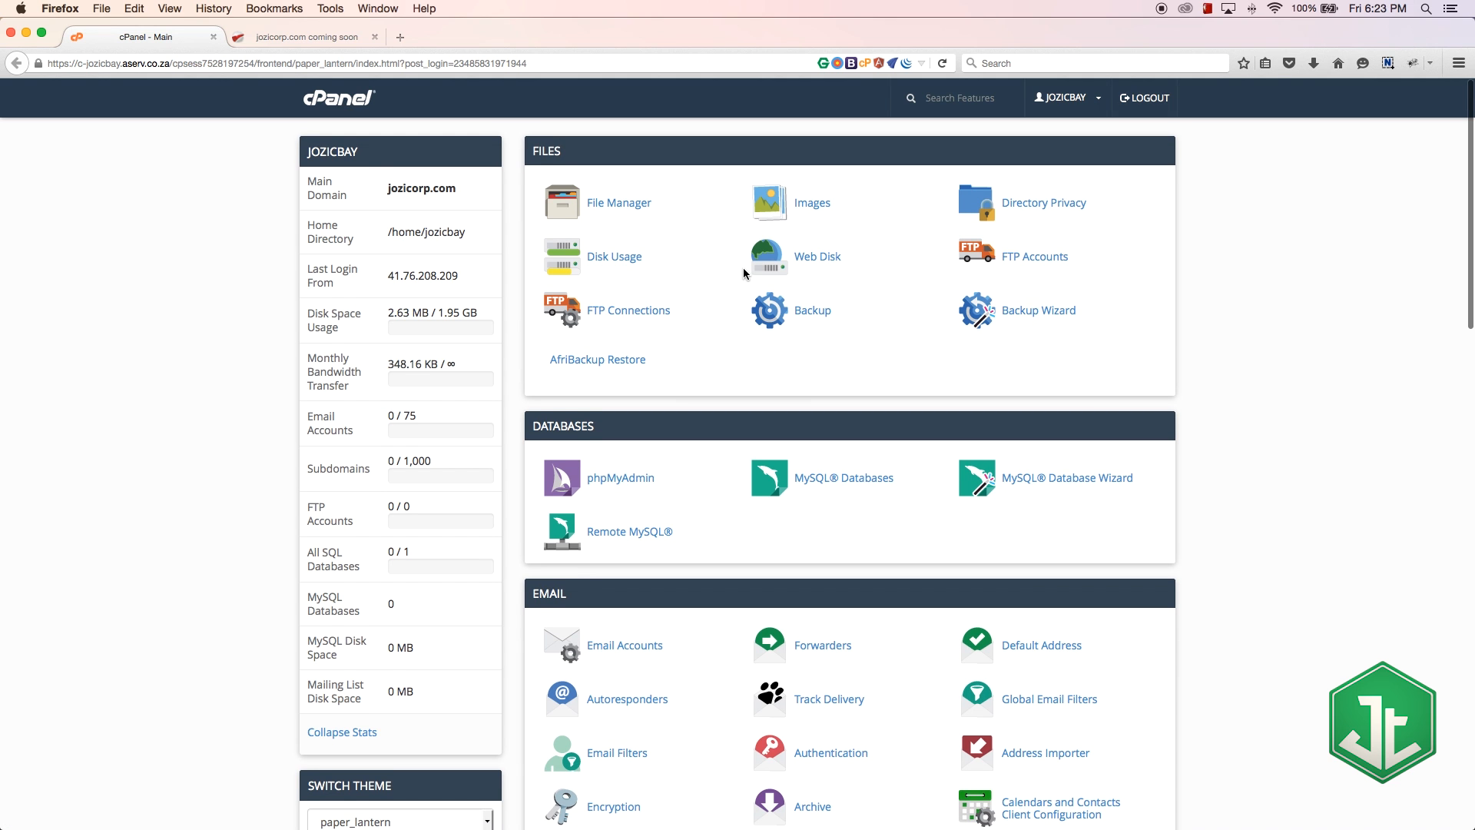
pyautogui.moveTo(613, 256)
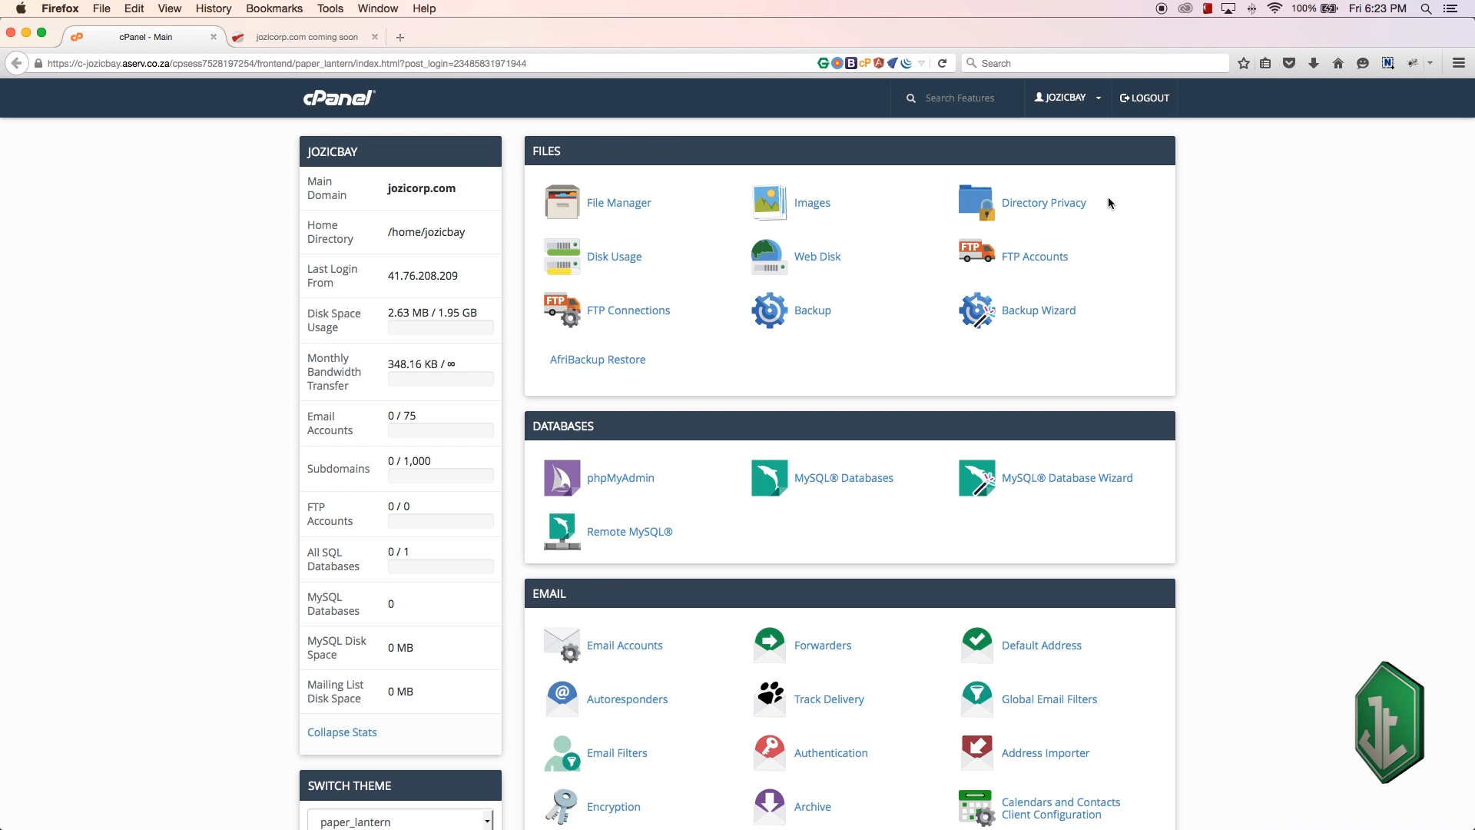
pyautogui.moveTo(1035, 256)
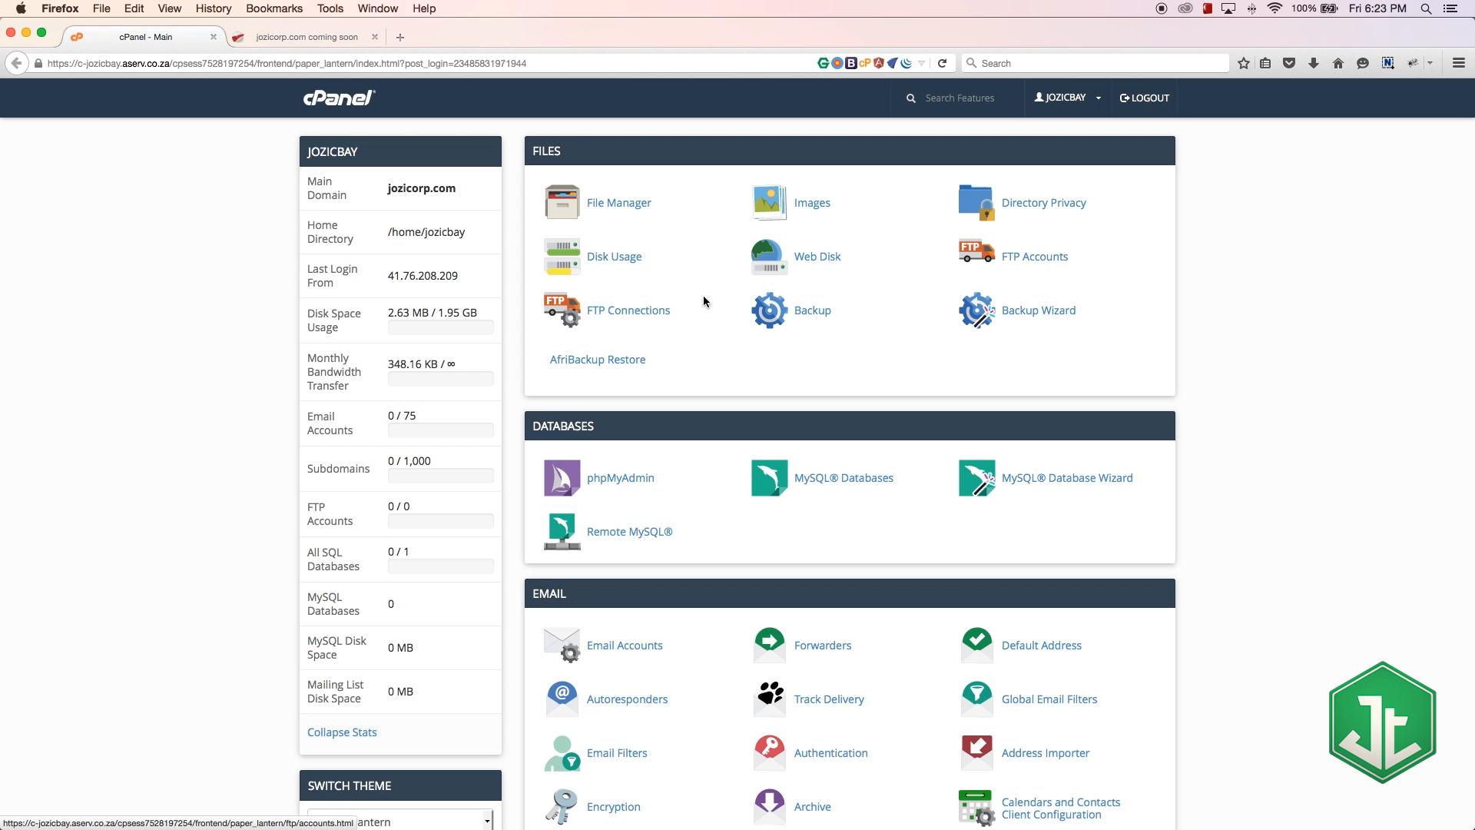
pyautogui.moveTo(628, 311)
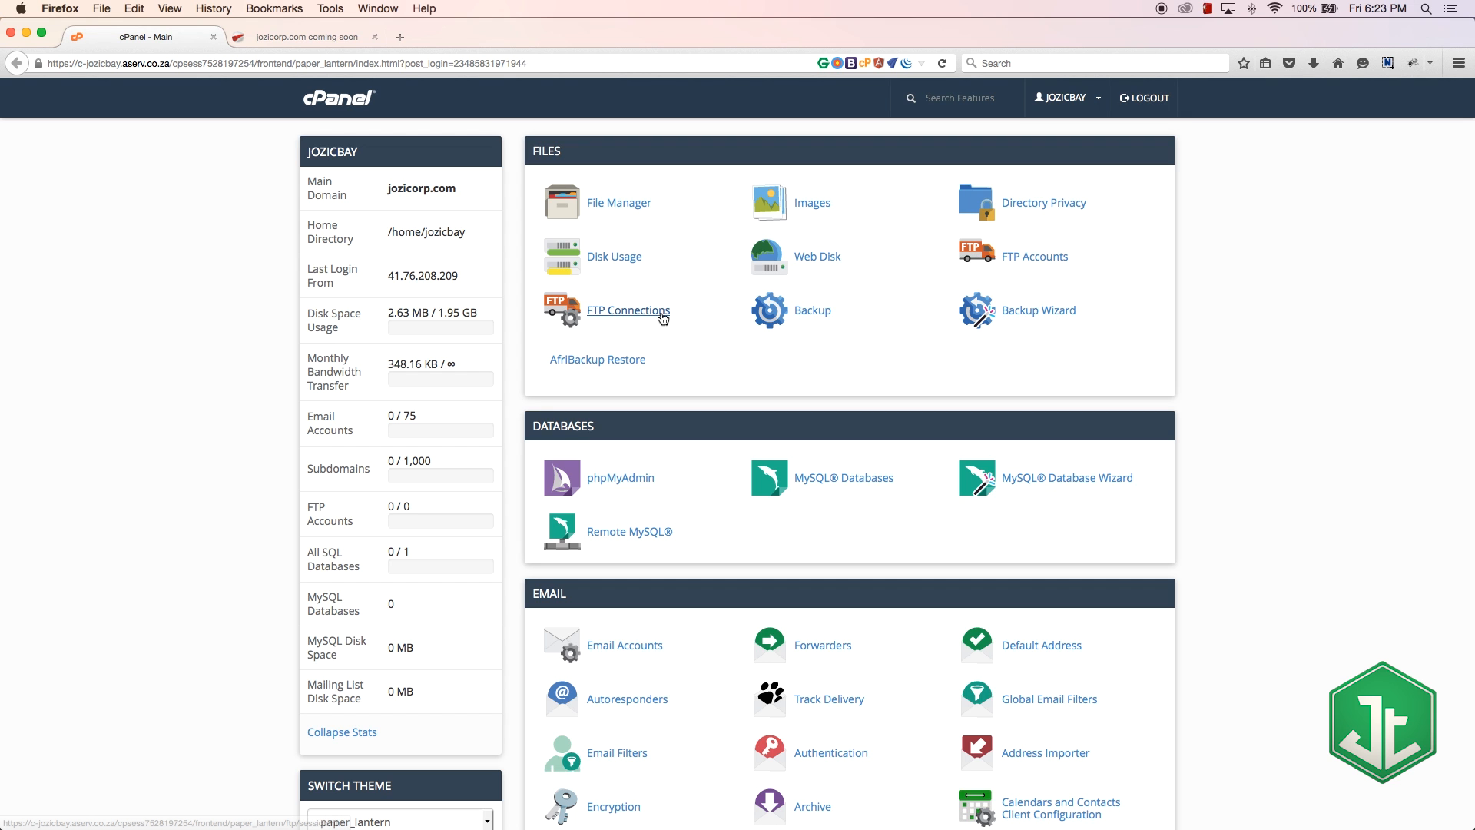
pyautogui.moveTo(1034, 255)
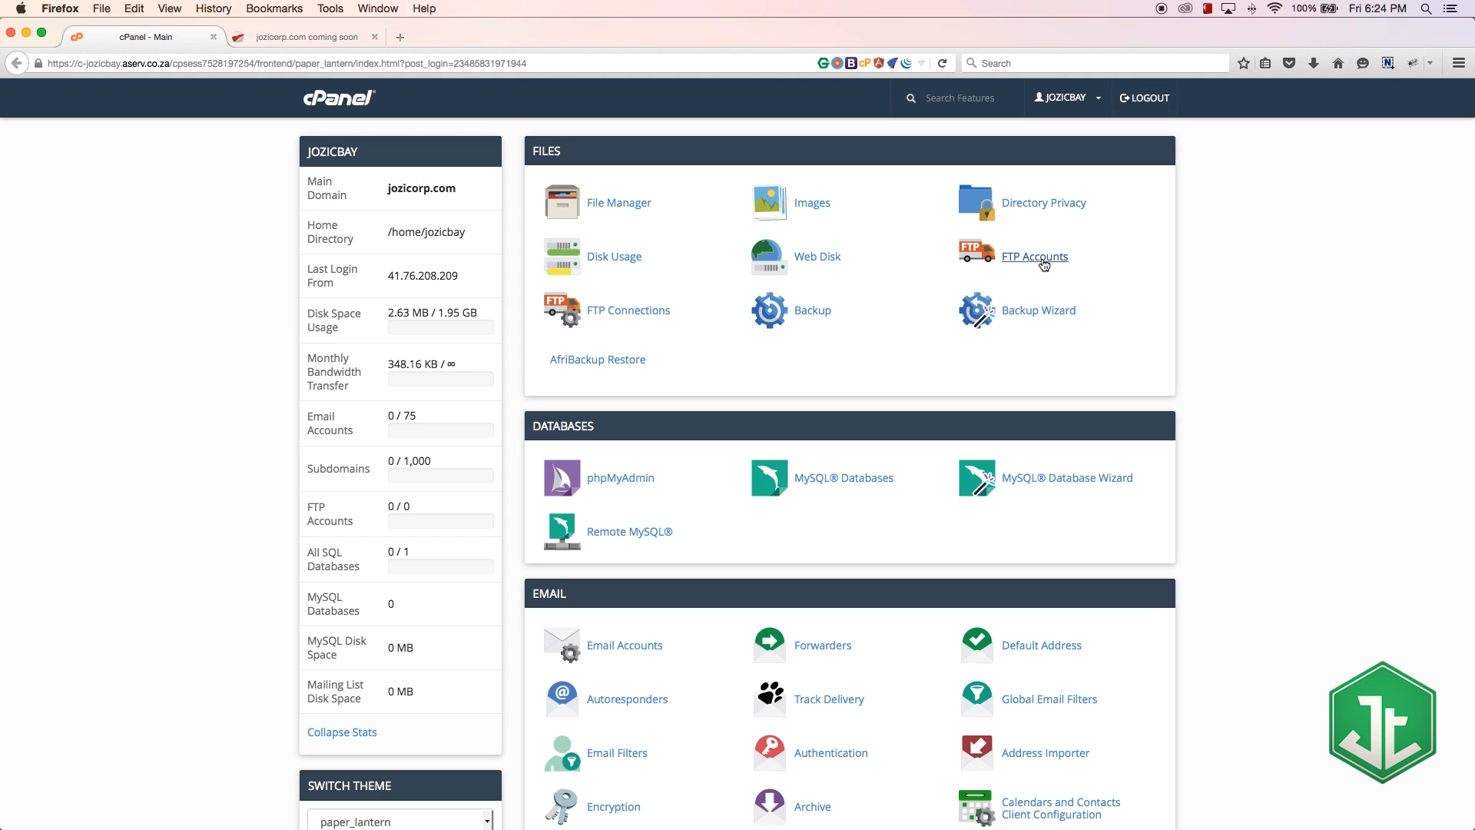
pyautogui.moveTo(655, 219)
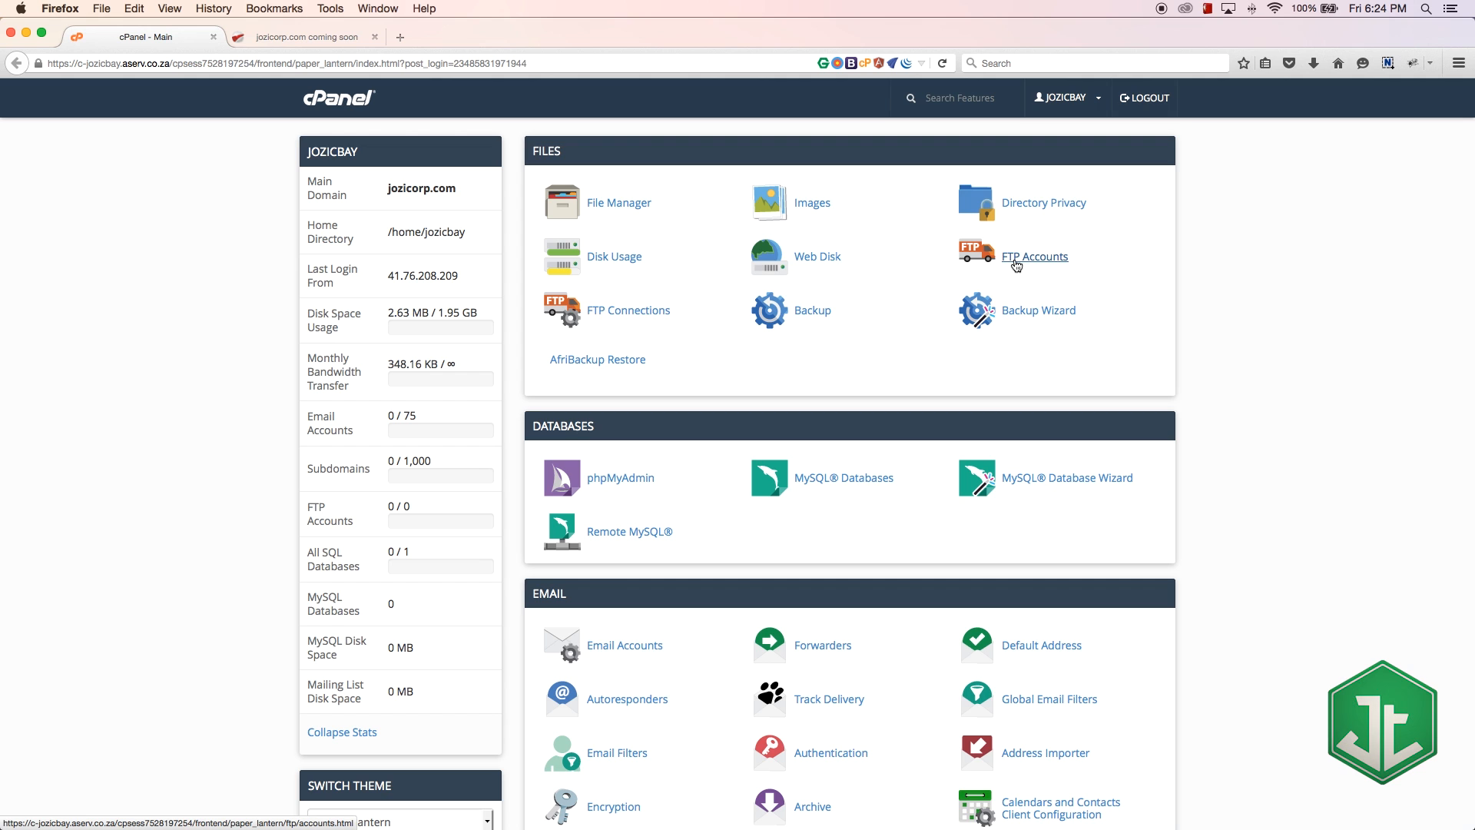
pyautogui.moveTo(1034, 256)
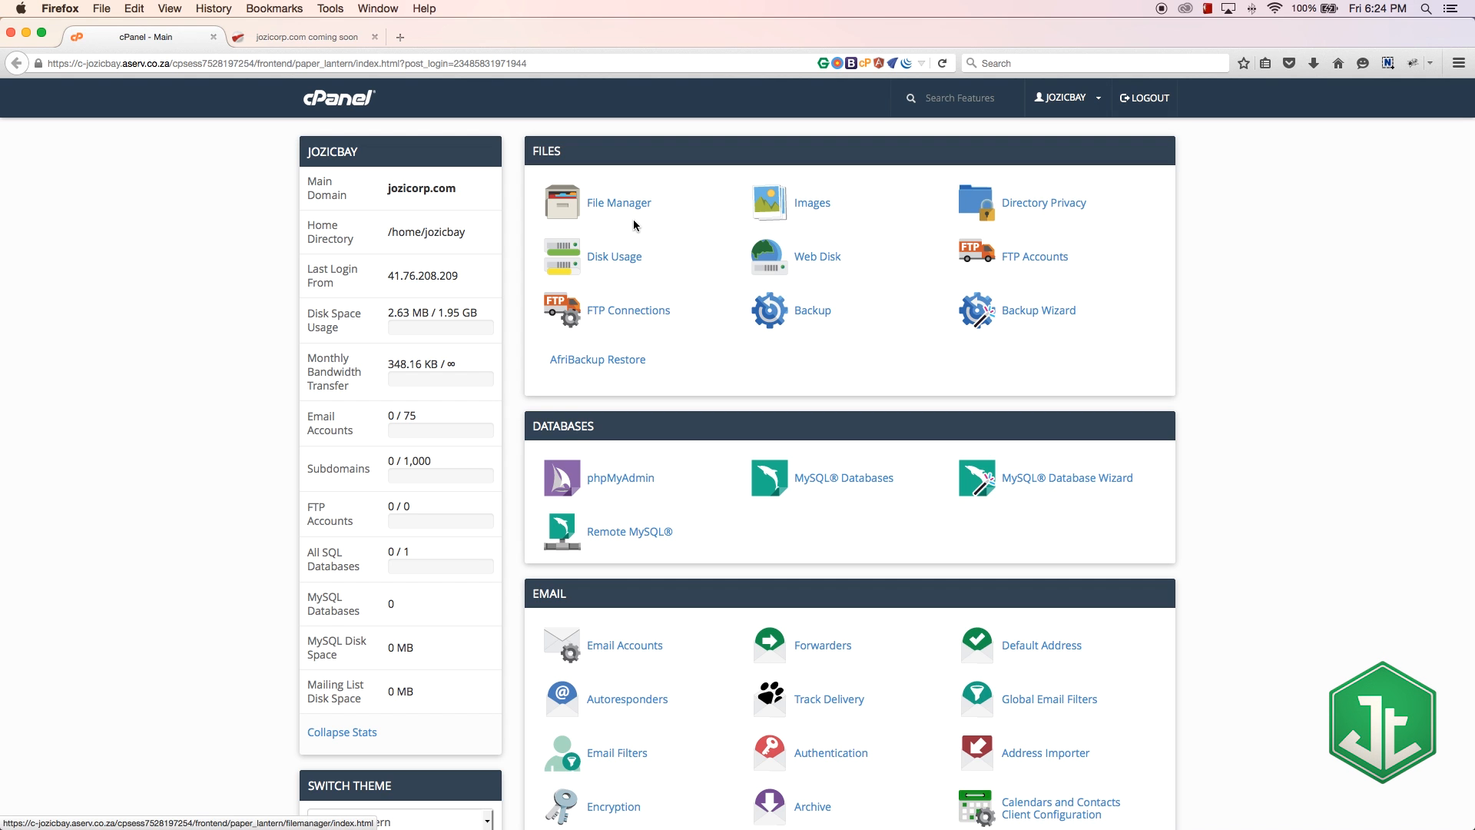
pyautogui.moveTo(768, 242)
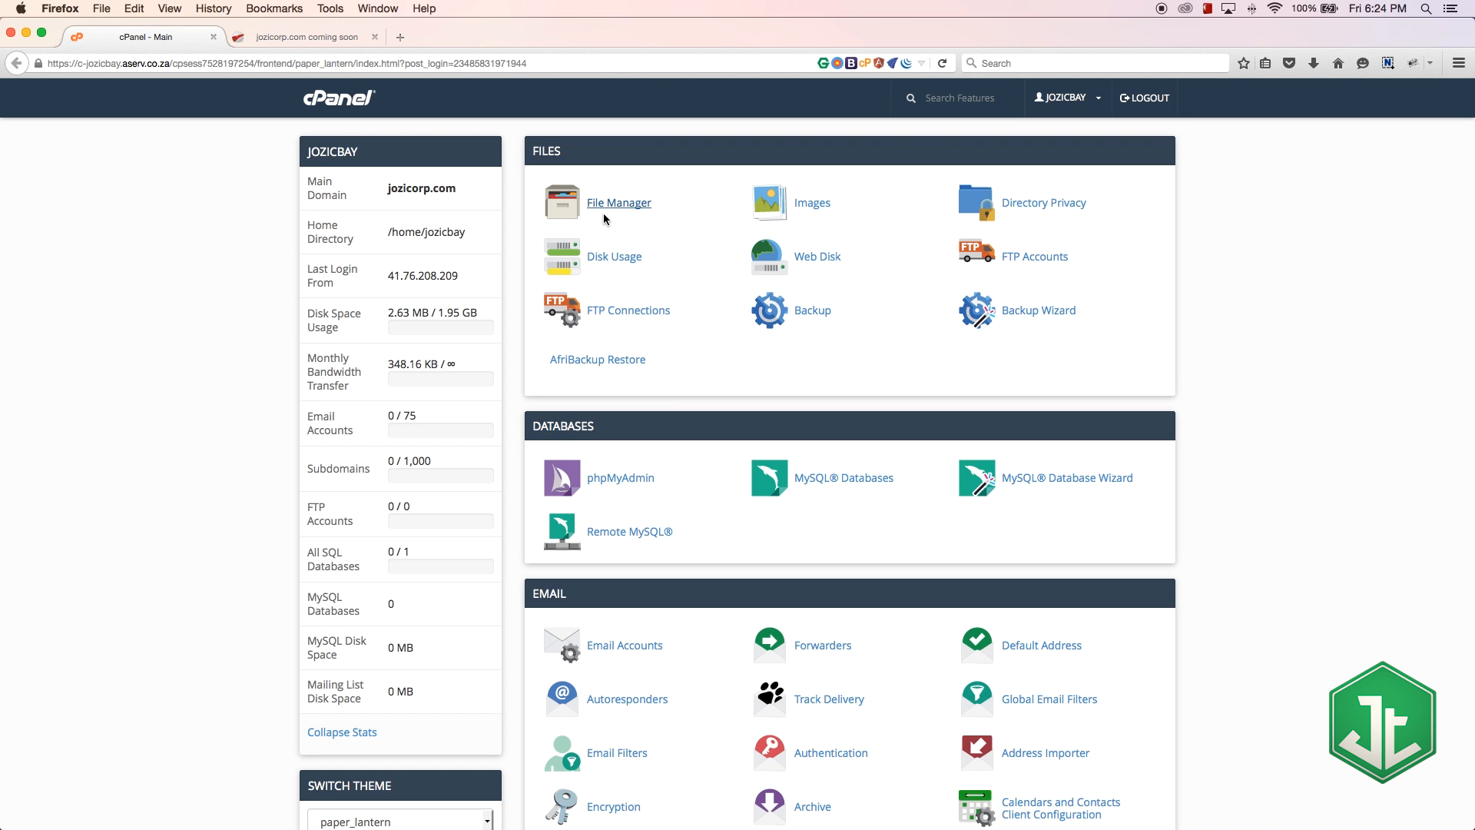
pyautogui.moveTo(1035, 256)
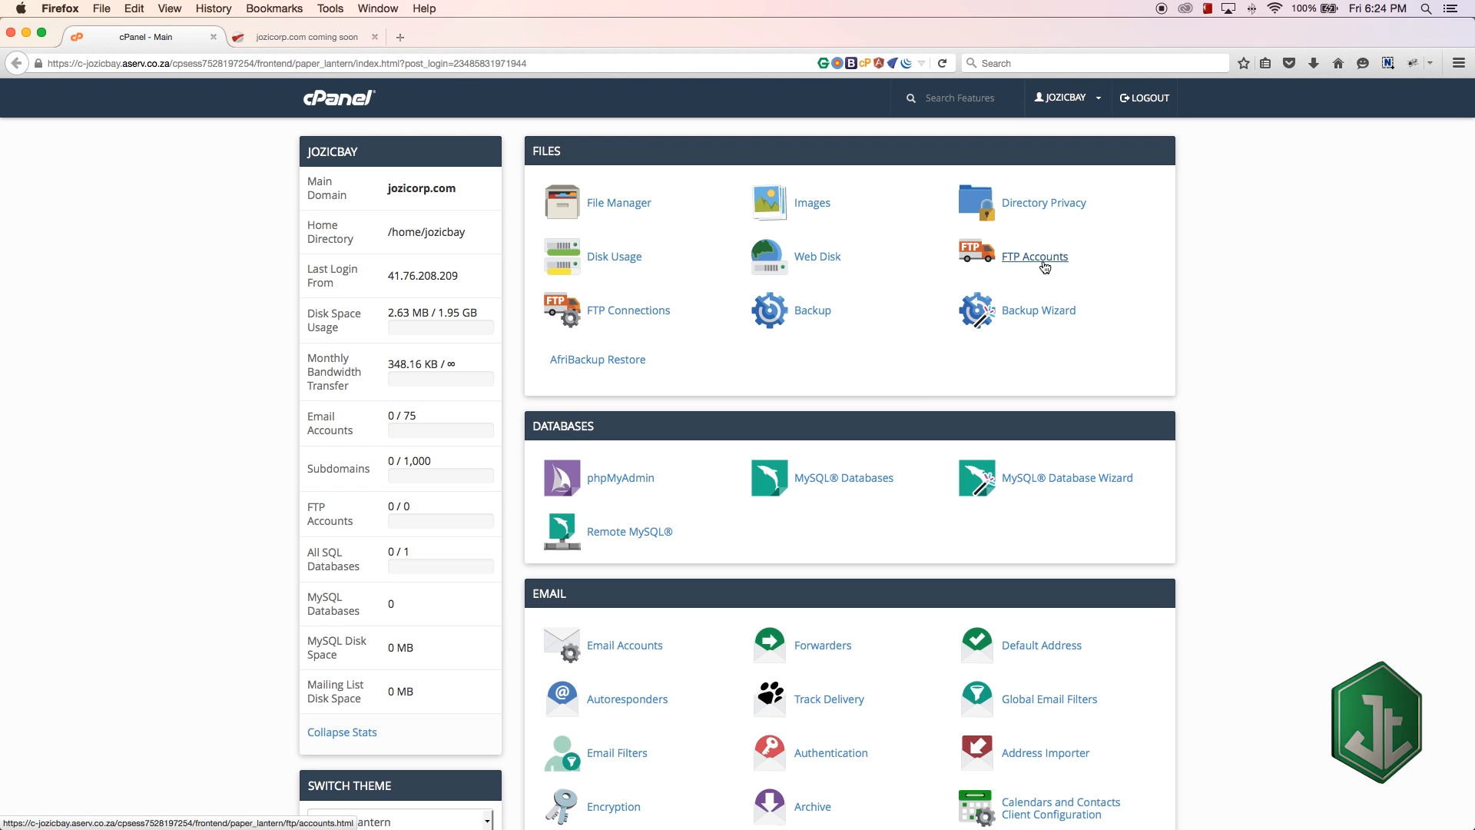
pyautogui.moveTo(1024, 278)
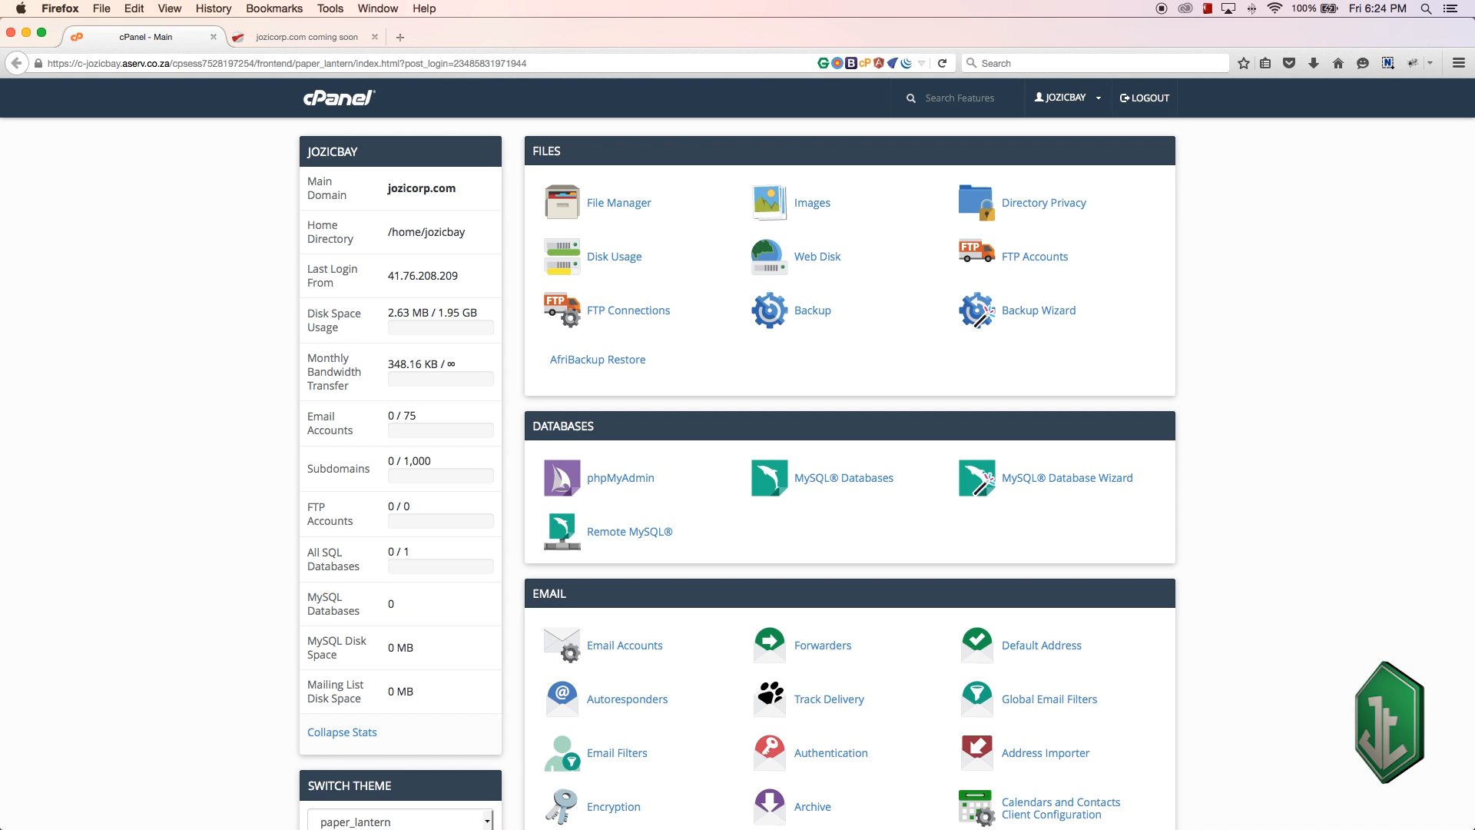
pyautogui.moveTo(756, 218)
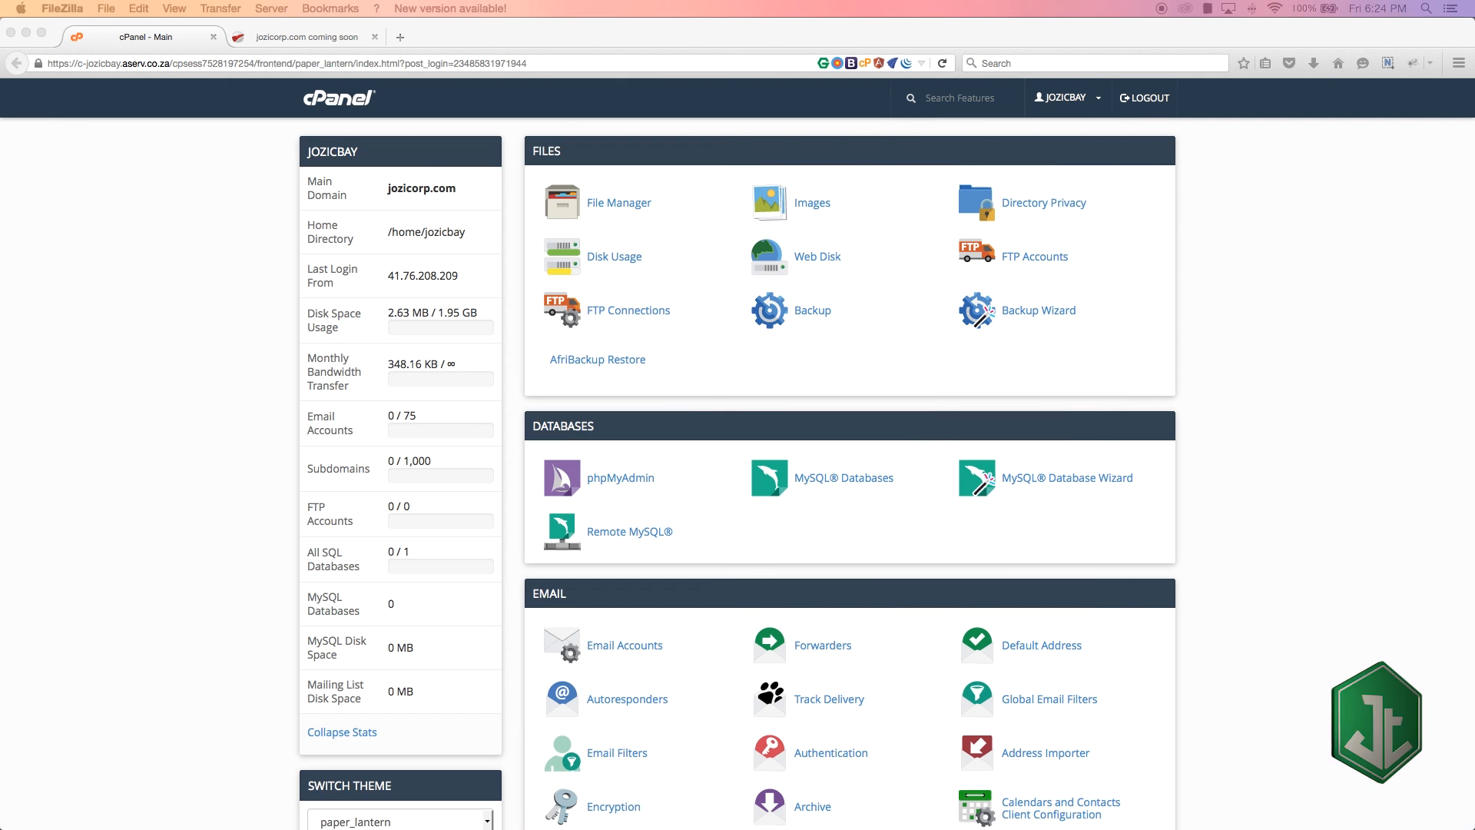
pyautogui.moveTo(918, 265)
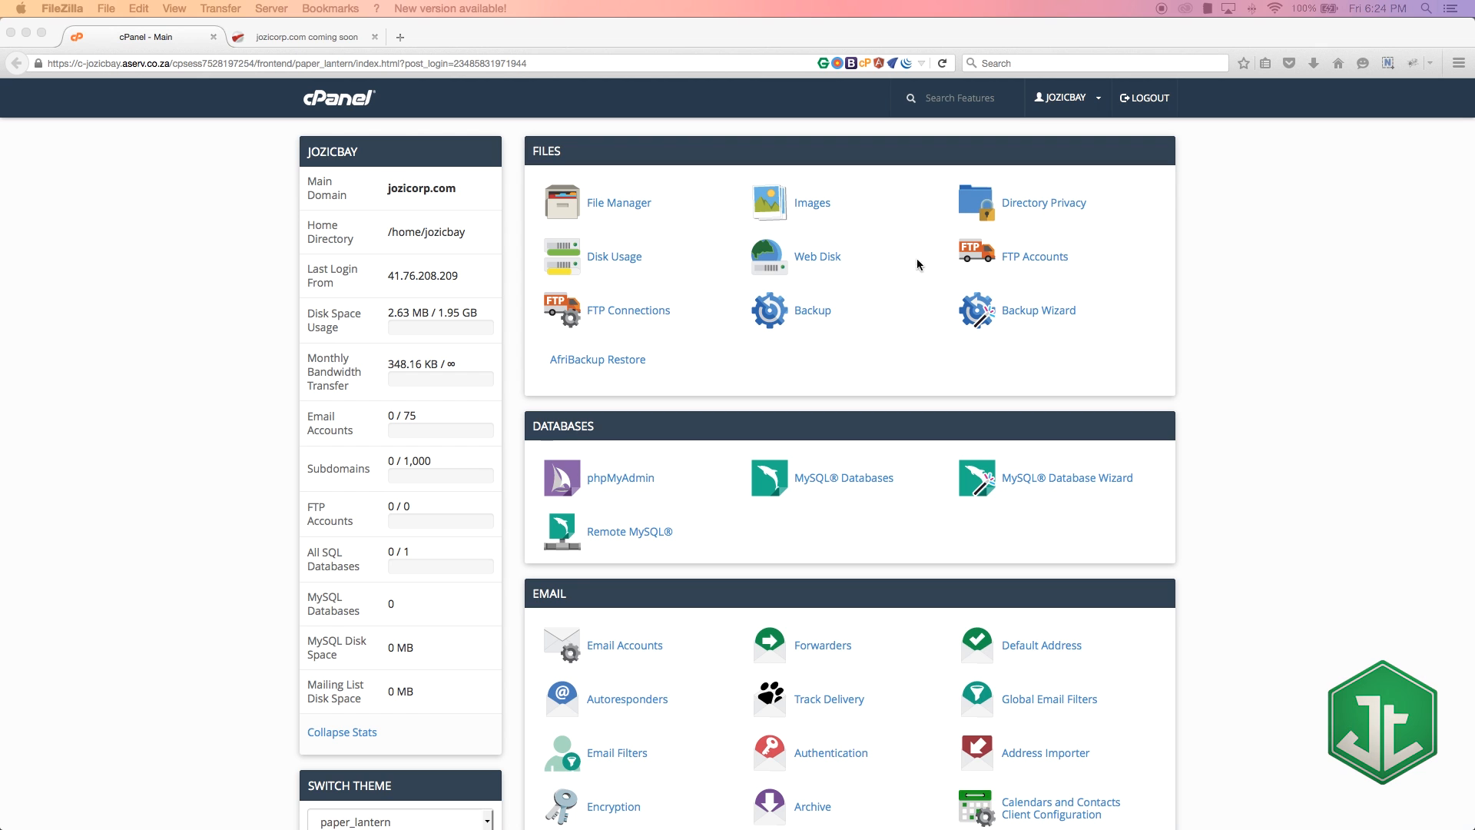
# - Scroll past Files and Email to the Databases and Domains panels
pyautogui.scroll(-3)
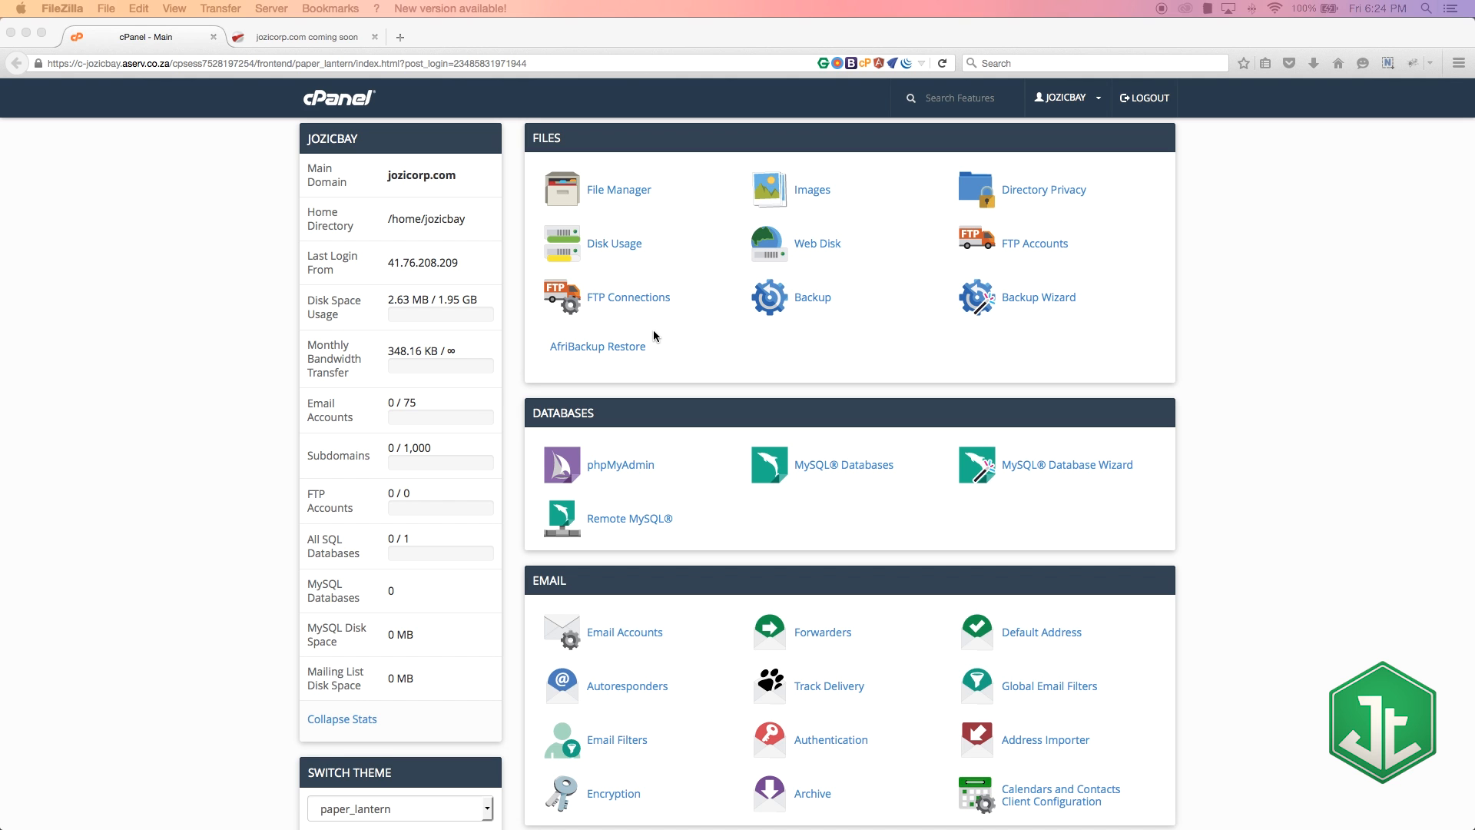
pyautogui.scroll(-3)
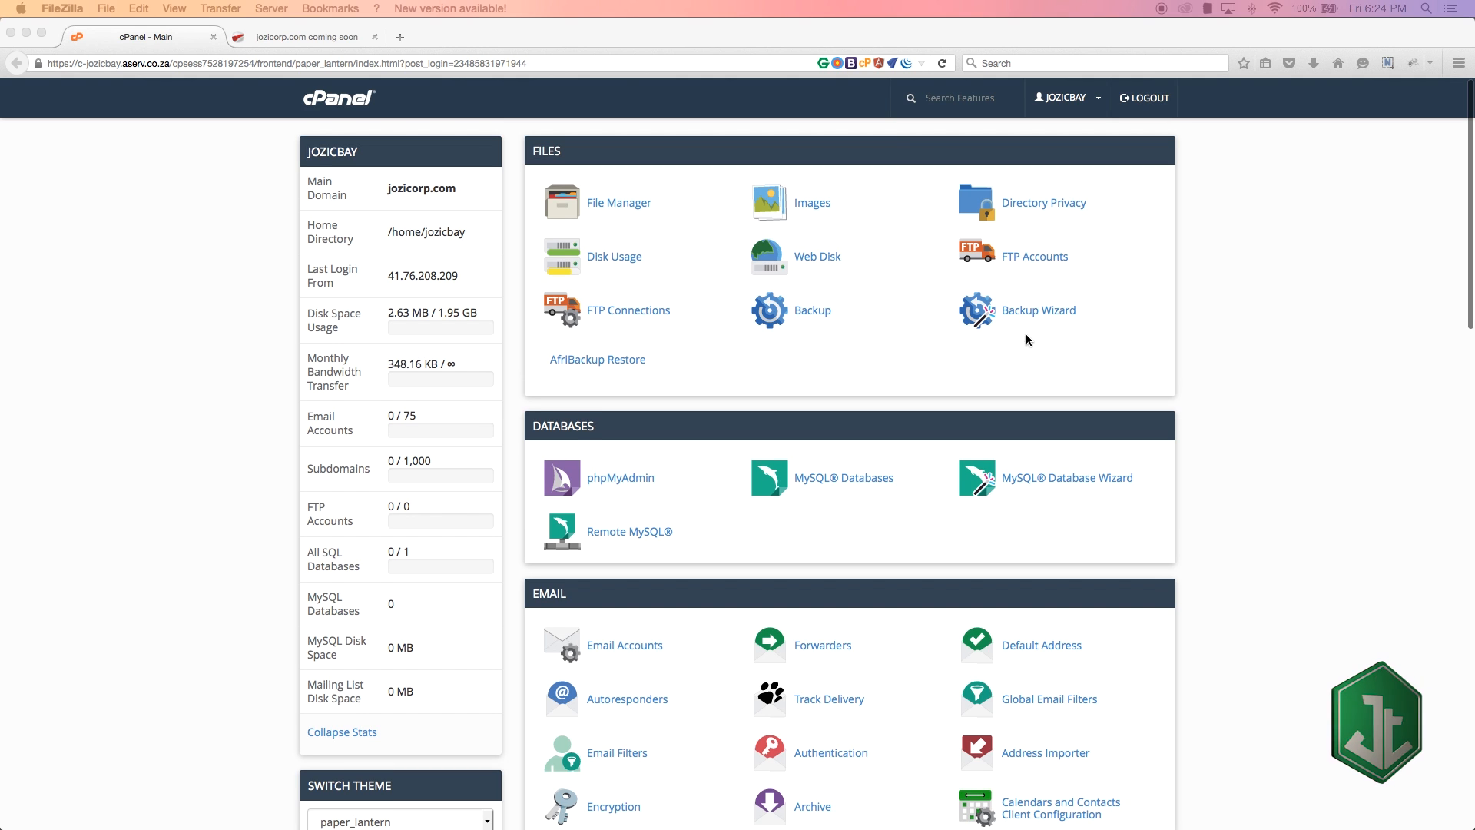
pyautogui.moveTo(665, 337)
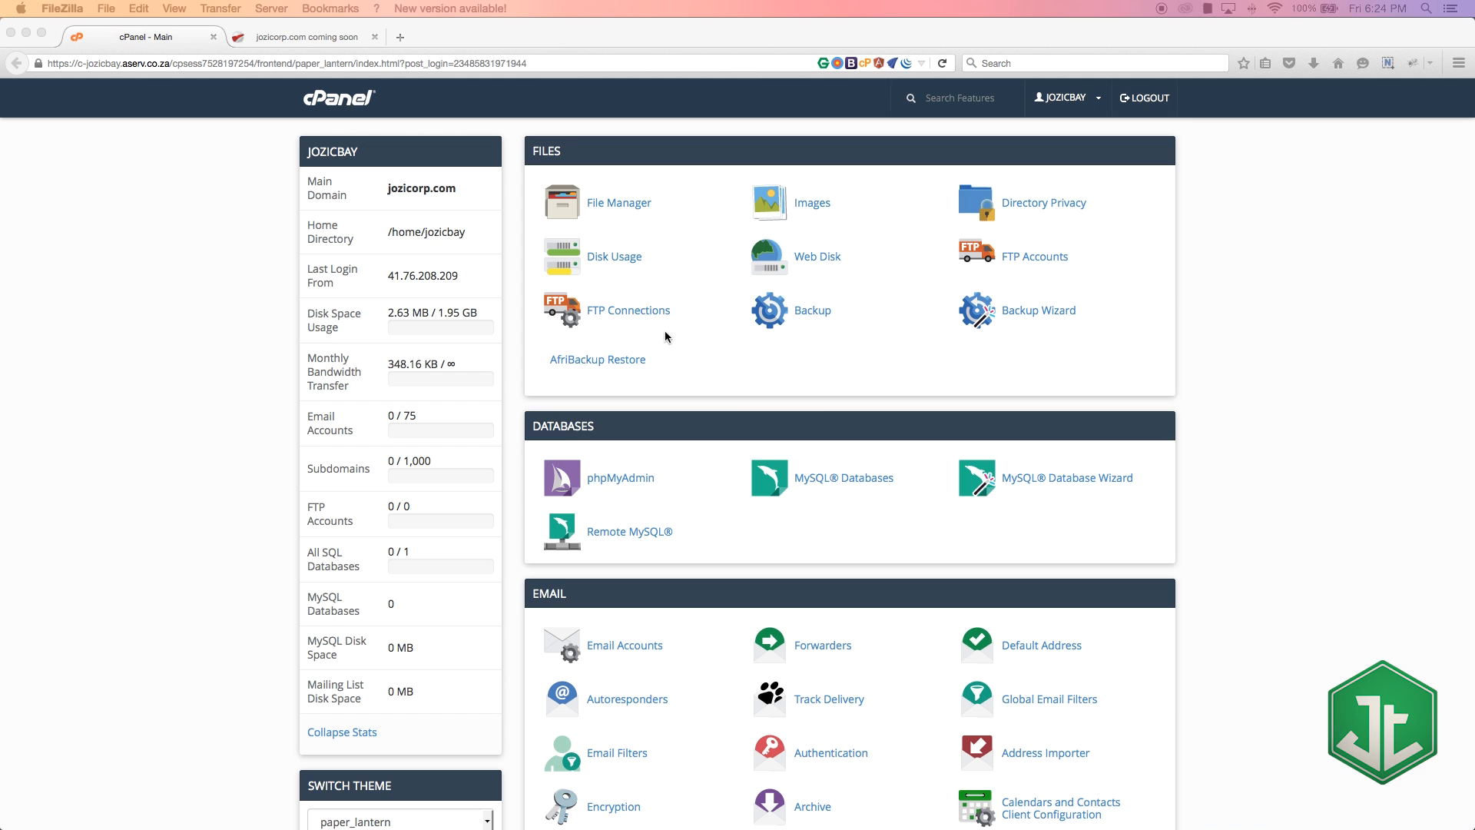
pyautogui.moveTo(913, 328)
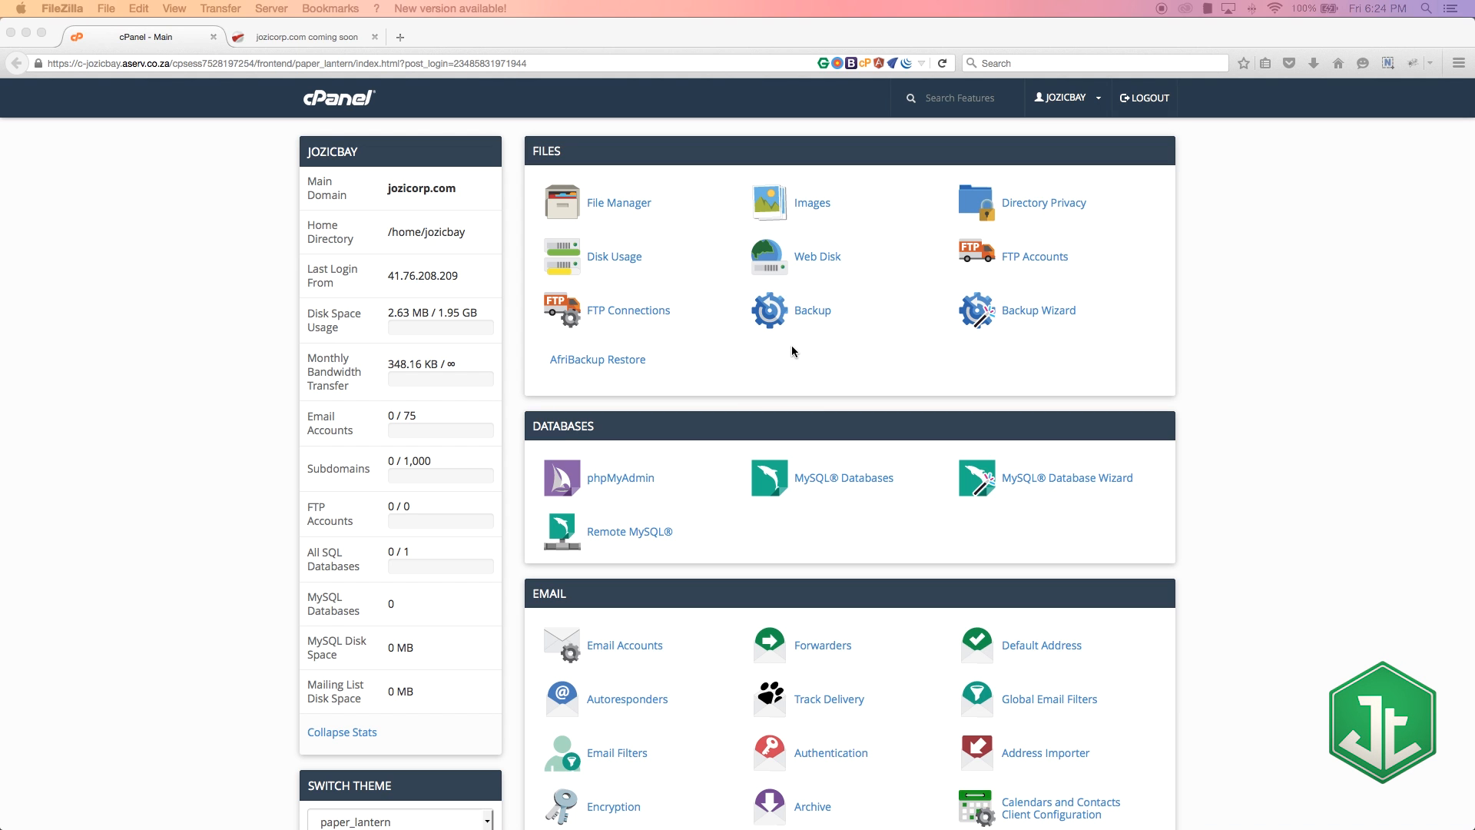
pyautogui.moveTo(713, 374)
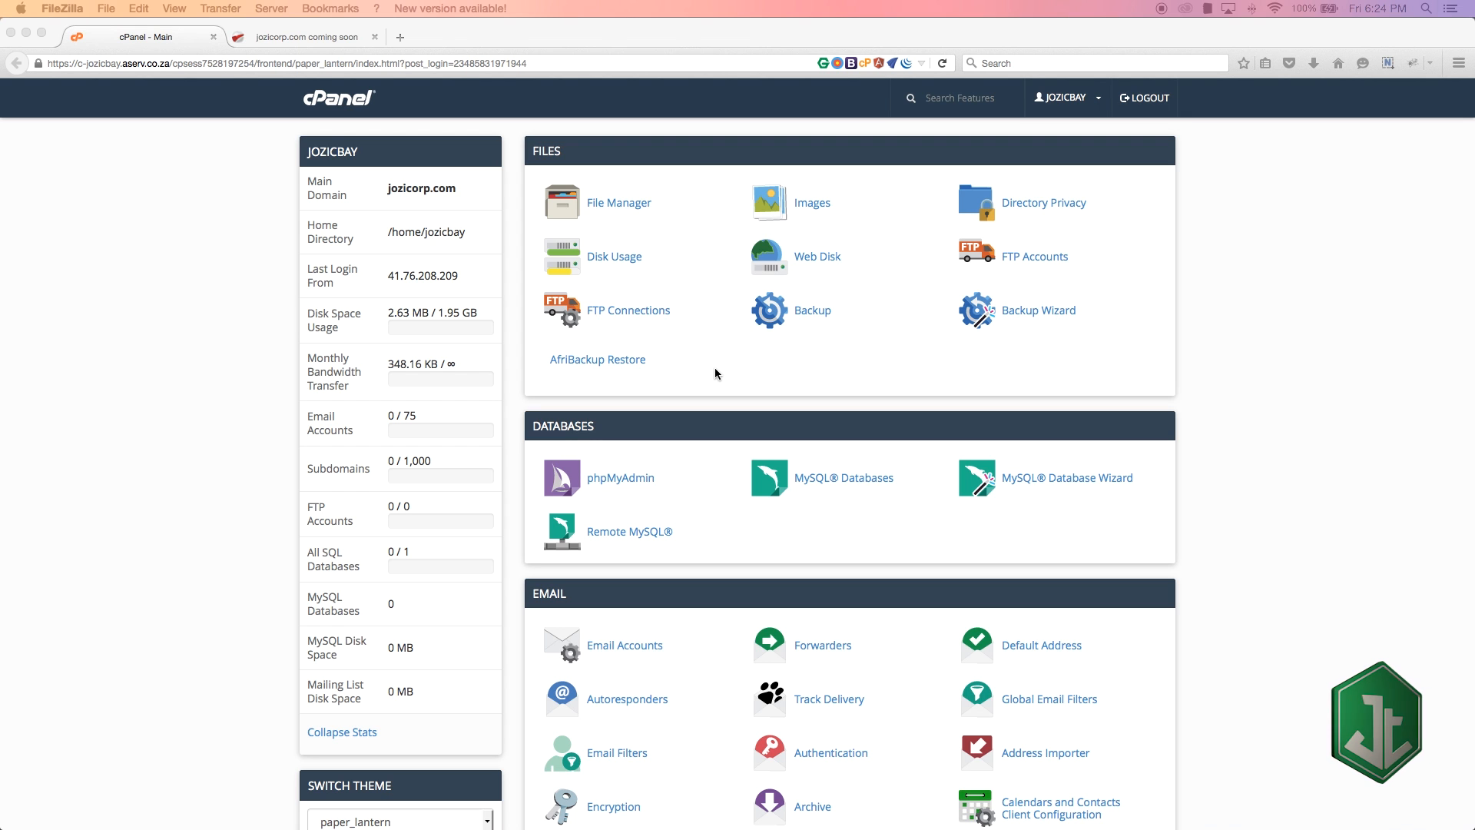
pyautogui.moveTo(779, 368)
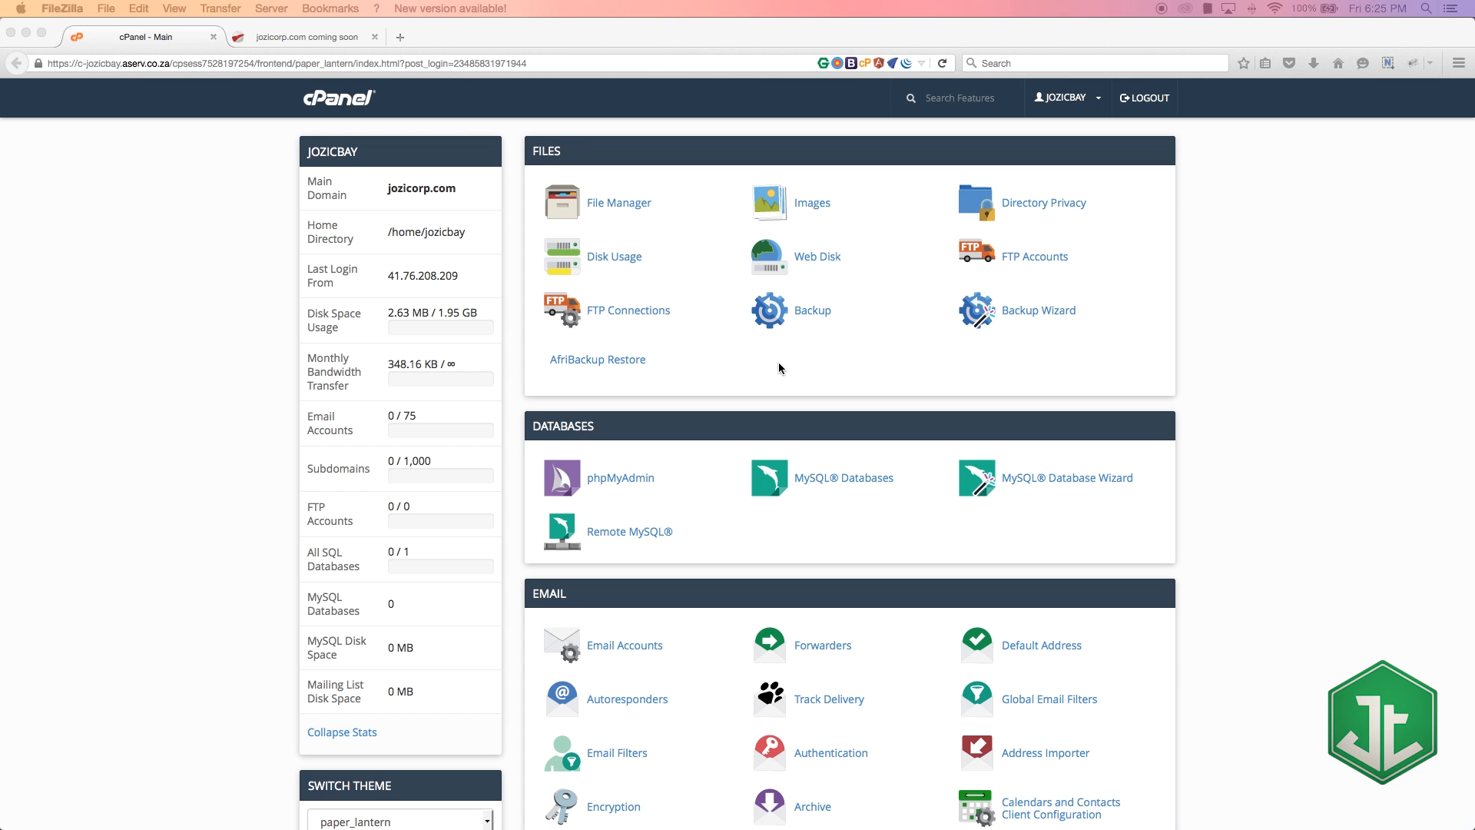
pyautogui.scroll(-3)
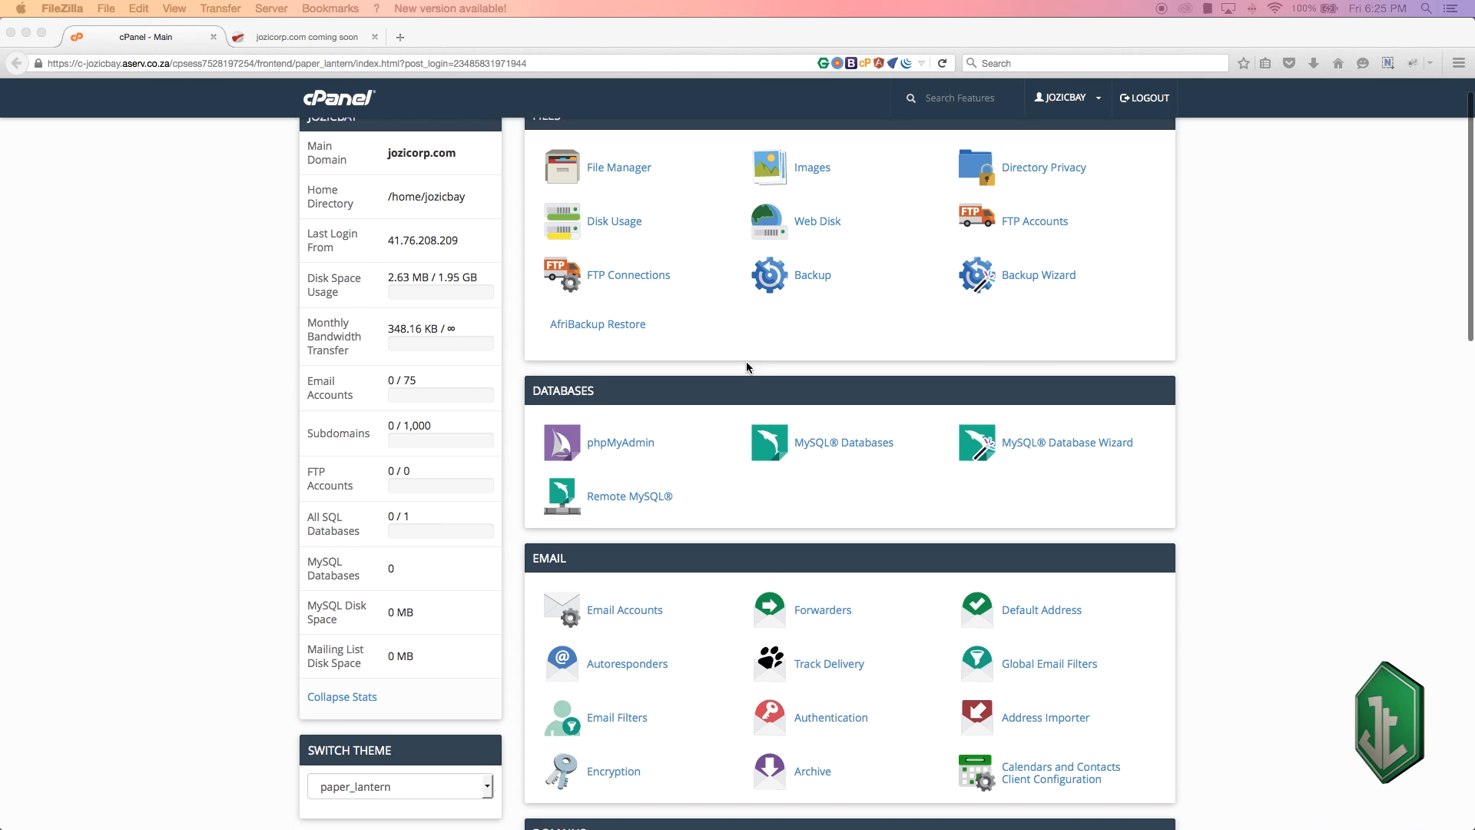
pyautogui.scroll(-3)
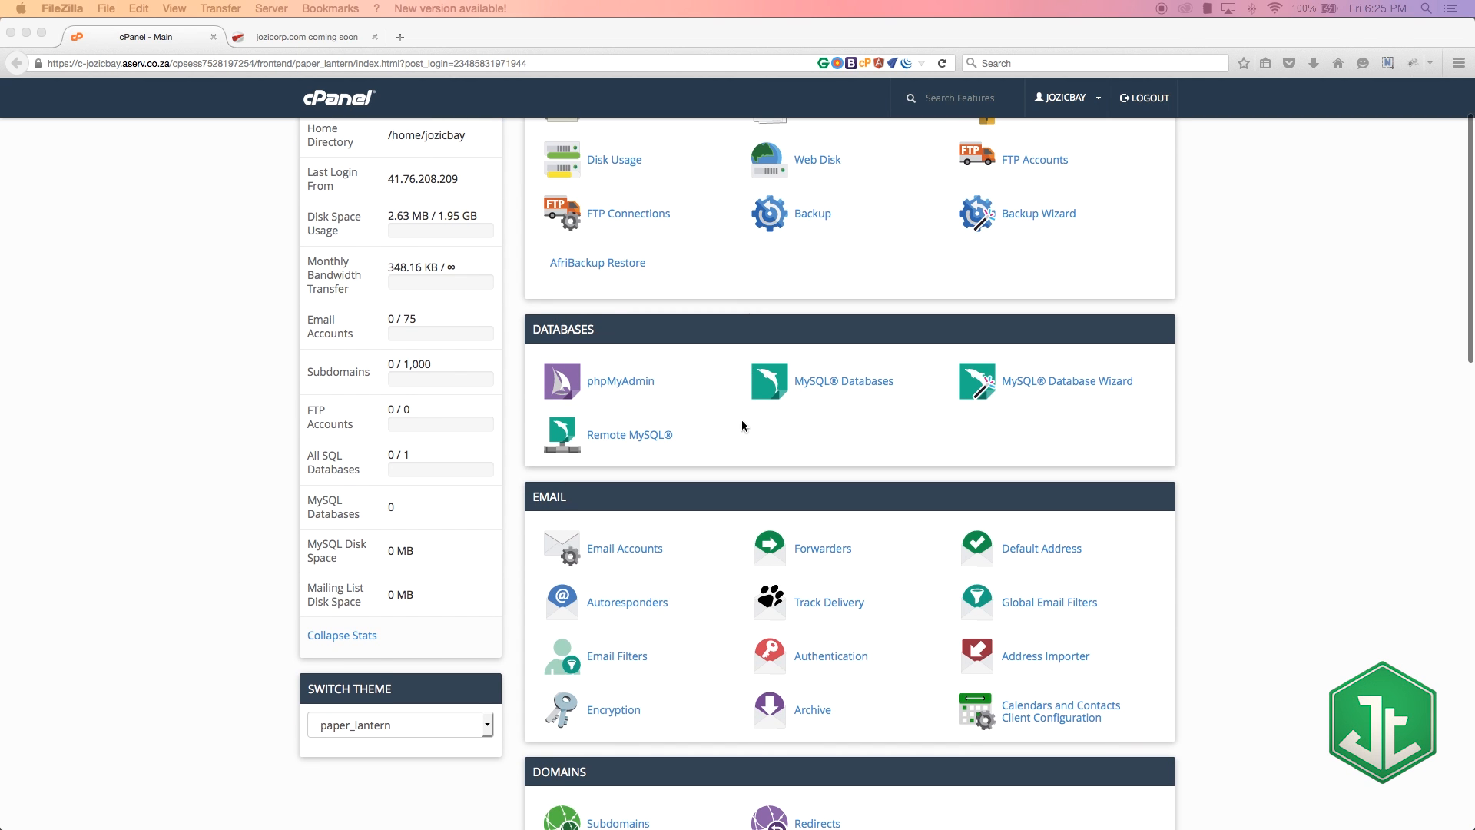
pyautogui.scroll(-3)
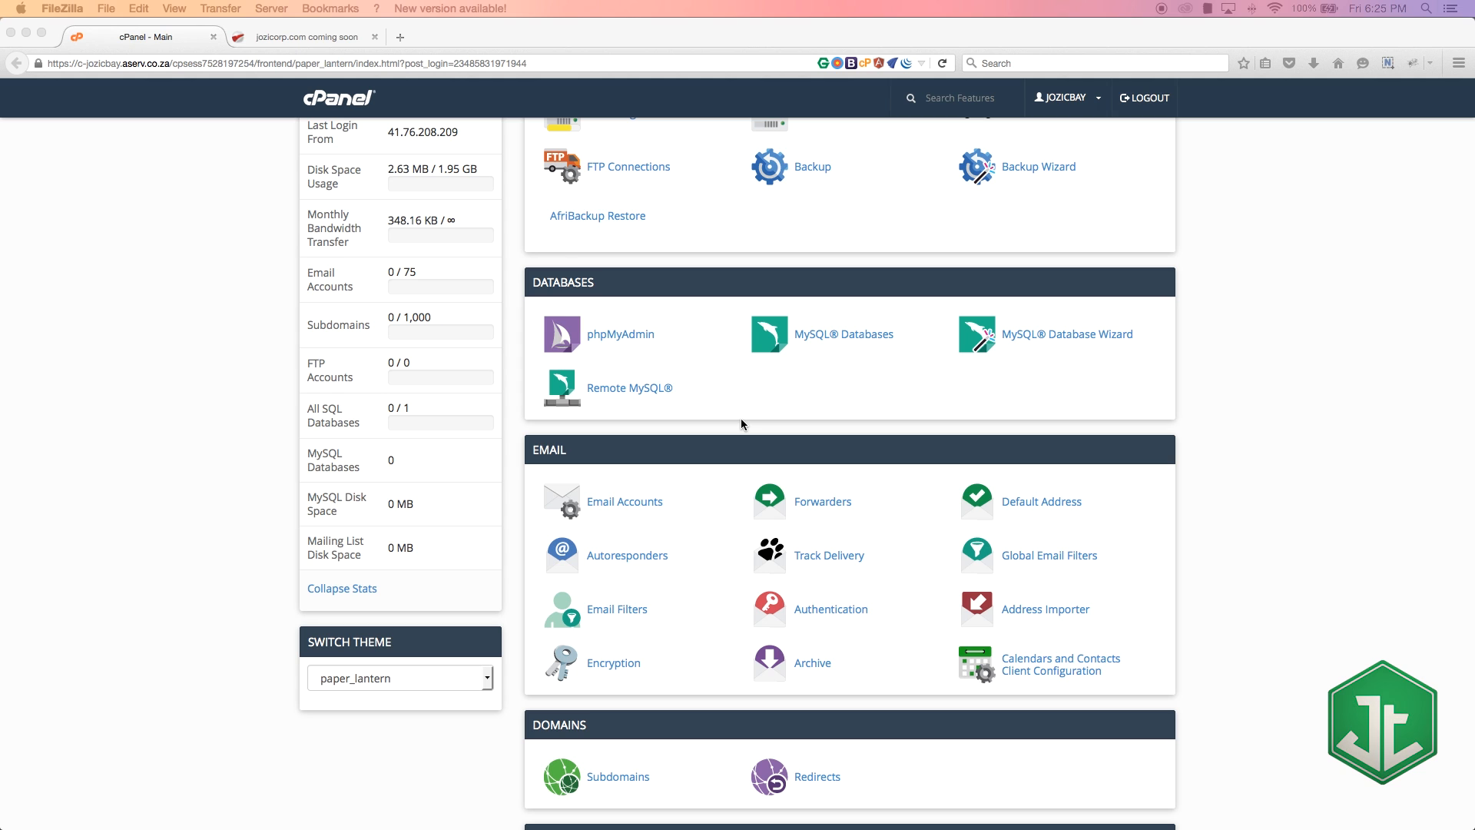
pyautogui.moveTo(560, 393)
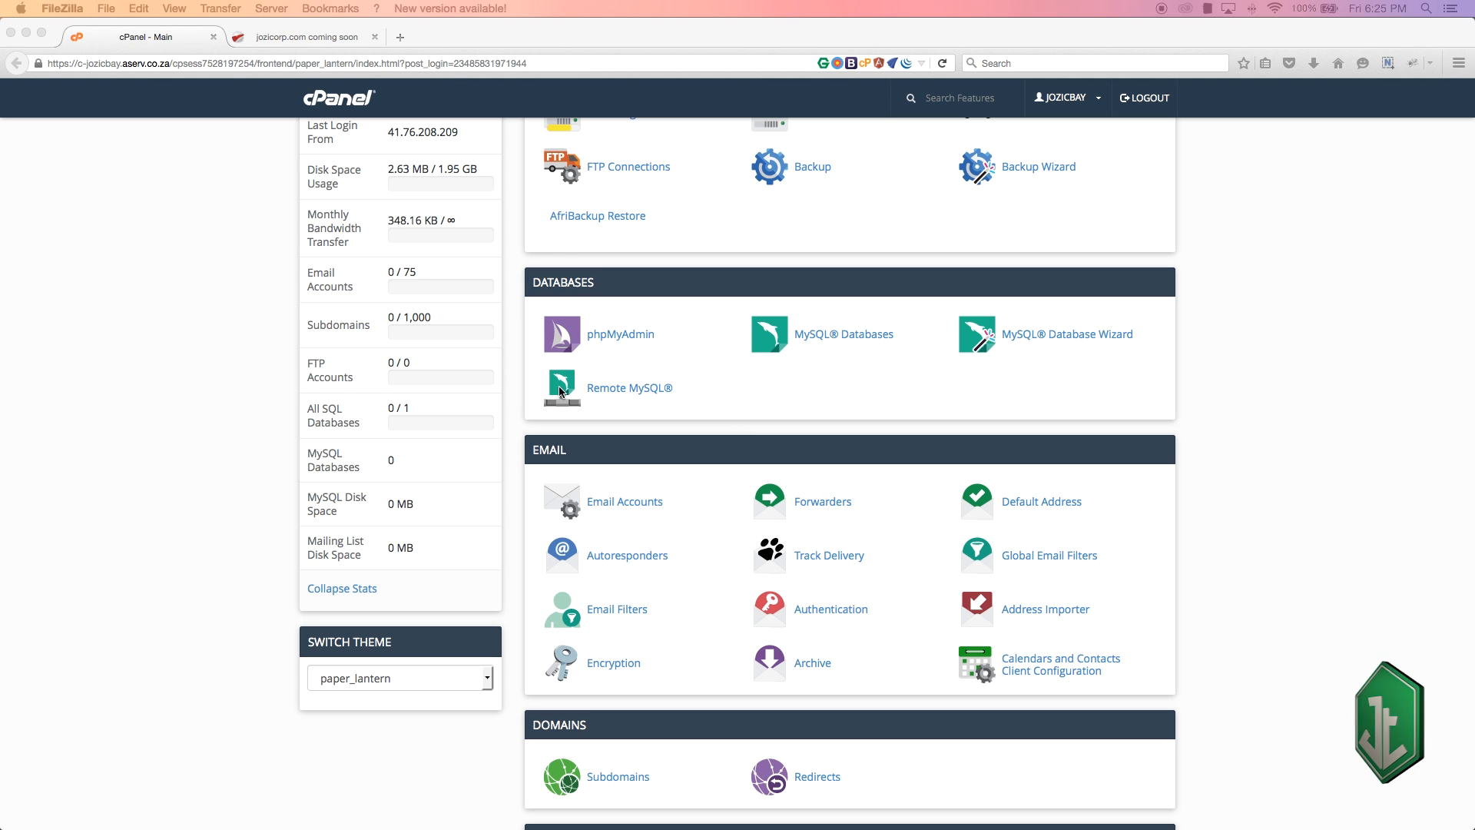
pyautogui.moveTo(1207, 371)
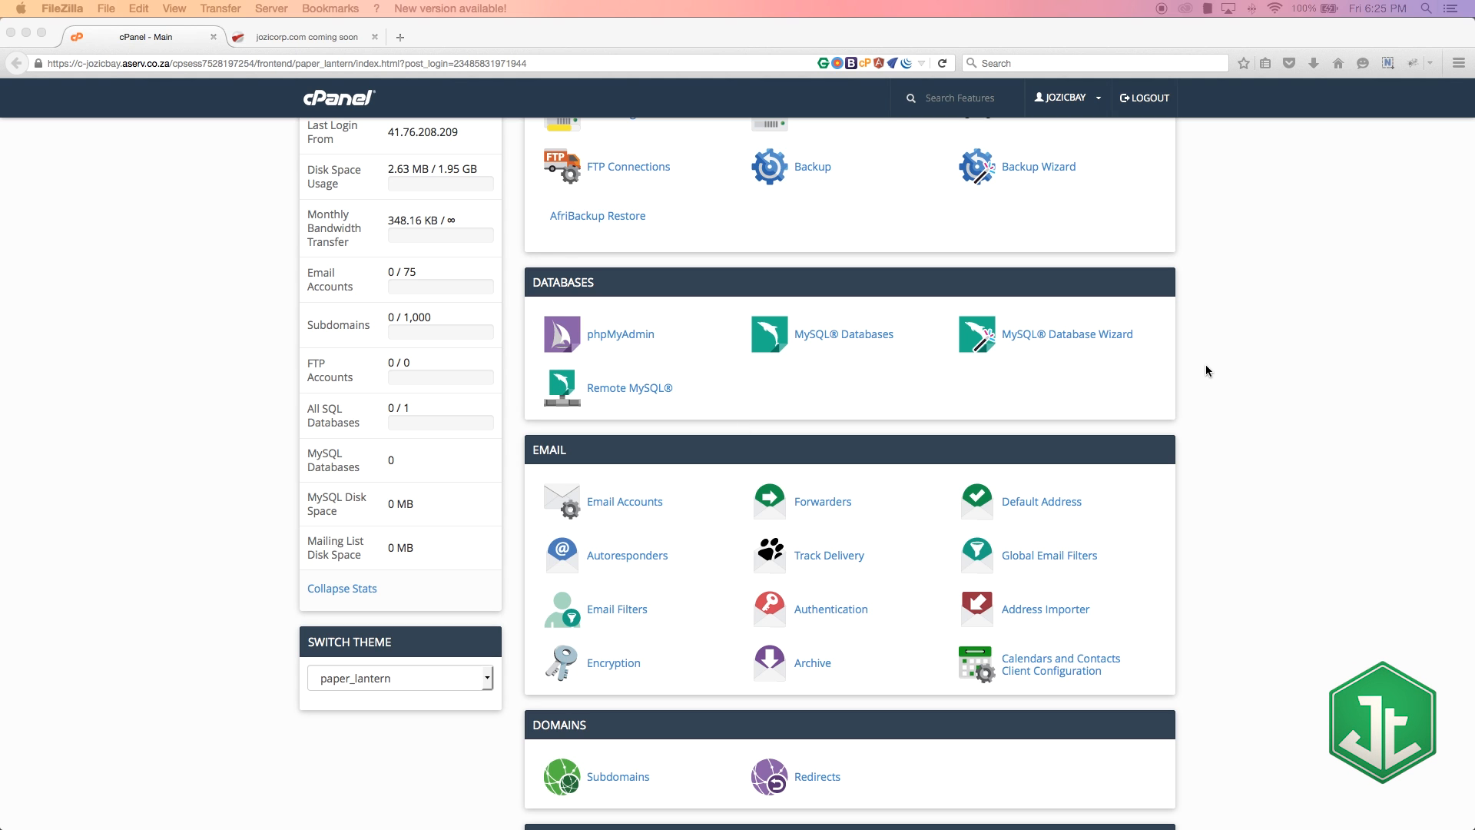
pyautogui.moveTo(834, 381)
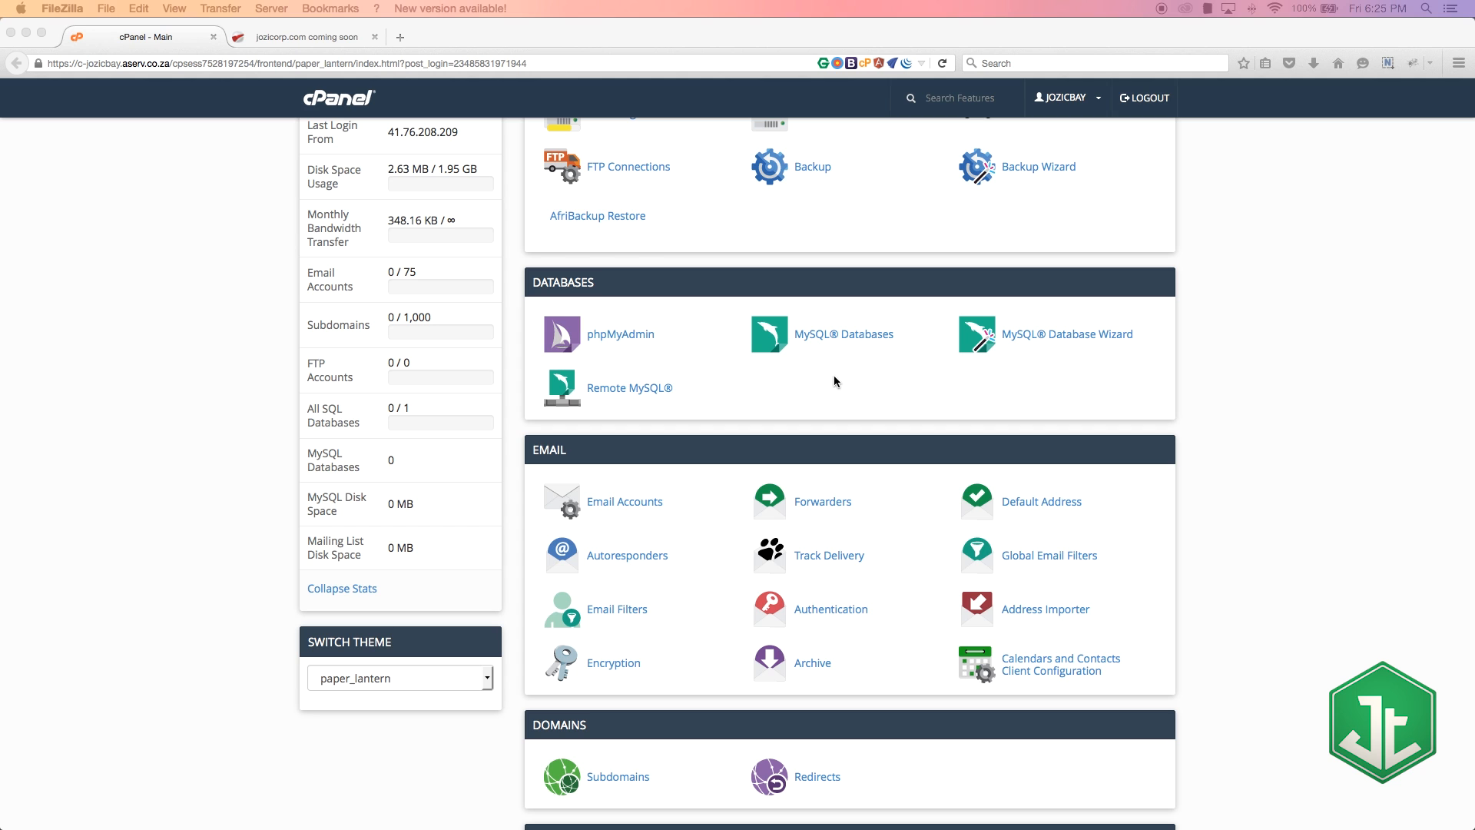
pyautogui.moveTo(632, 331)
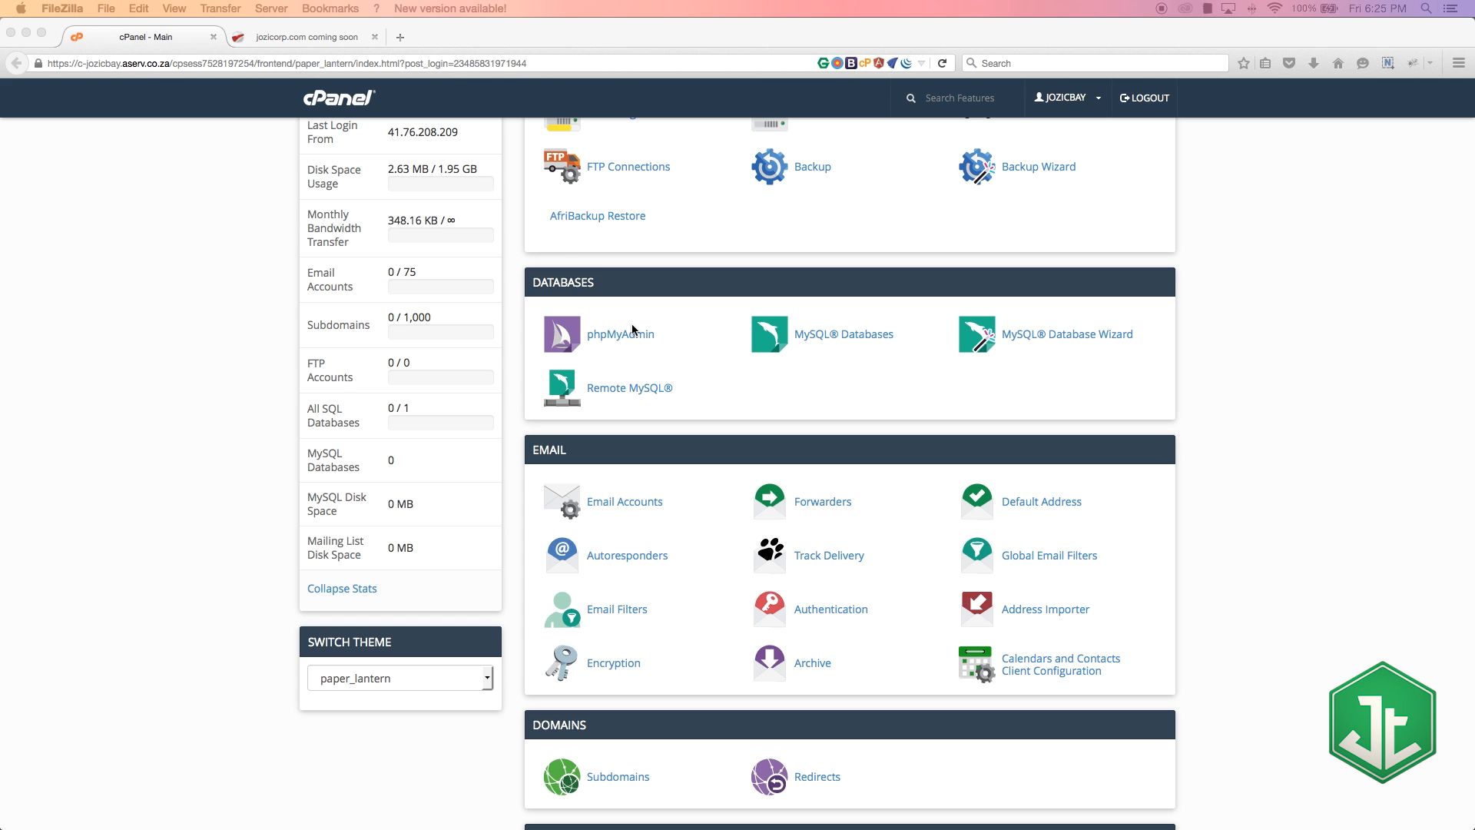
pyautogui.moveTo(628, 341)
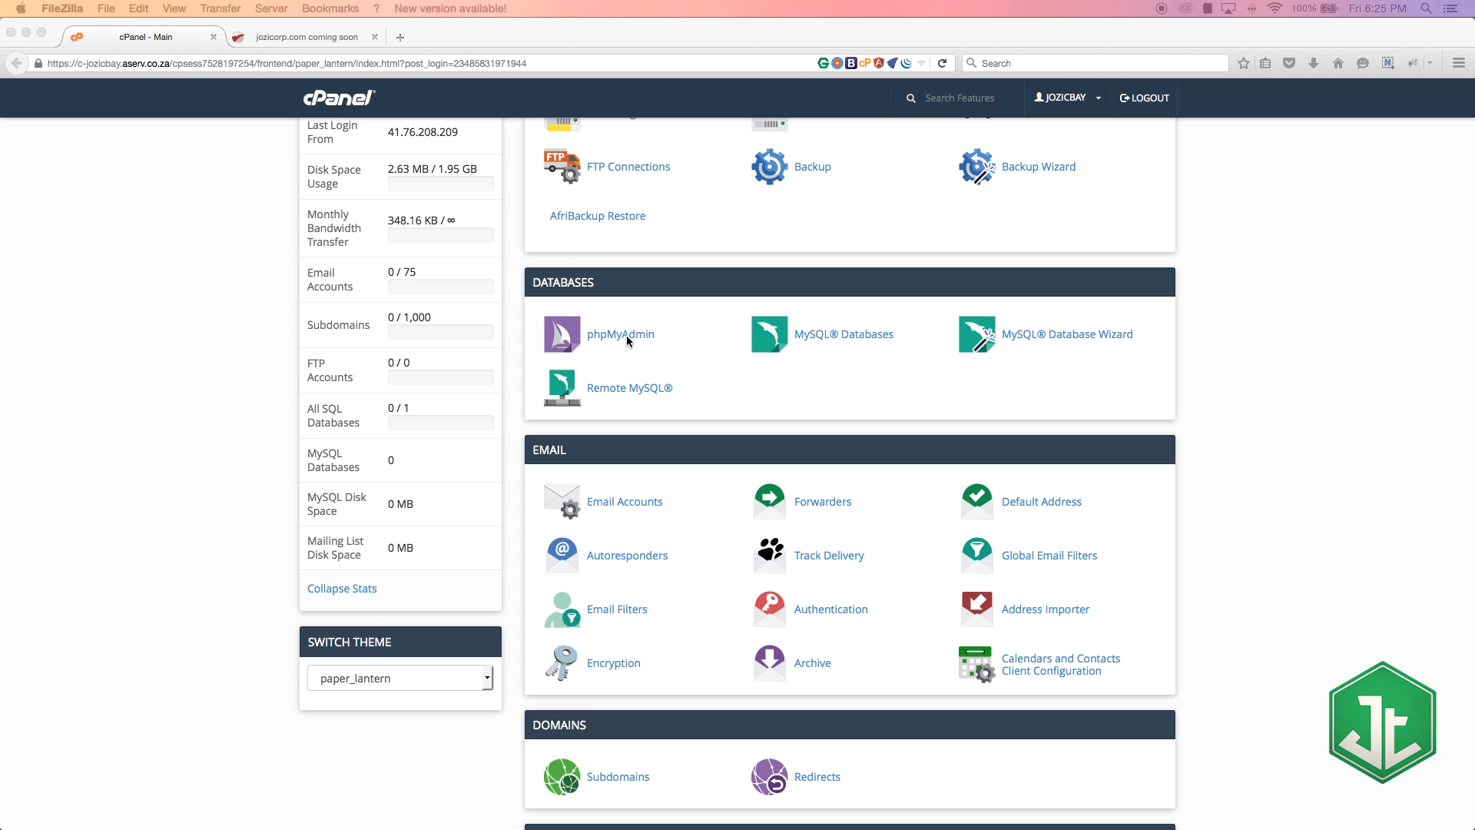
pyautogui.moveTo(628, 341)
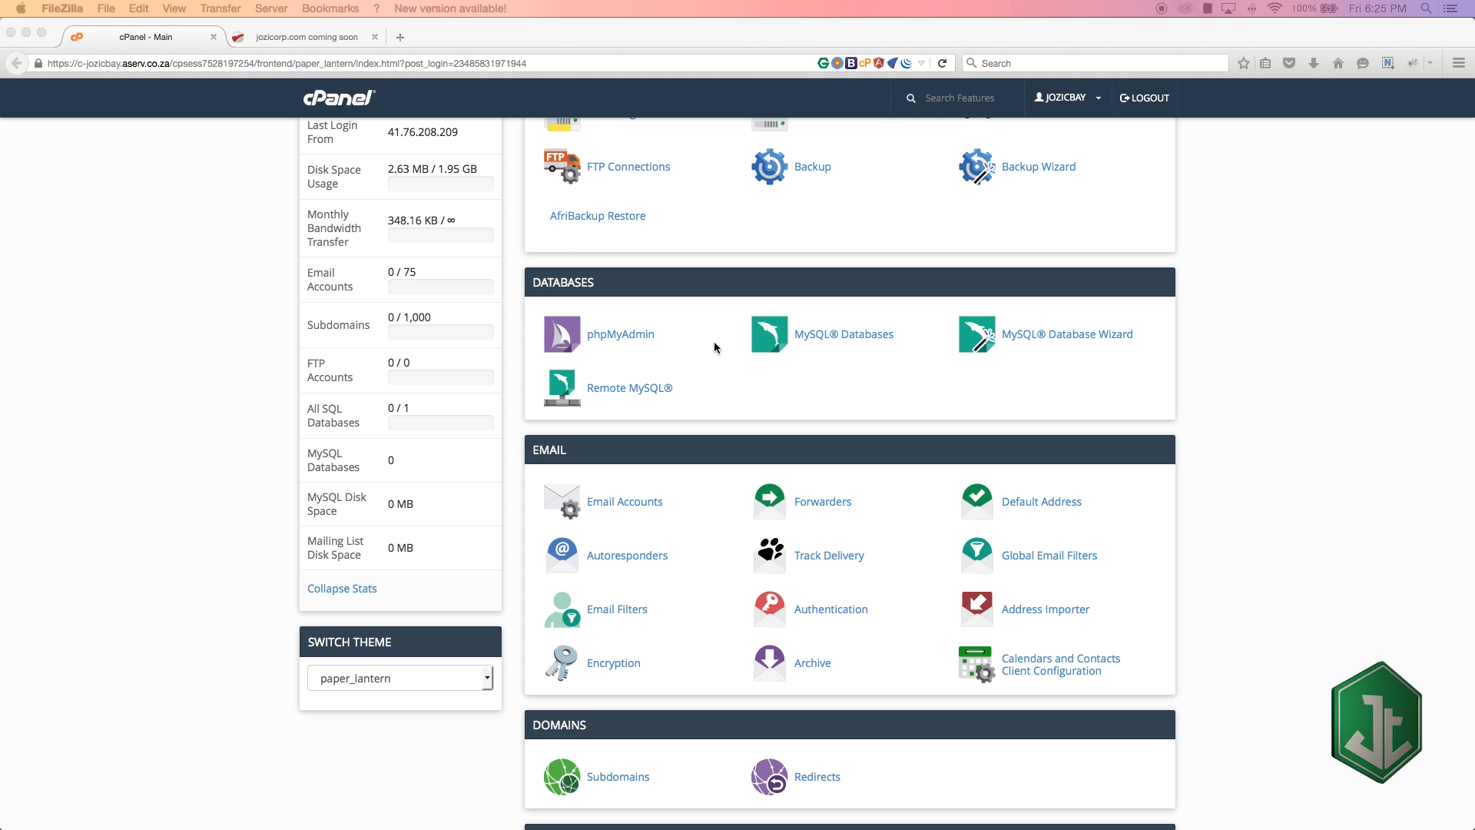
pyautogui.moveTo(793, 347)
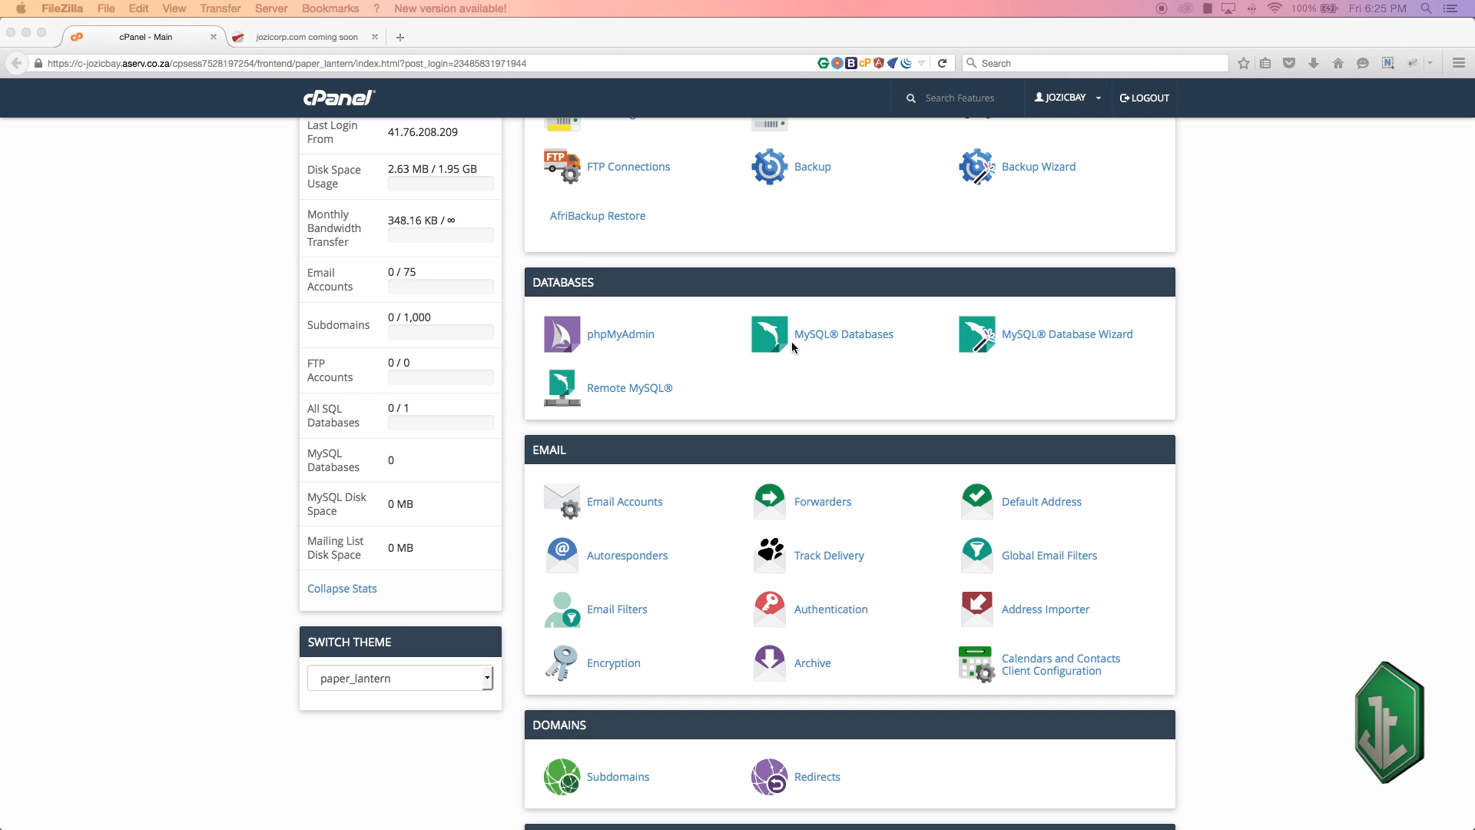
pyautogui.moveTo(1092, 344)
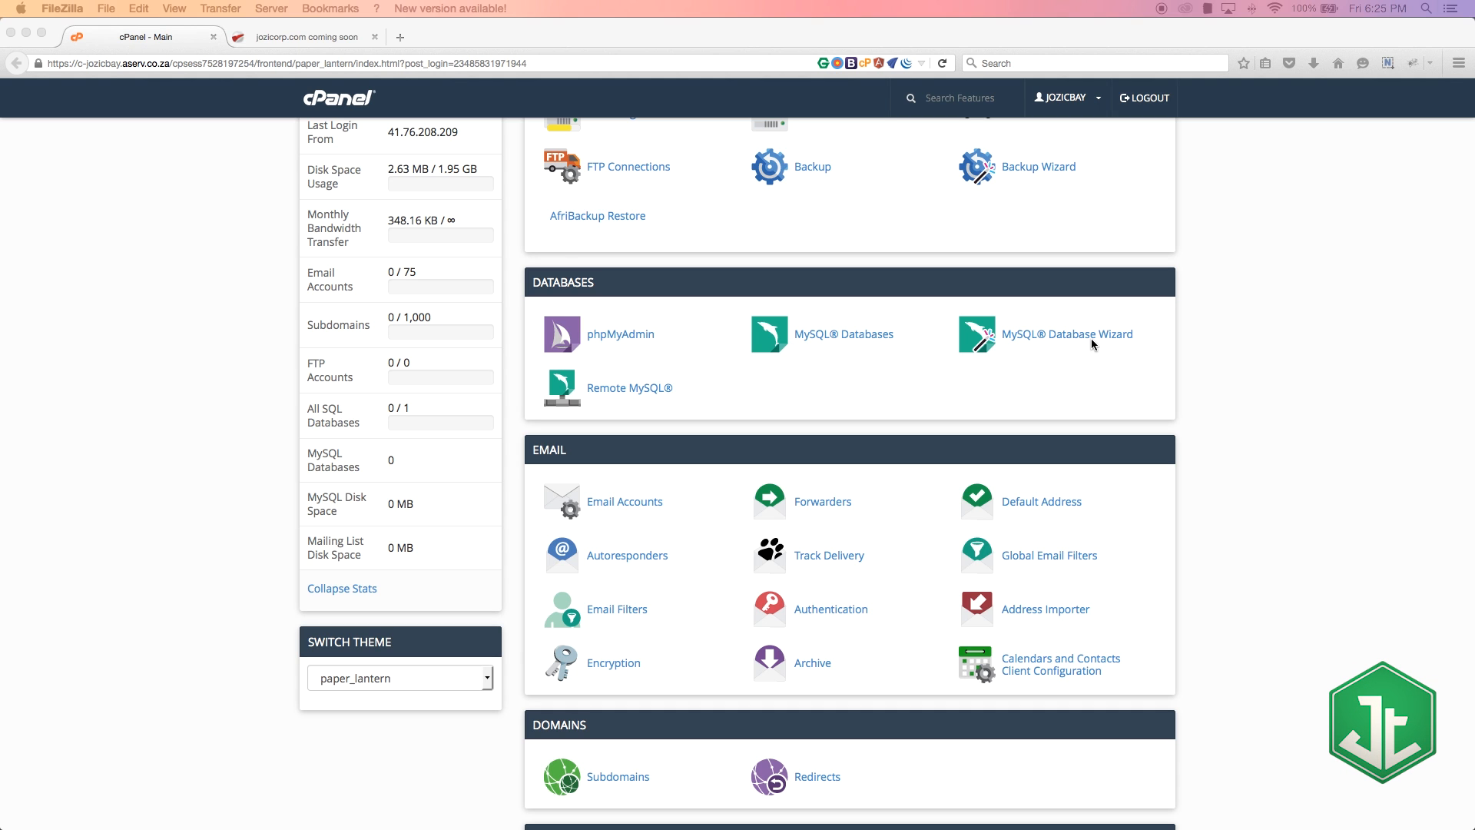
pyautogui.moveTo(862, 338)
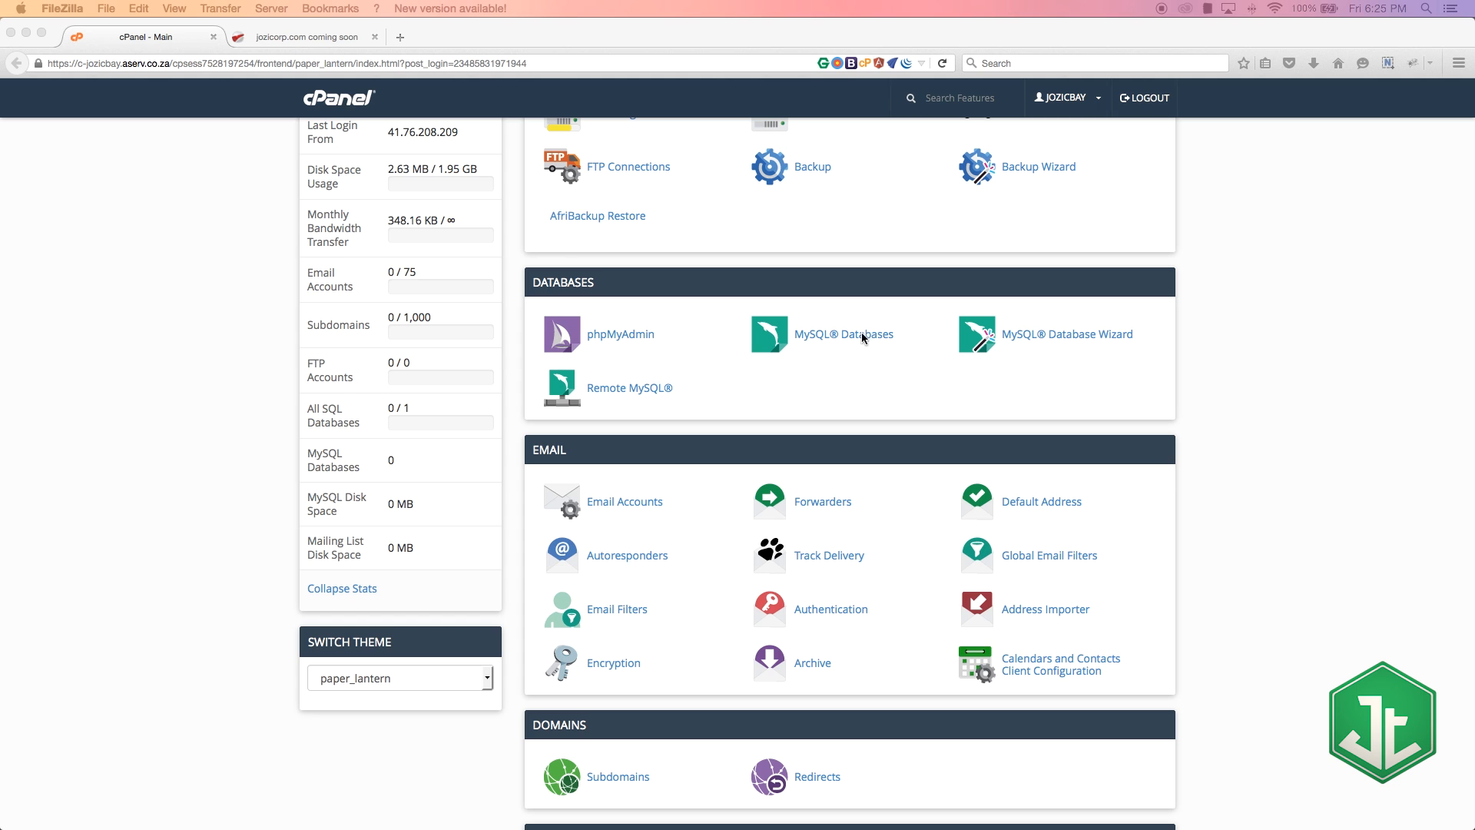
pyautogui.moveTo(793, 328)
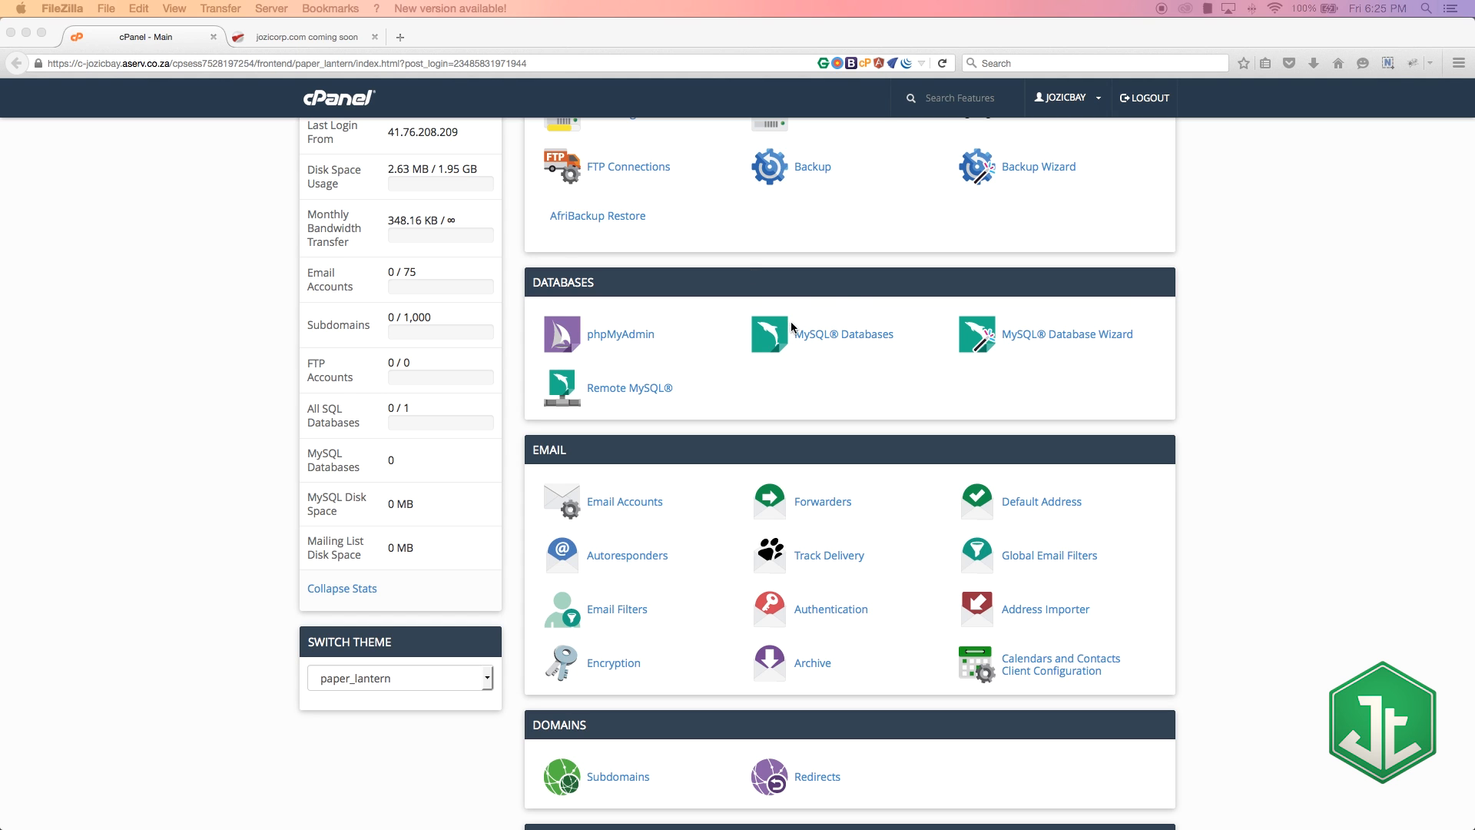
pyautogui.moveTo(831, 336)
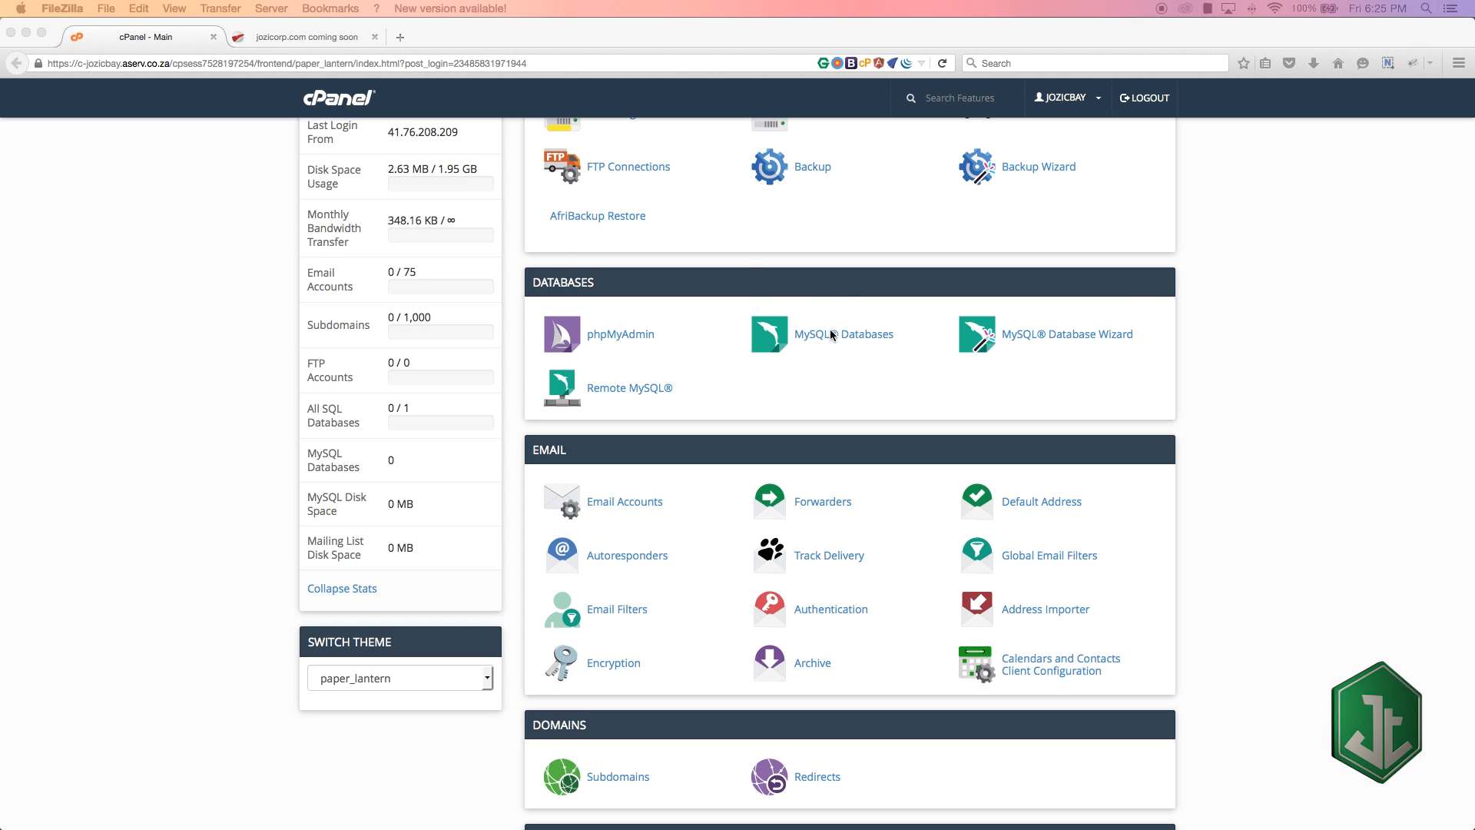
pyautogui.moveTo(798, 348)
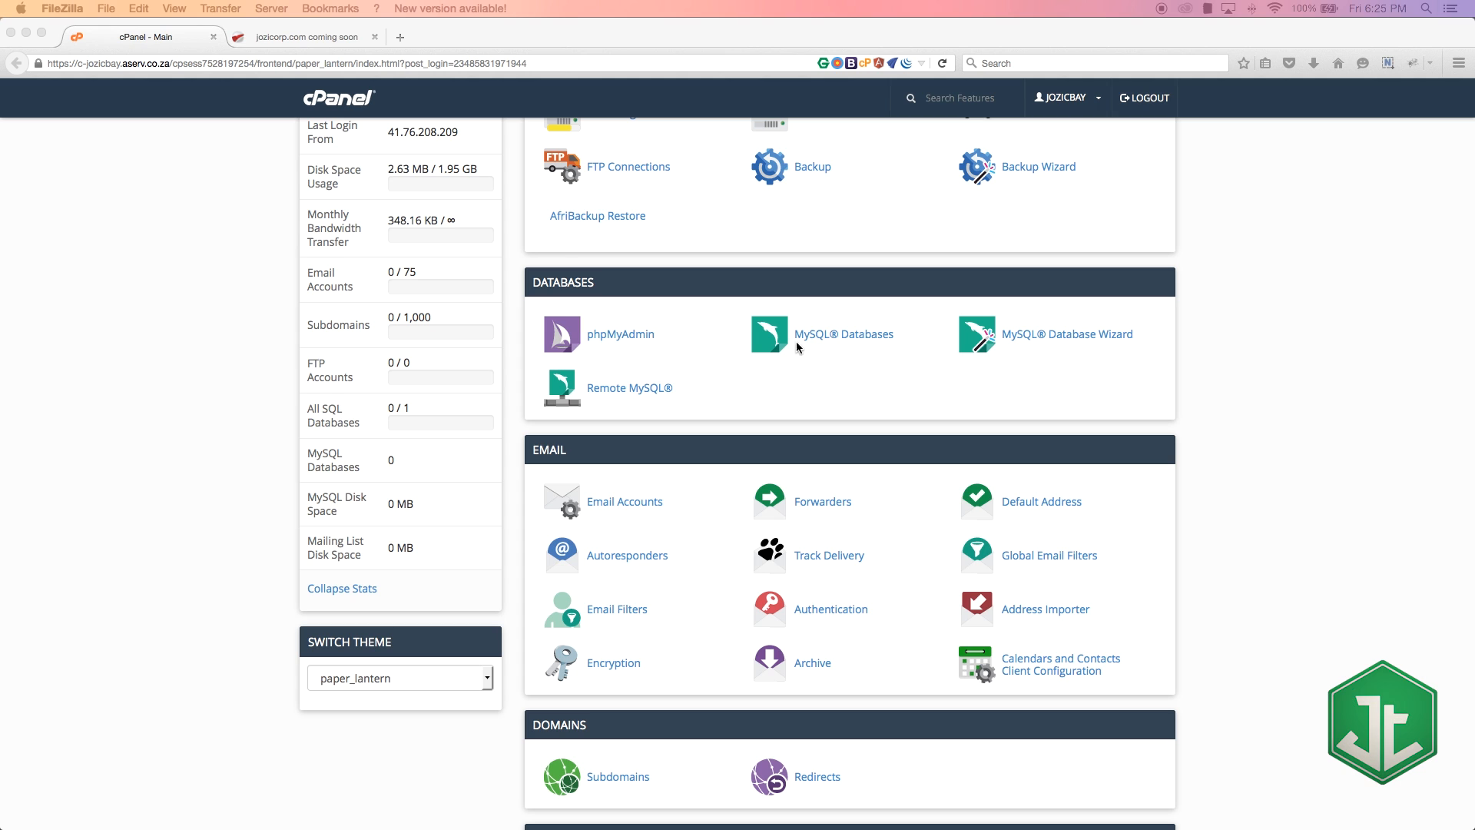
pyautogui.moveTo(617, 395)
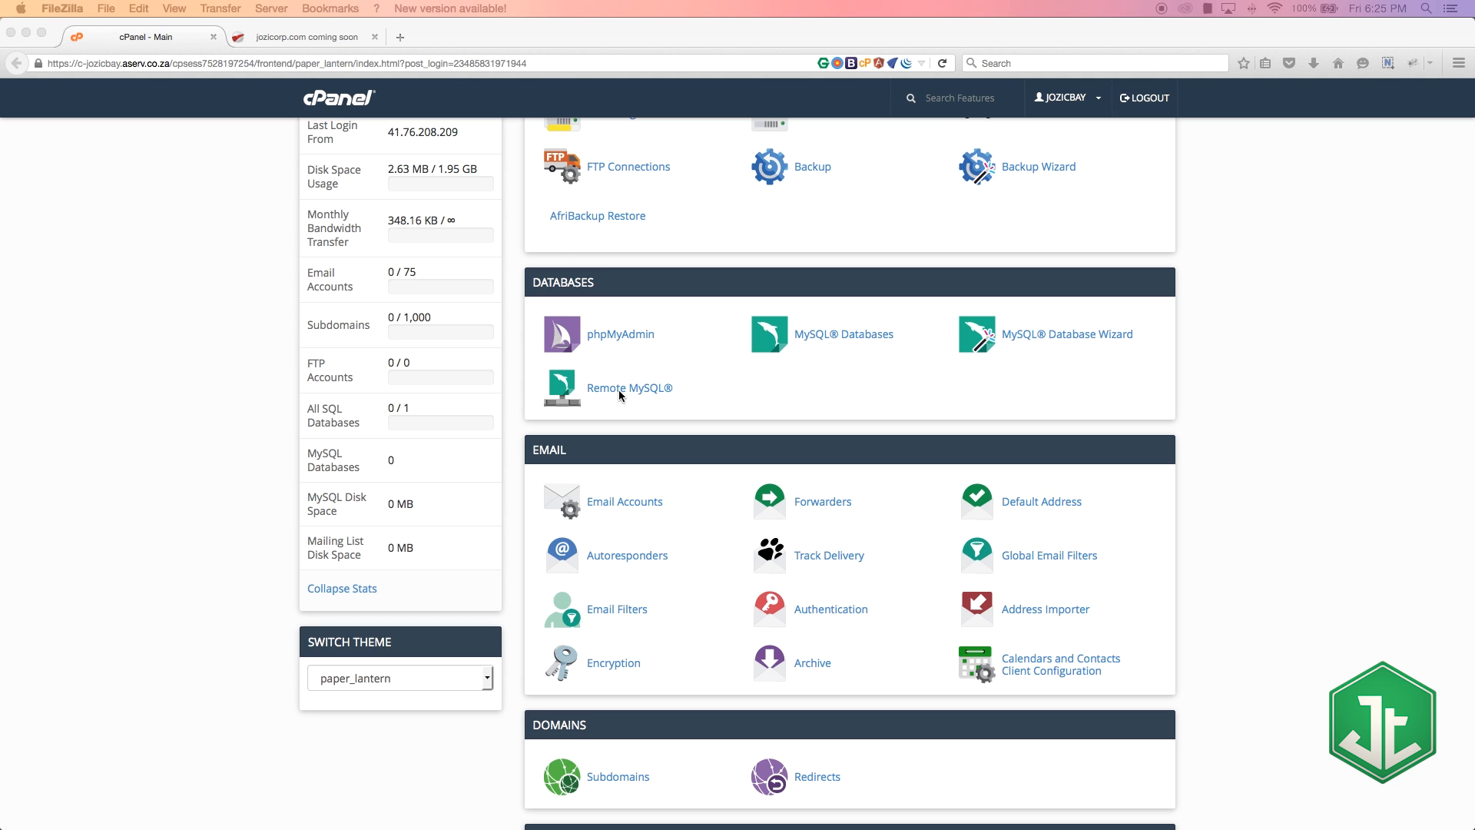
pyautogui.moveTo(623, 397)
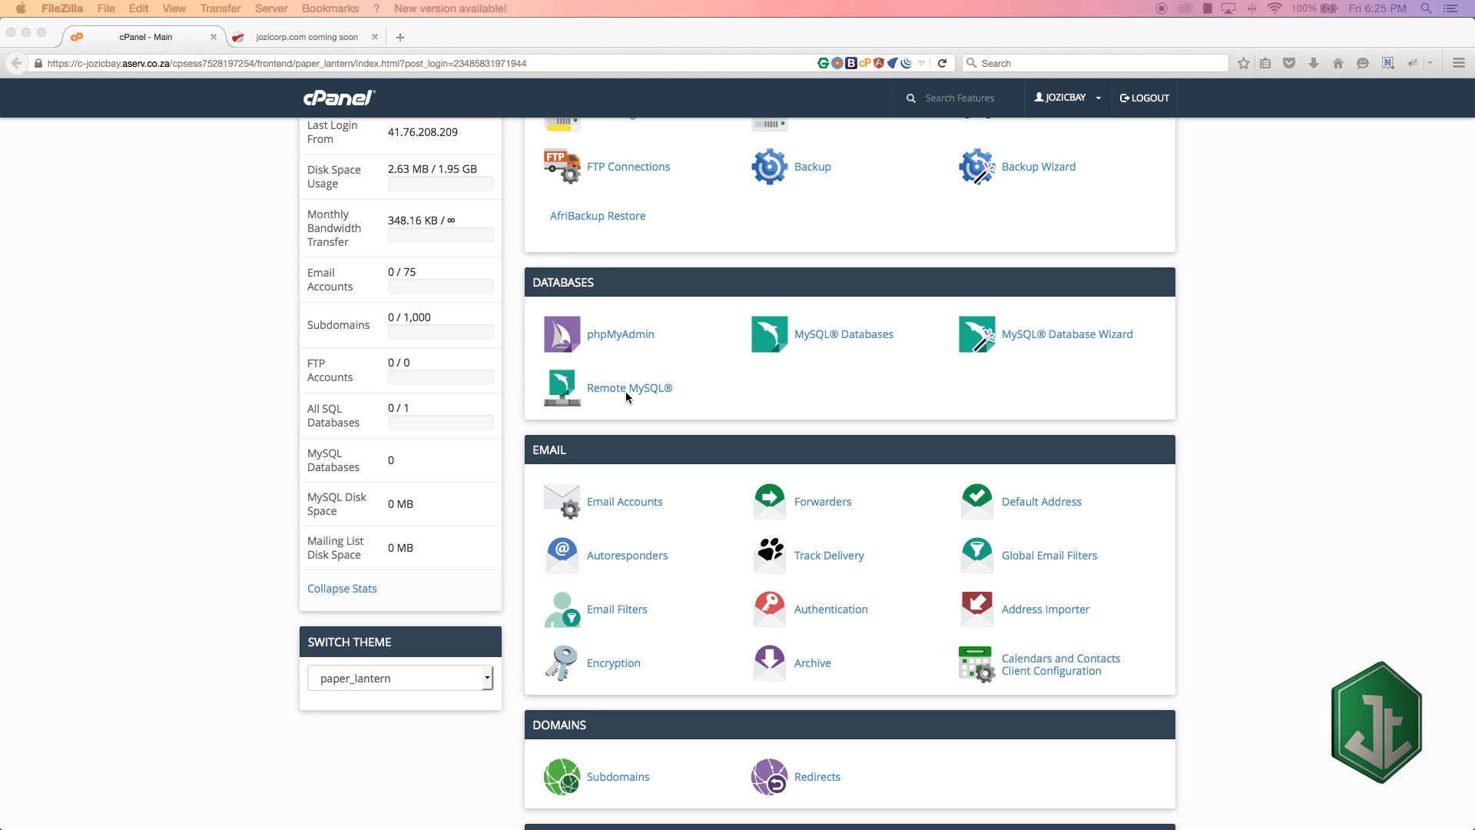
pyautogui.moveTo(642, 390)
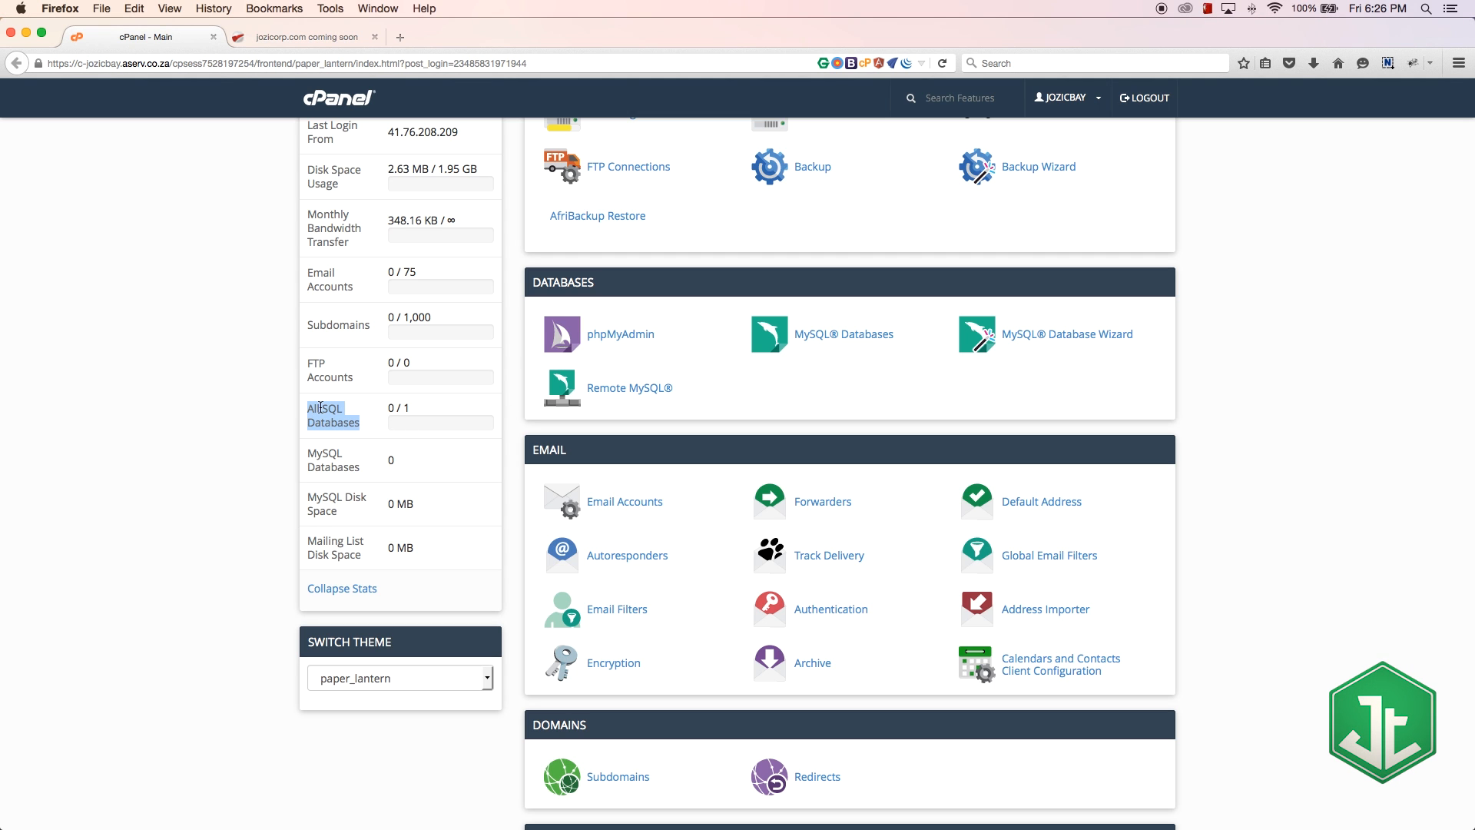
pyautogui.moveTo(184, 439)
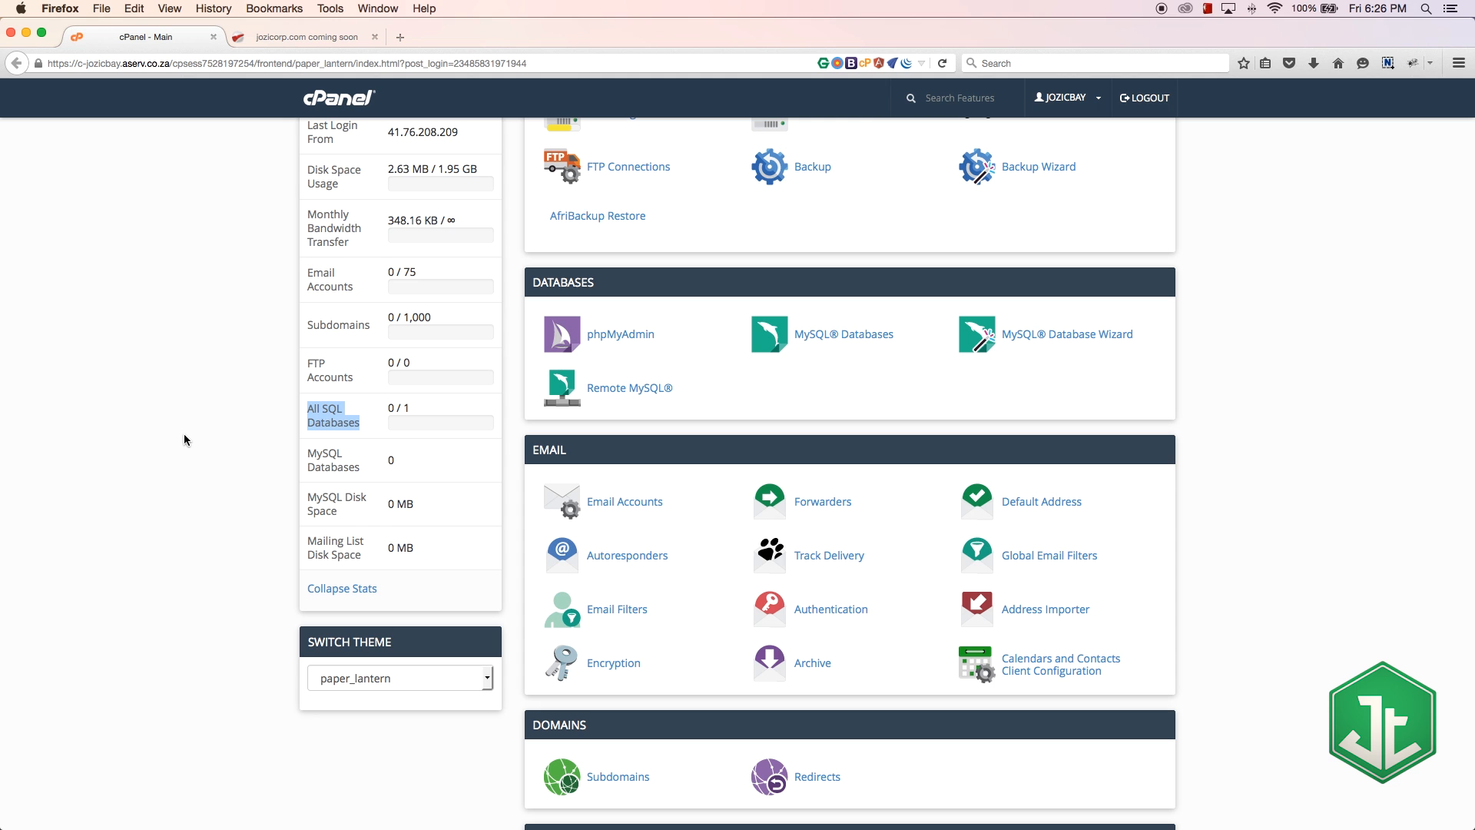
pyautogui.moveTo(603, 401)
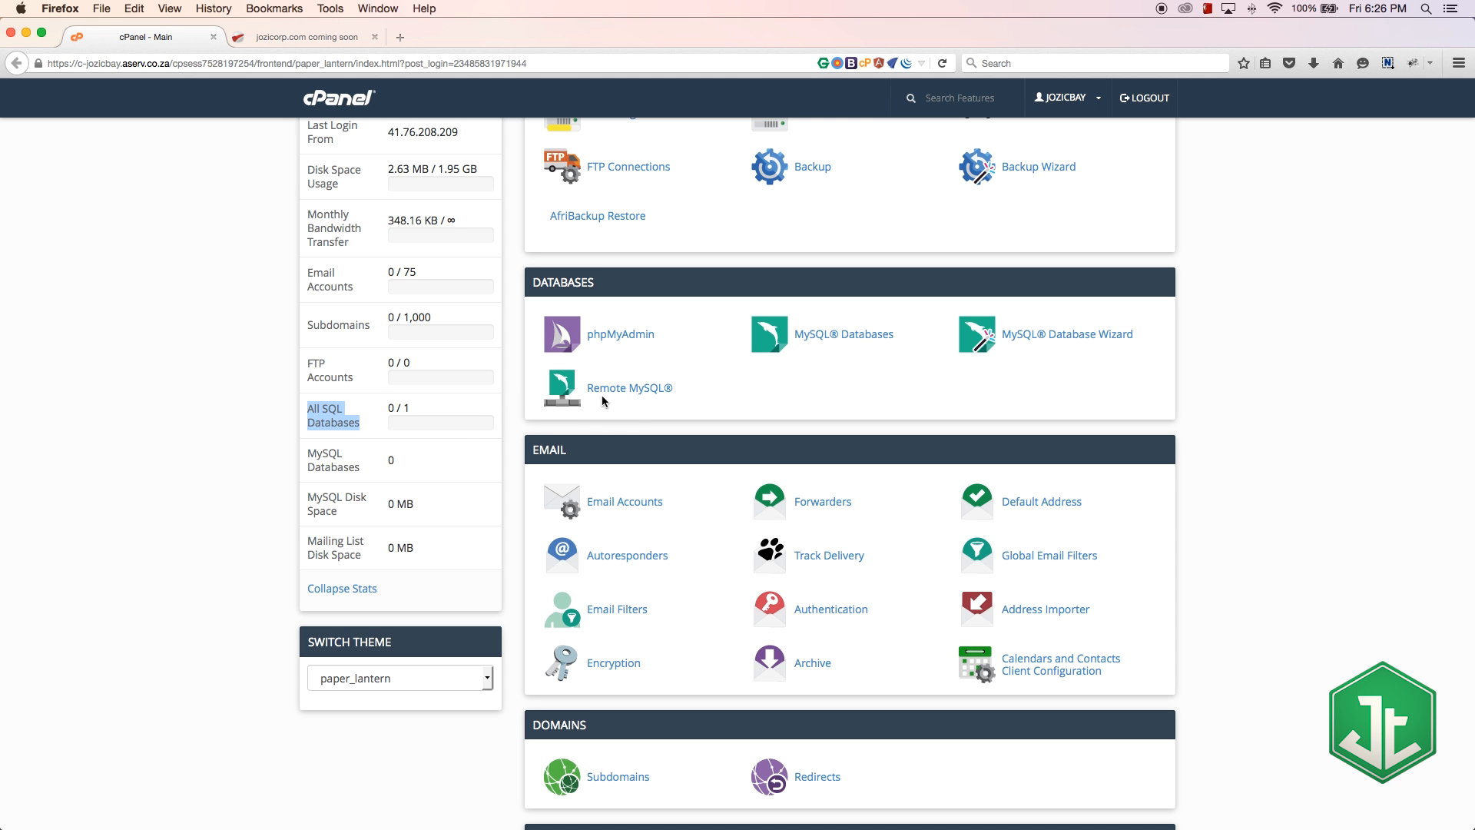
pyautogui.scroll(-3)
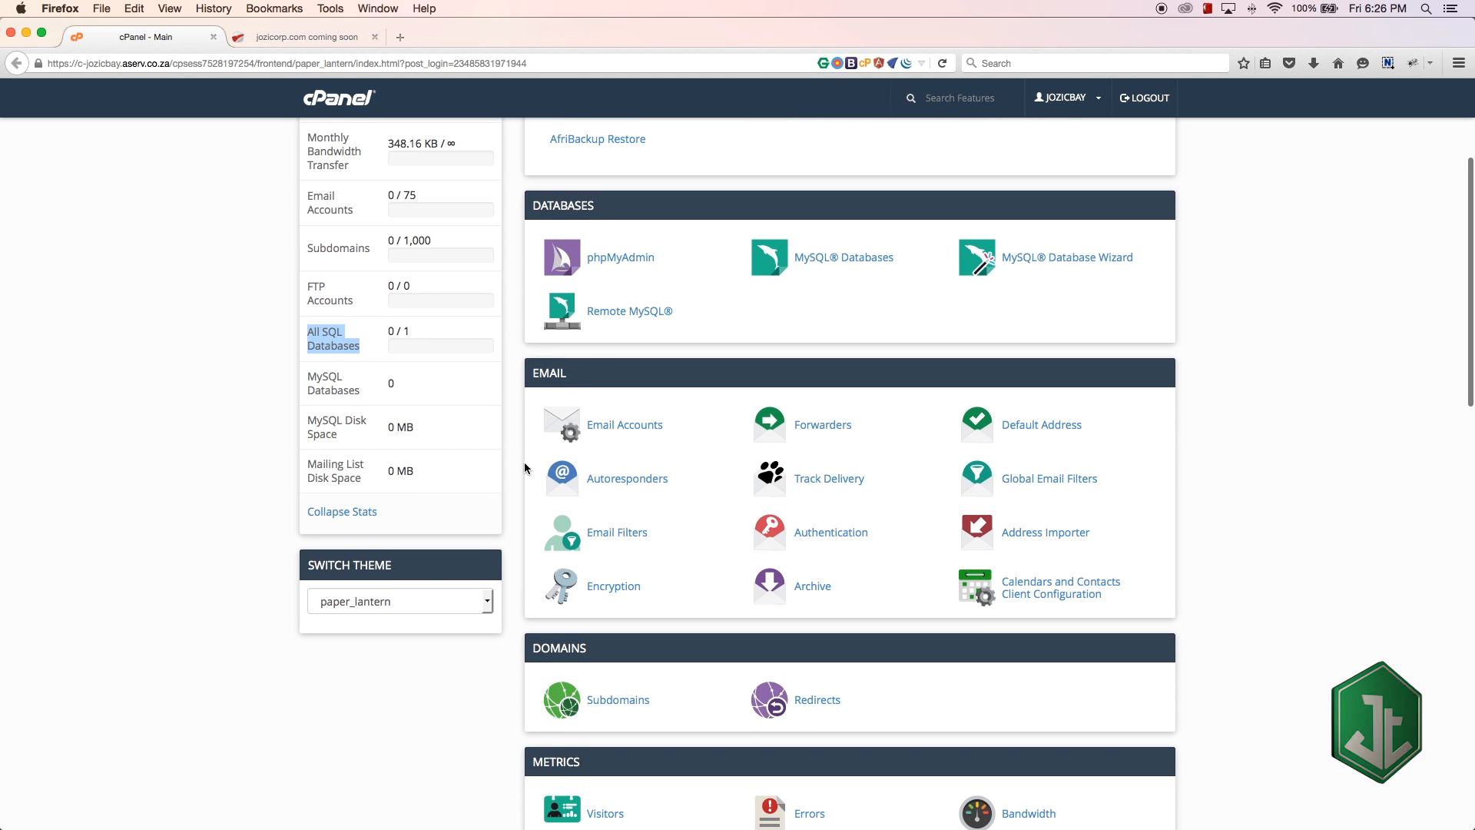
pyautogui.scroll(-3)
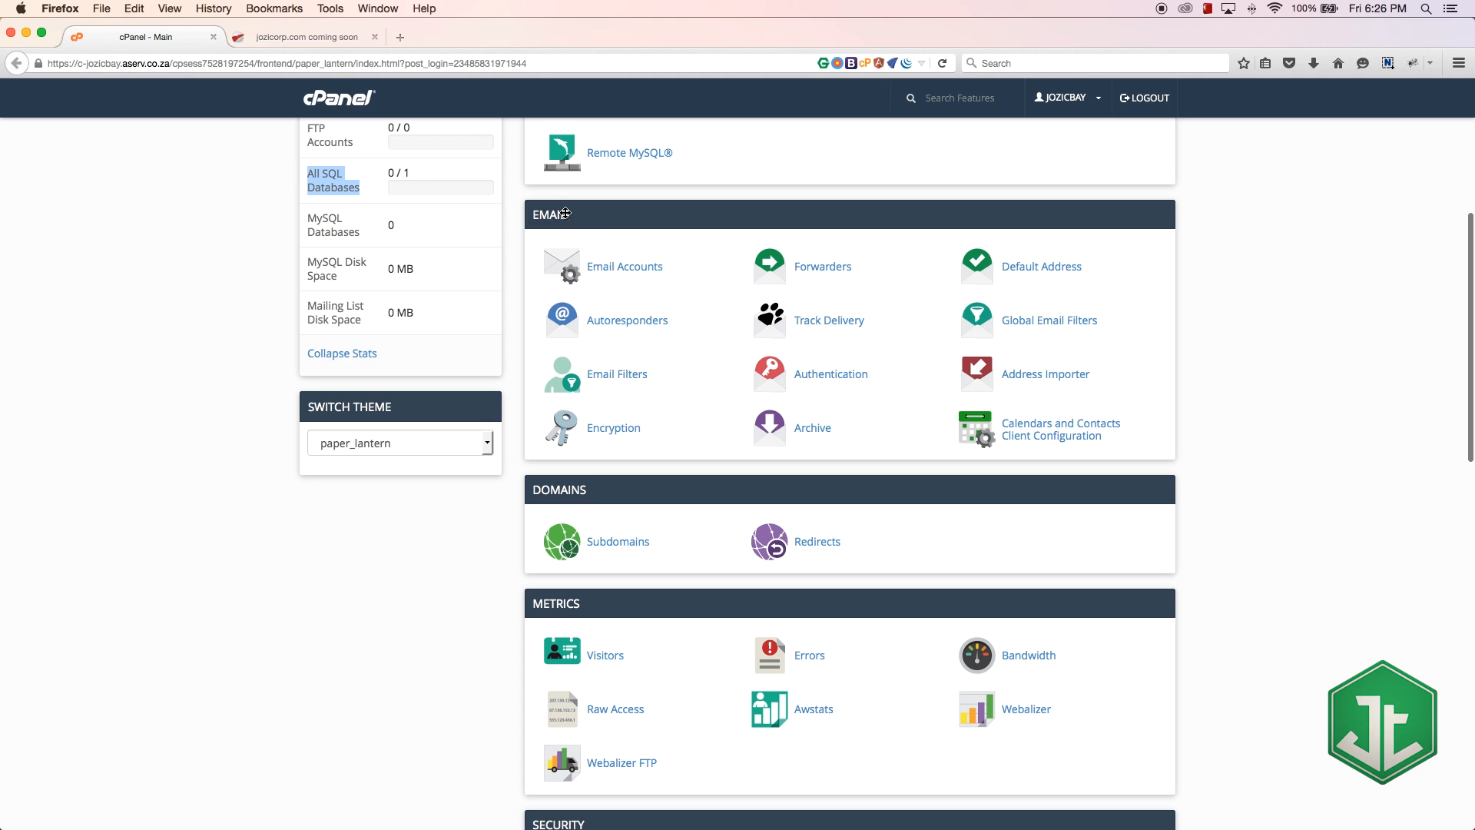
pyautogui.moveTo(805, 301)
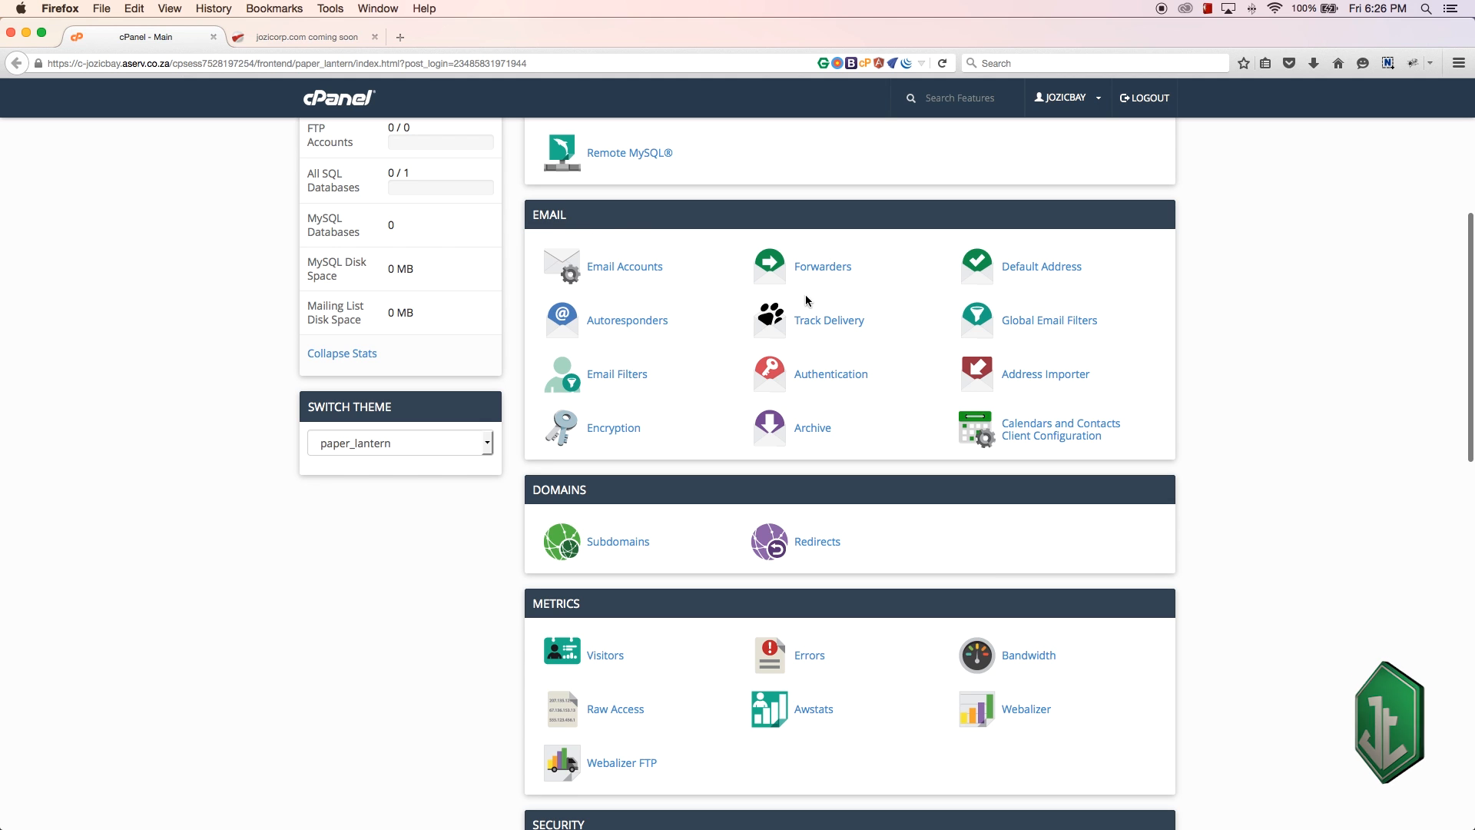
pyautogui.moveTo(624, 267)
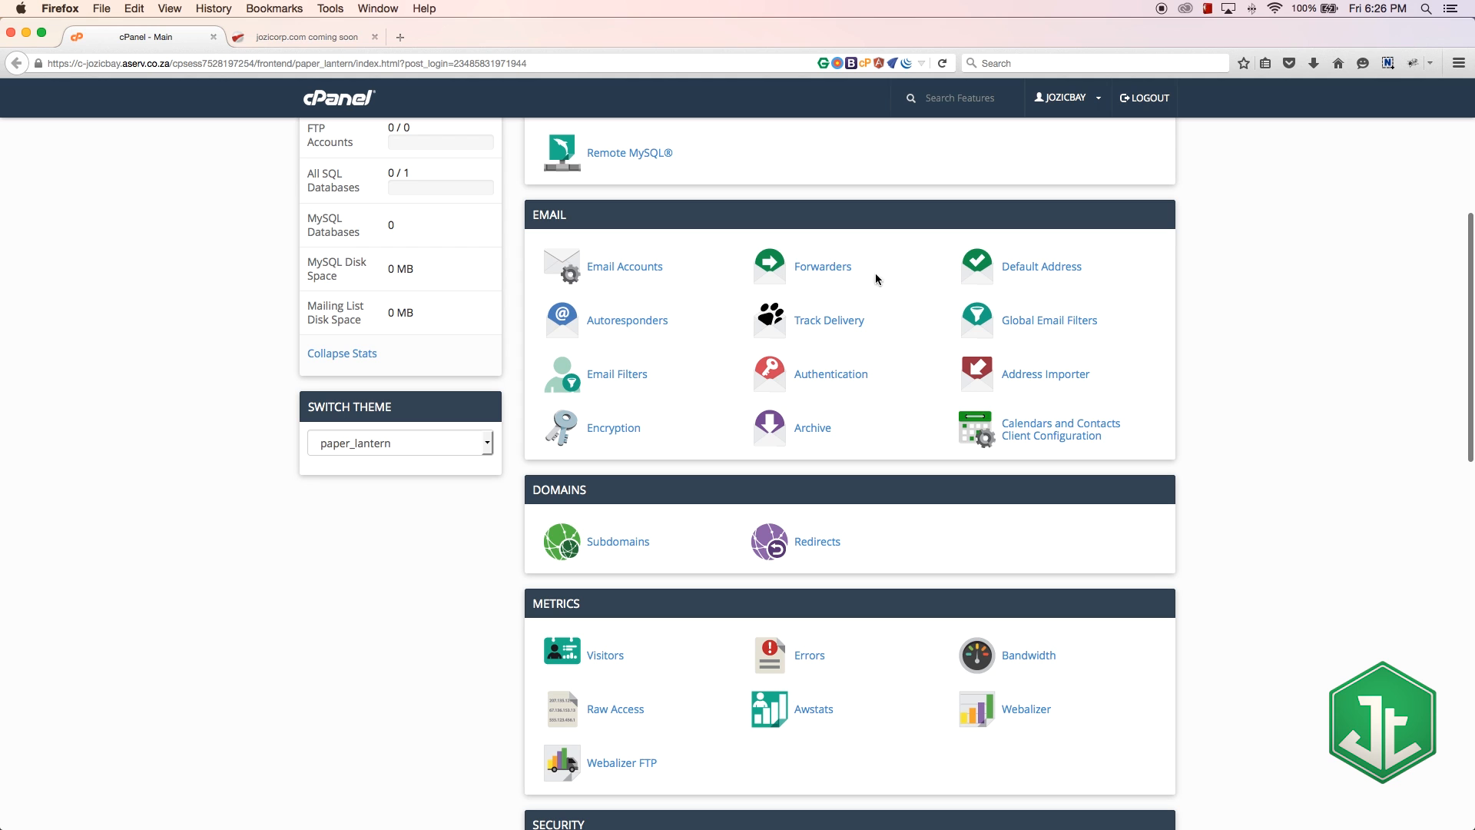
pyautogui.moveTo(844, 293)
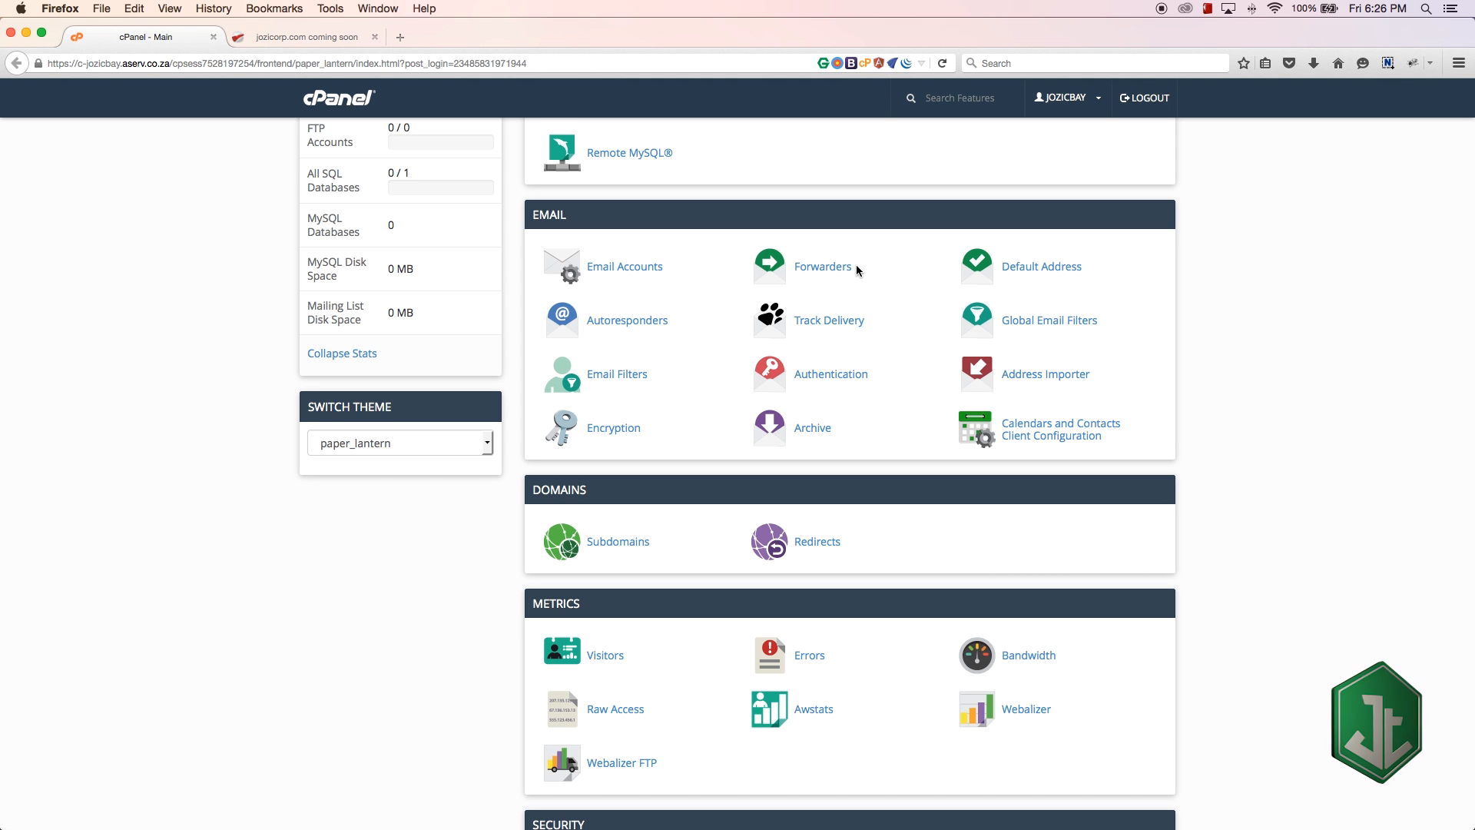
pyautogui.moveTo(796, 252)
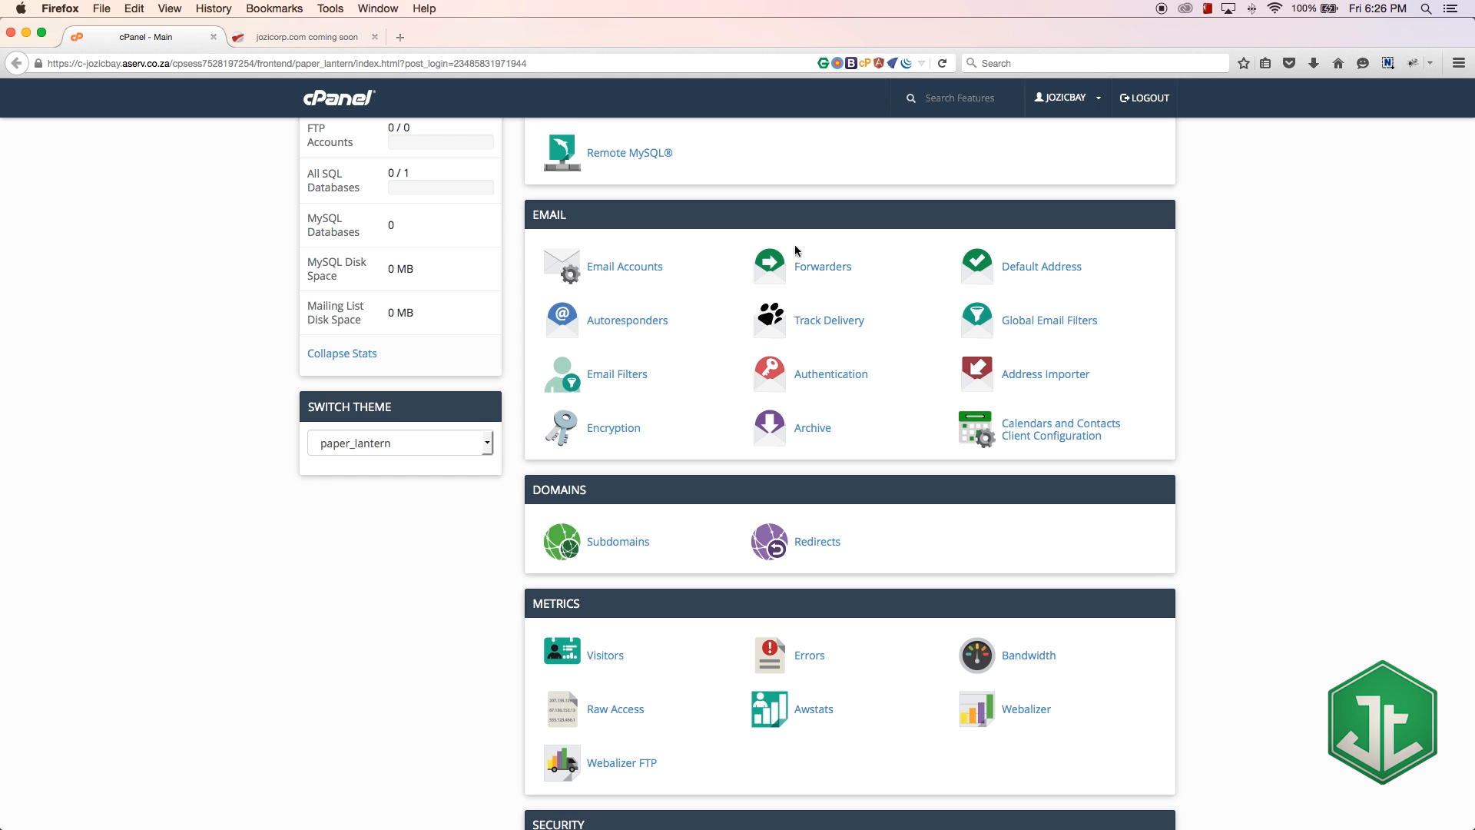
pyautogui.moveTo(1132, 293)
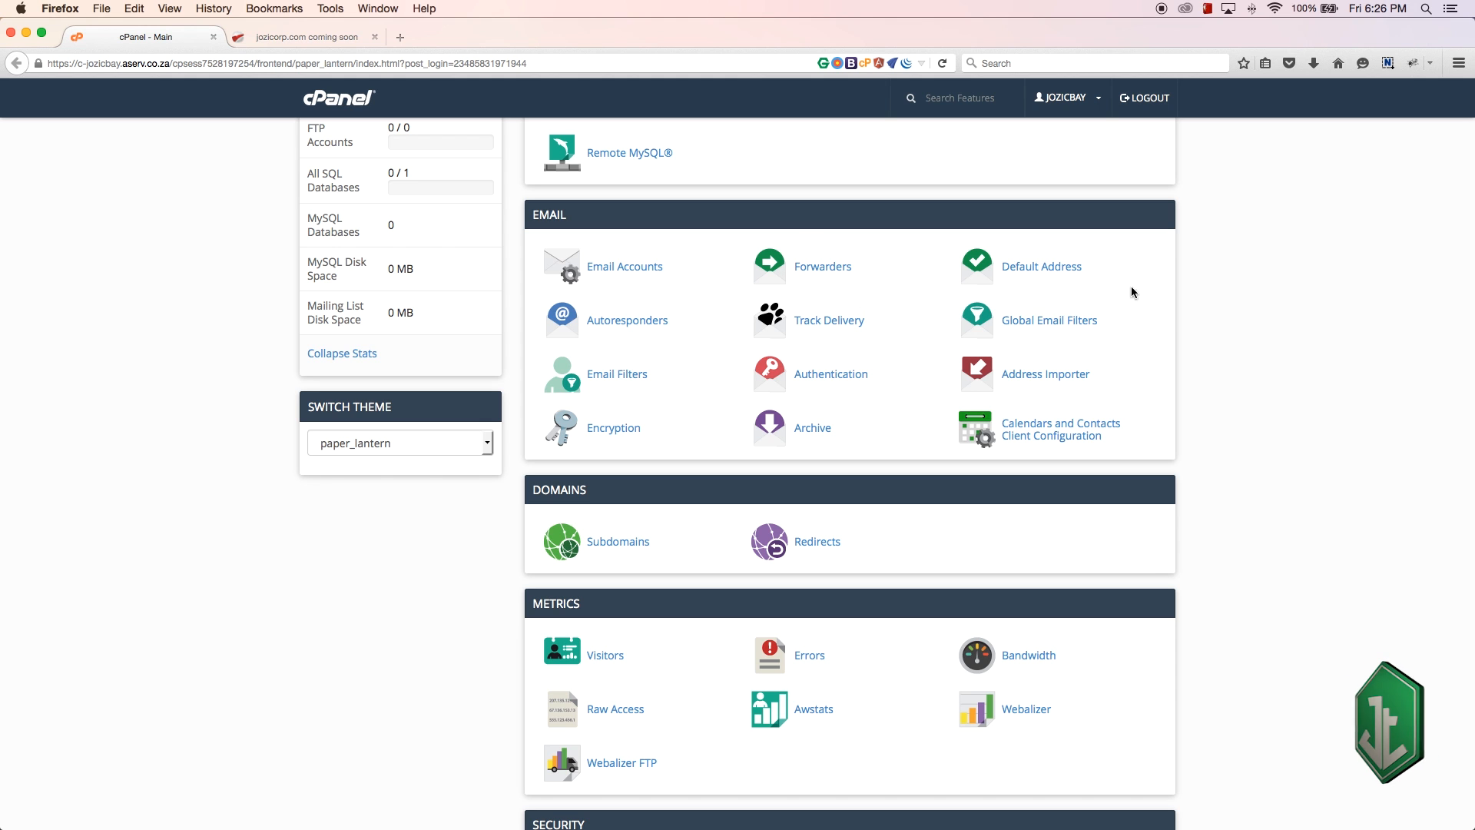
pyautogui.moveTo(1124, 297)
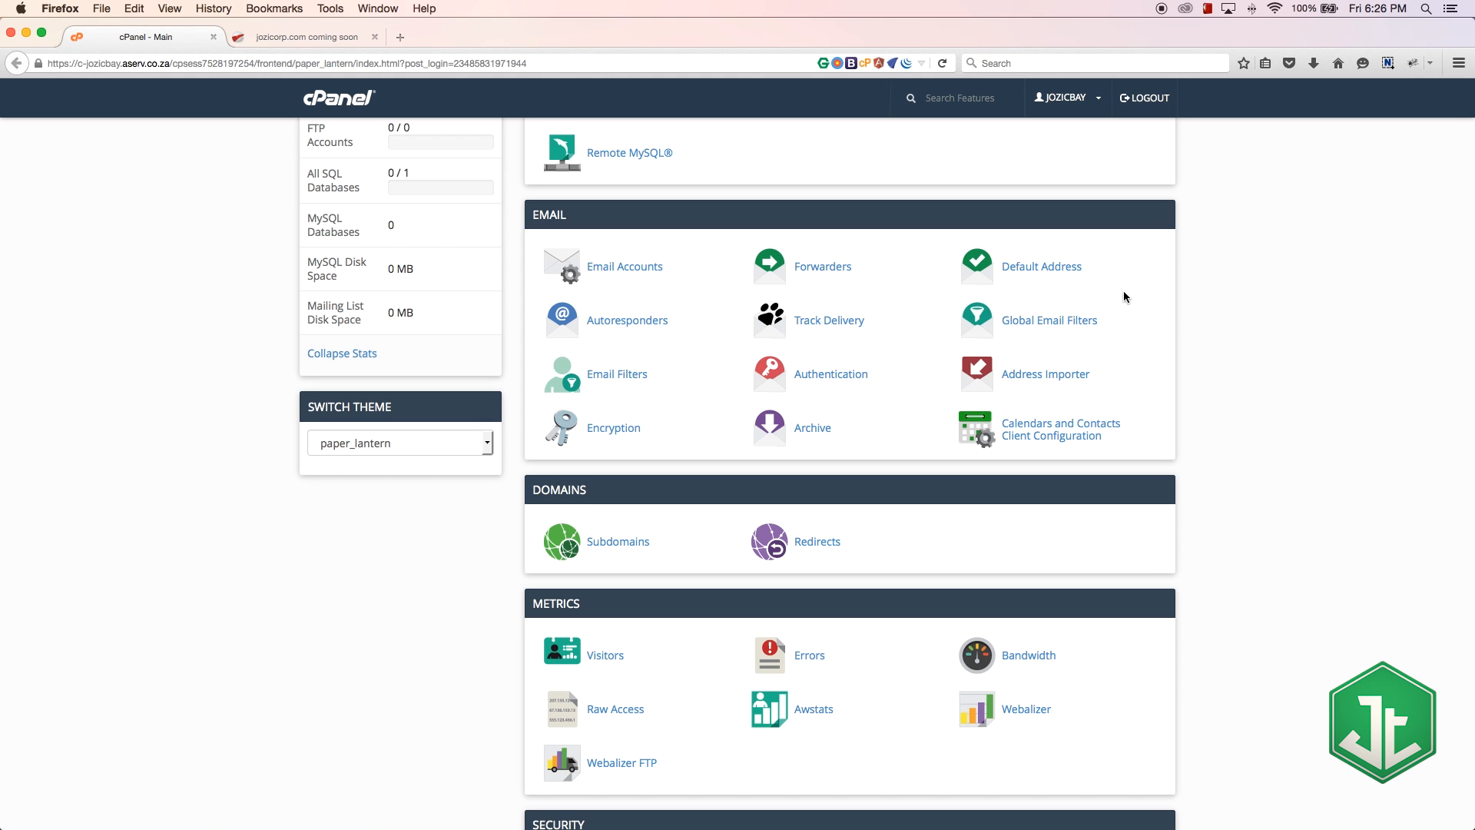
pyautogui.moveTo(1113, 270)
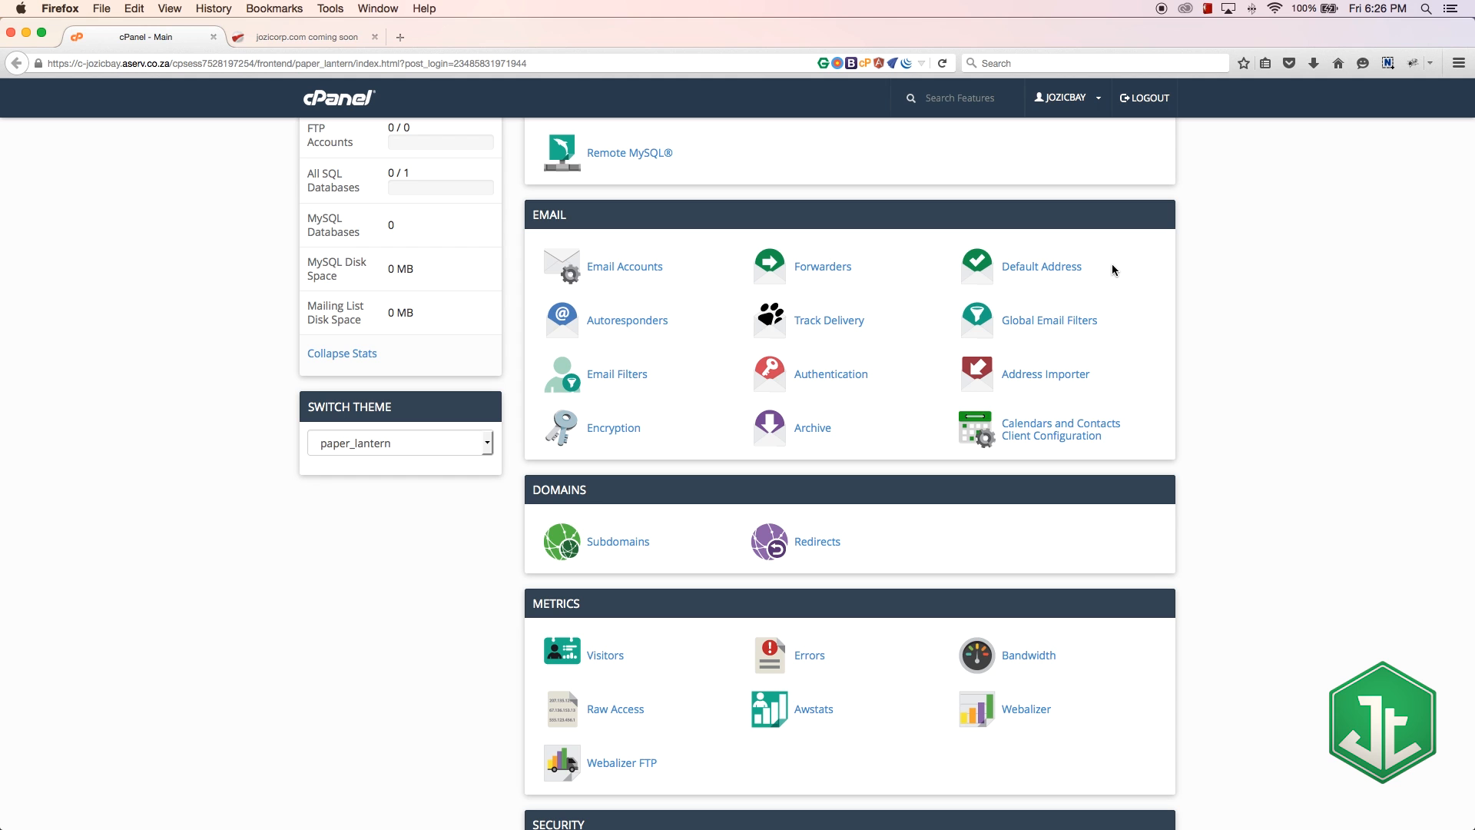
pyautogui.moveTo(578, 315)
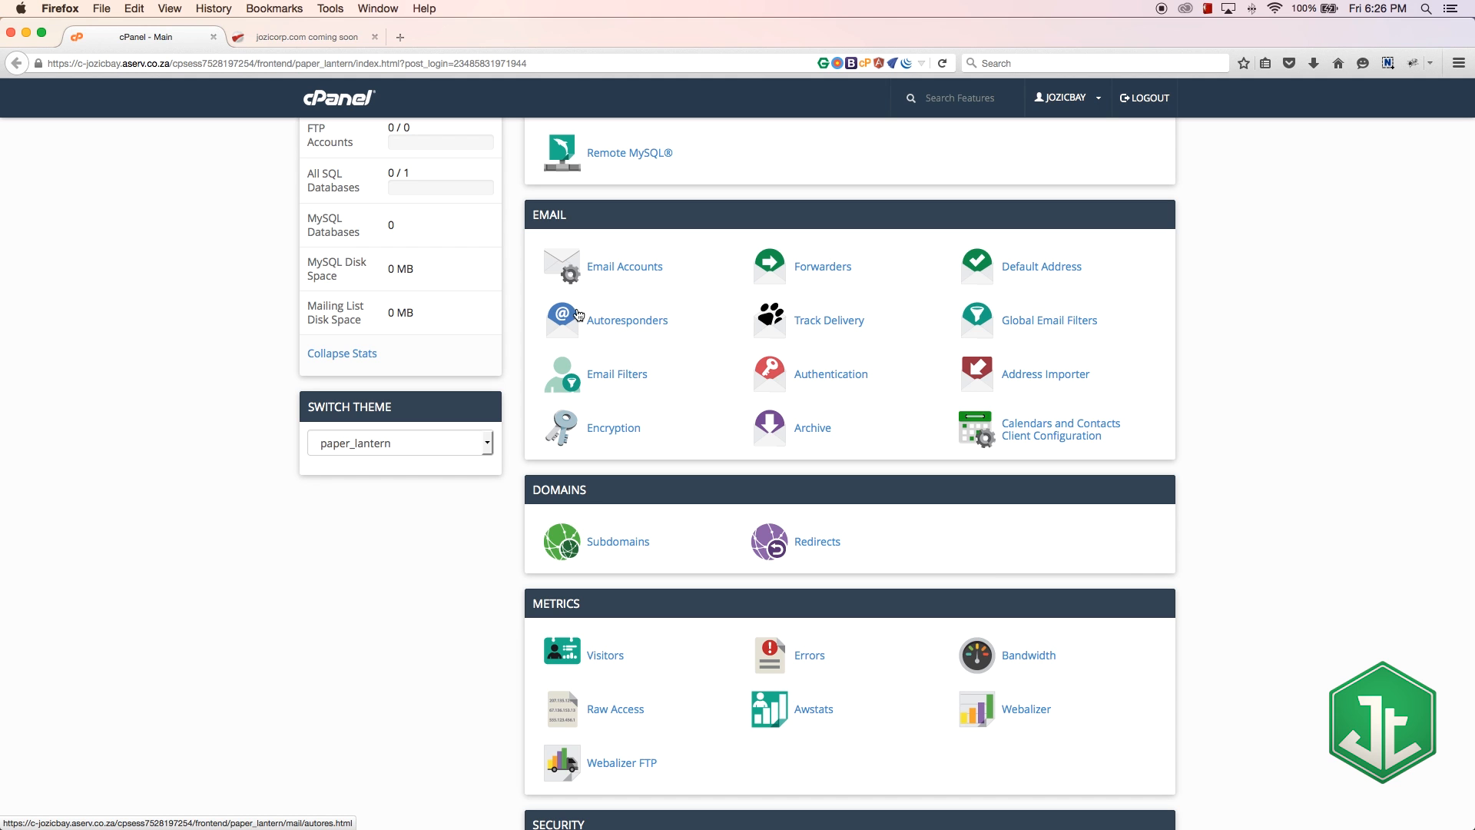
pyautogui.moveTo(666, 331)
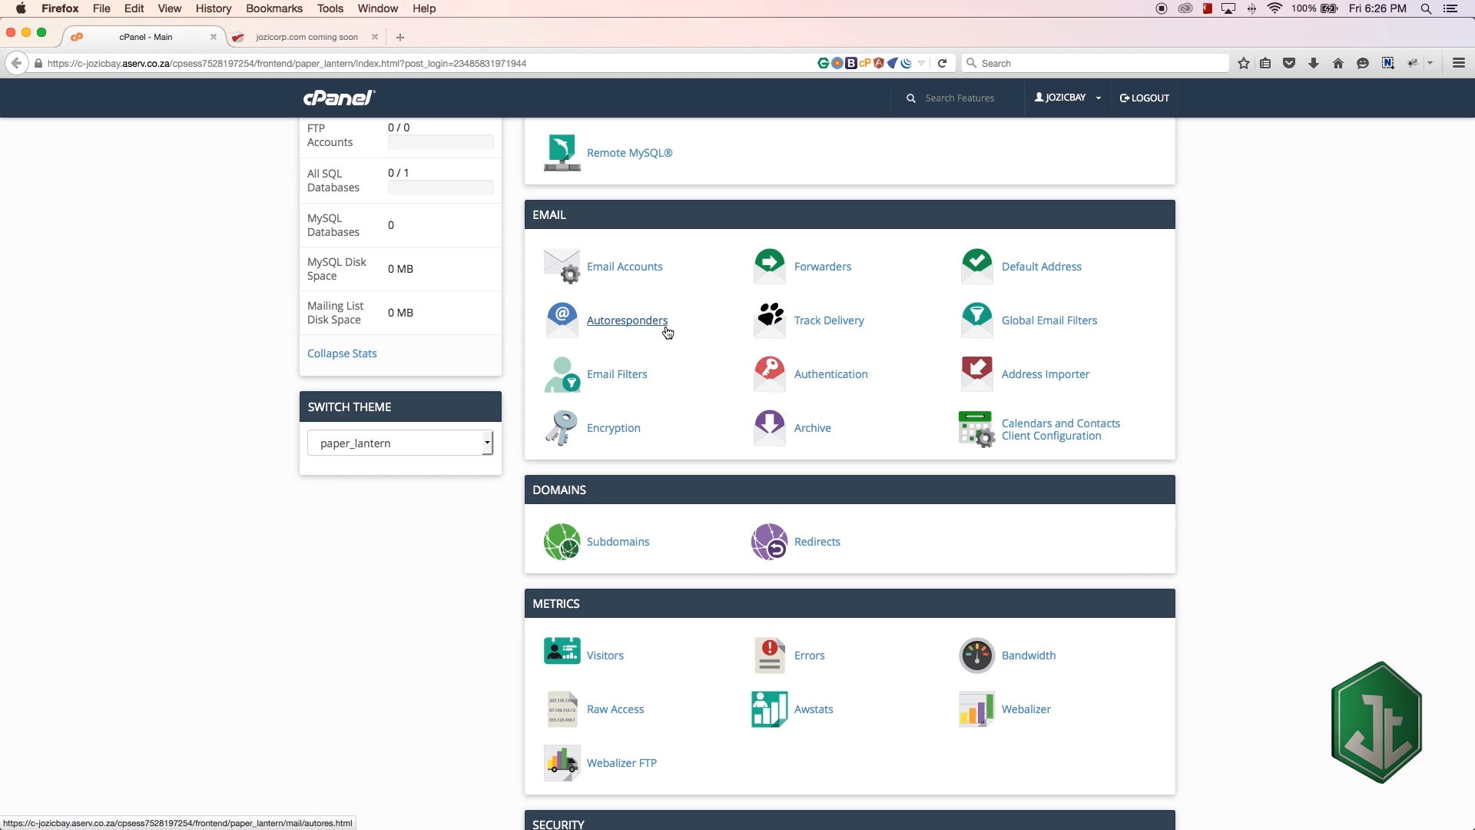
pyautogui.moveTo(1138, 278)
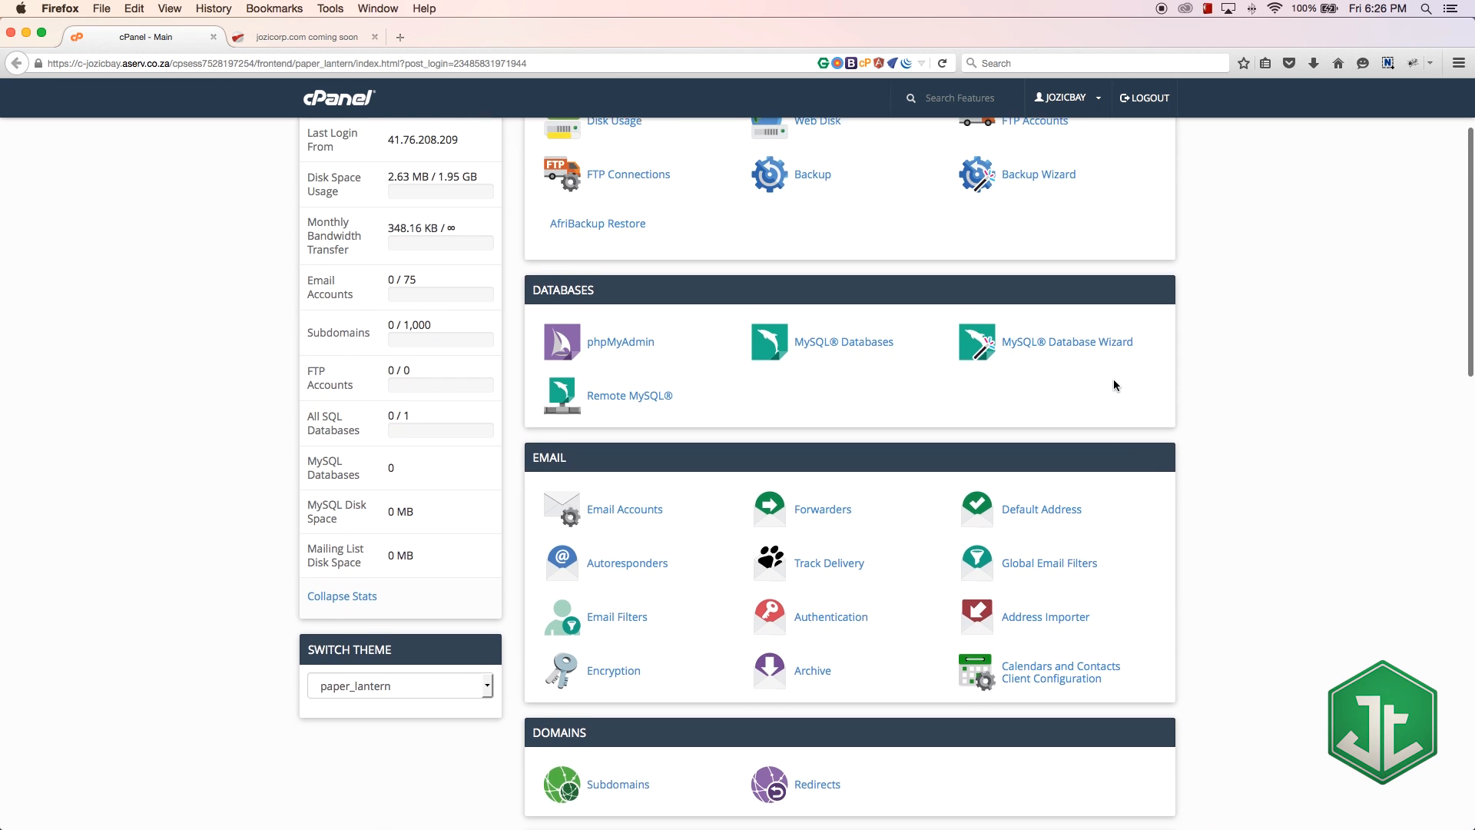
# - Scroll past Email and Domains to the Security tools and Software section
pyautogui.scroll(3)
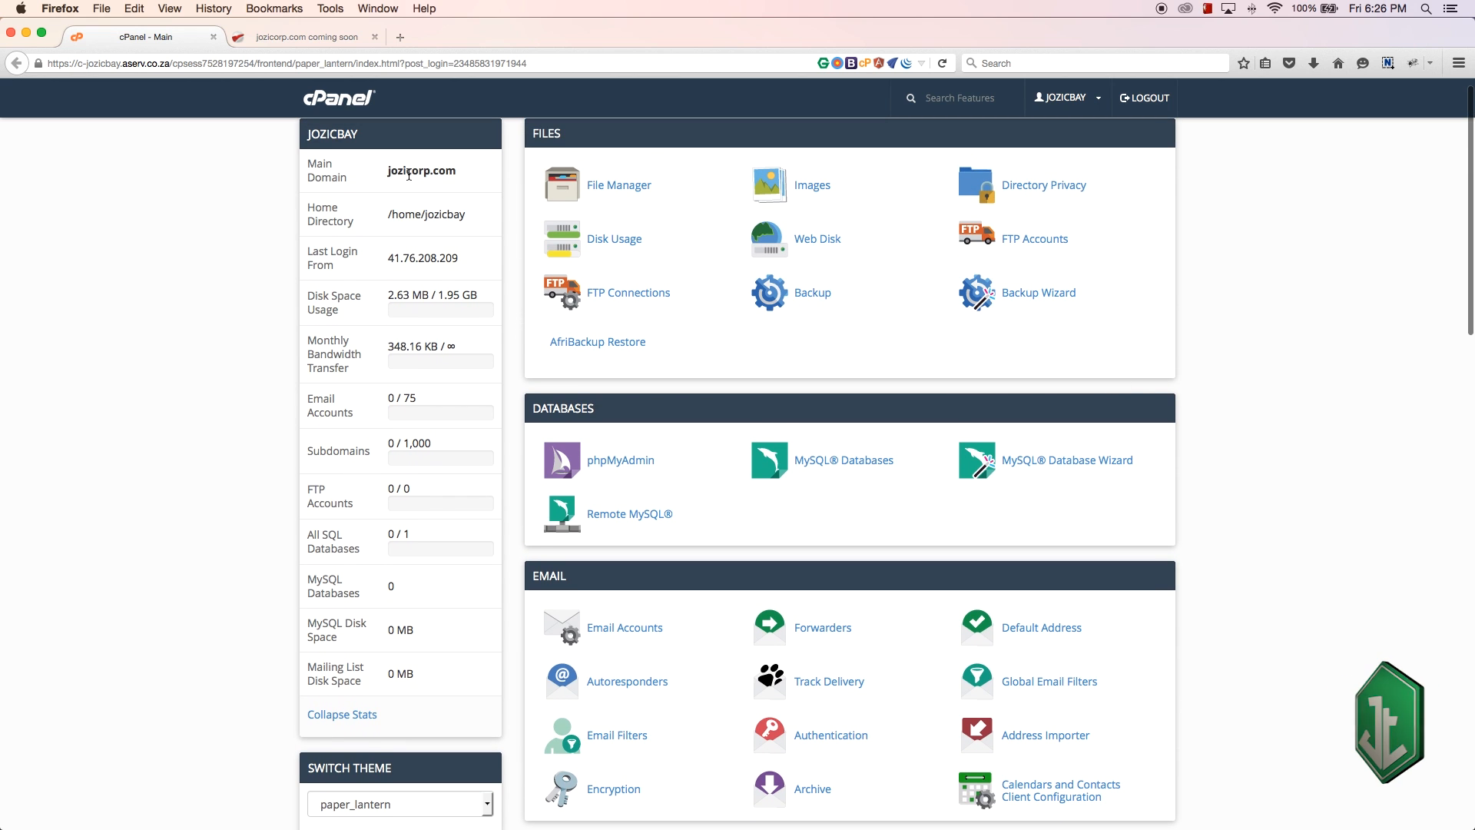
pyautogui.scroll(-3)
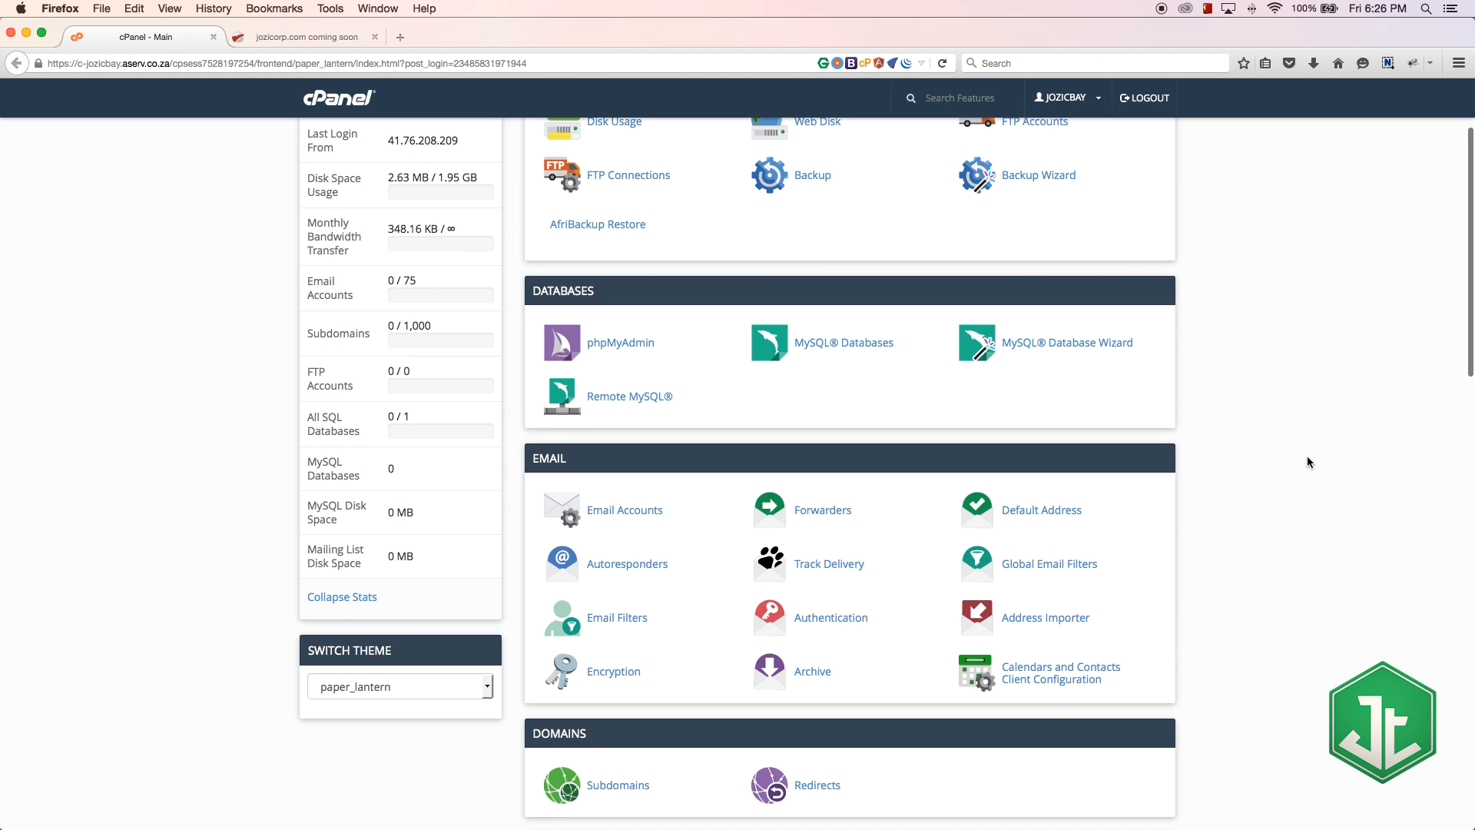
pyautogui.scroll(-3)
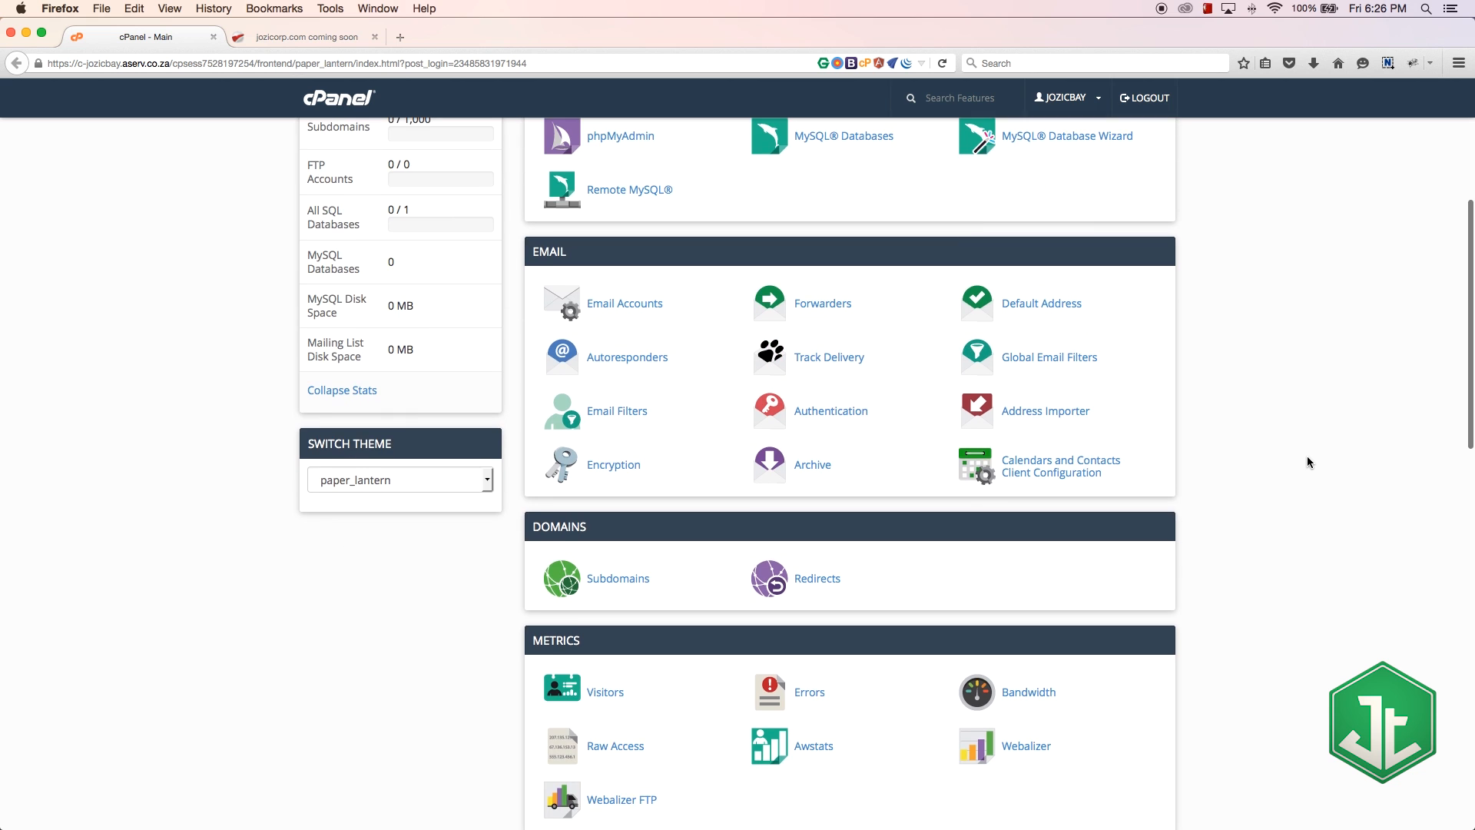
pyautogui.scroll(-3)
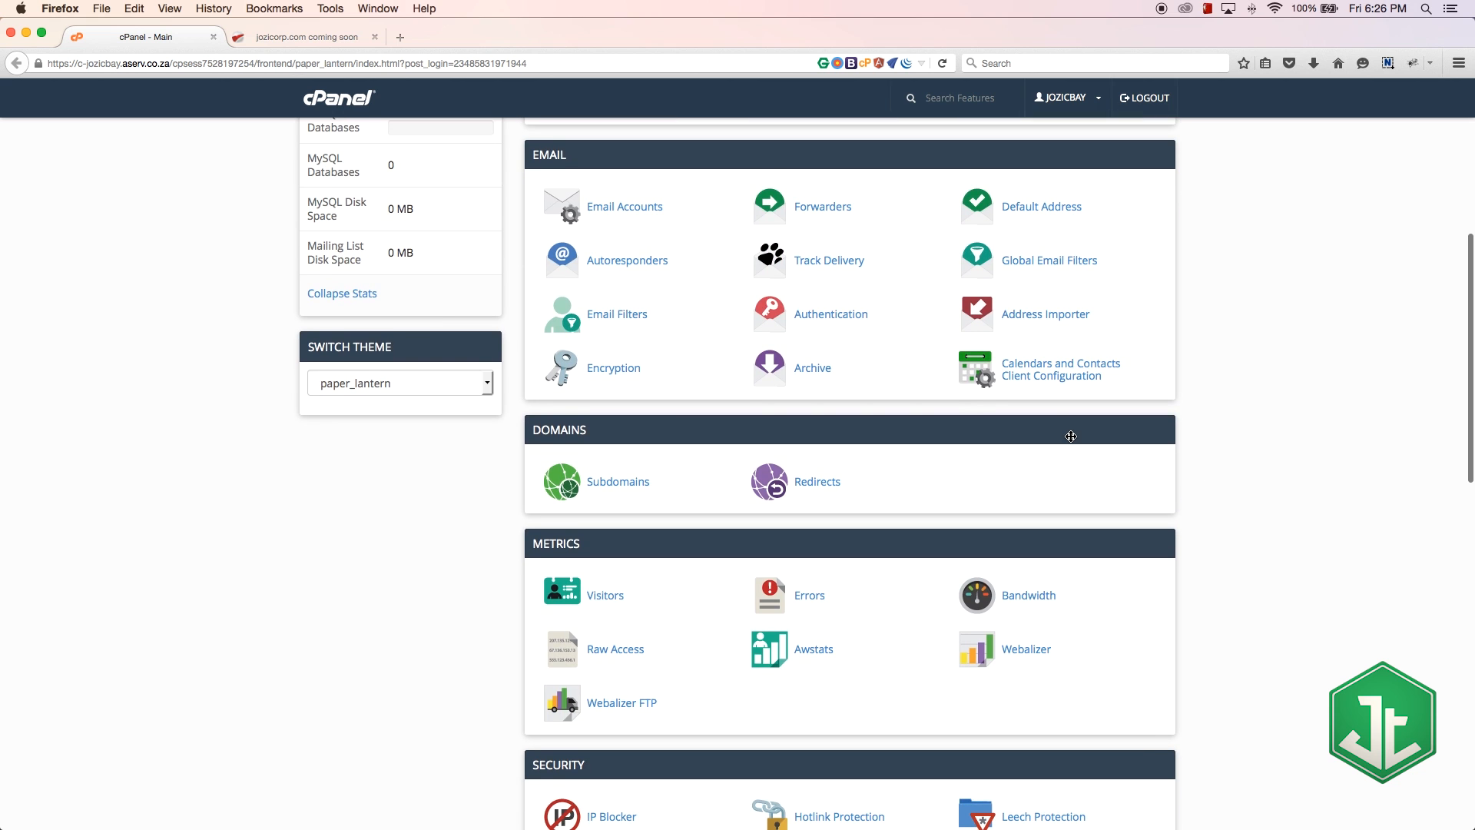
pyautogui.scroll(-3)
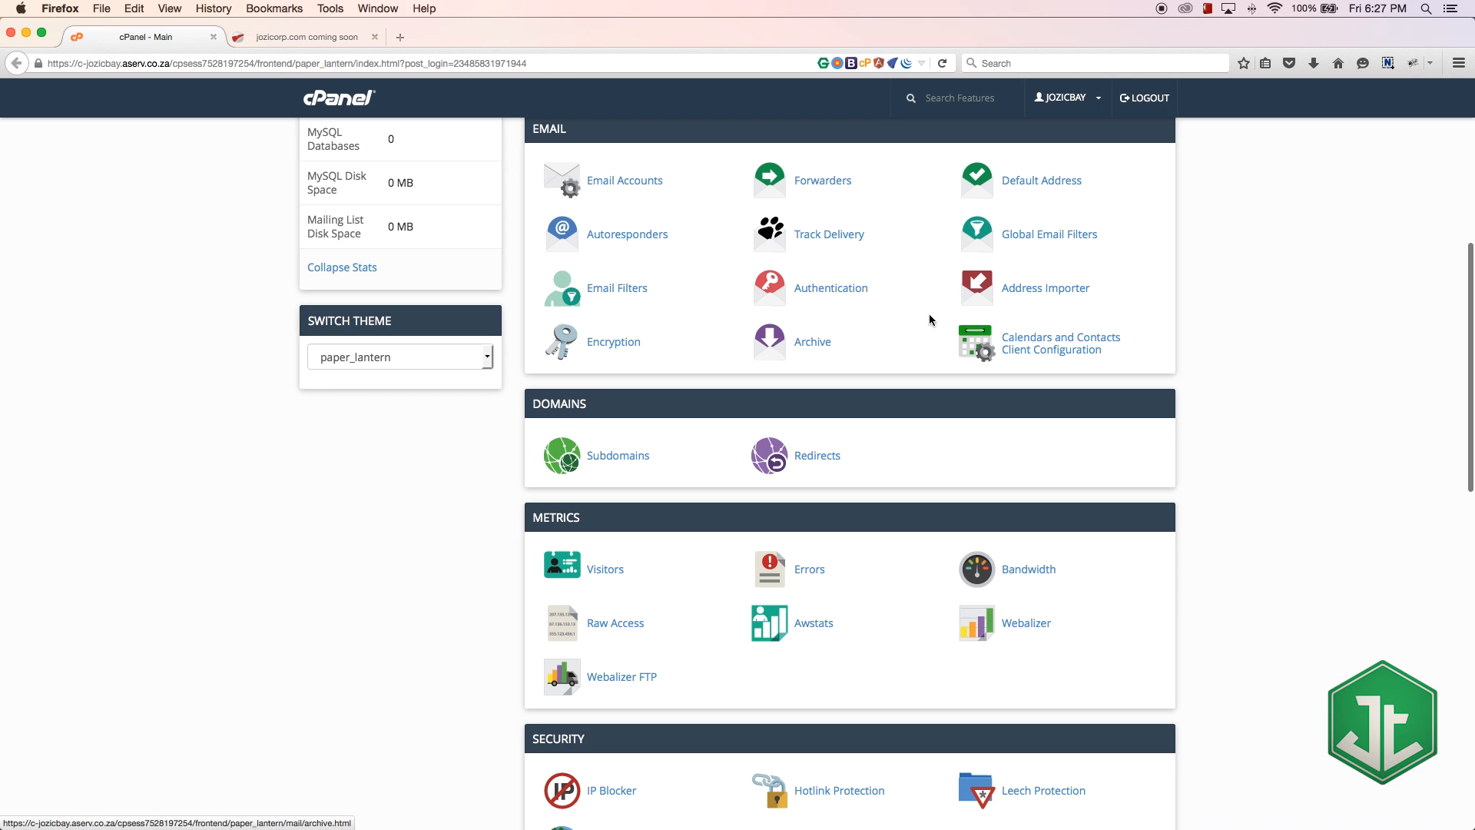
pyautogui.scroll(-3)
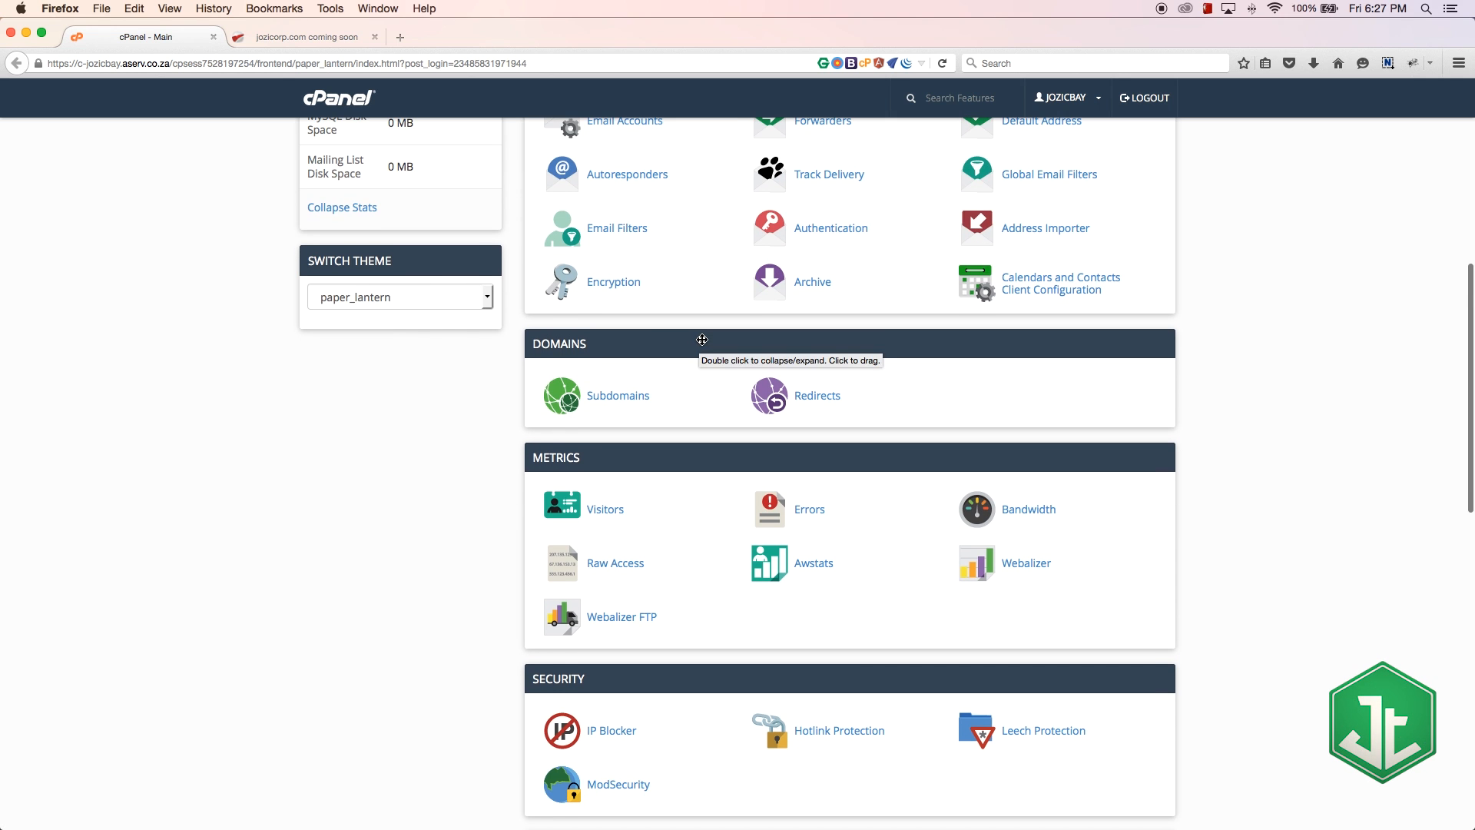
pyautogui.scroll(-3)
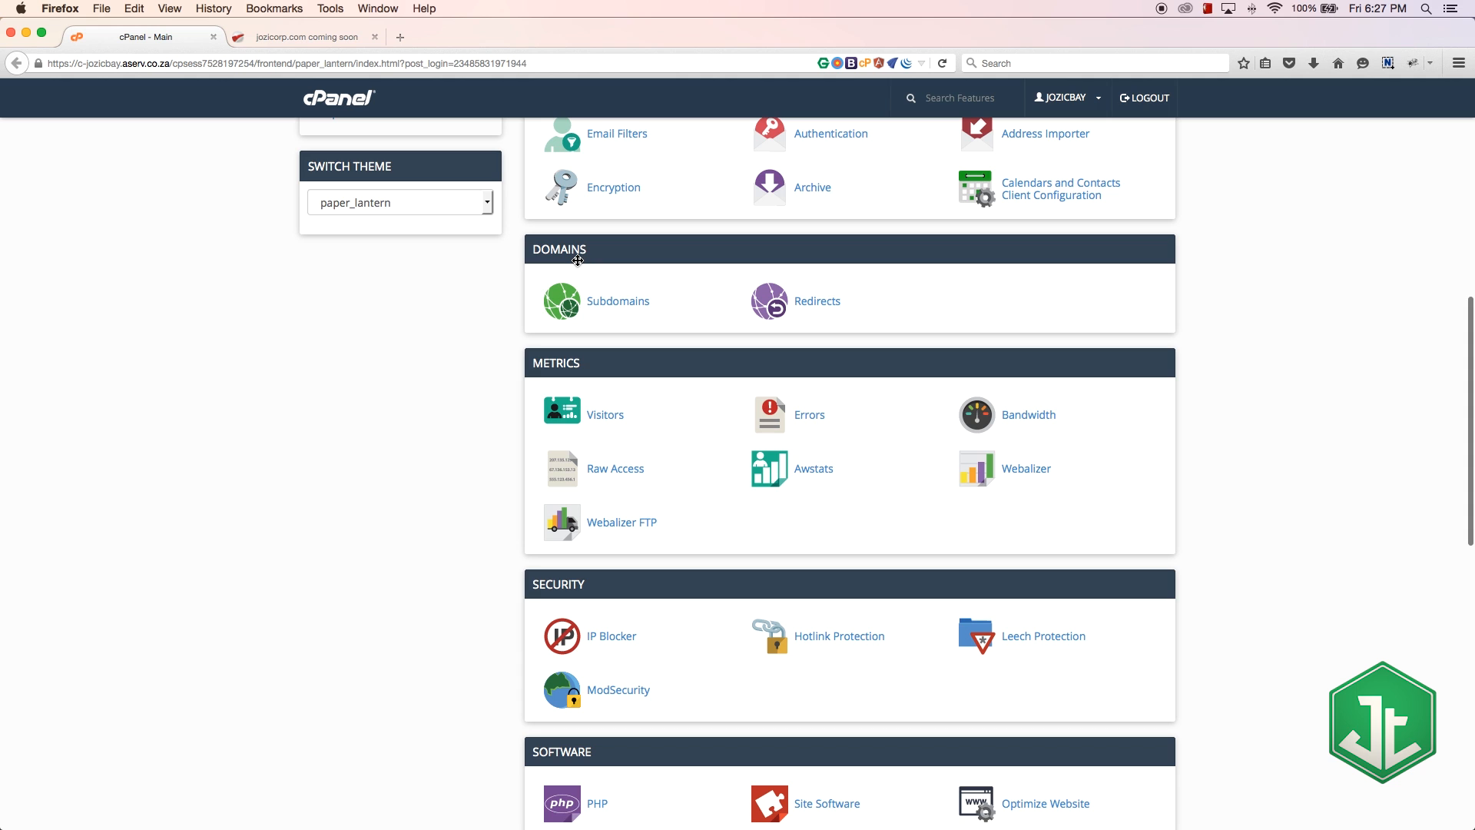
pyautogui.moveTo(583, 285)
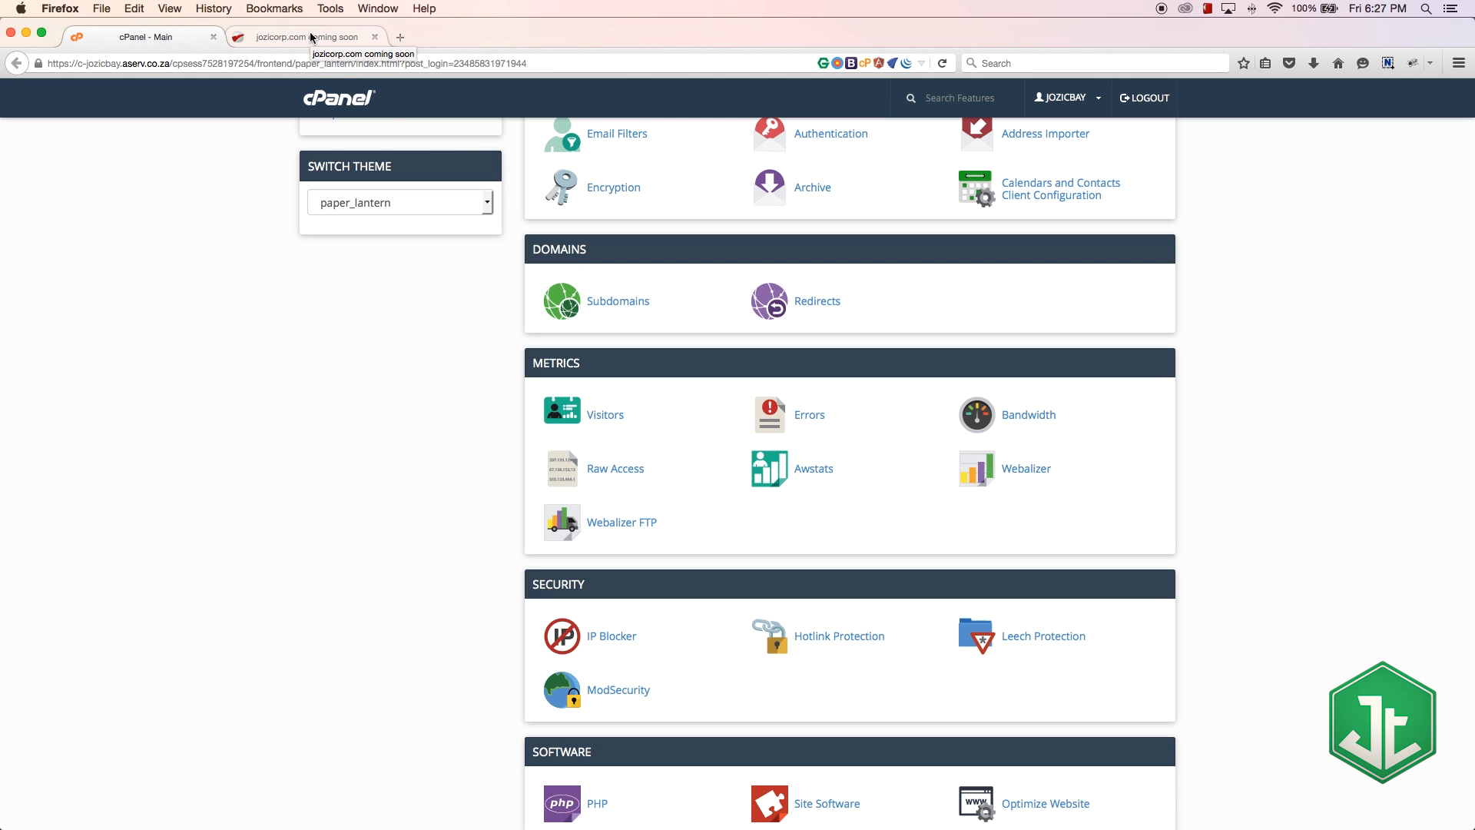
# - On the jozicorp.com tab, retype the address as forum.jozicorp.com, then jozicorp.com
pyautogui.click(301, 37)
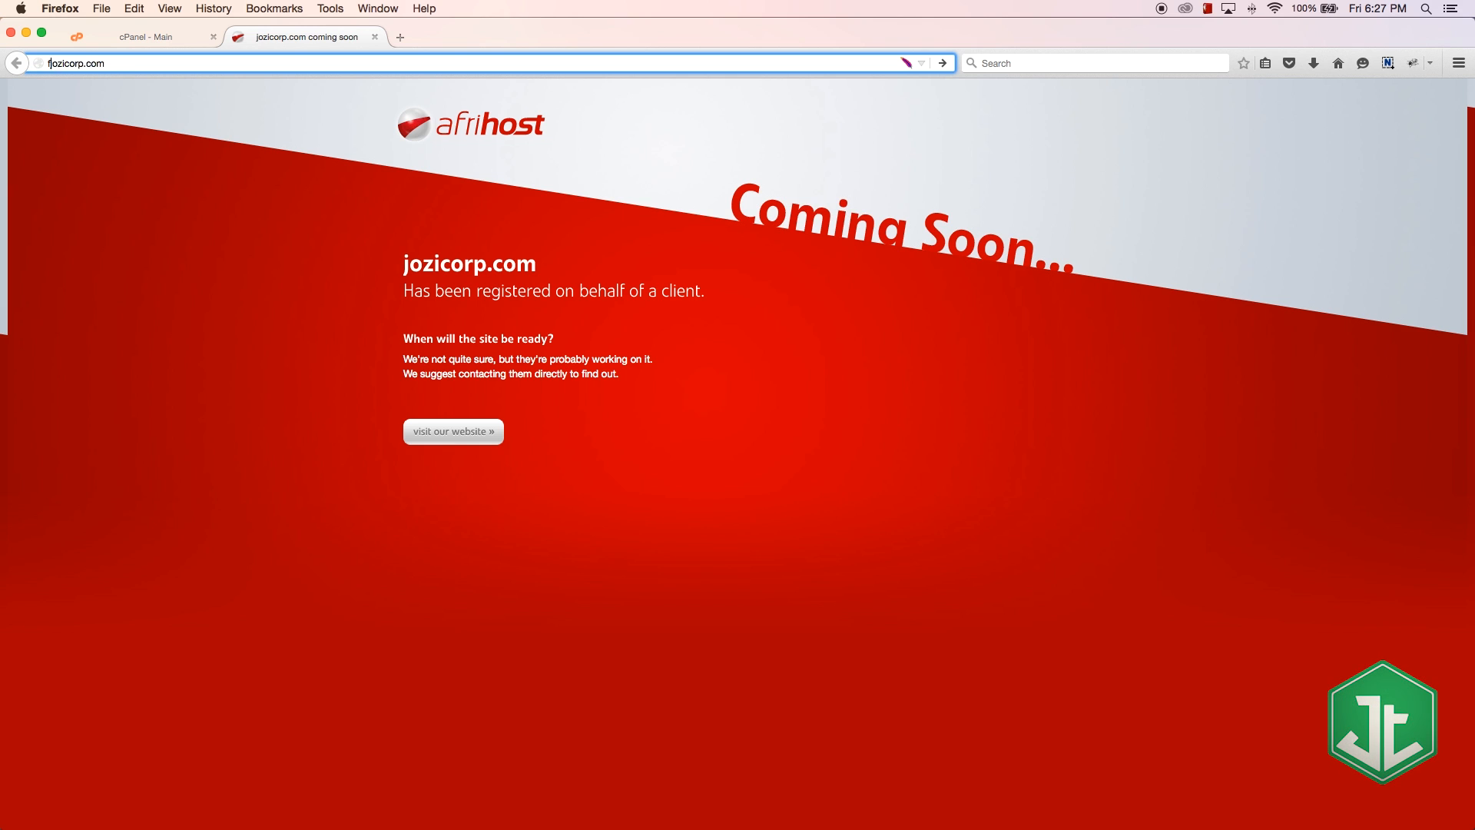
pyautogui.write('forum.jozicorp.com')
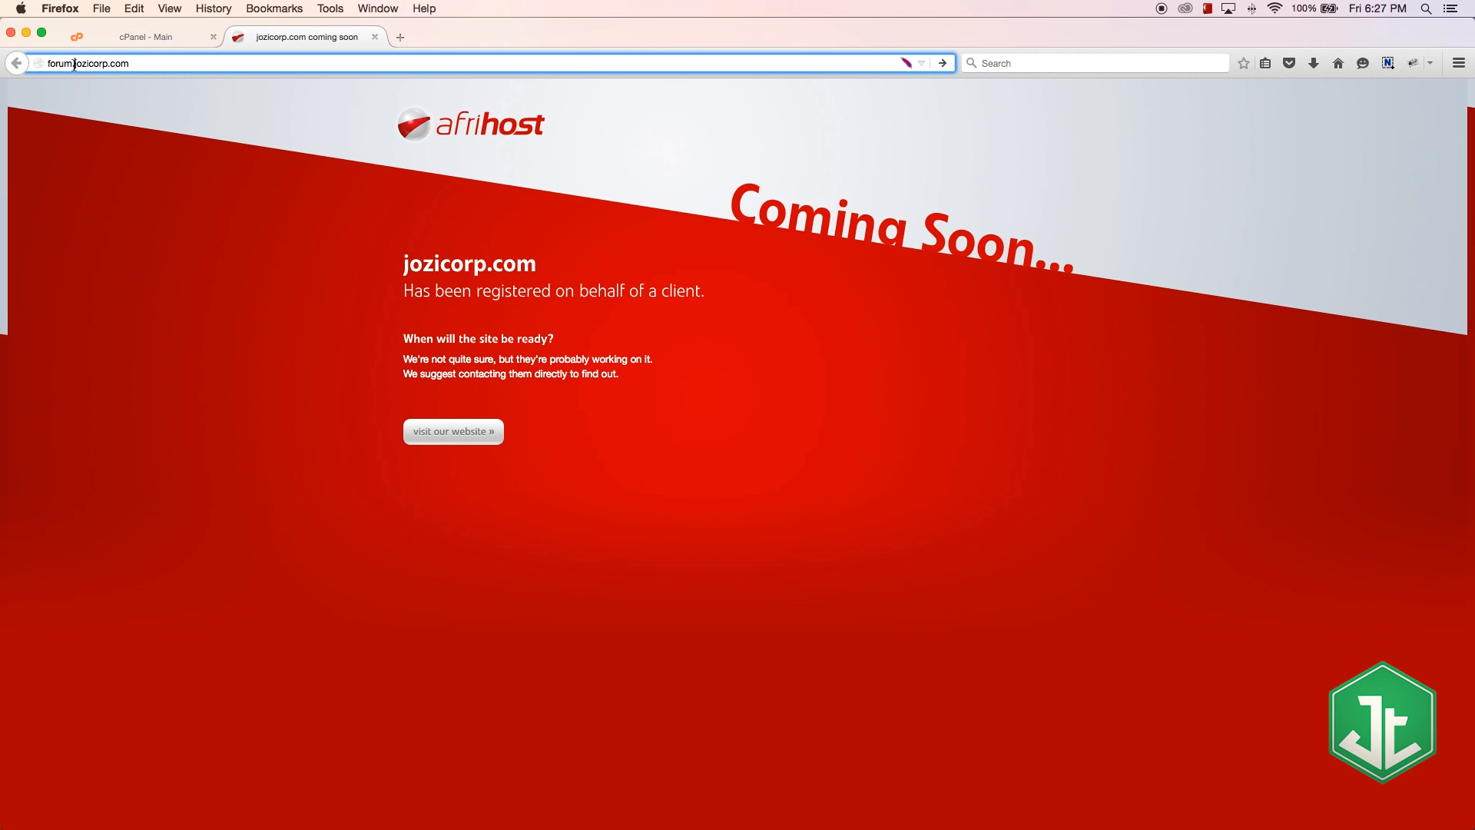
pyautogui.write('jozicorp.com')
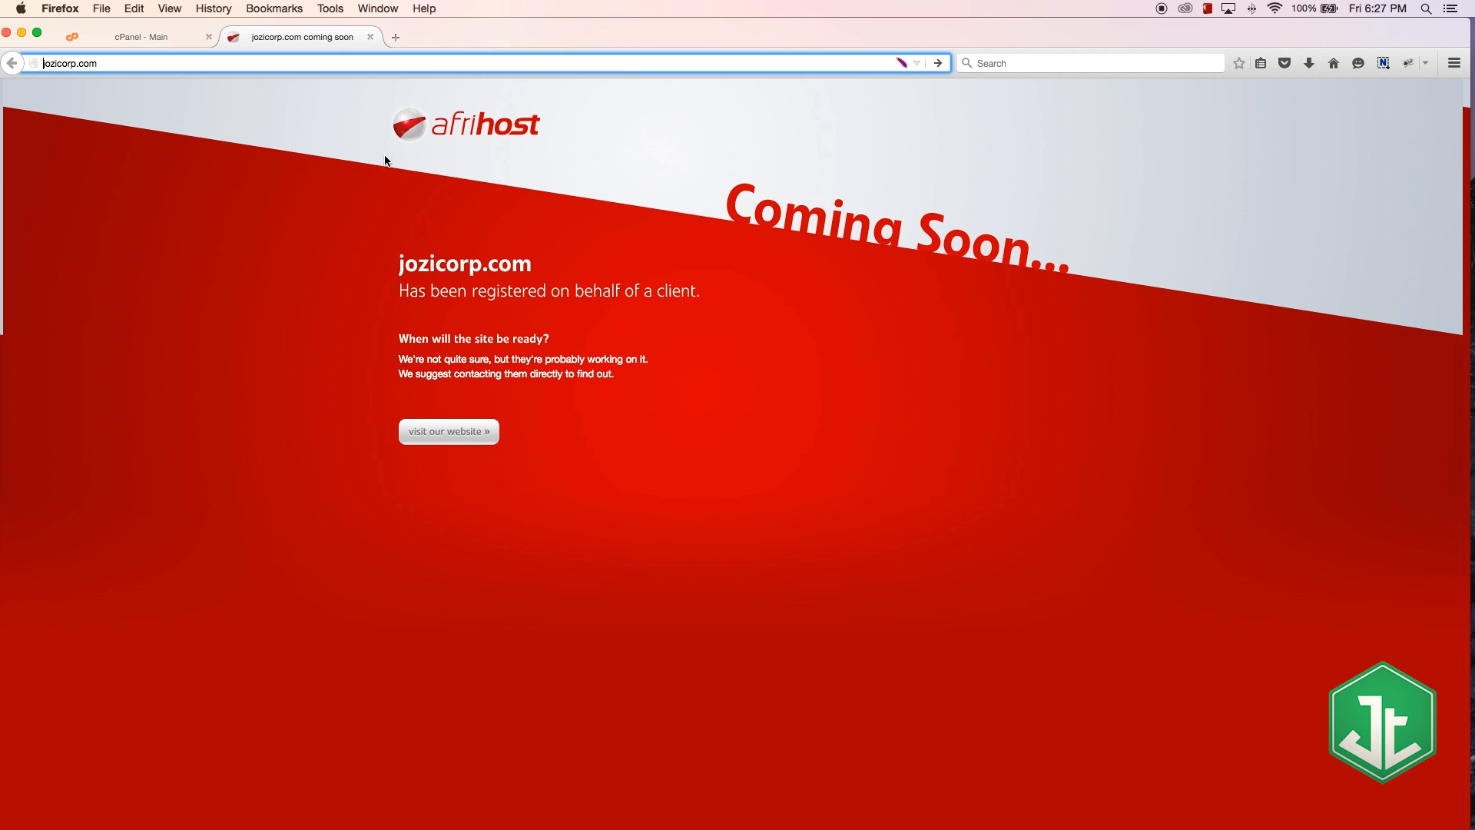
# - Return to the cPanel - Main tab and scroll down toward the Metrics tools
pyautogui.click(142, 37)
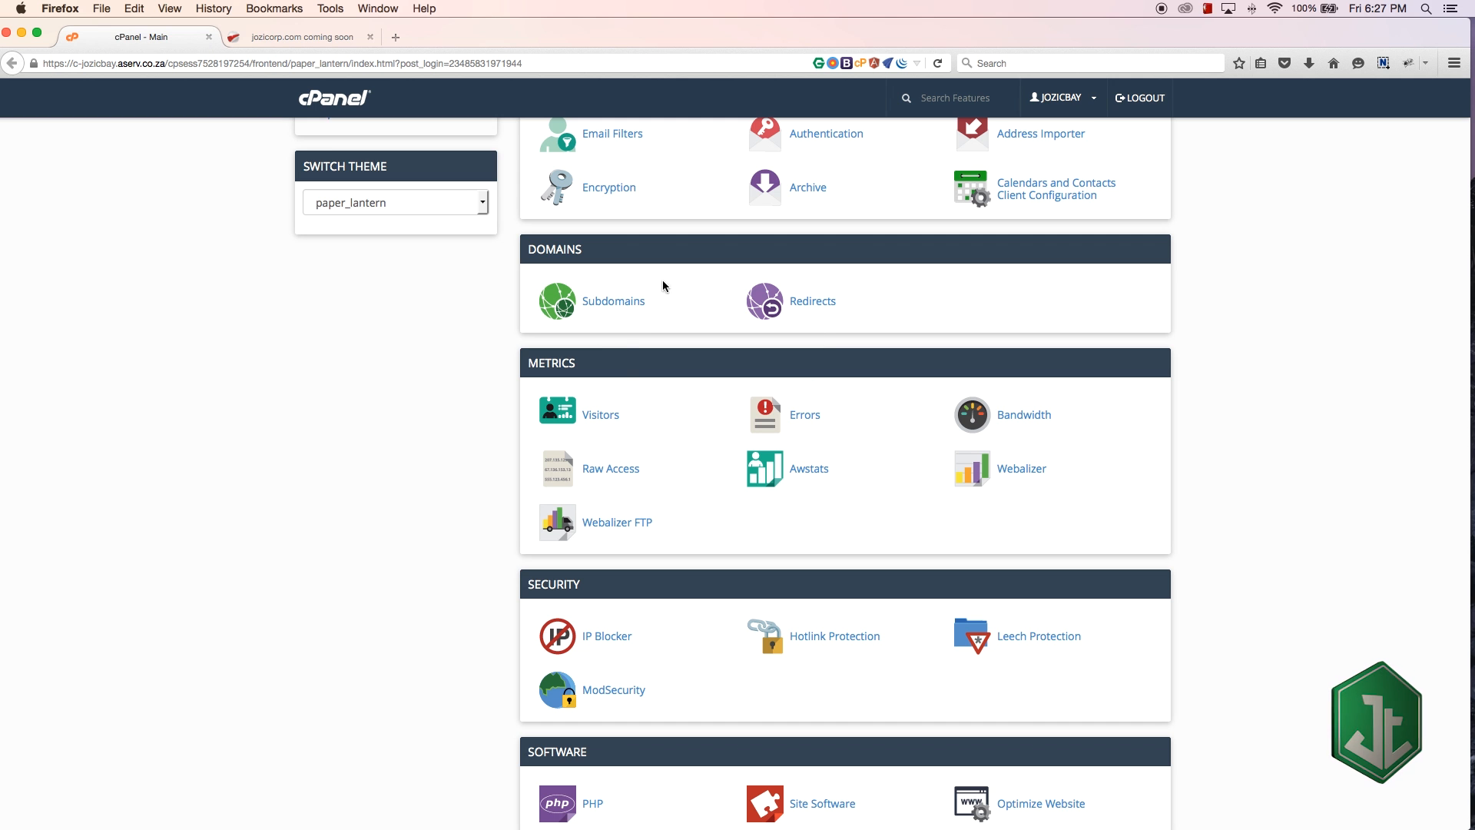
pyautogui.moveTo(825, 318)
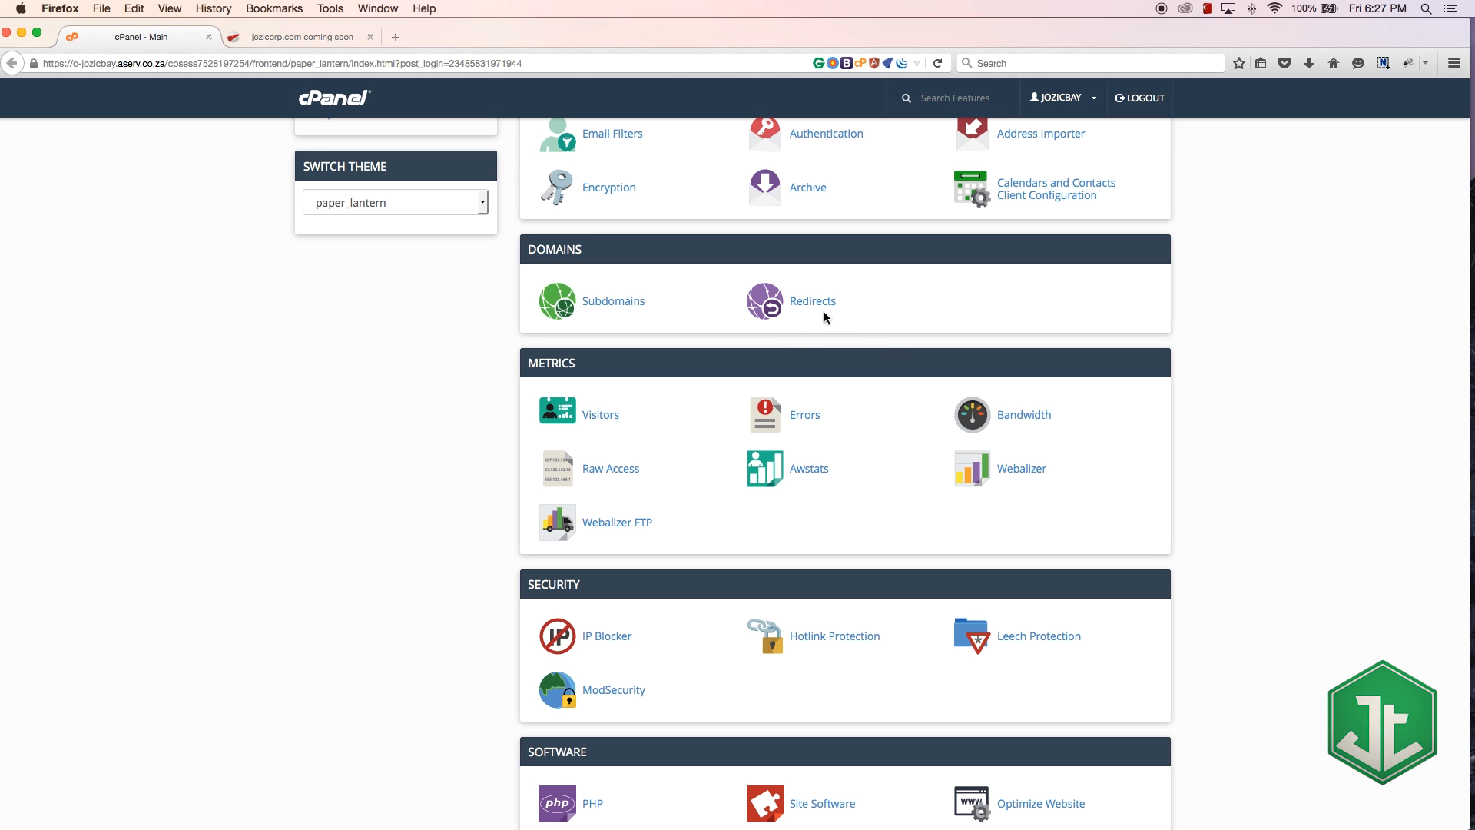
pyautogui.moveTo(817, 336)
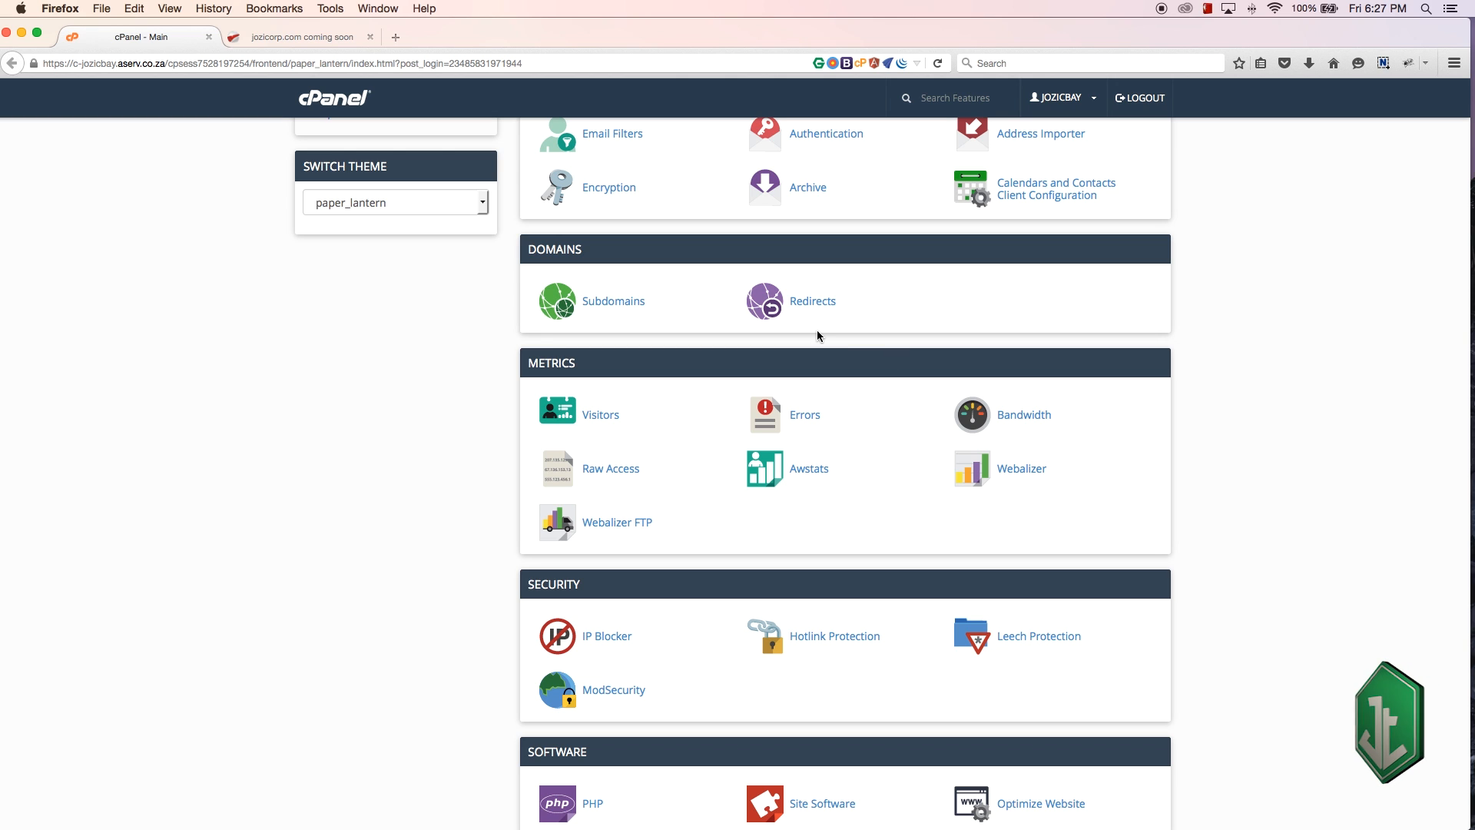
pyautogui.scroll(-3)
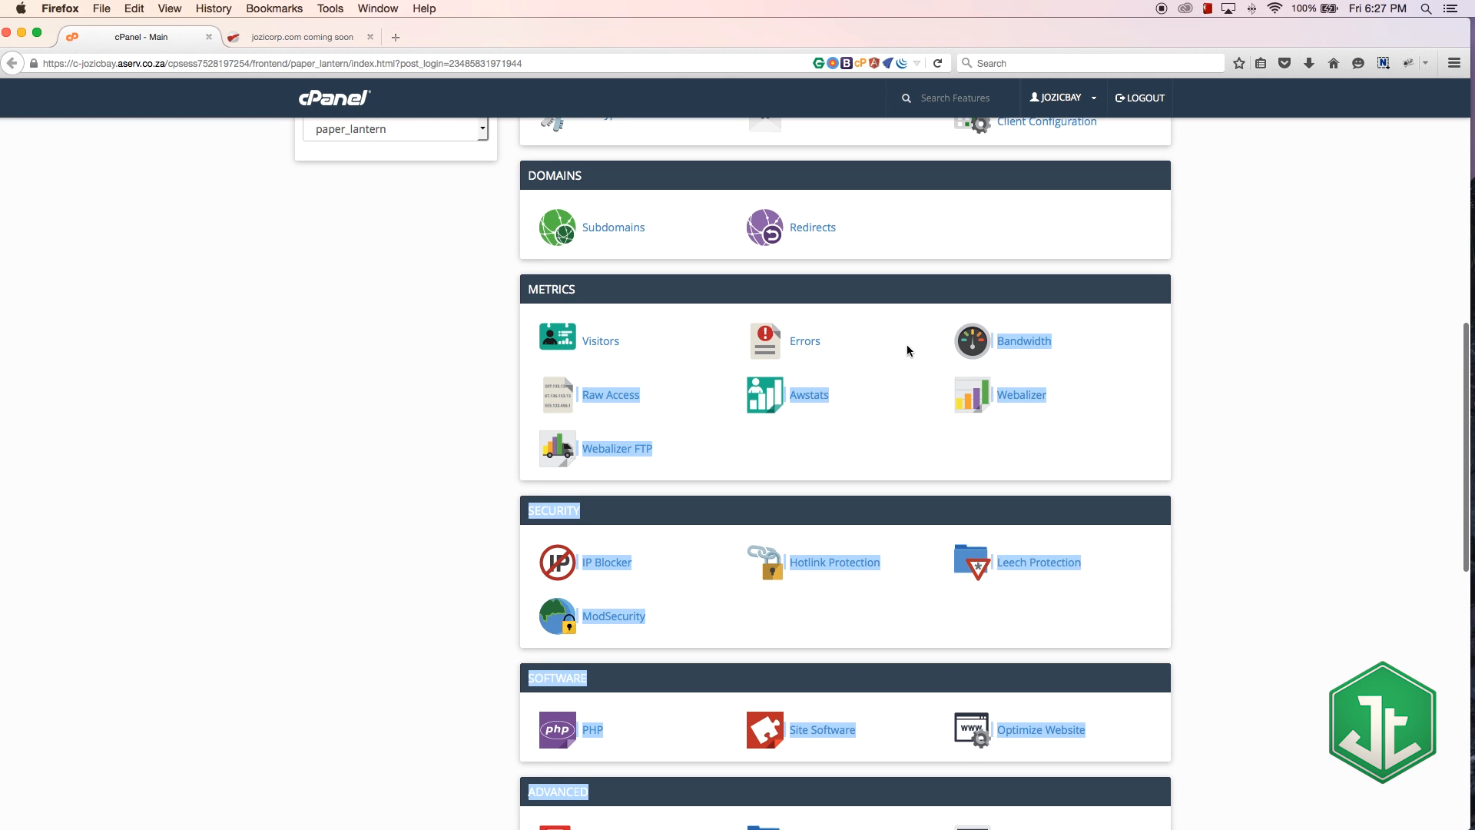
pyautogui.moveTo(1183, 374)
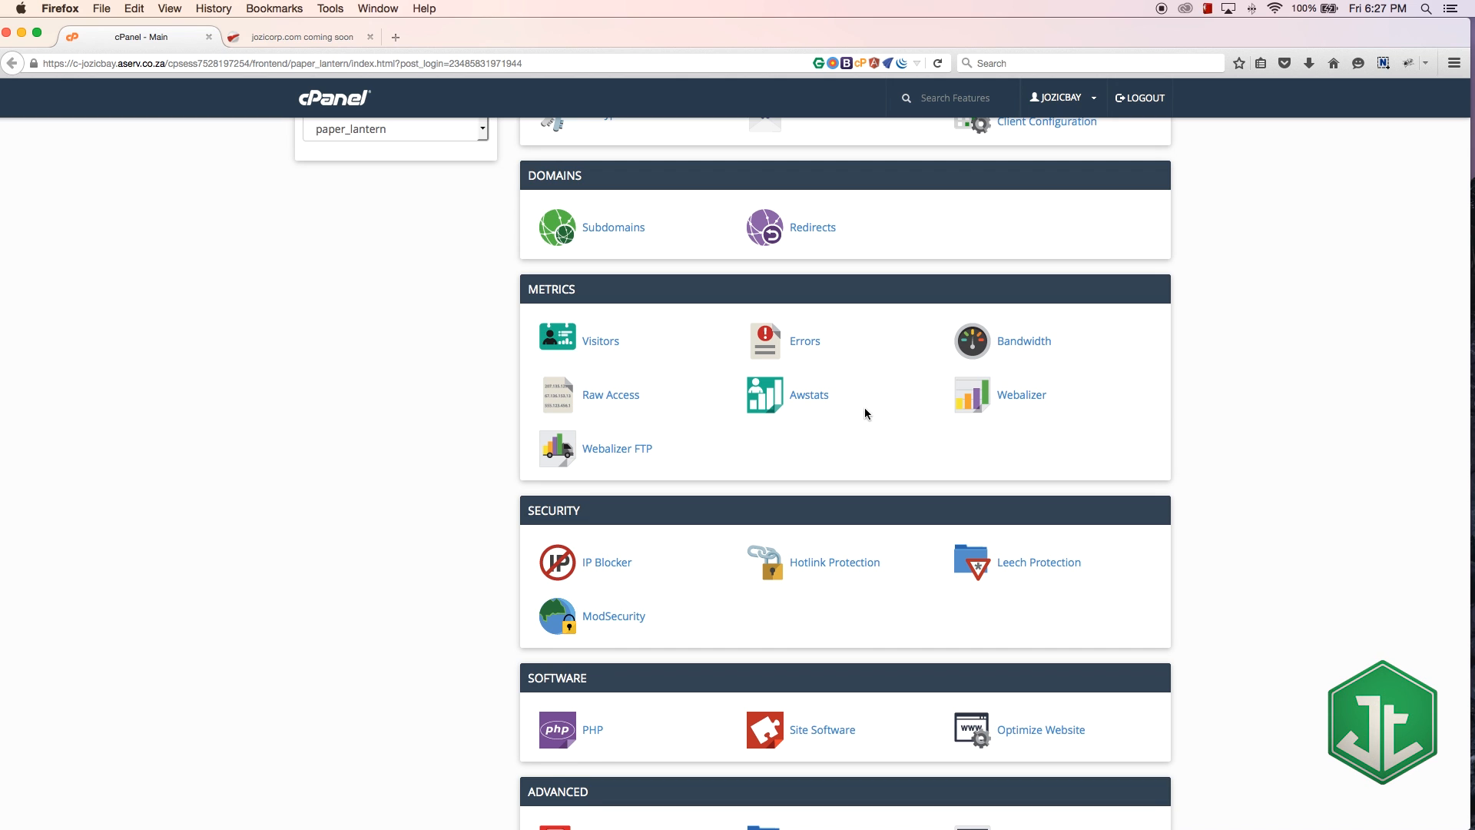
pyautogui.moveTo(666, 352)
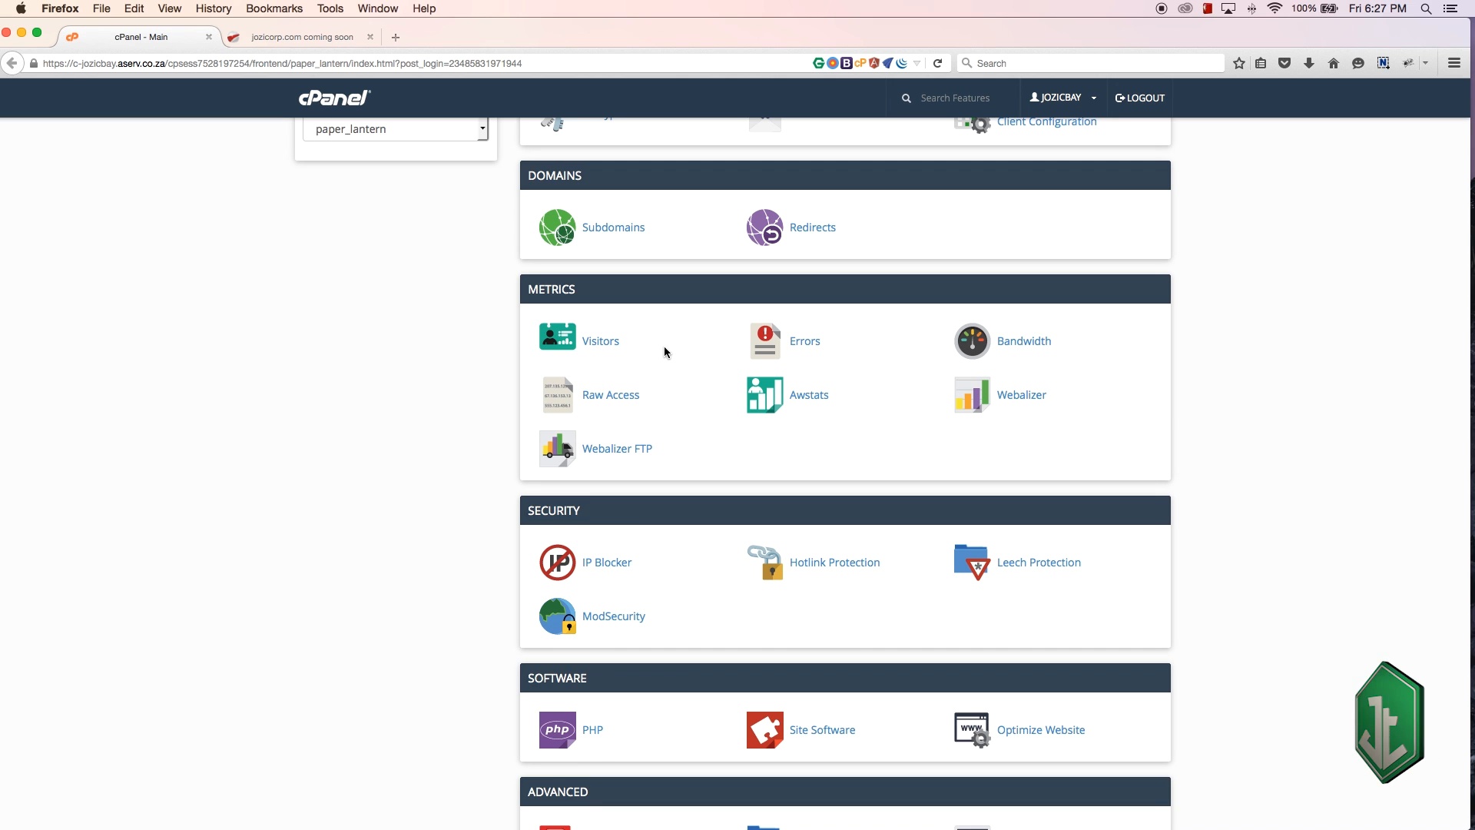
pyautogui.moveTo(600, 340)
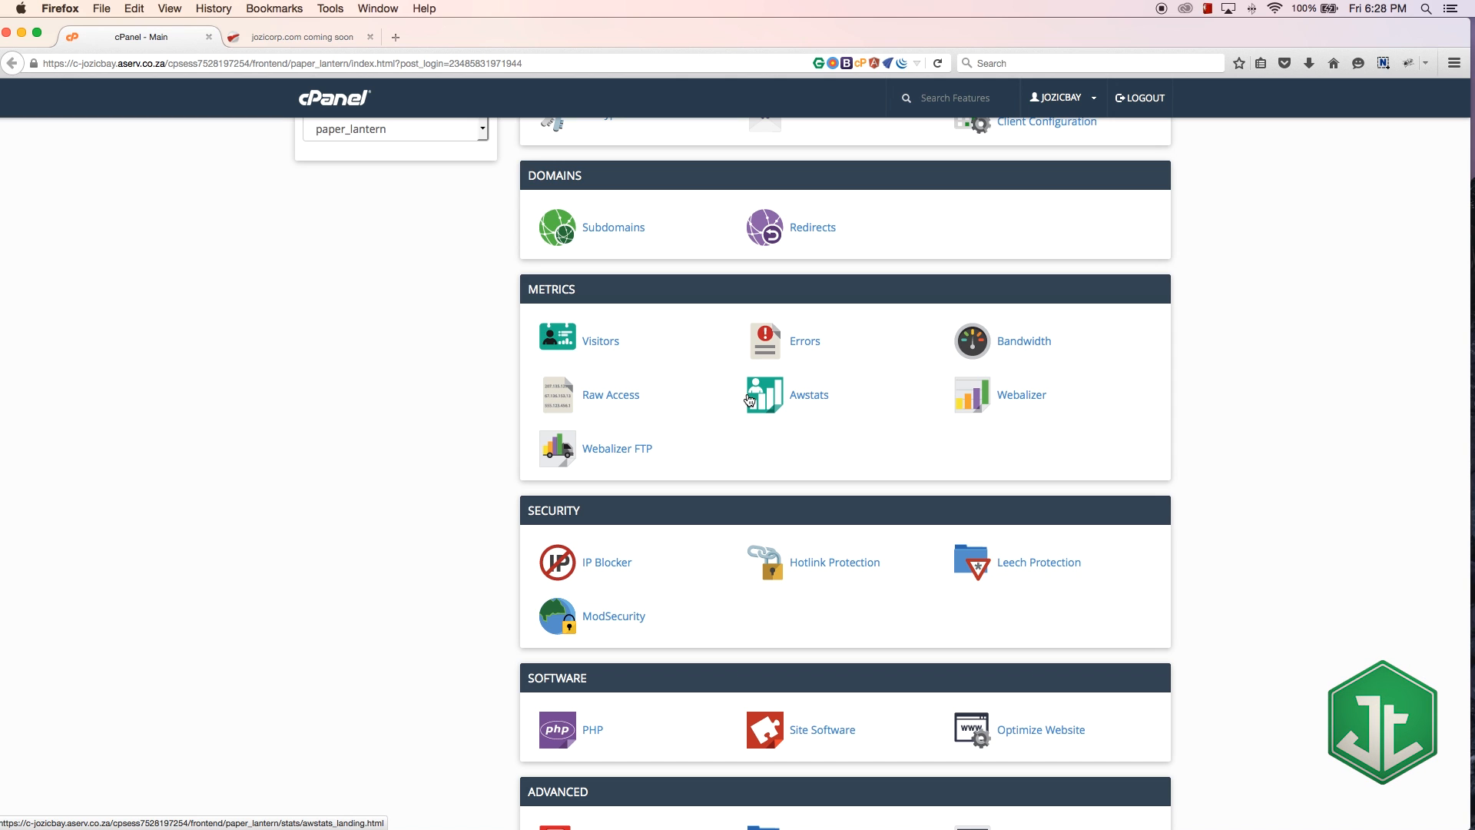
pyautogui.moveTo(589, 352)
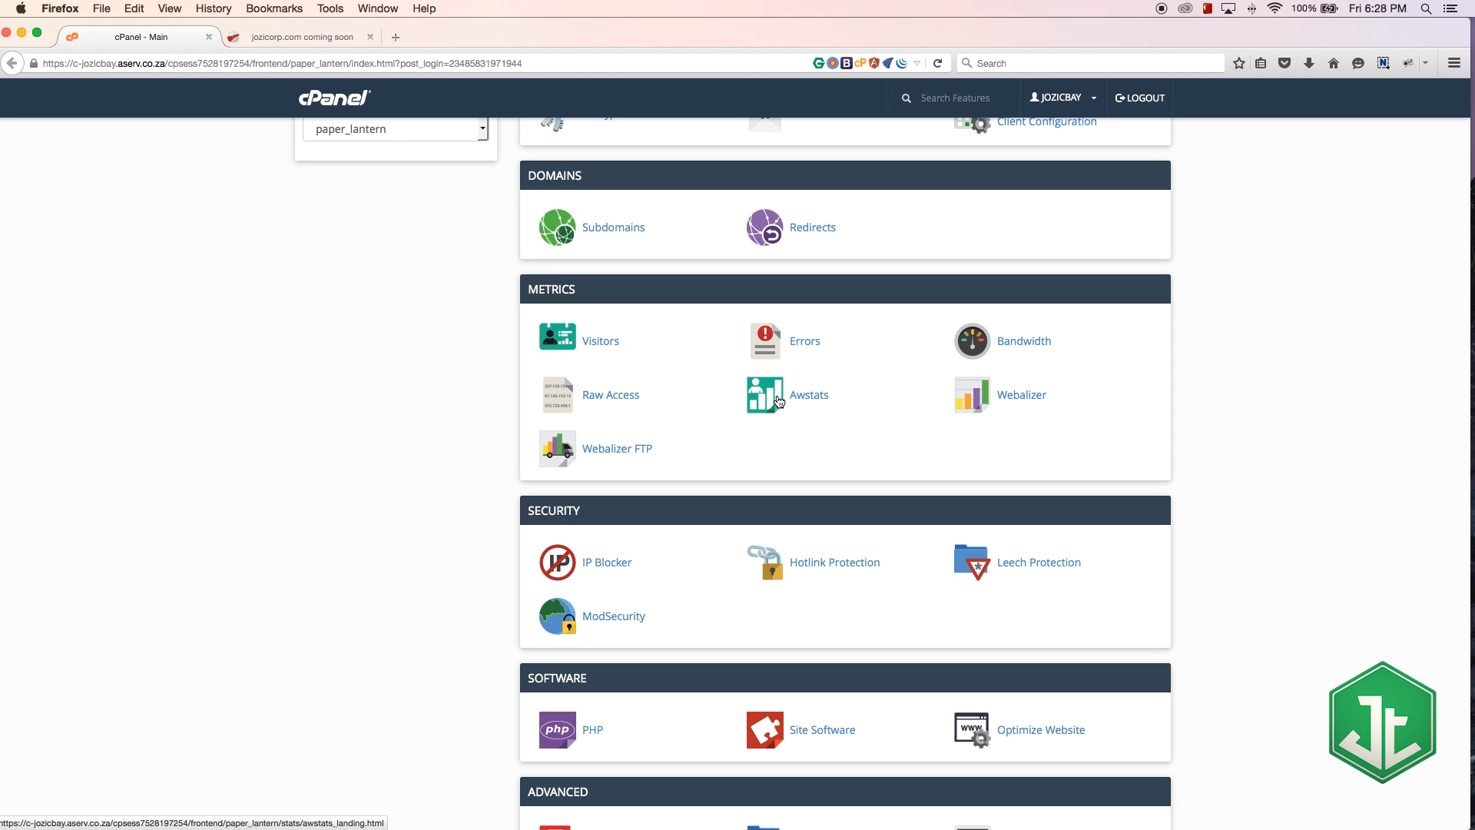
pyautogui.moveTo(636, 352)
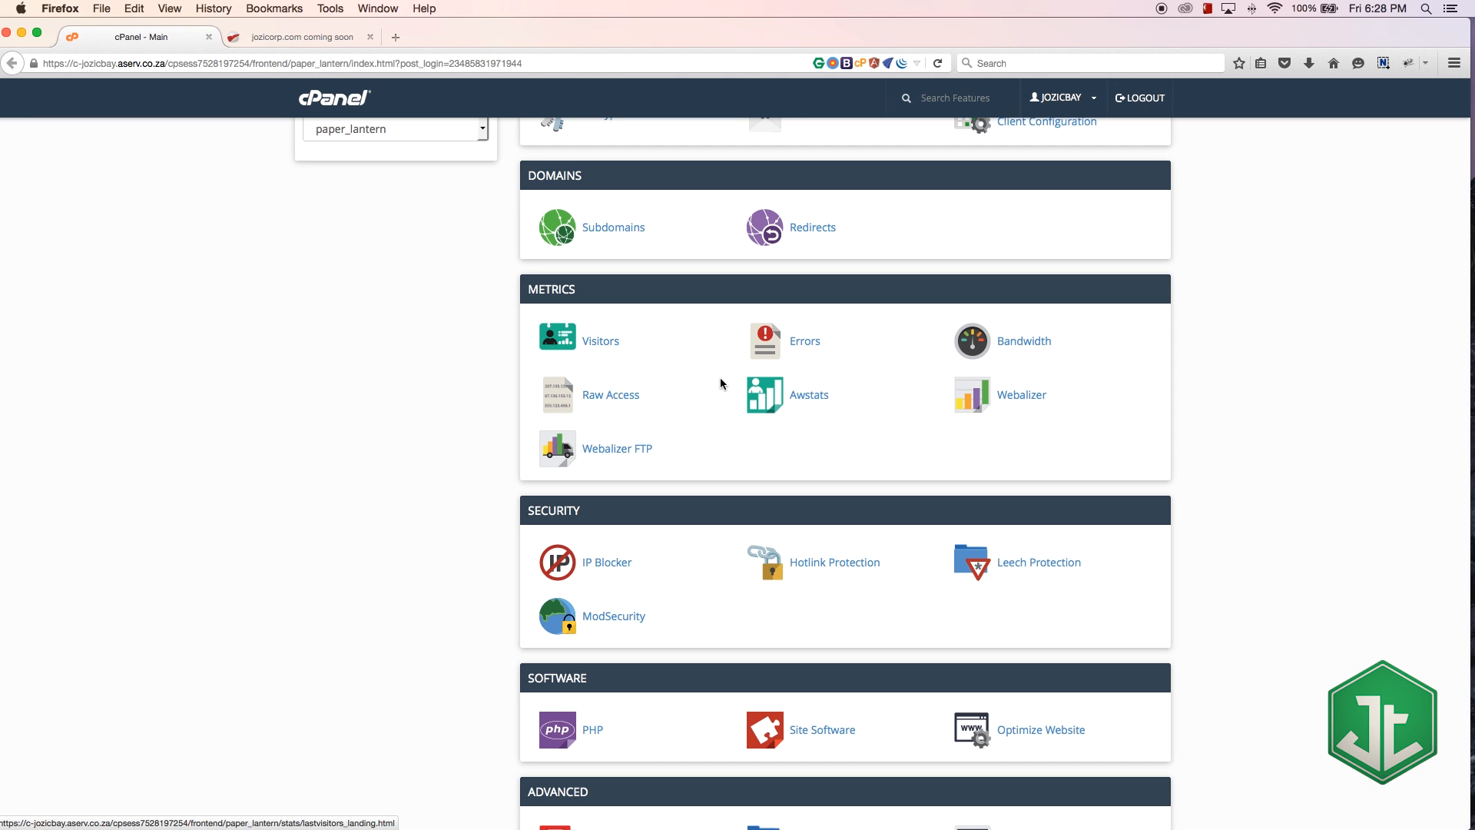
pyautogui.moveTo(349, 365)
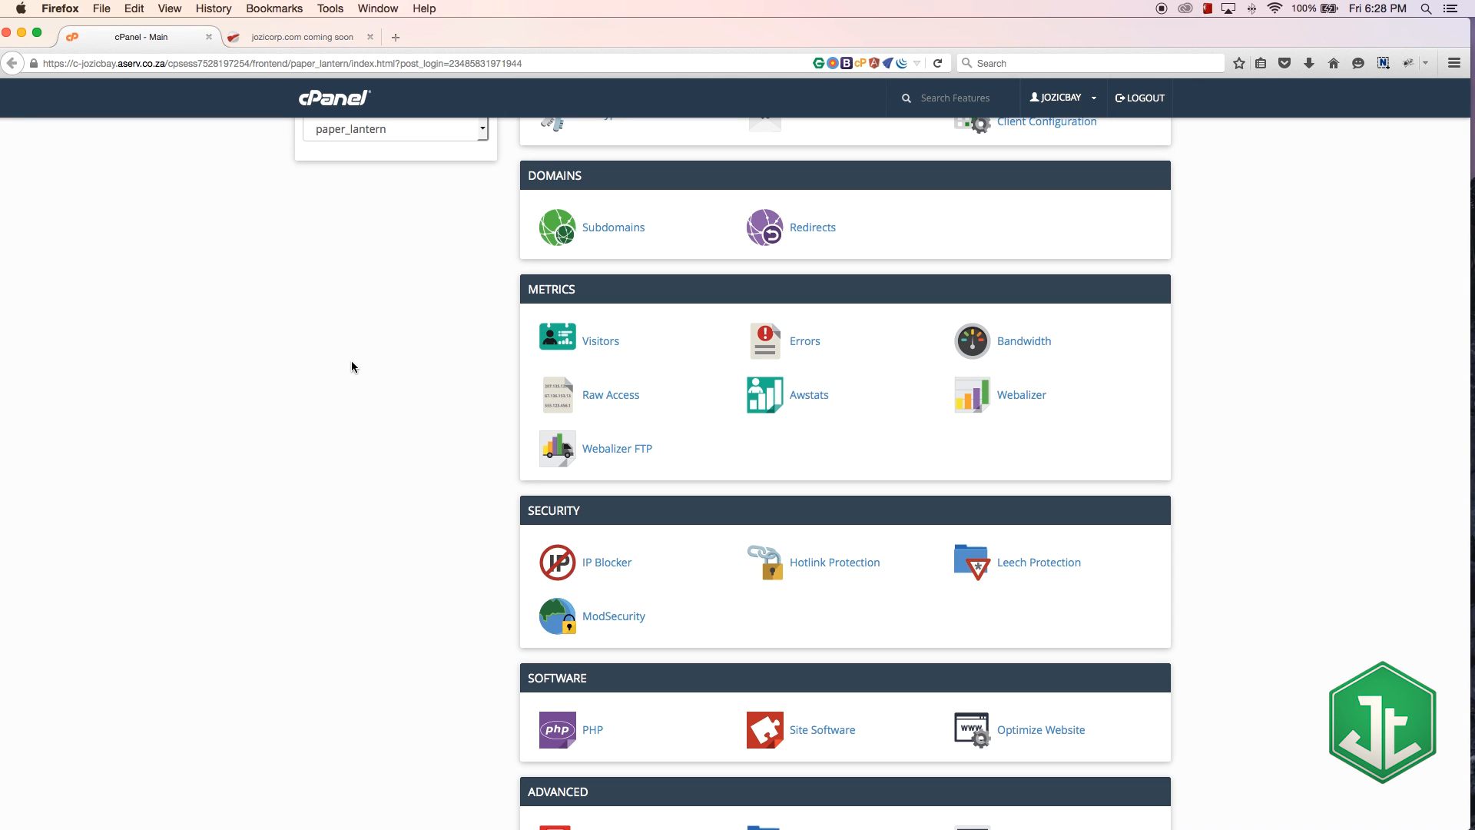
pyautogui.moveTo(421, 382)
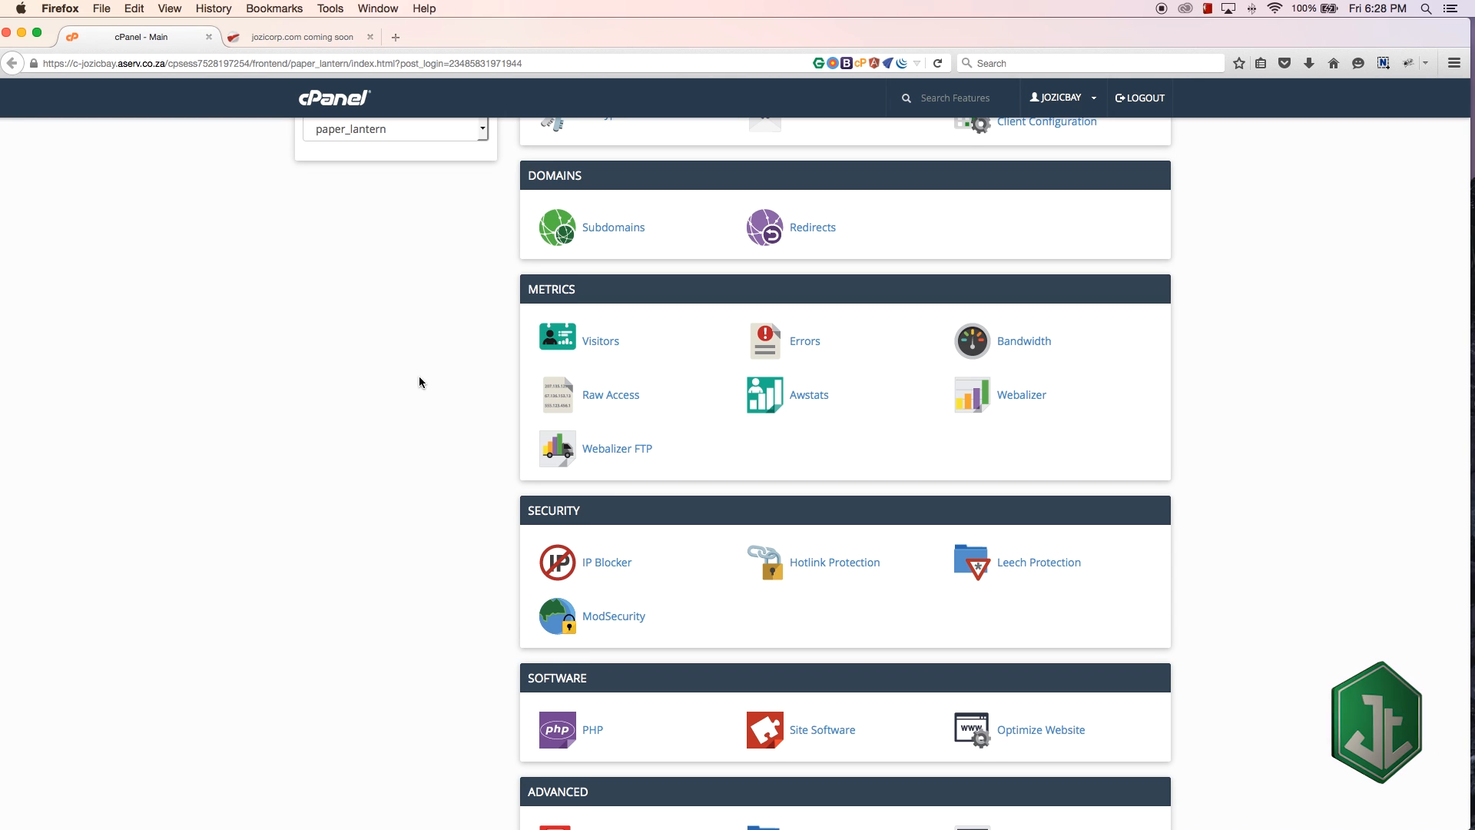
pyautogui.scroll(-3)
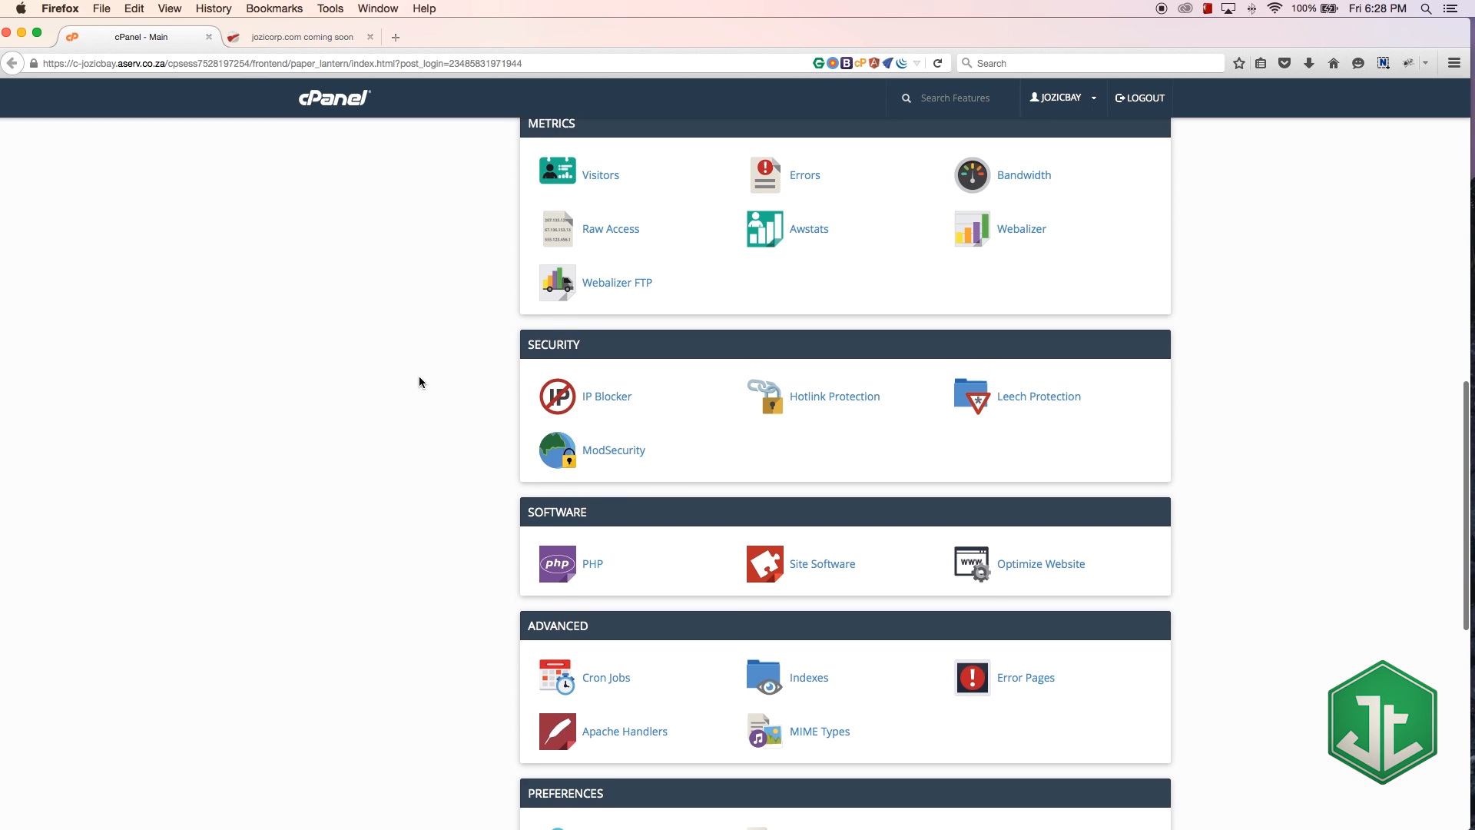
pyautogui.scroll(-3)
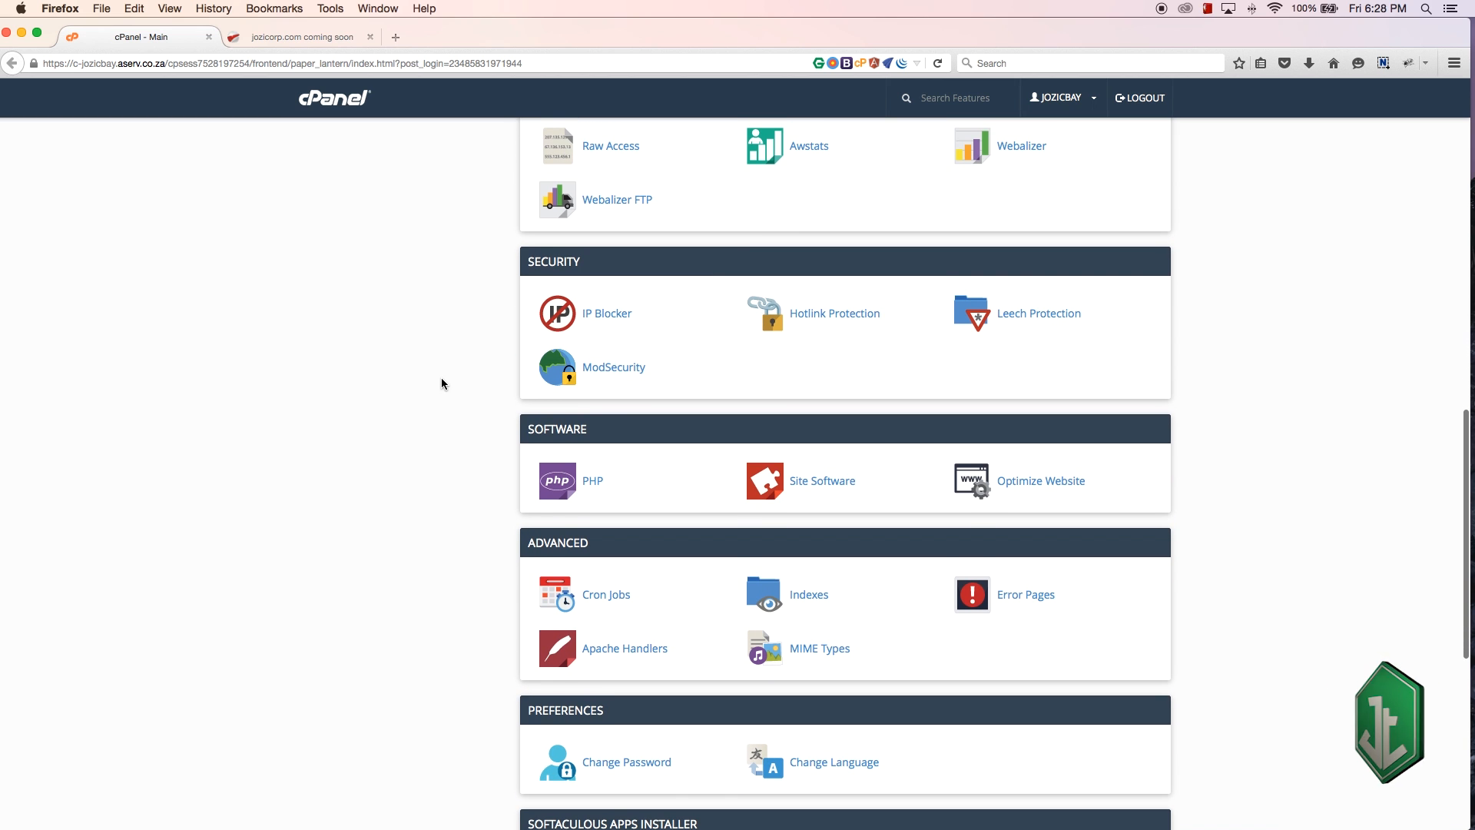
pyautogui.moveTo(499, 254)
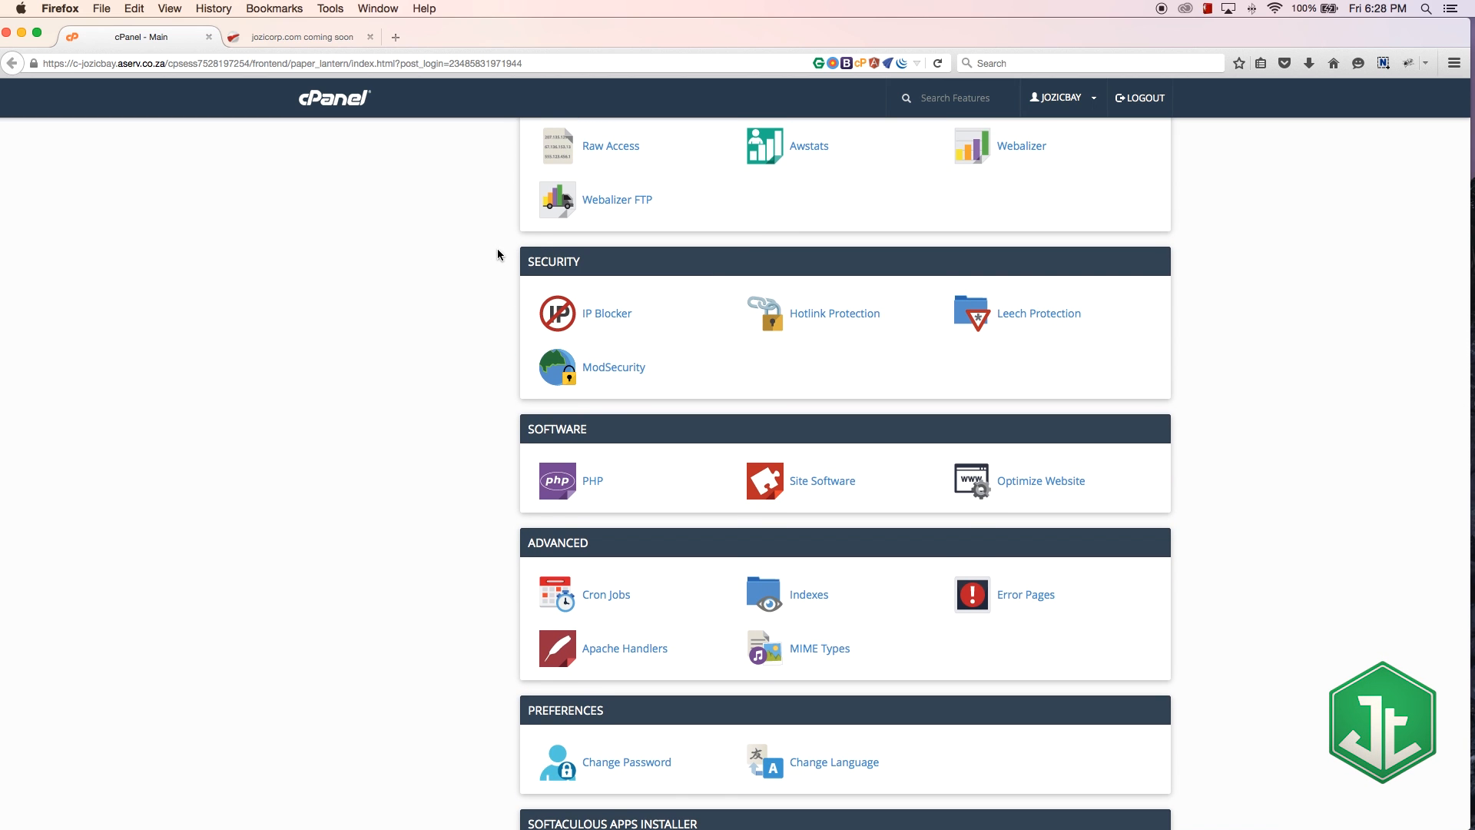
pyautogui.moveTo(375, 242)
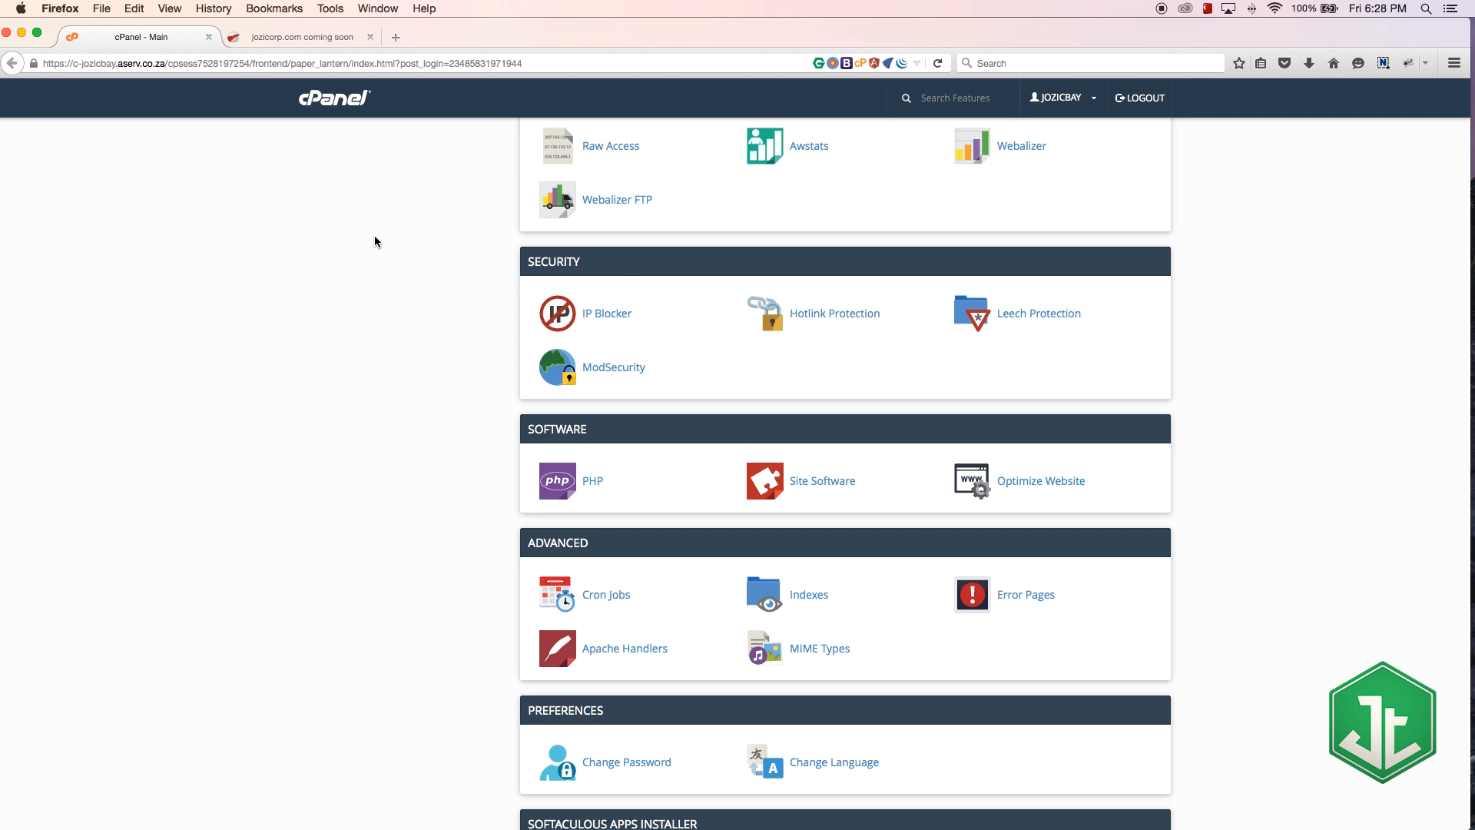
pyautogui.moveTo(595, 264)
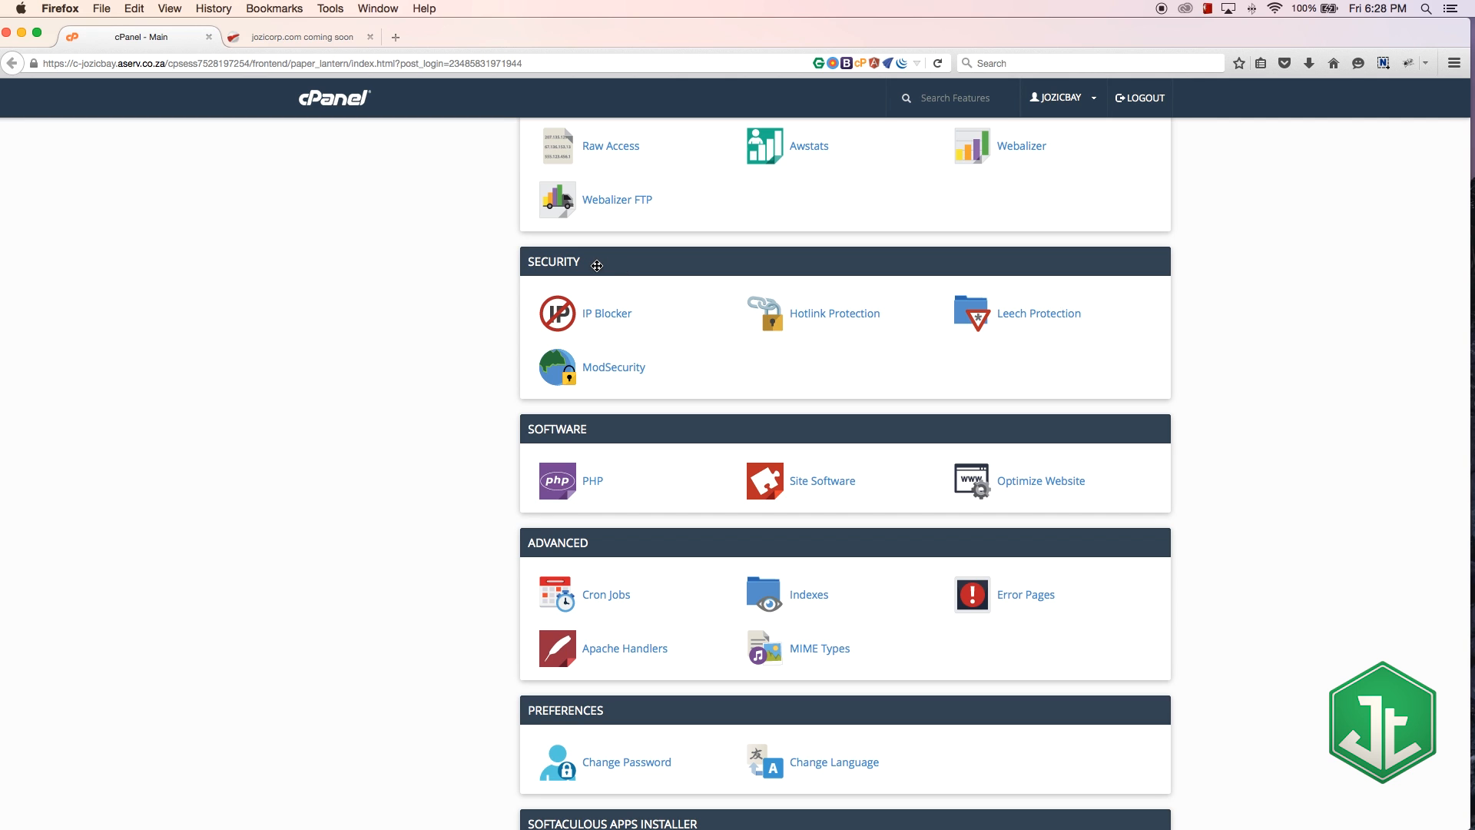
pyautogui.moveTo(486, 298)
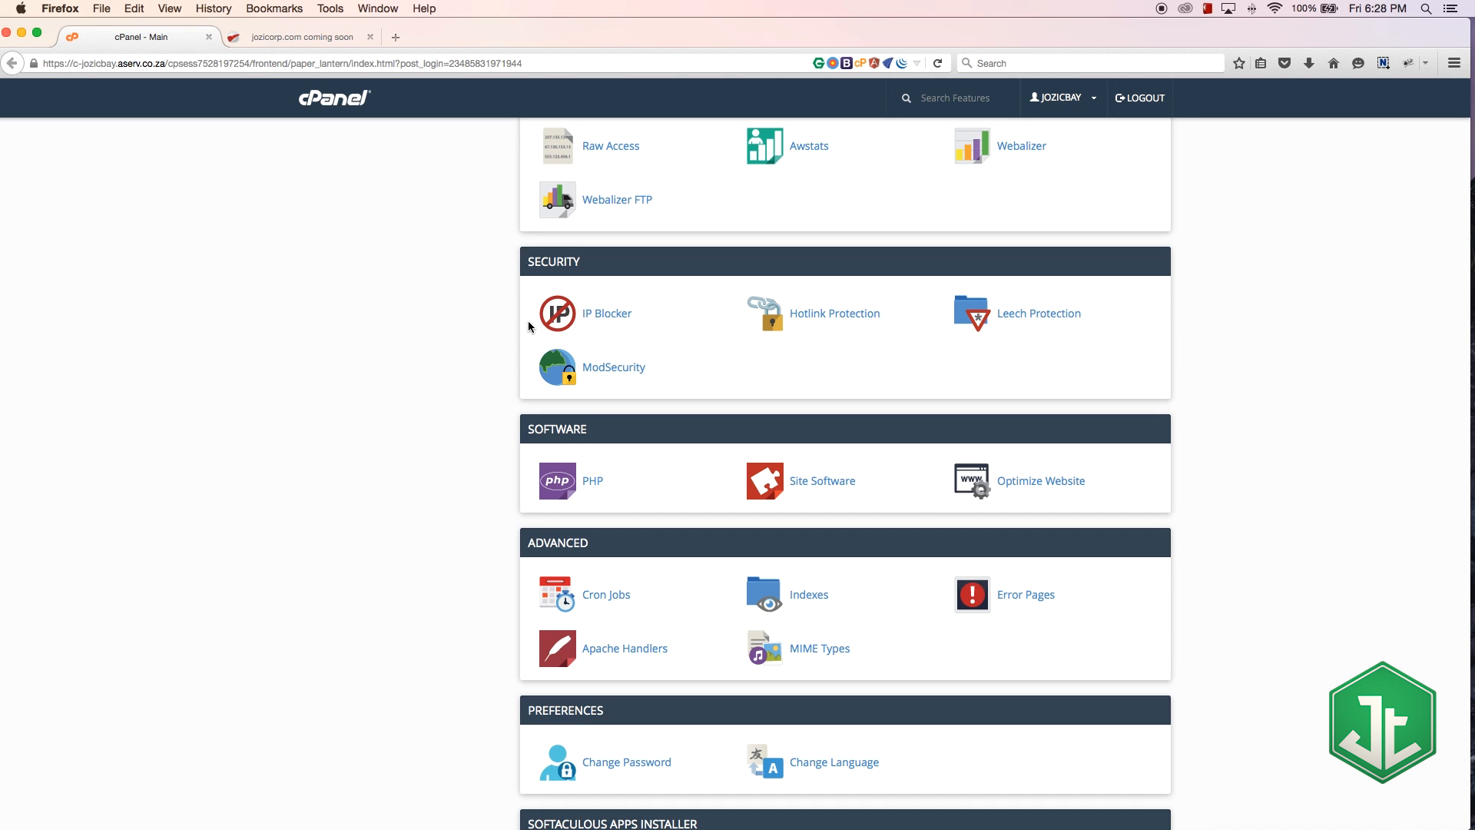
pyautogui.moveTo(577, 289)
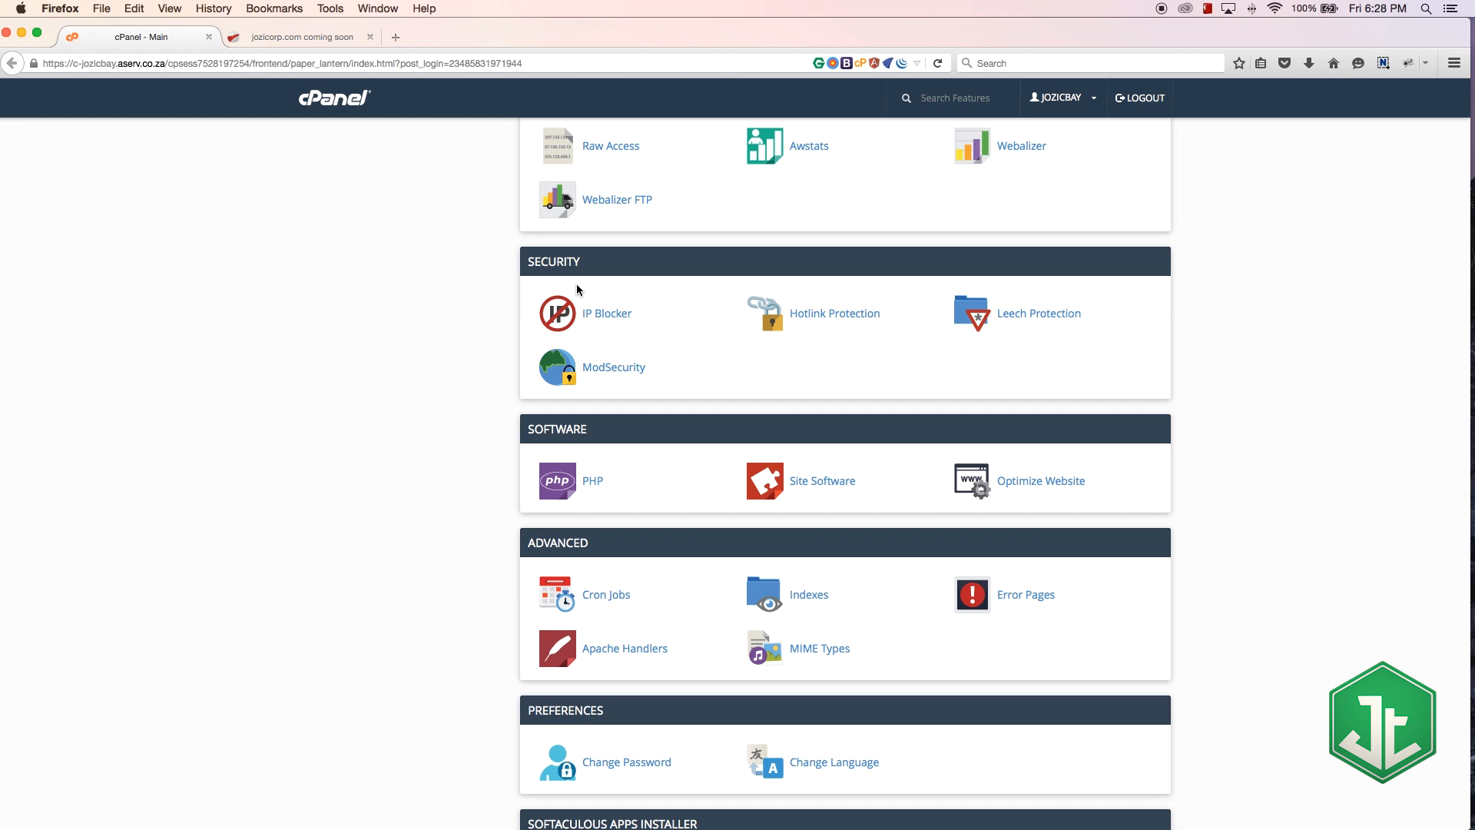
pyautogui.moveTo(554, 299)
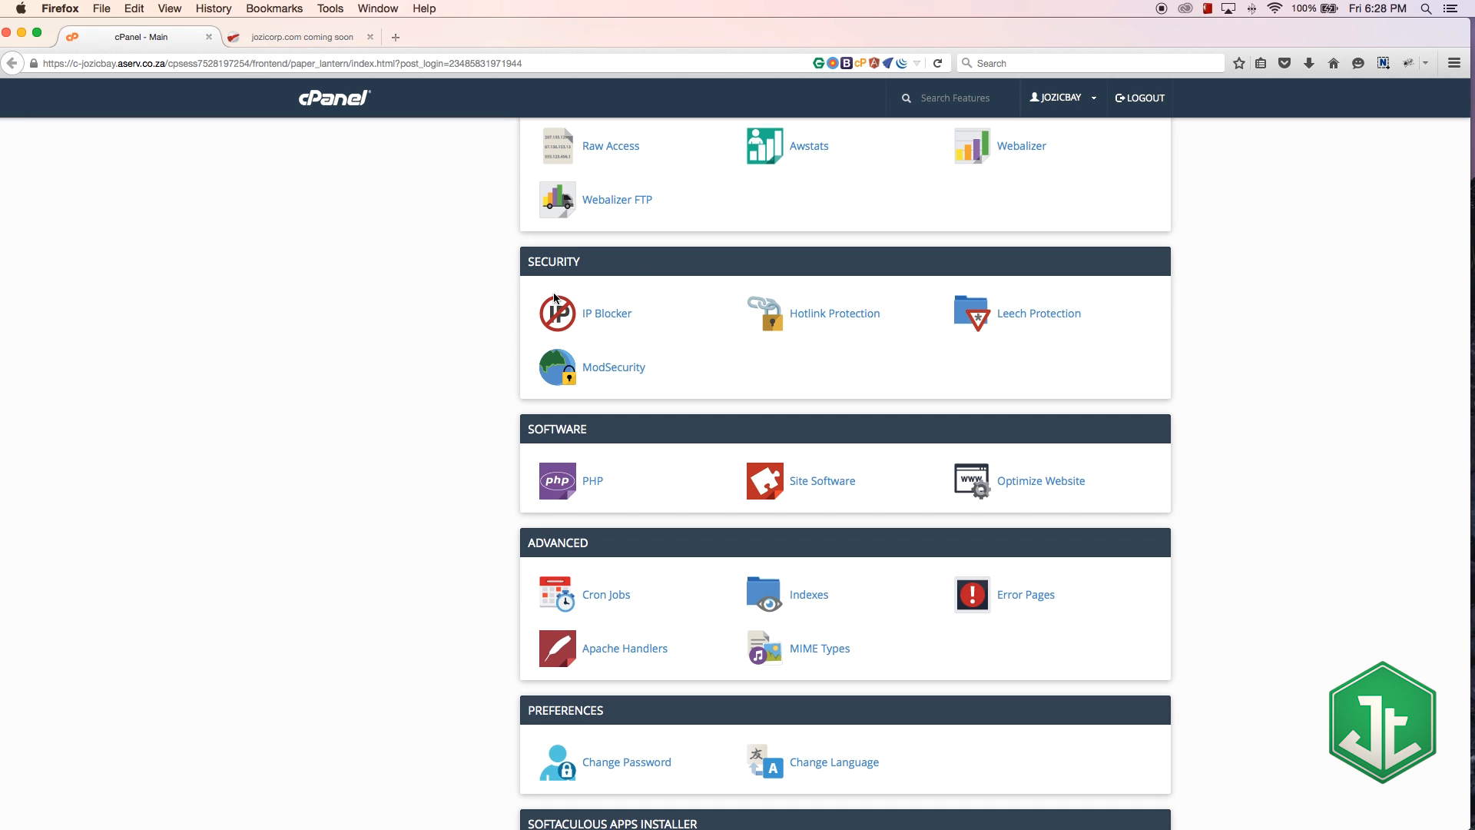
pyautogui.moveTo(718, 323)
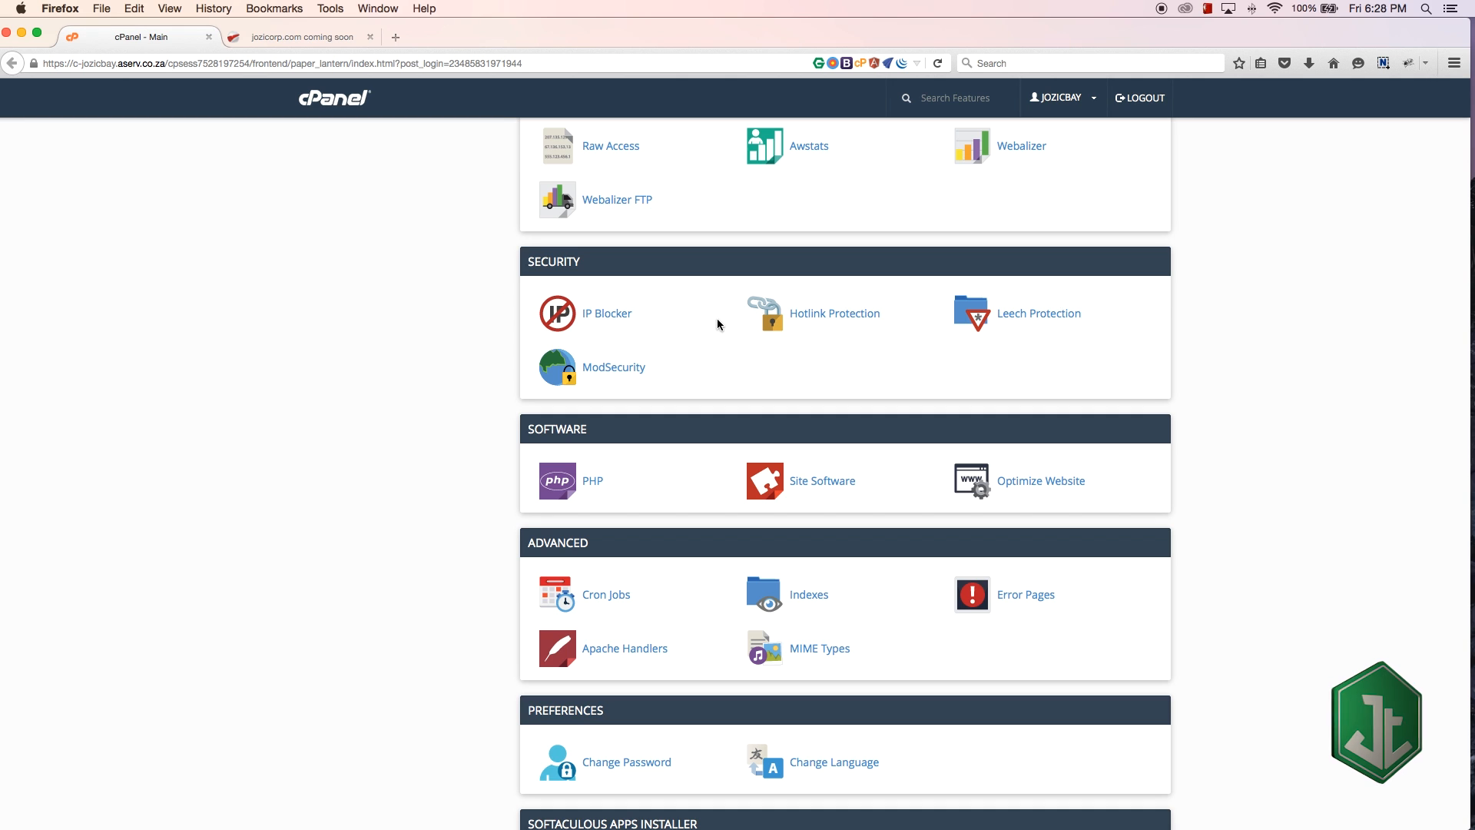
pyautogui.moveTo(582, 333)
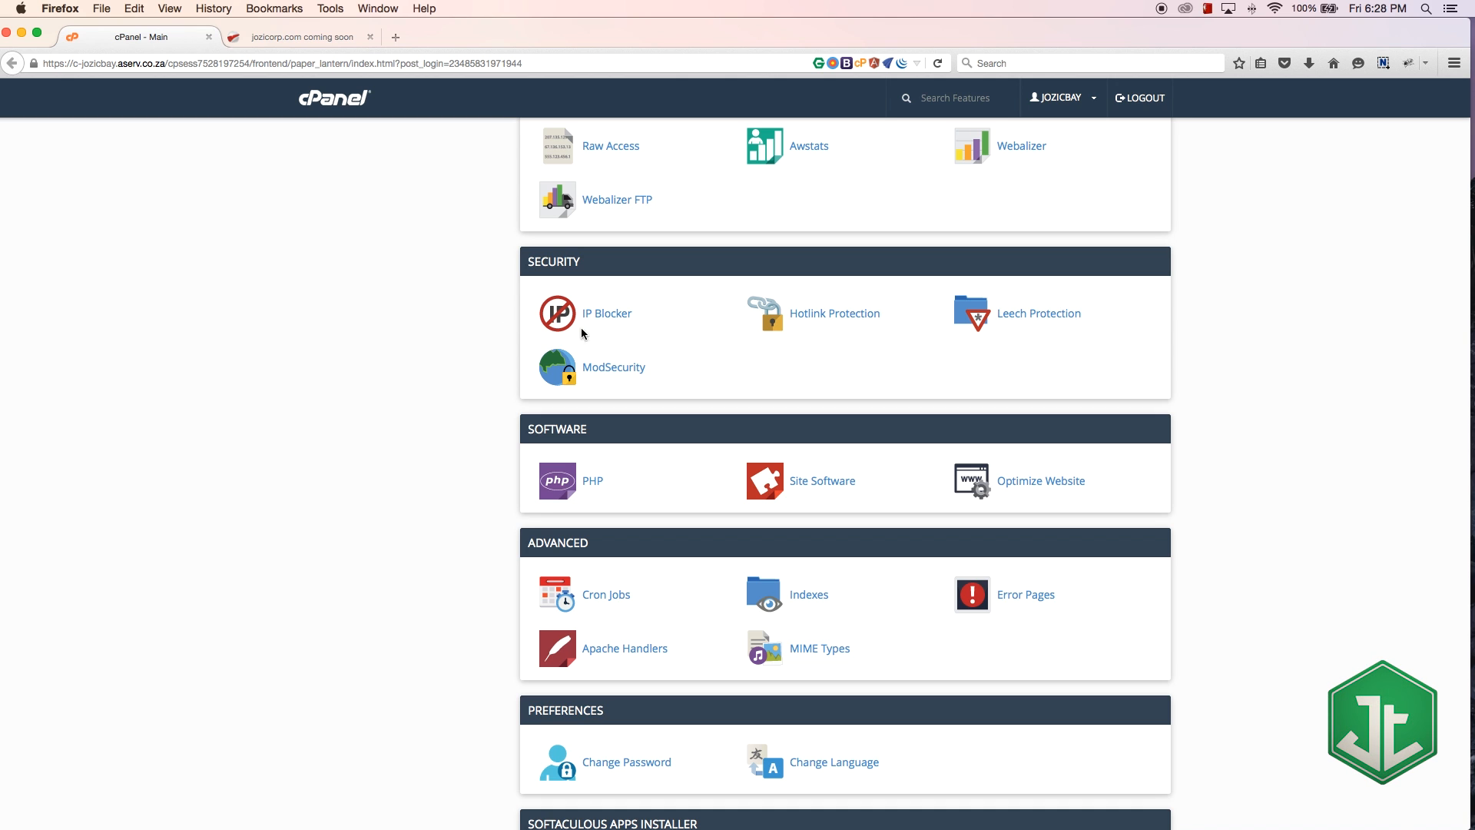
pyautogui.moveTo(555, 319)
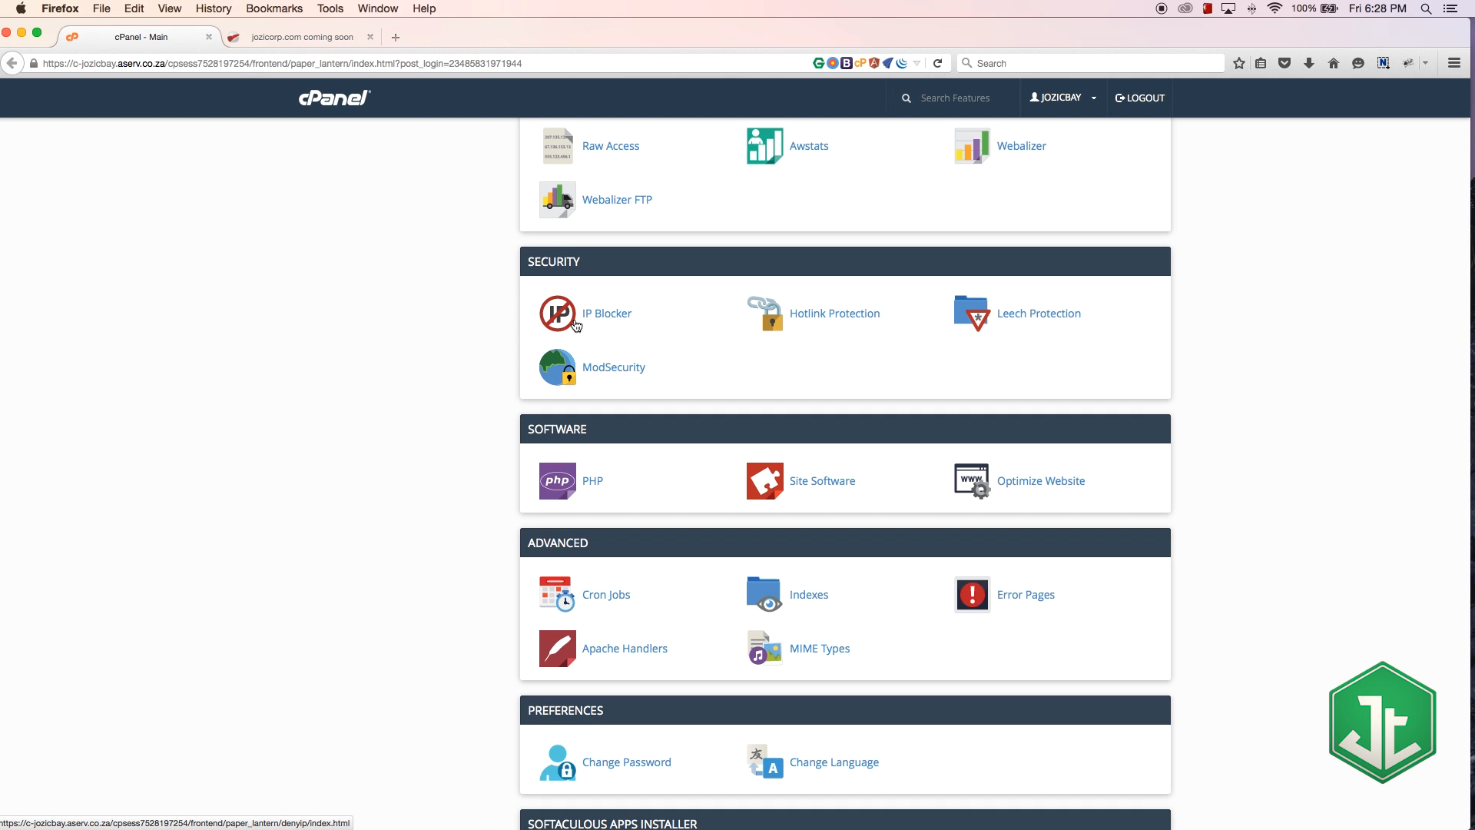
pyautogui.moveTo(602, 318)
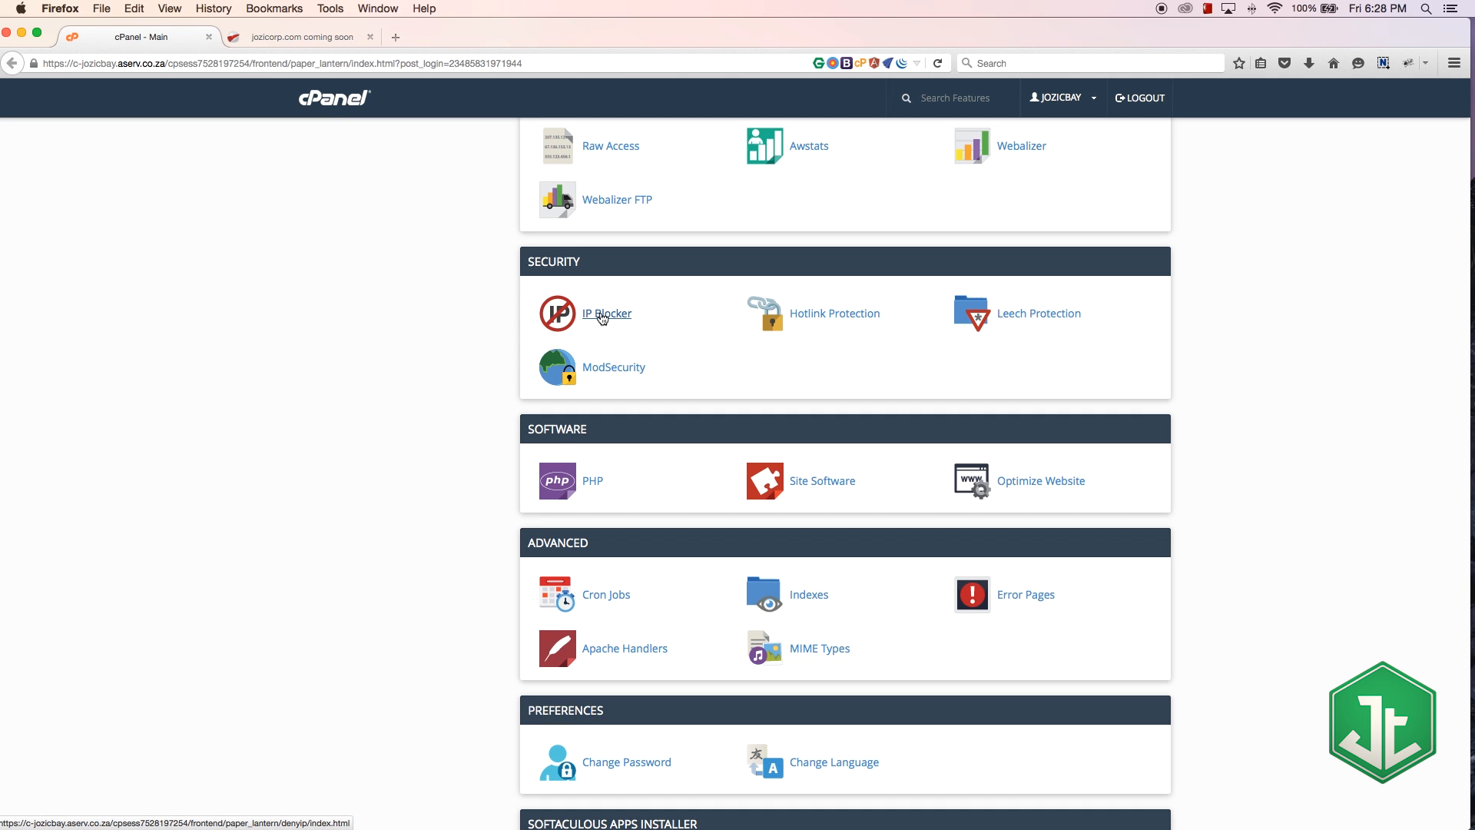
pyautogui.moveTo(871, 309)
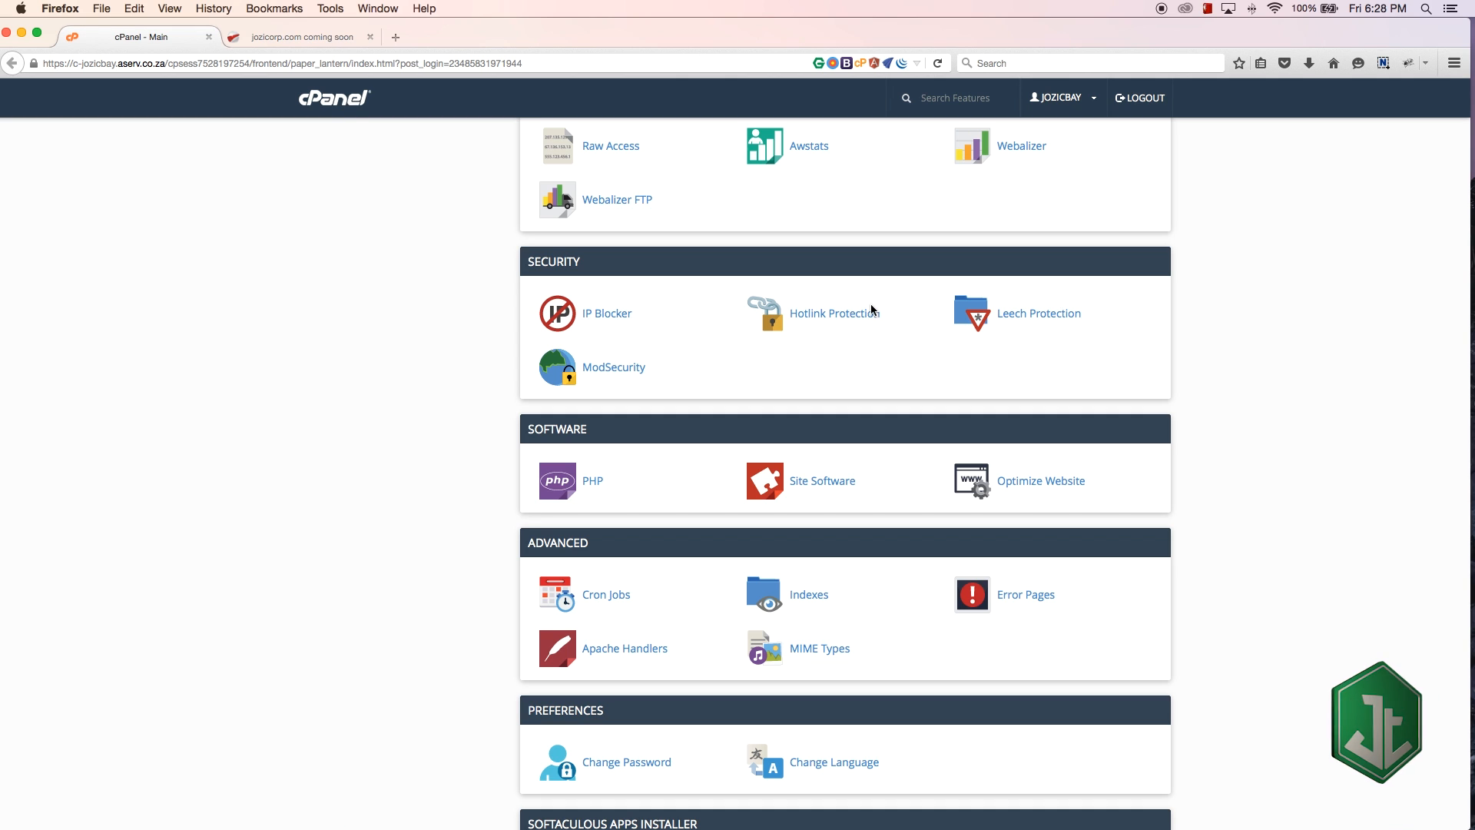
pyautogui.moveTo(865, 361)
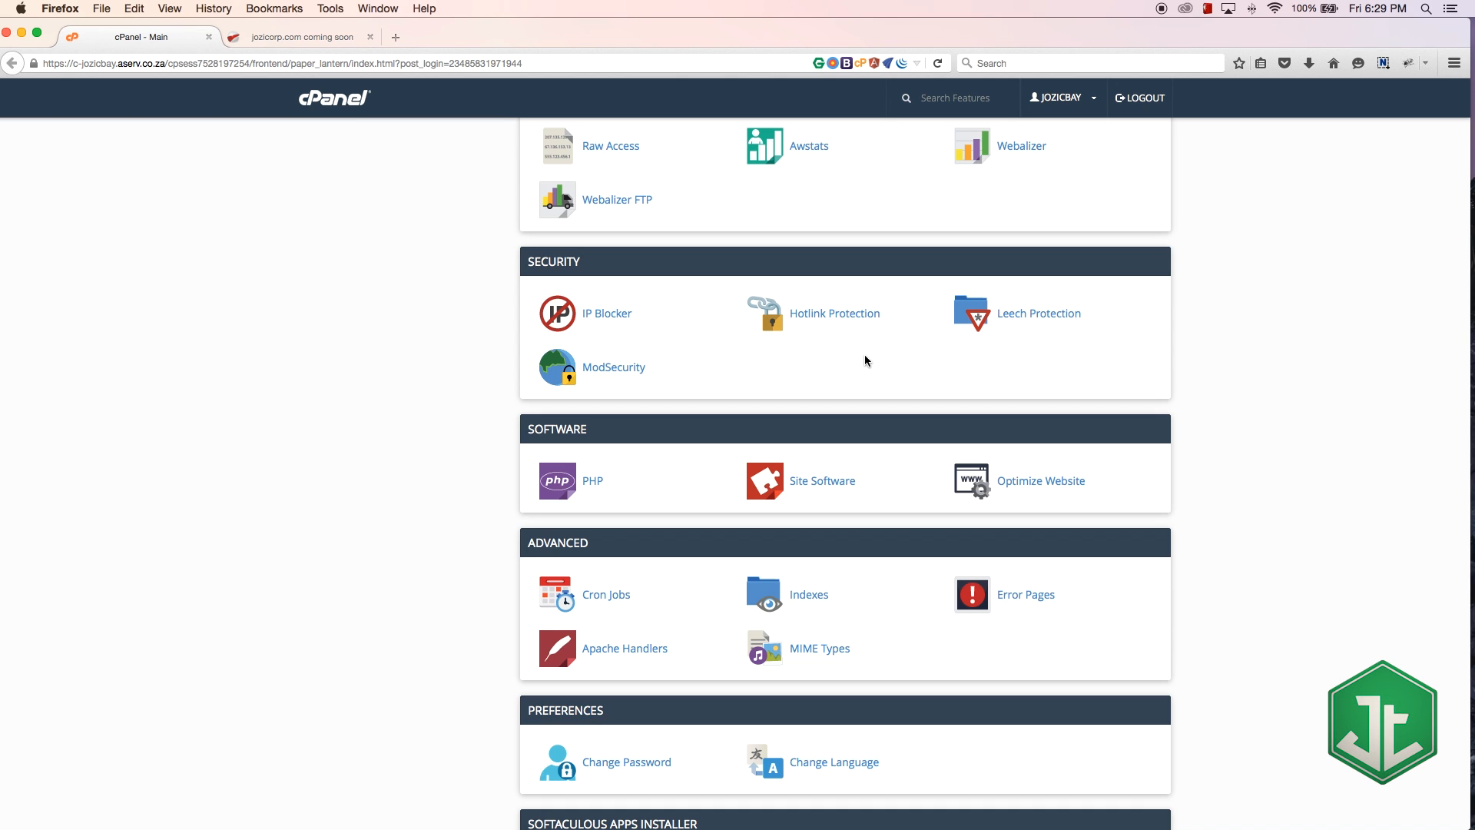
pyautogui.moveTo(832, 313)
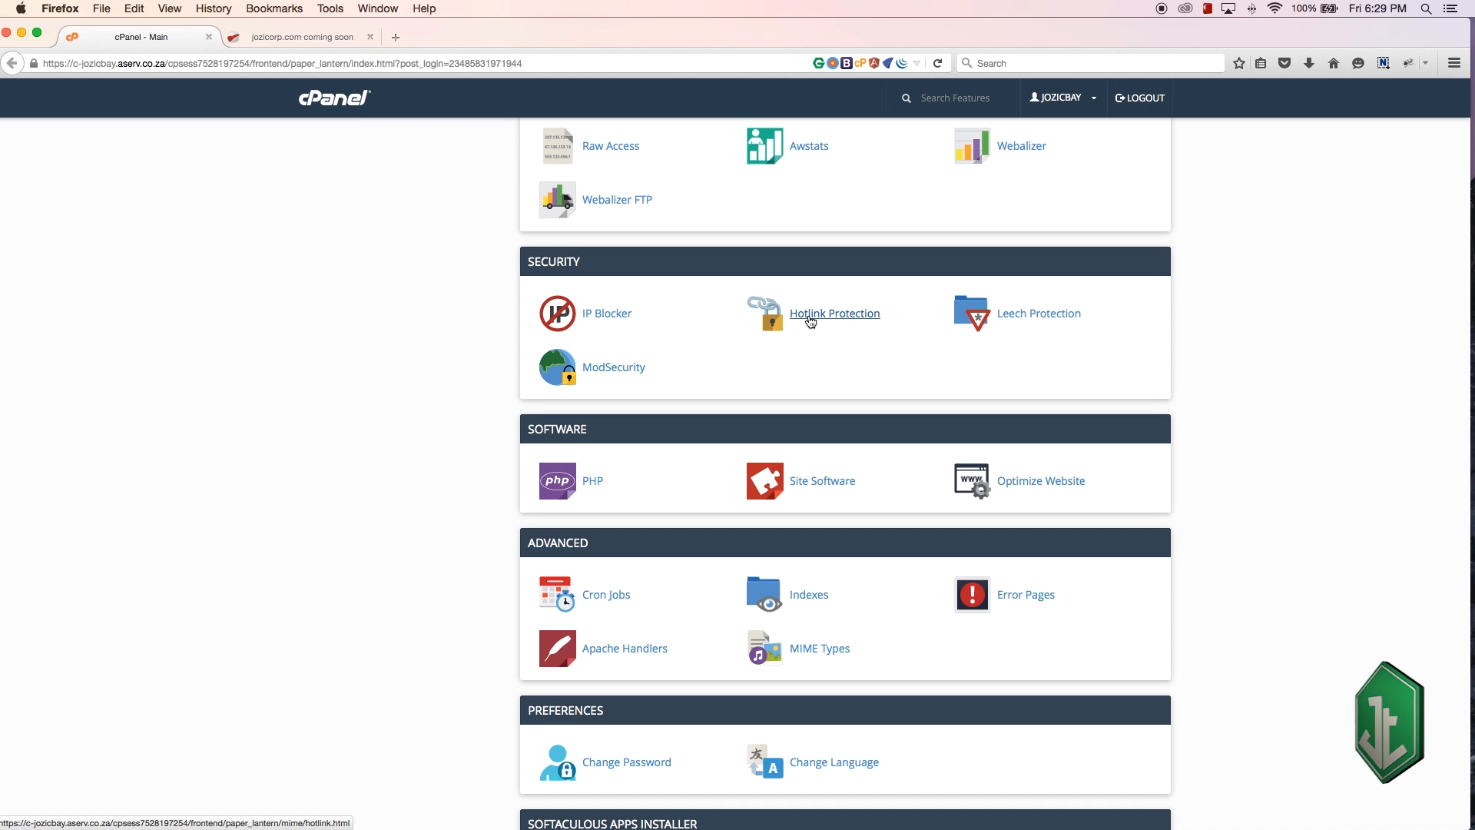
pyautogui.moveTo(985, 295)
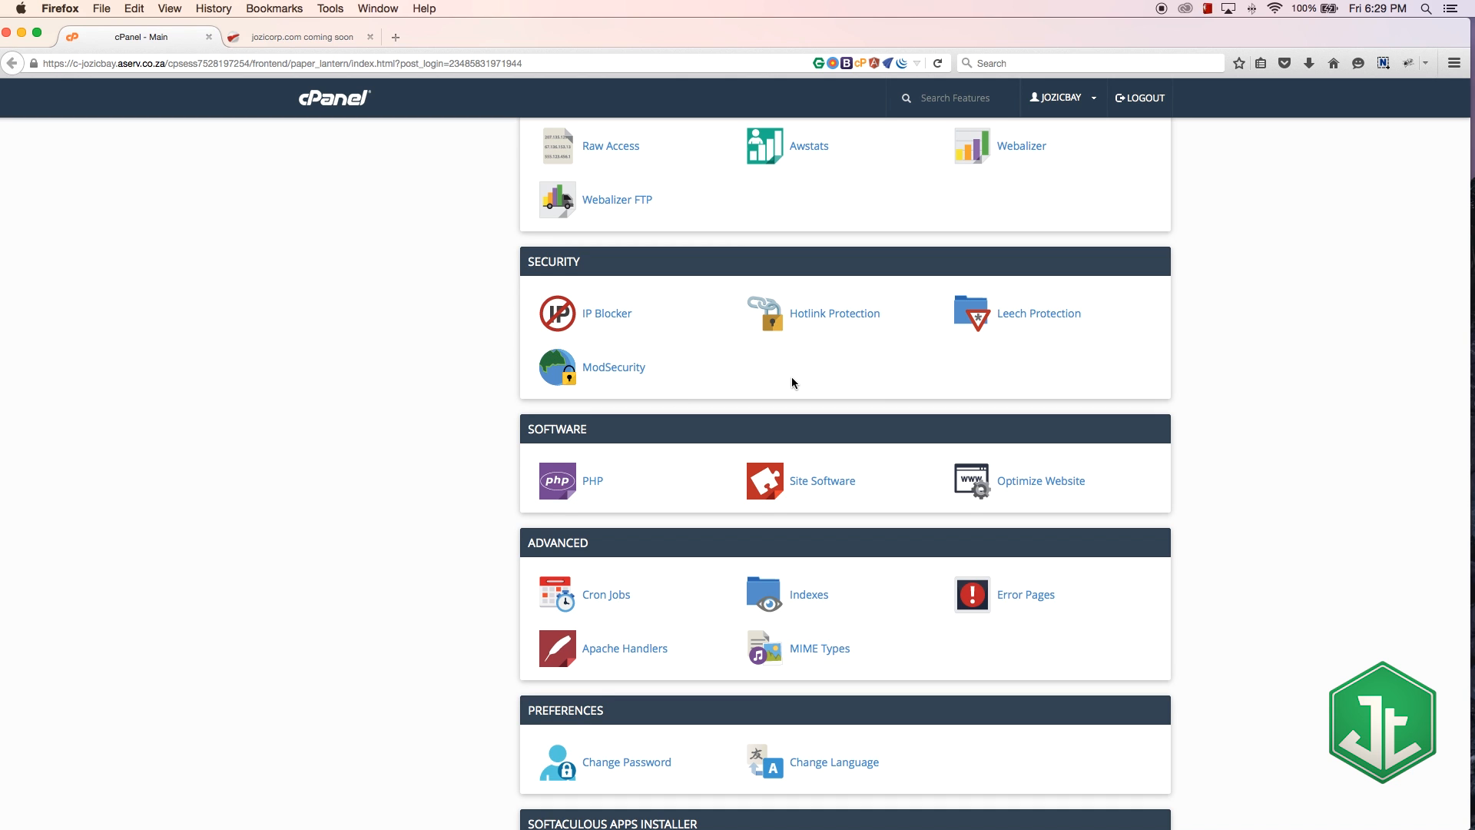
pyautogui.scroll(-3)
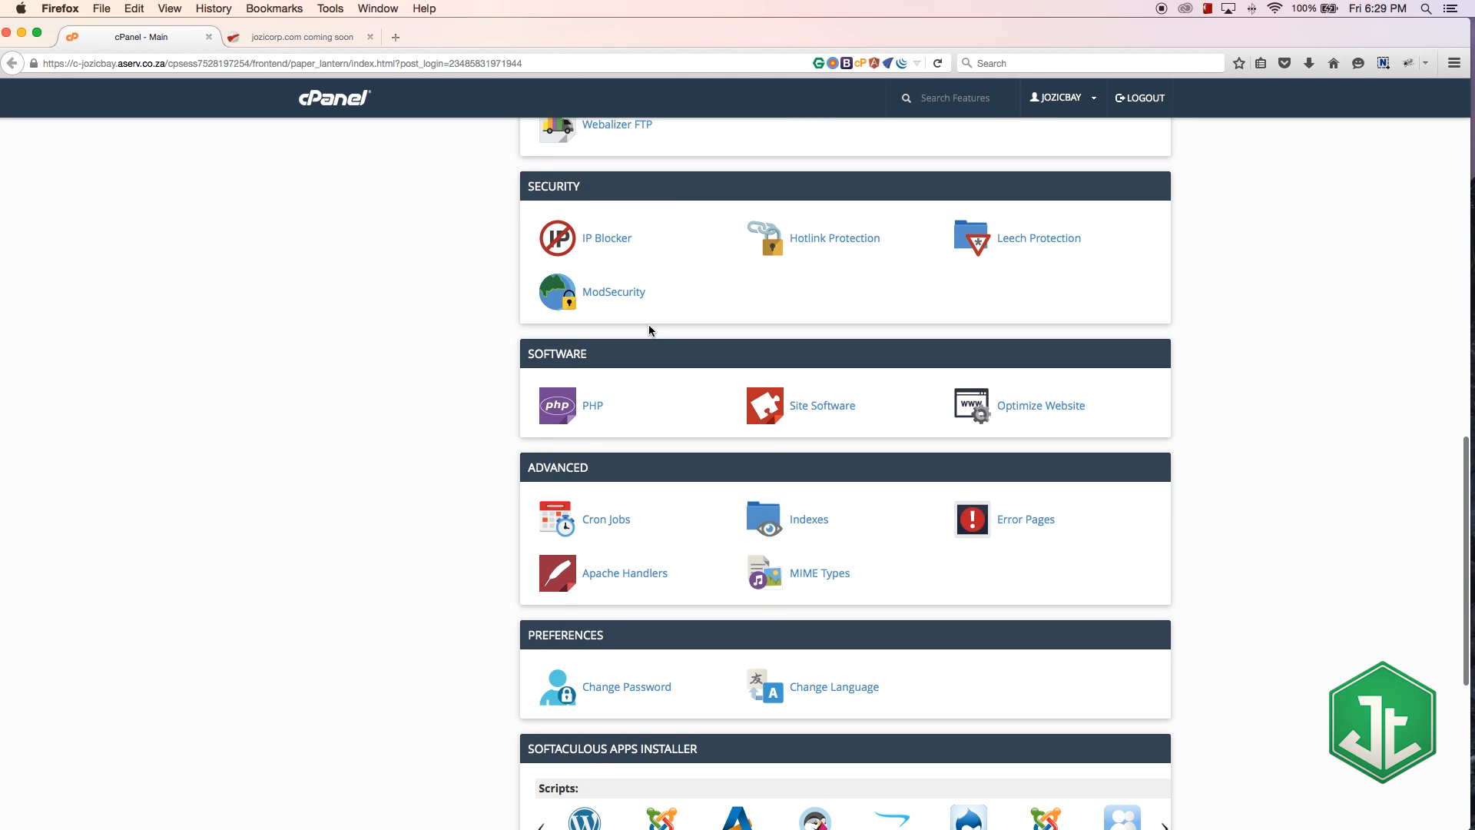
pyautogui.moveTo(1051, 263)
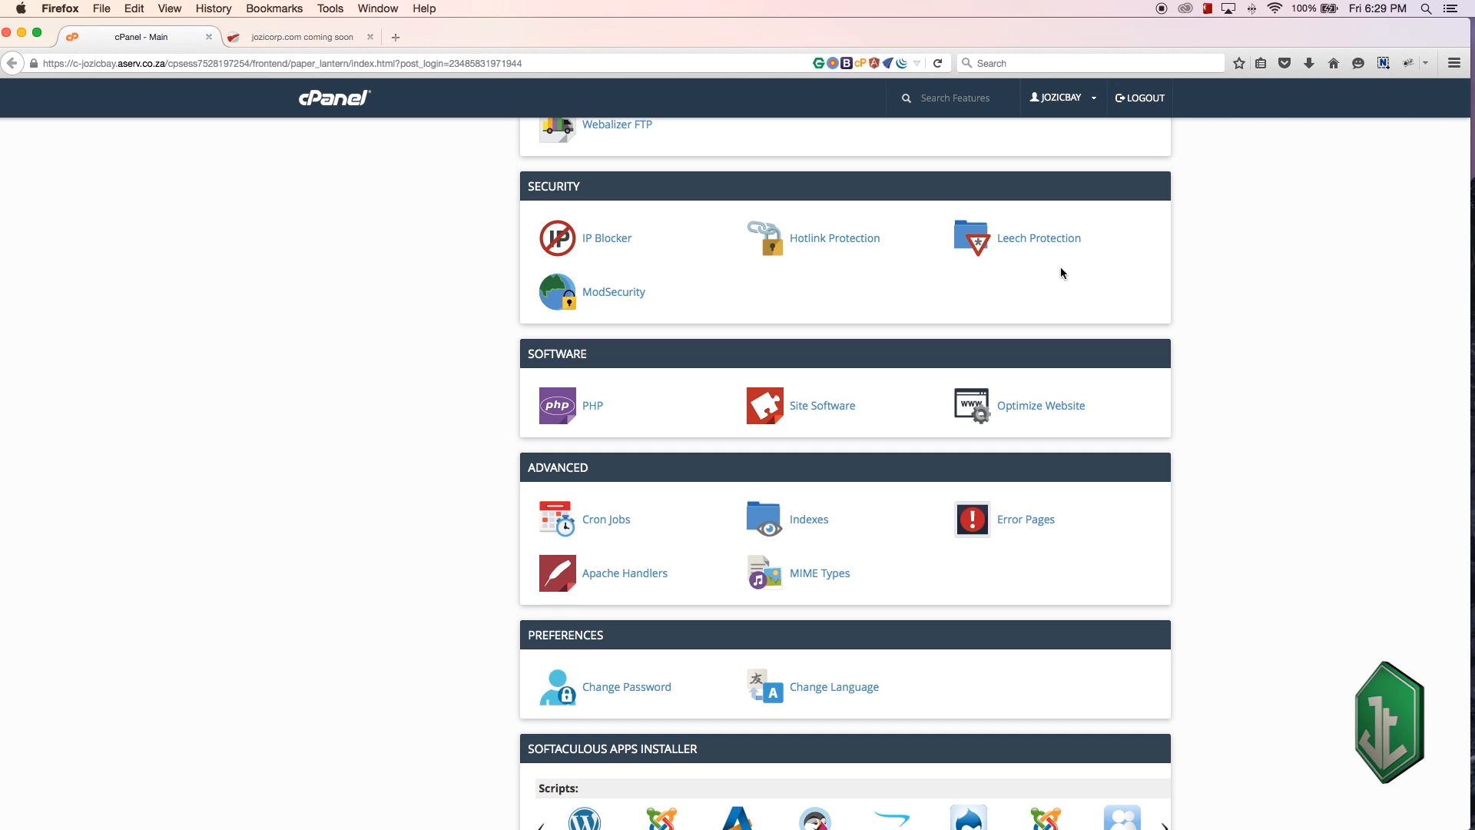
pyautogui.moveTo(982, 273)
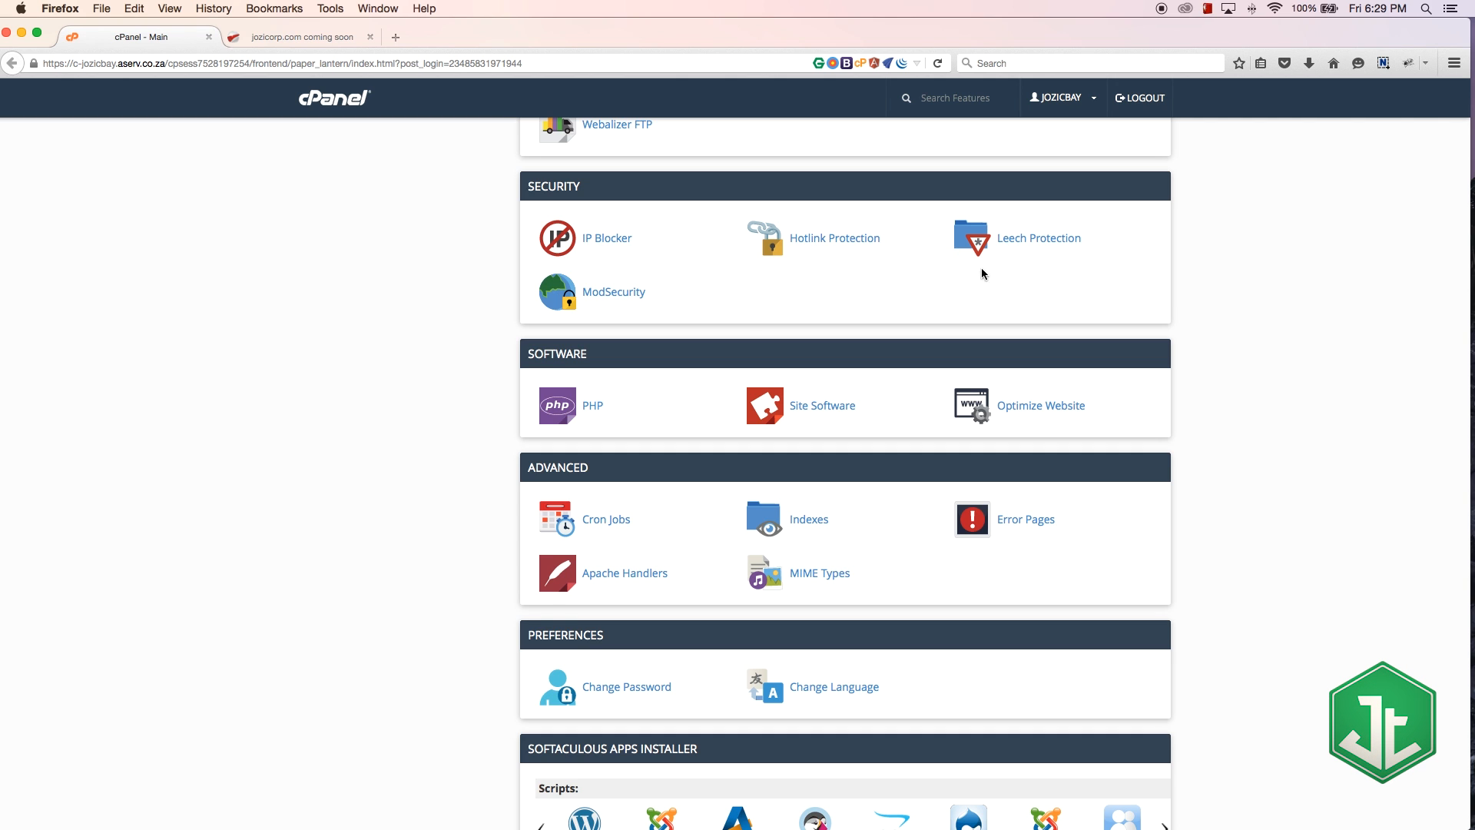
pyautogui.scroll(-3)
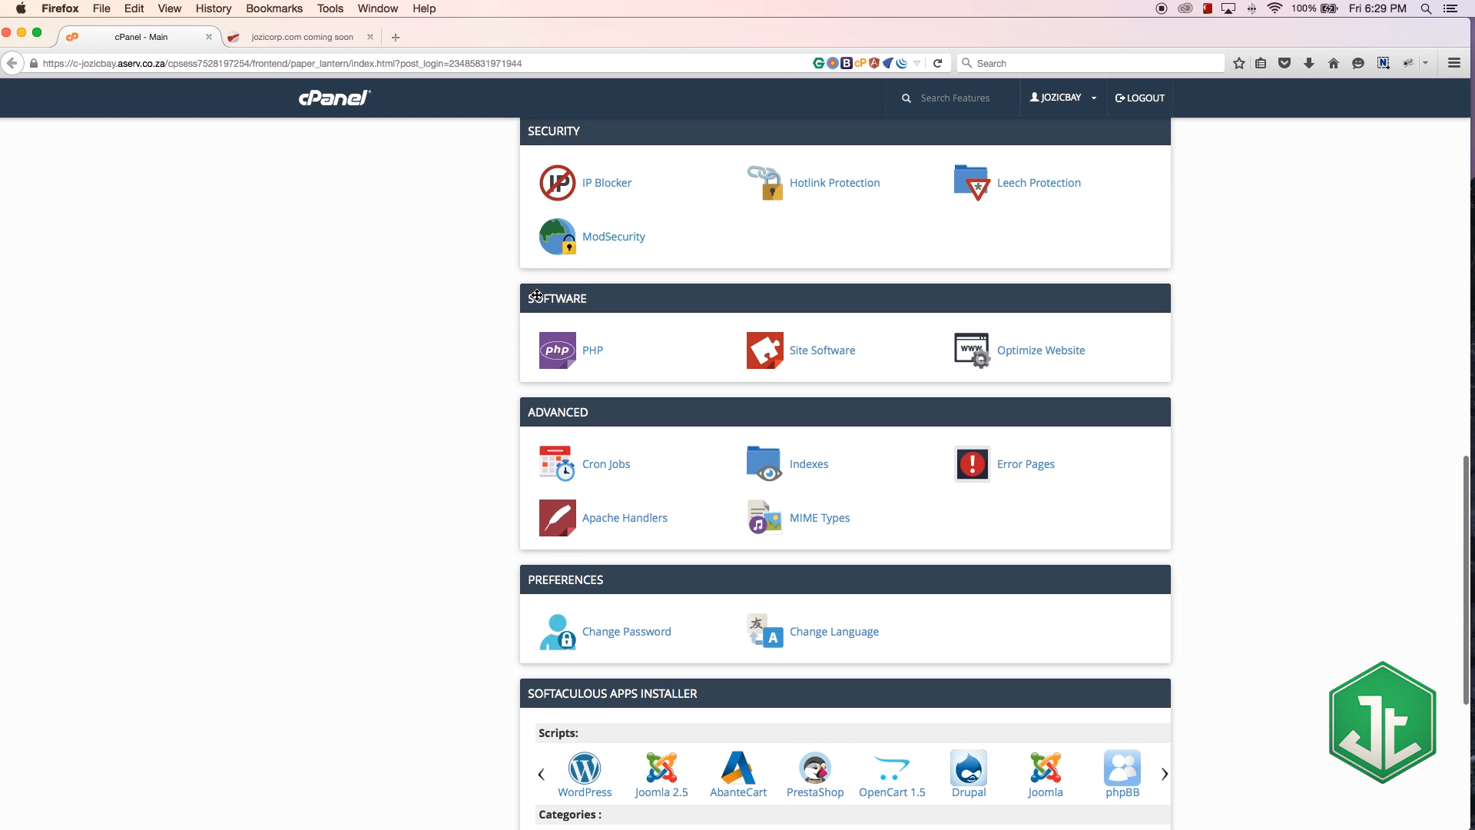
pyautogui.moveTo(571, 330)
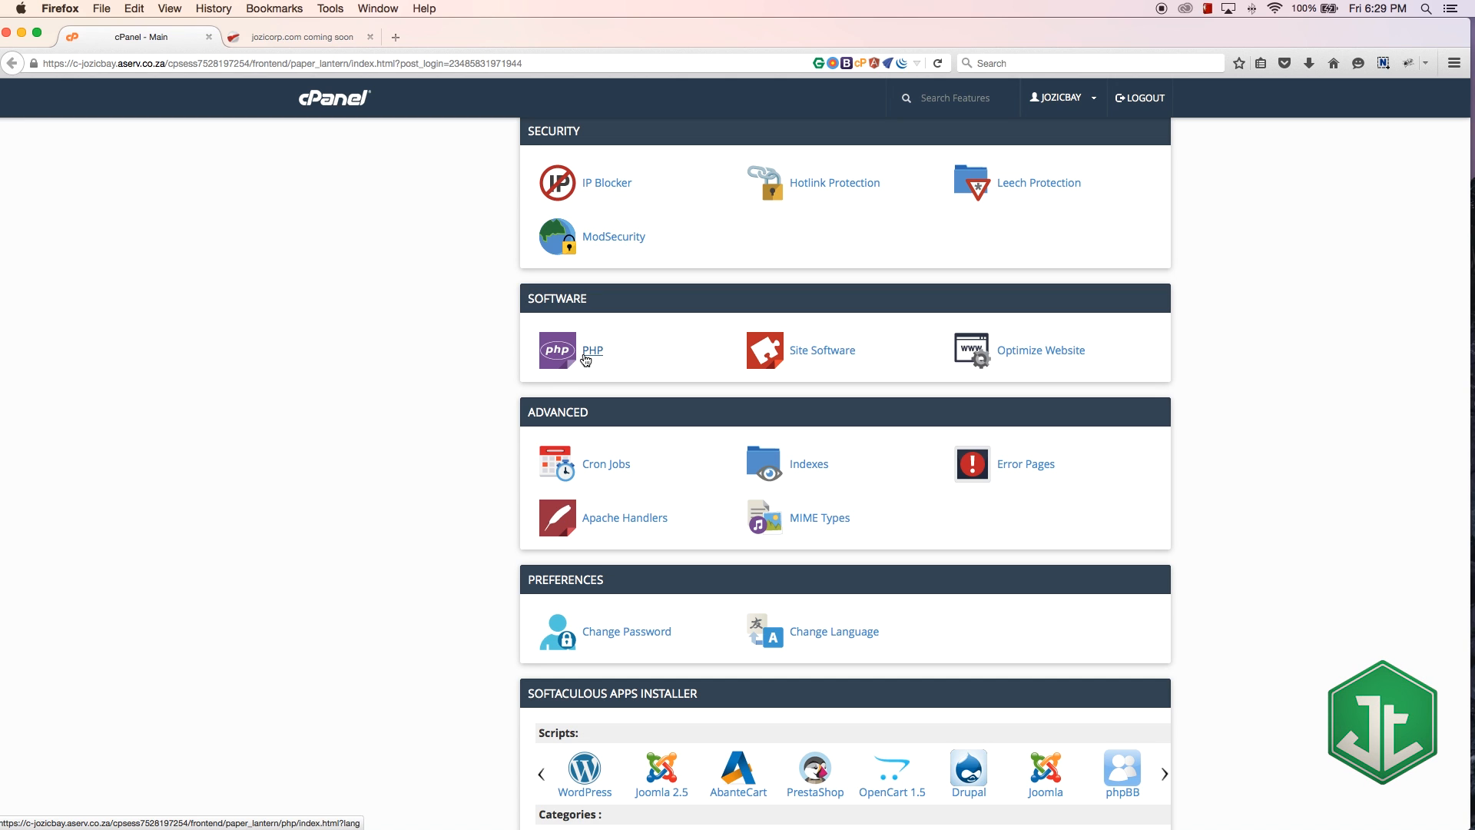
# - Open the PHP settings page in a new browser tab and switch to it
pyautogui.rightClick(591, 350)
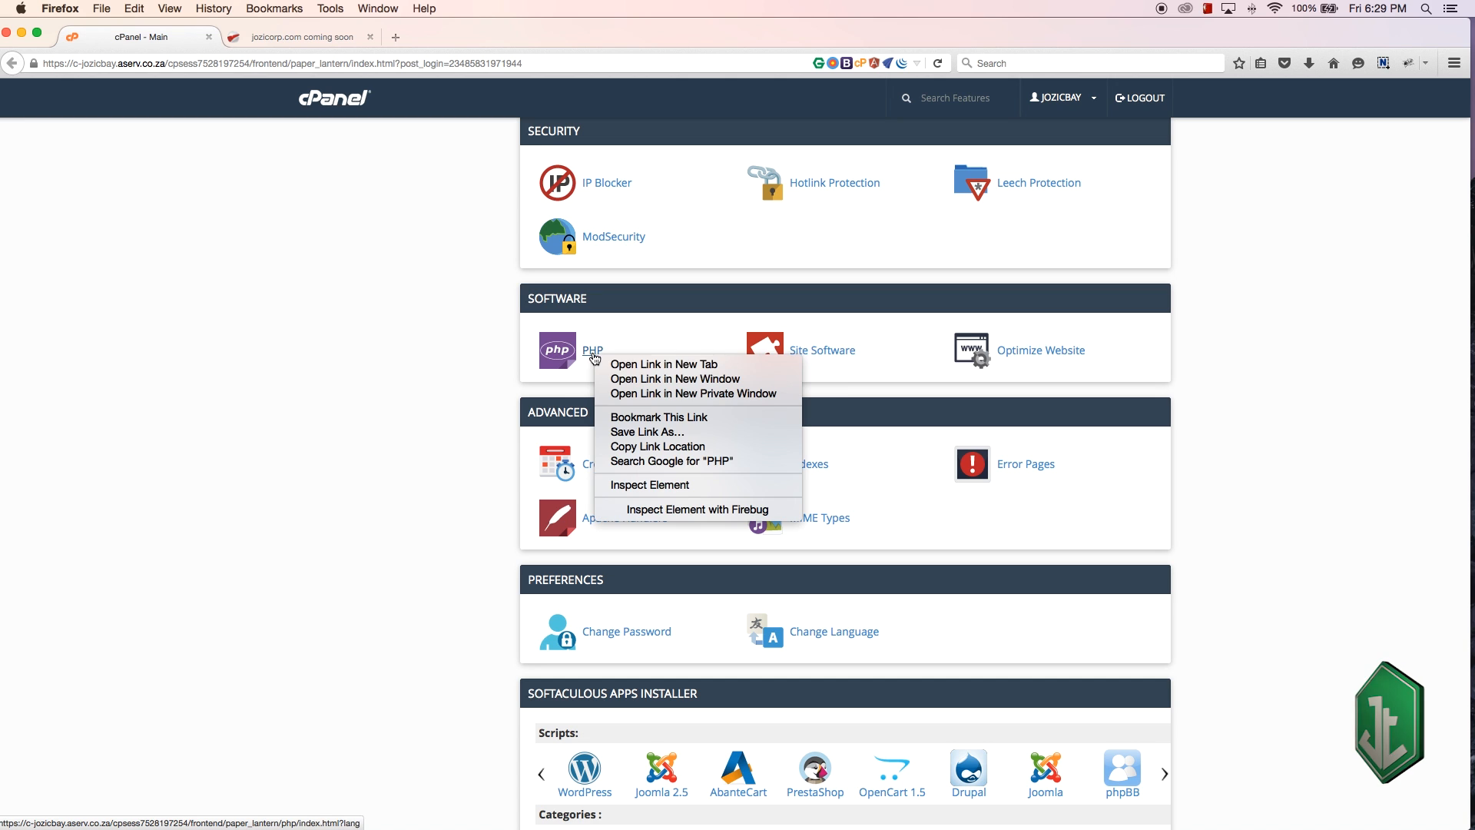
pyautogui.click(663, 364)
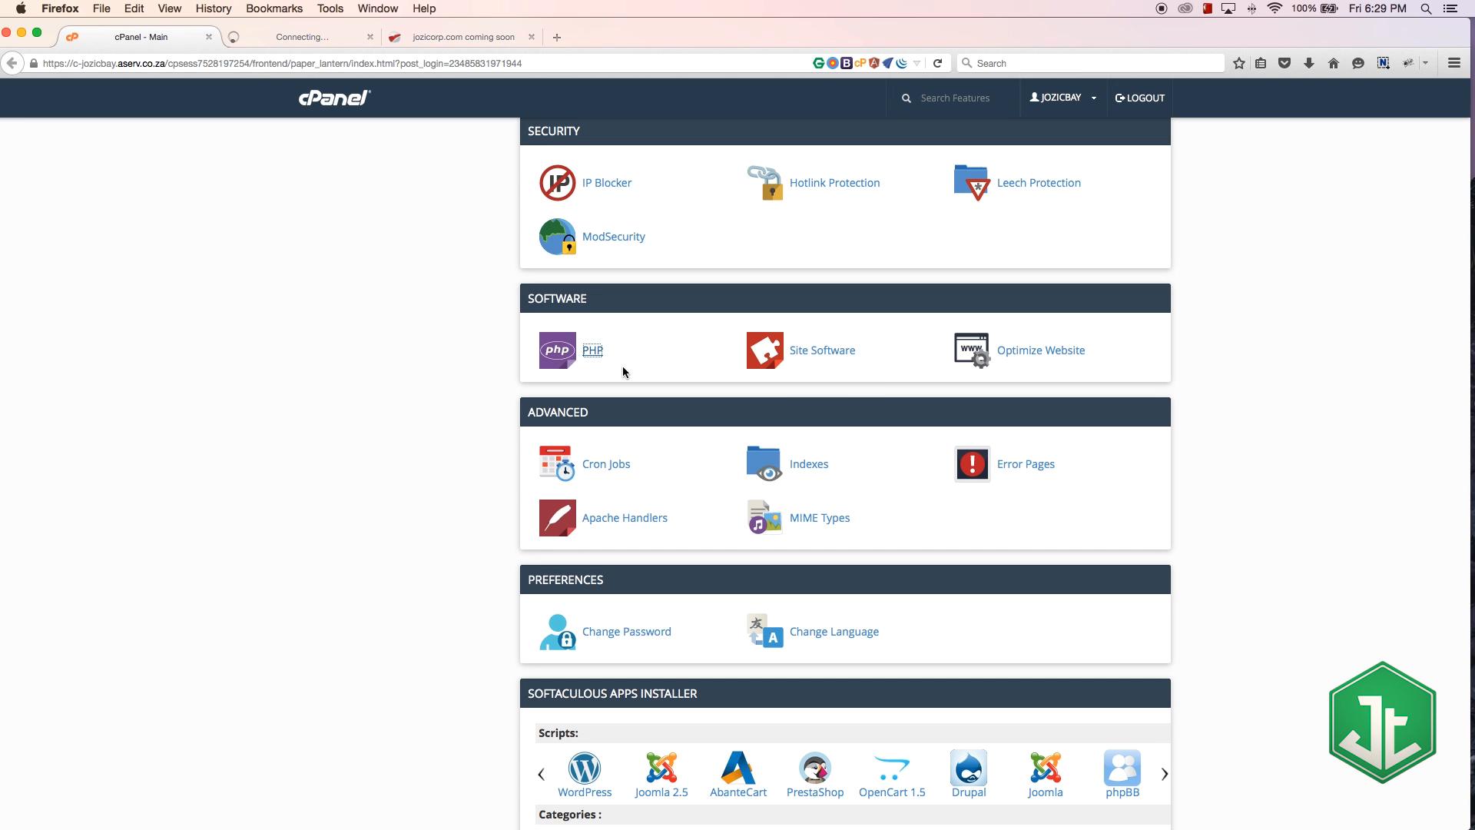
pyautogui.click(592, 350)
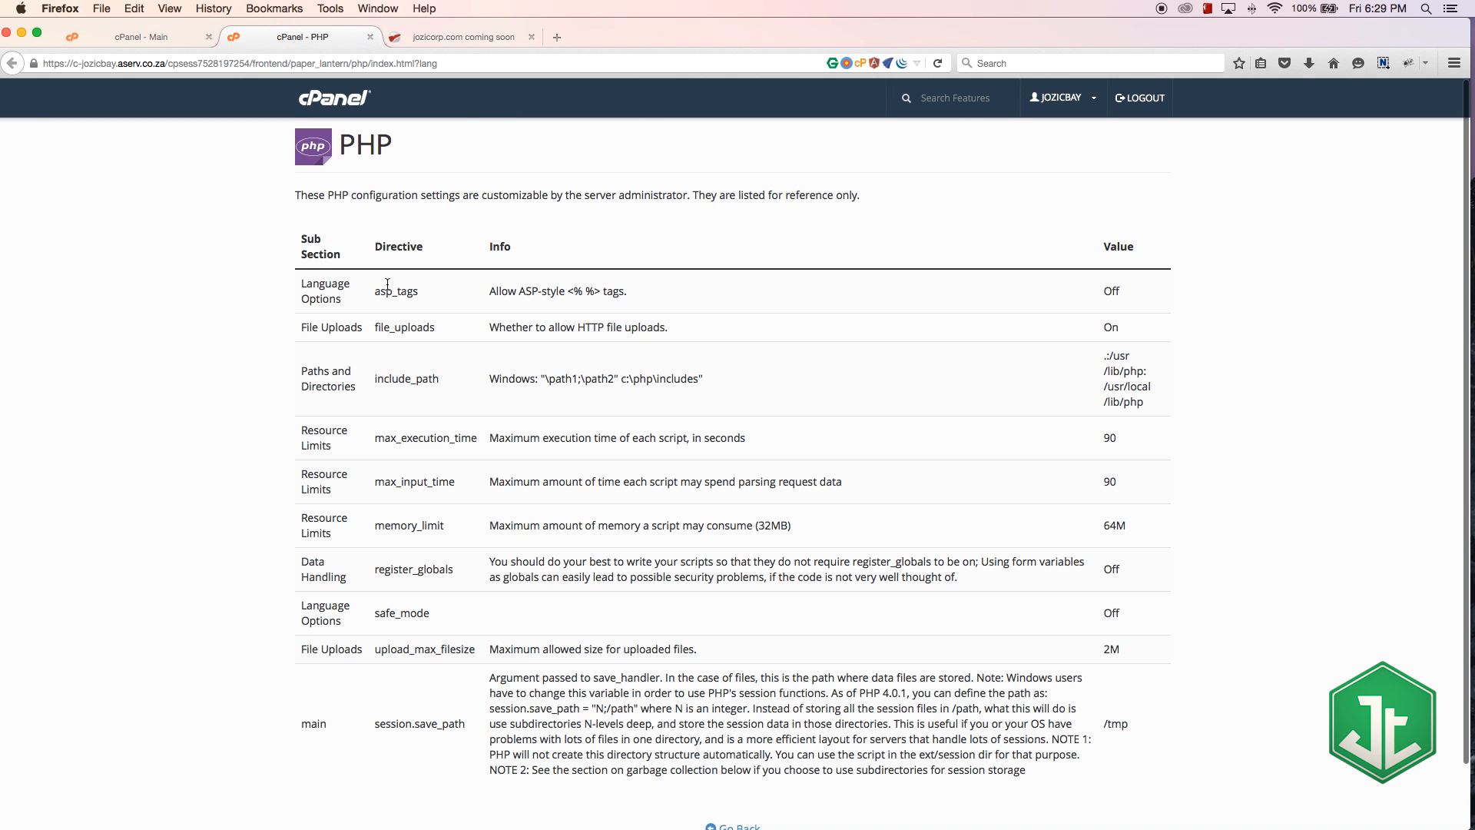
pyautogui.moveTo(640, 424)
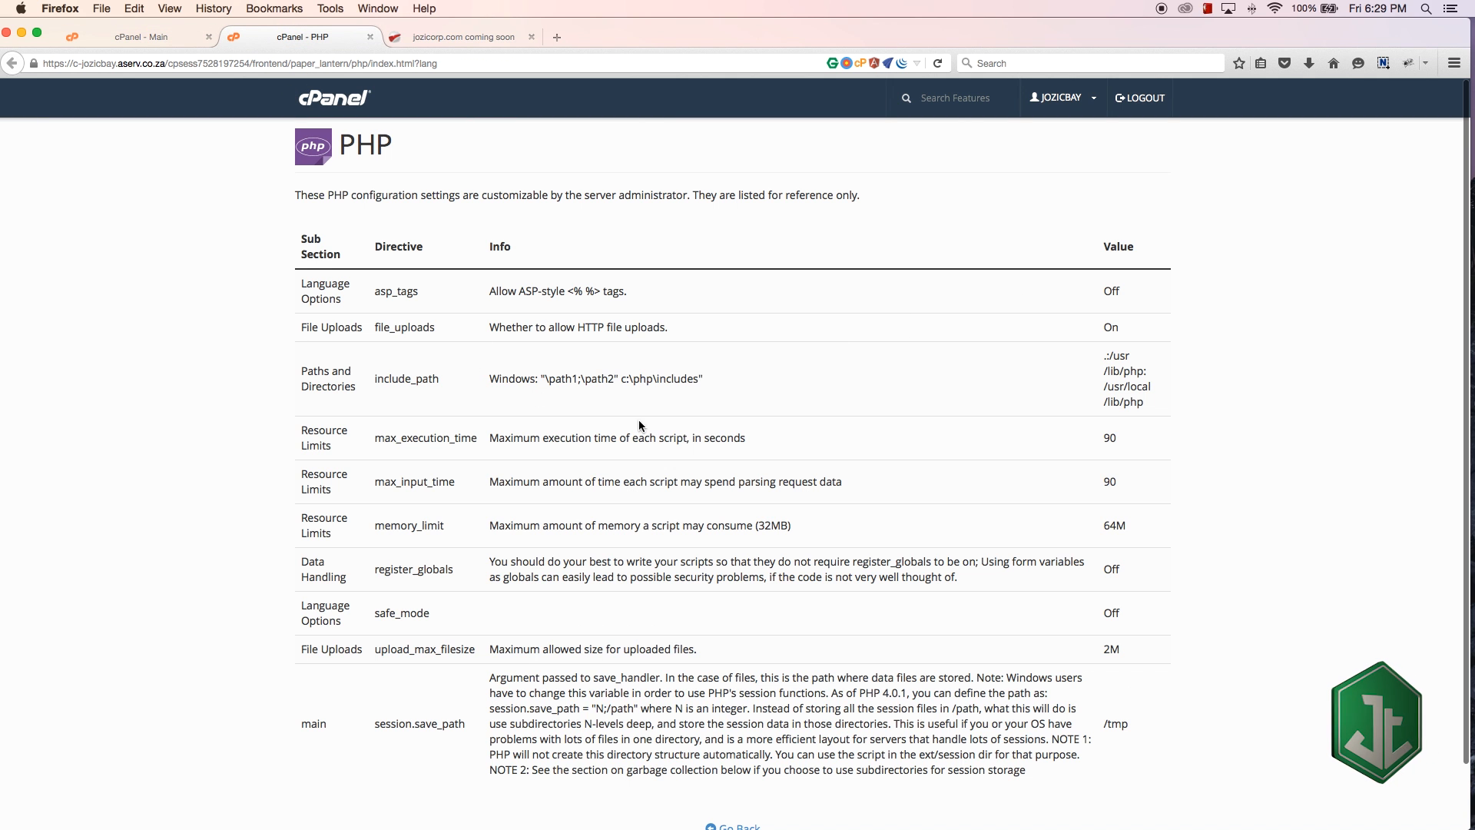
pyautogui.moveTo(1076, 538)
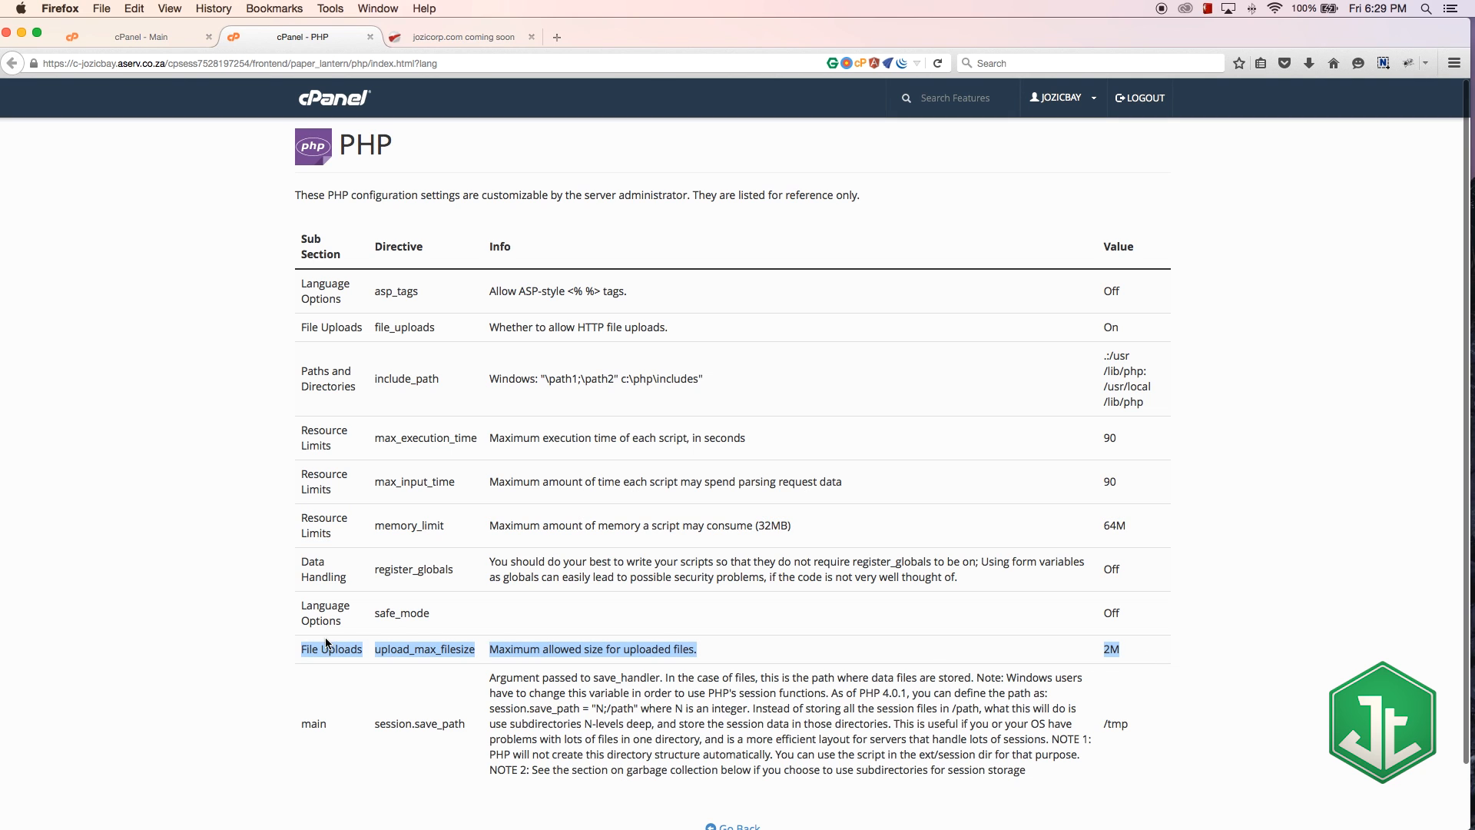
pyautogui.moveTo(1051, 624)
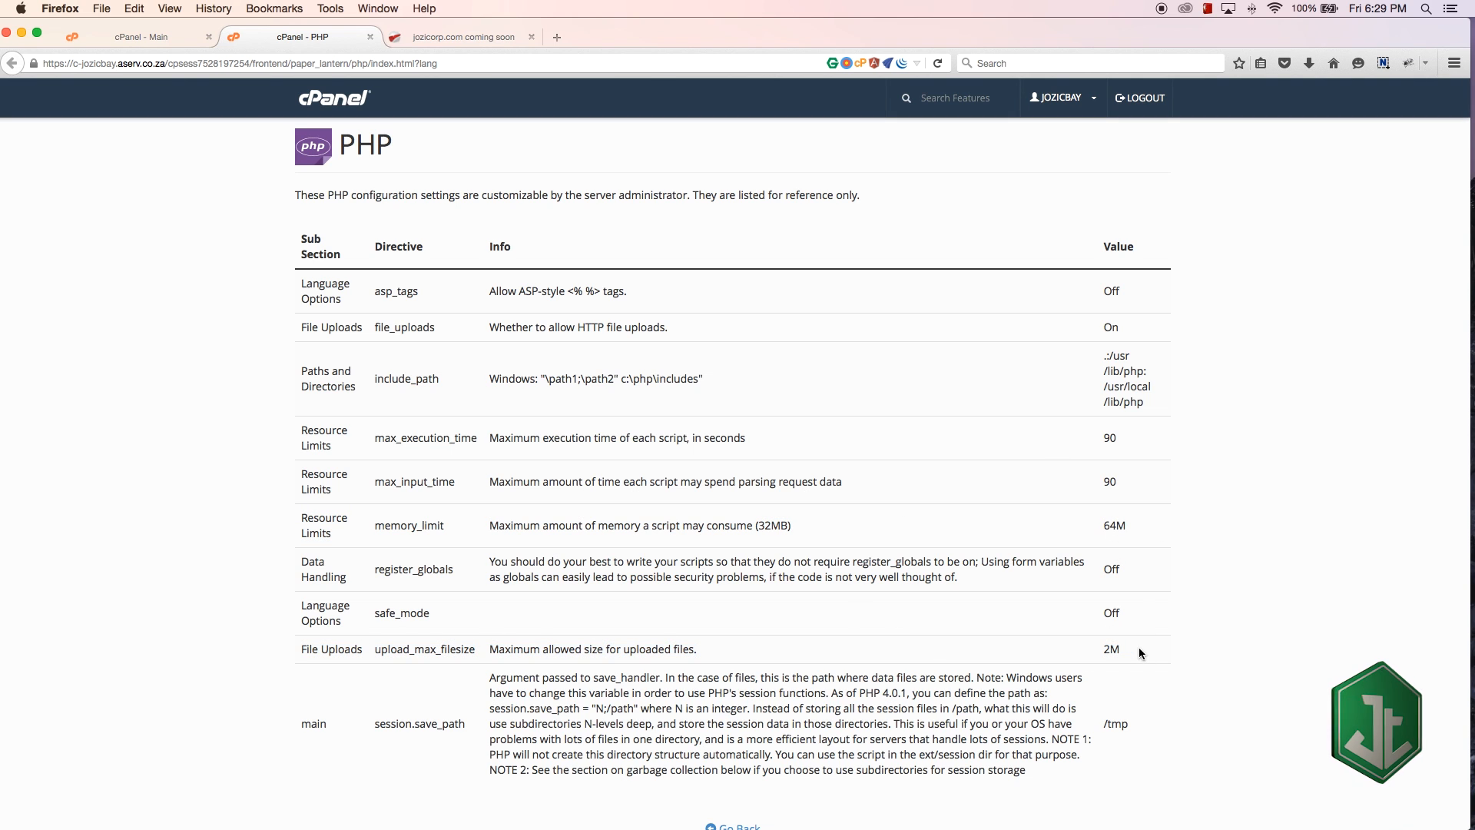
# - Review the PHP values, highlighting the 64M memory_limit, then go back to the dashboard
pyautogui.doubleClick(1110, 649)
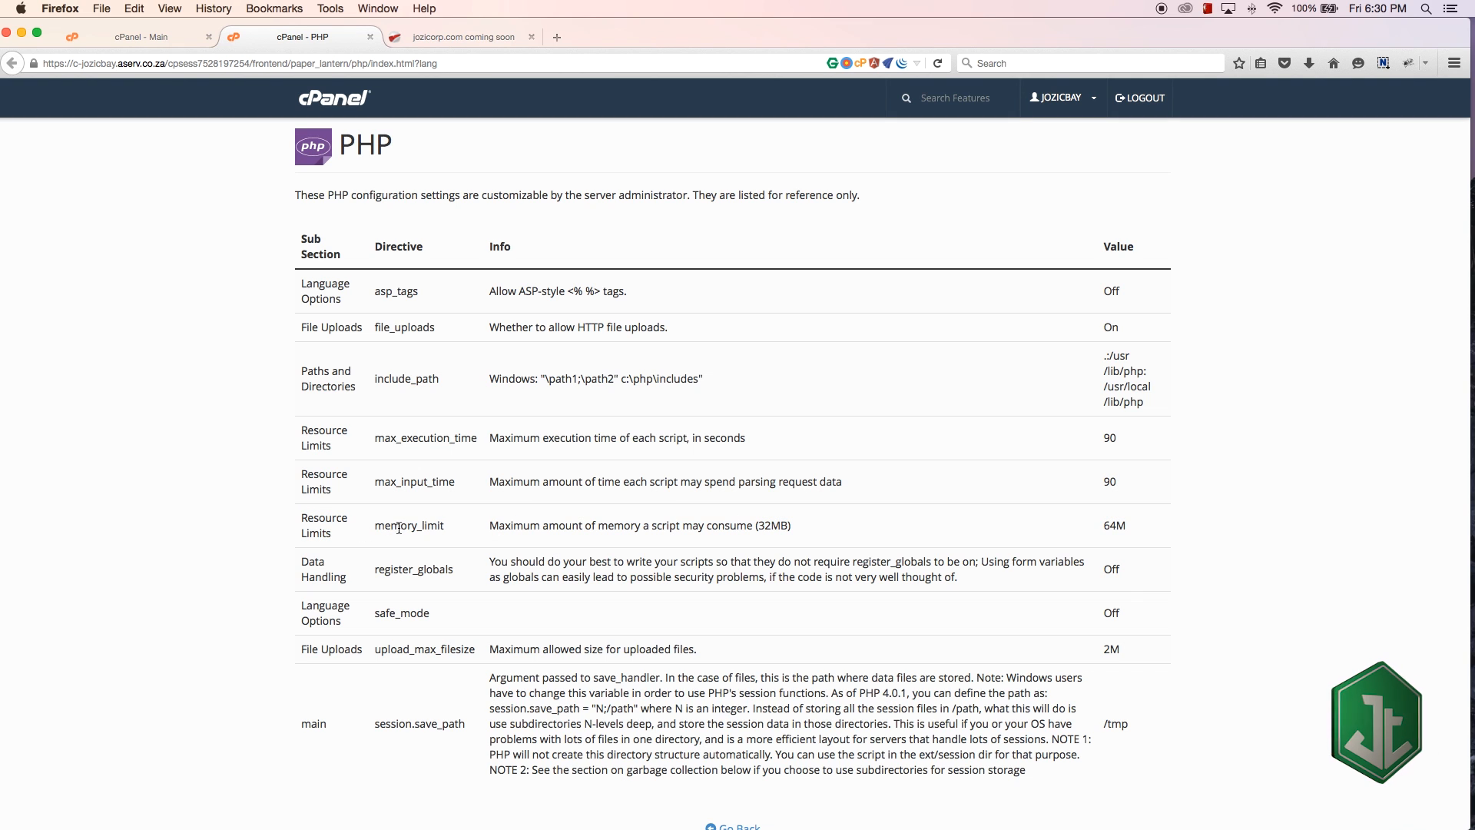
pyautogui.doubleClick(408, 524)
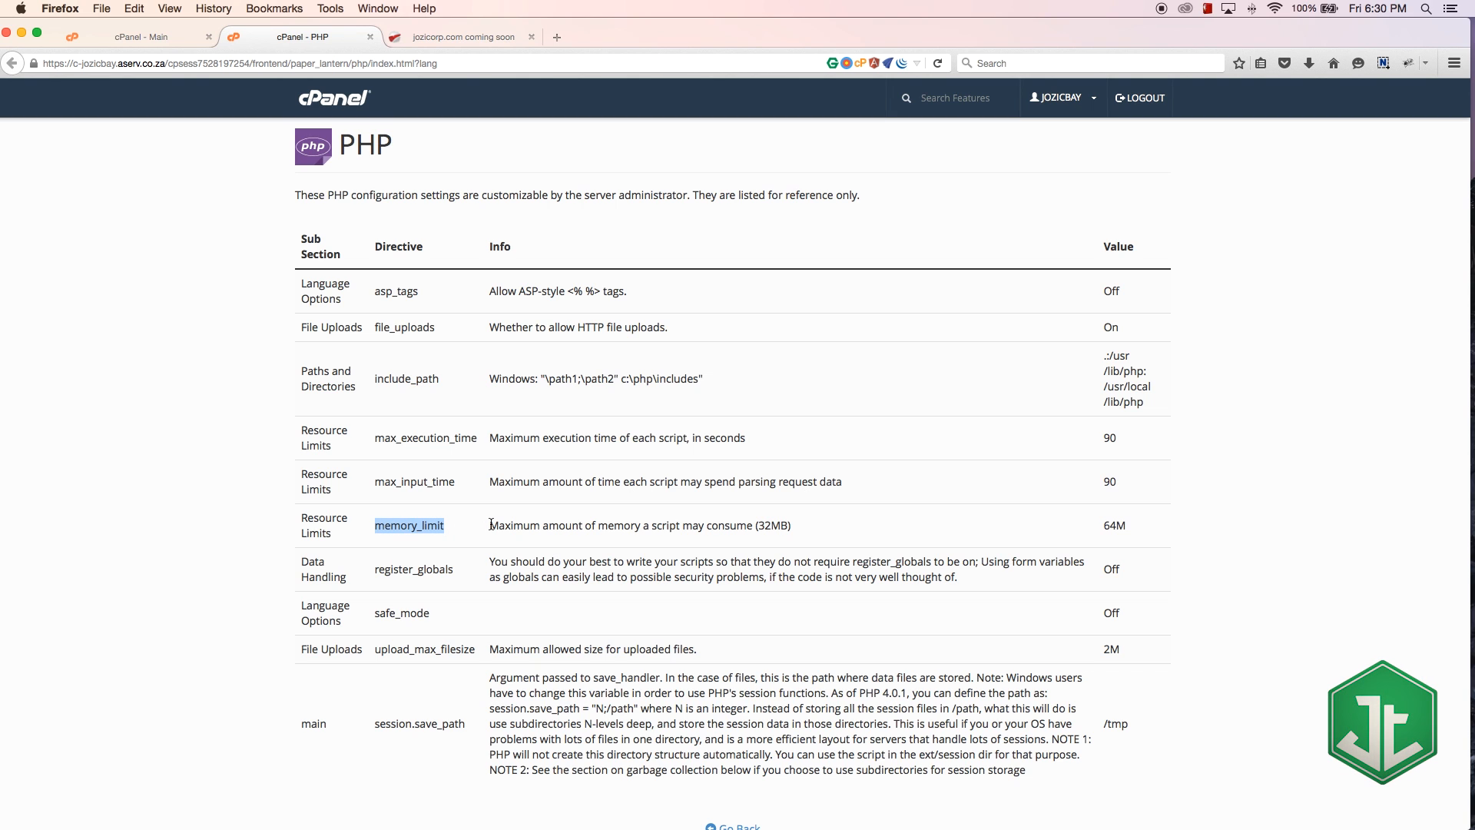
pyautogui.moveTo(1155, 539)
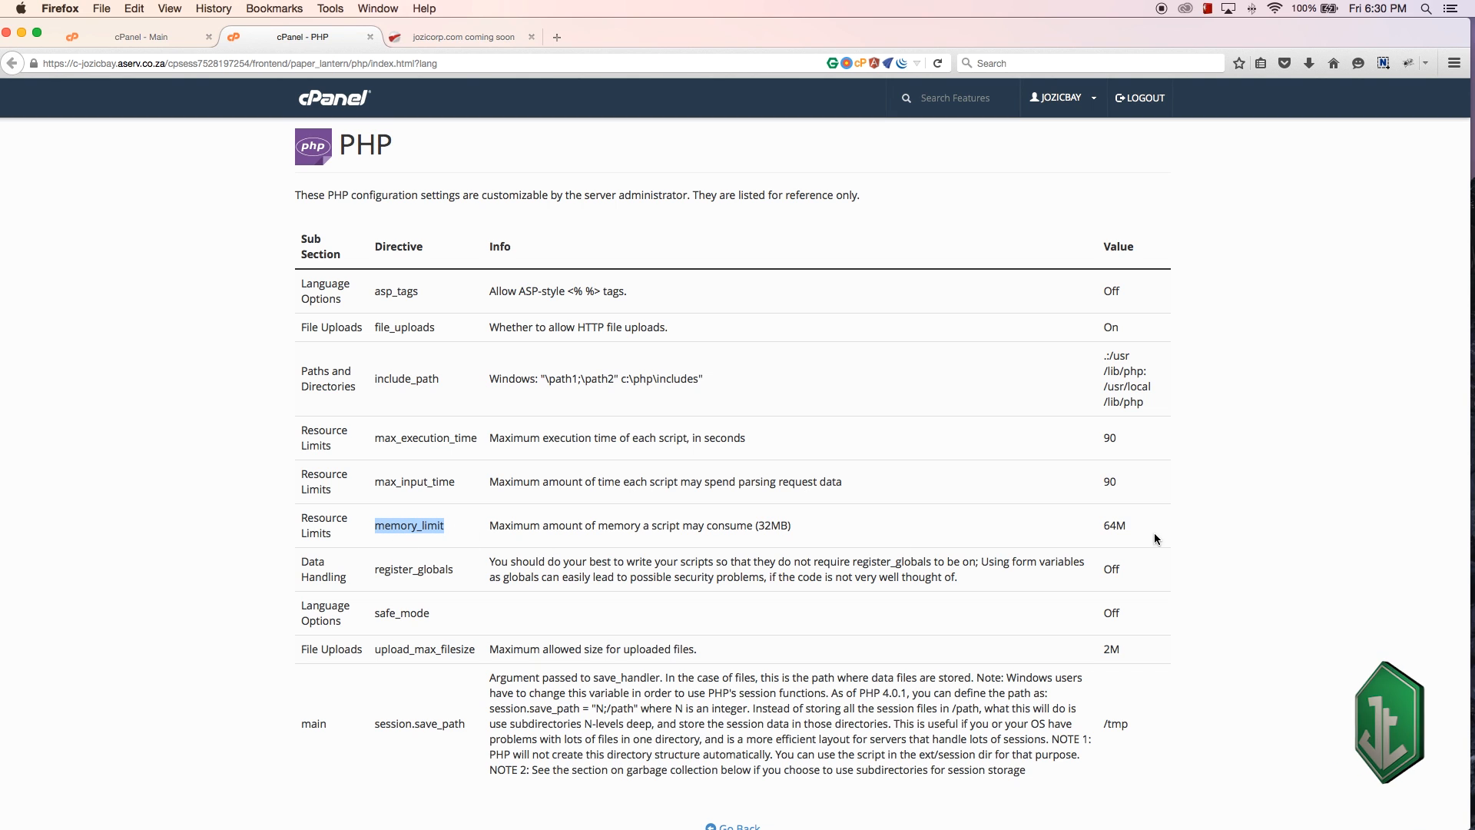
pyautogui.moveTo(1124, 525)
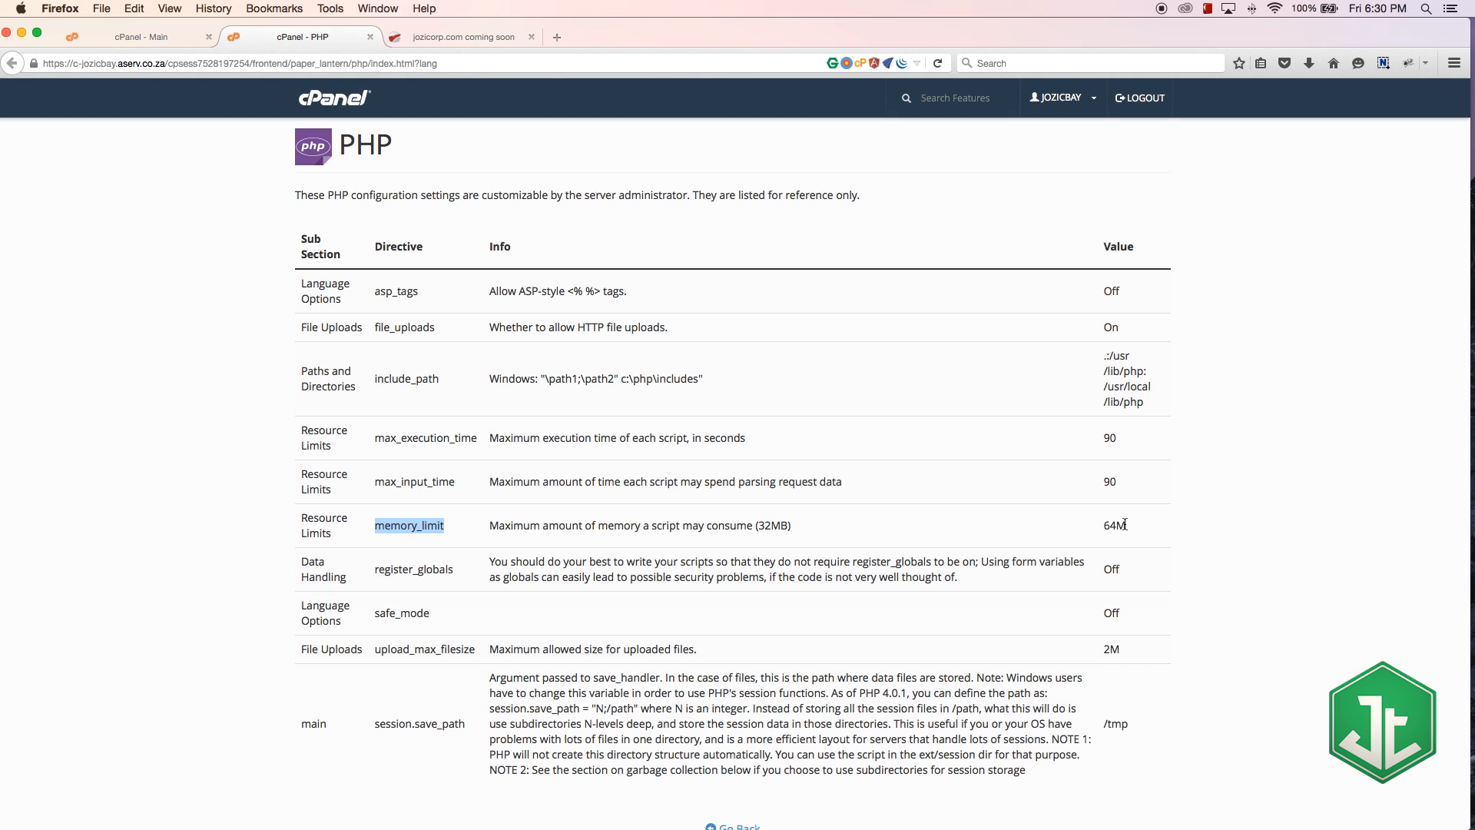
pyautogui.moveTo(1018, 533)
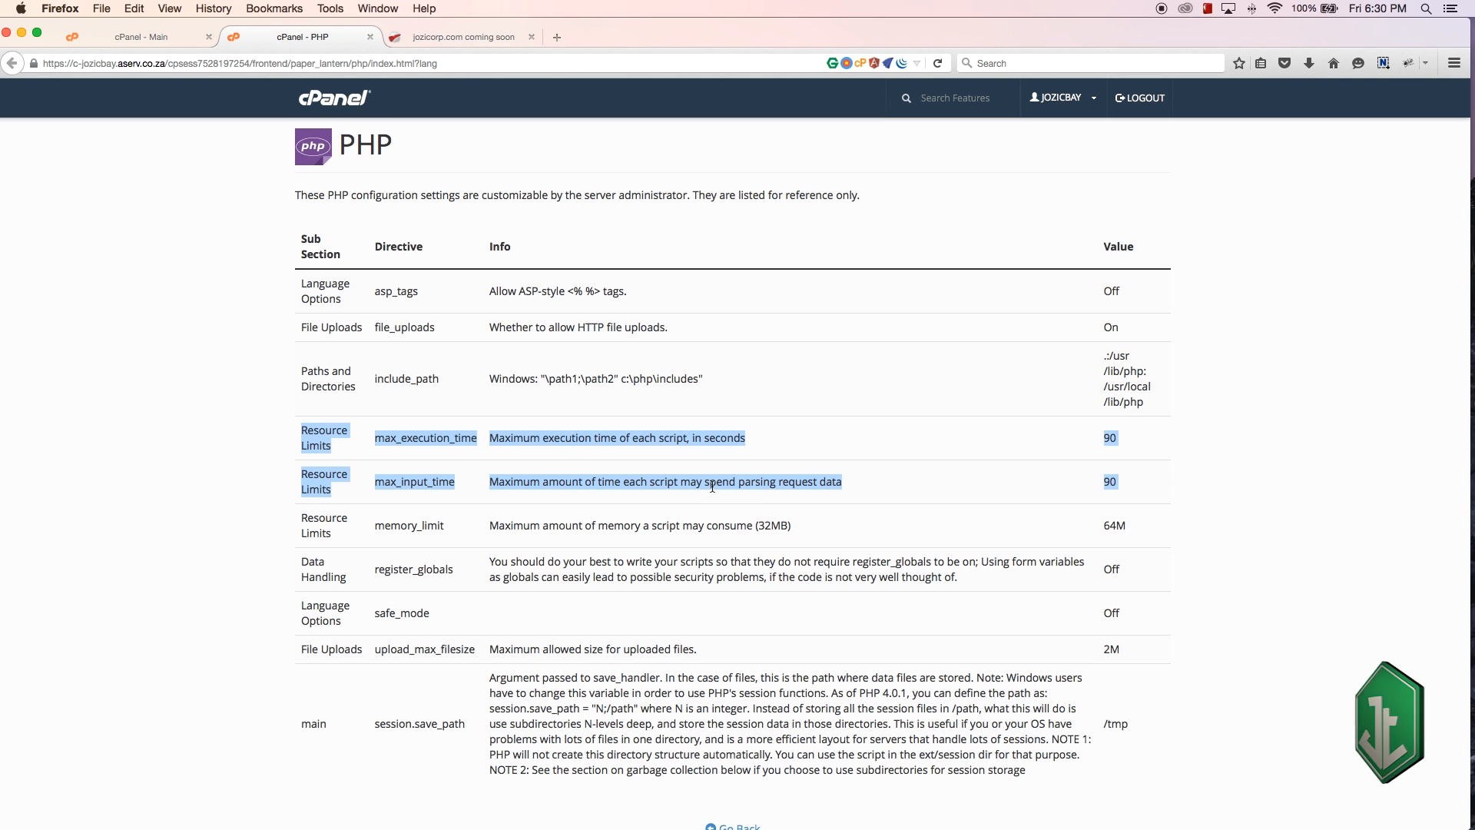
pyautogui.moveTo(1132, 445)
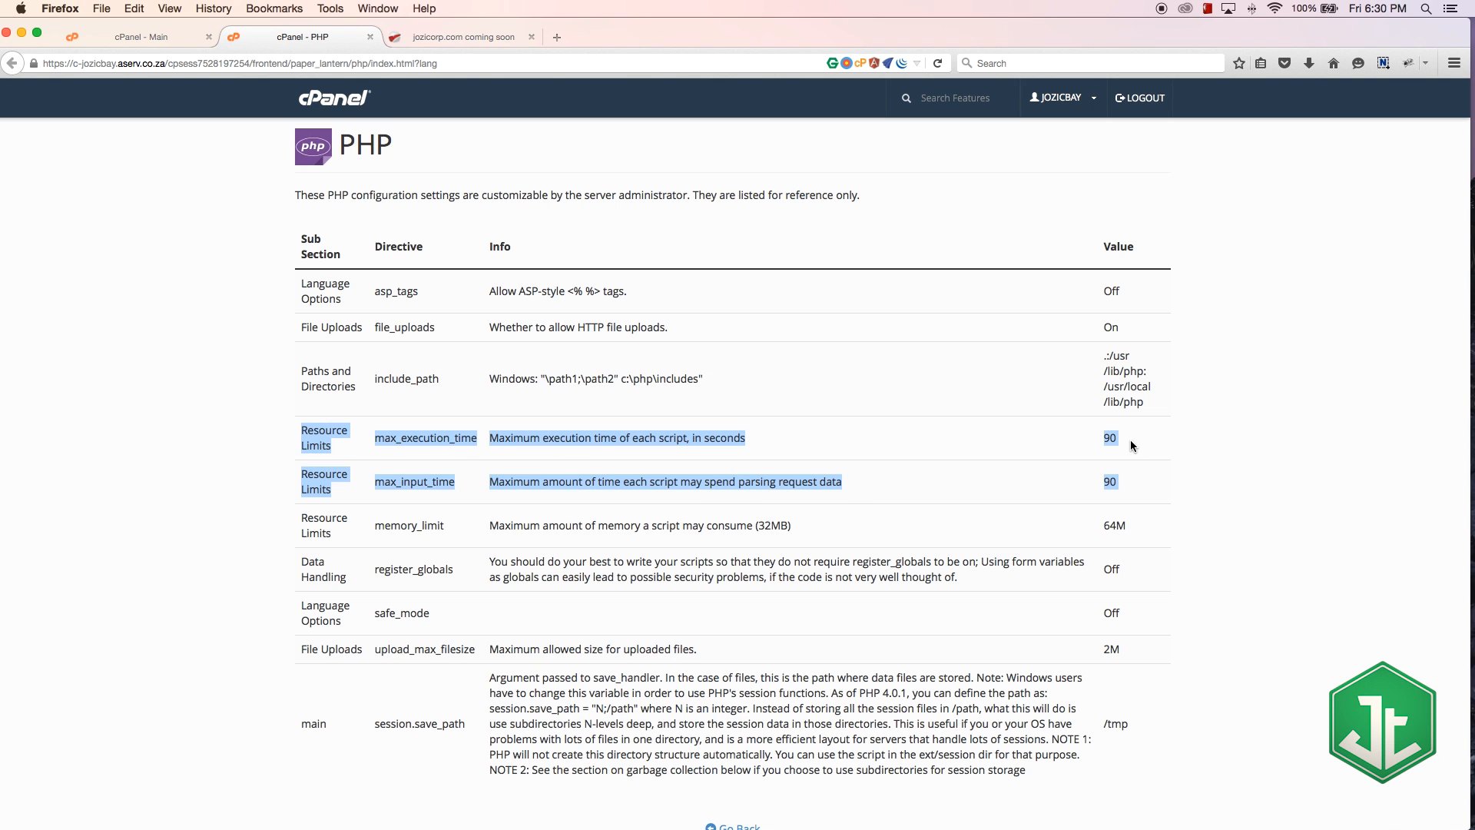
pyautogui.moveTo(1110, 520)
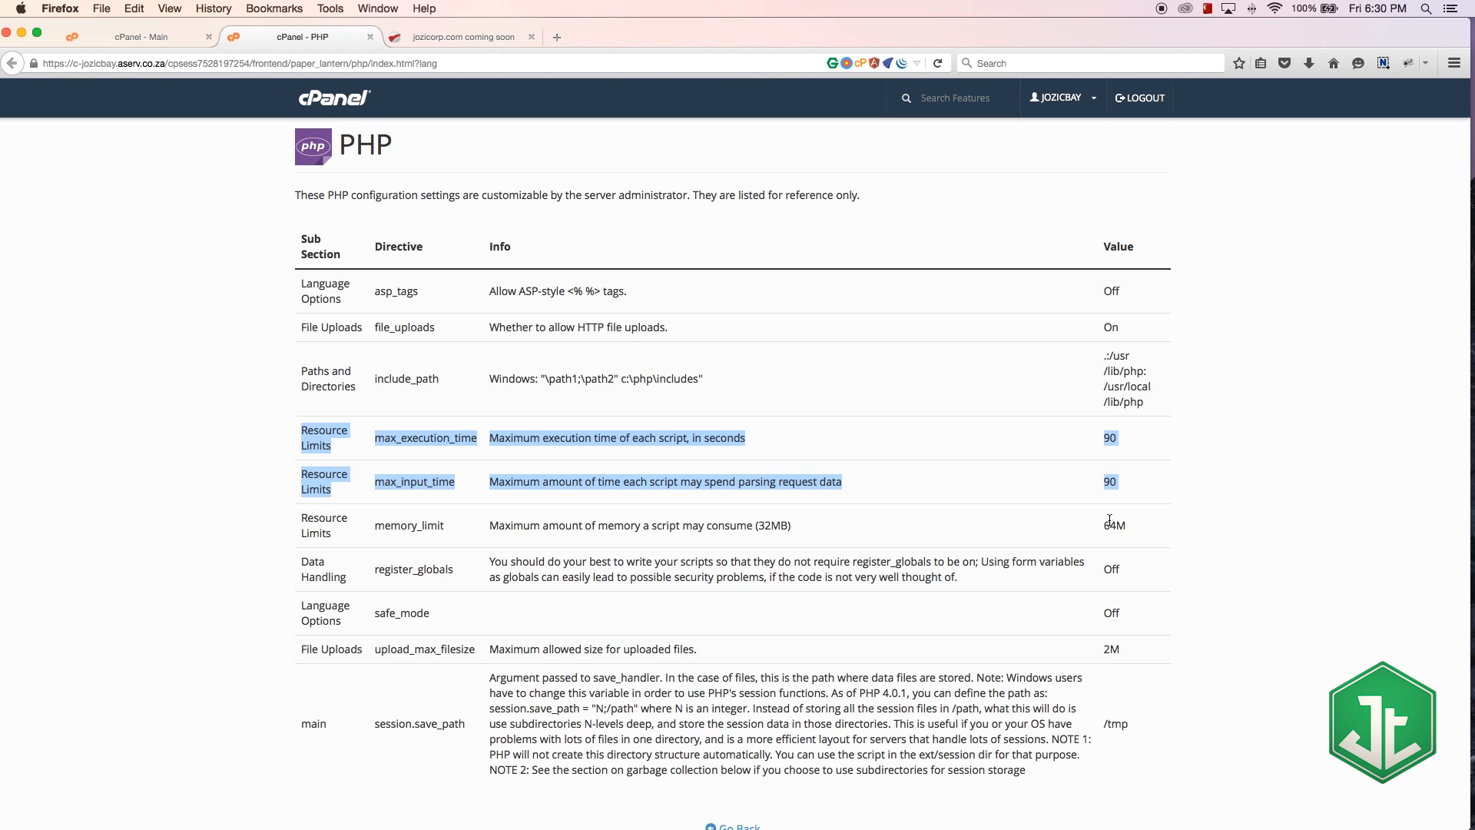
pyautogui.moveTo(1148, 528)
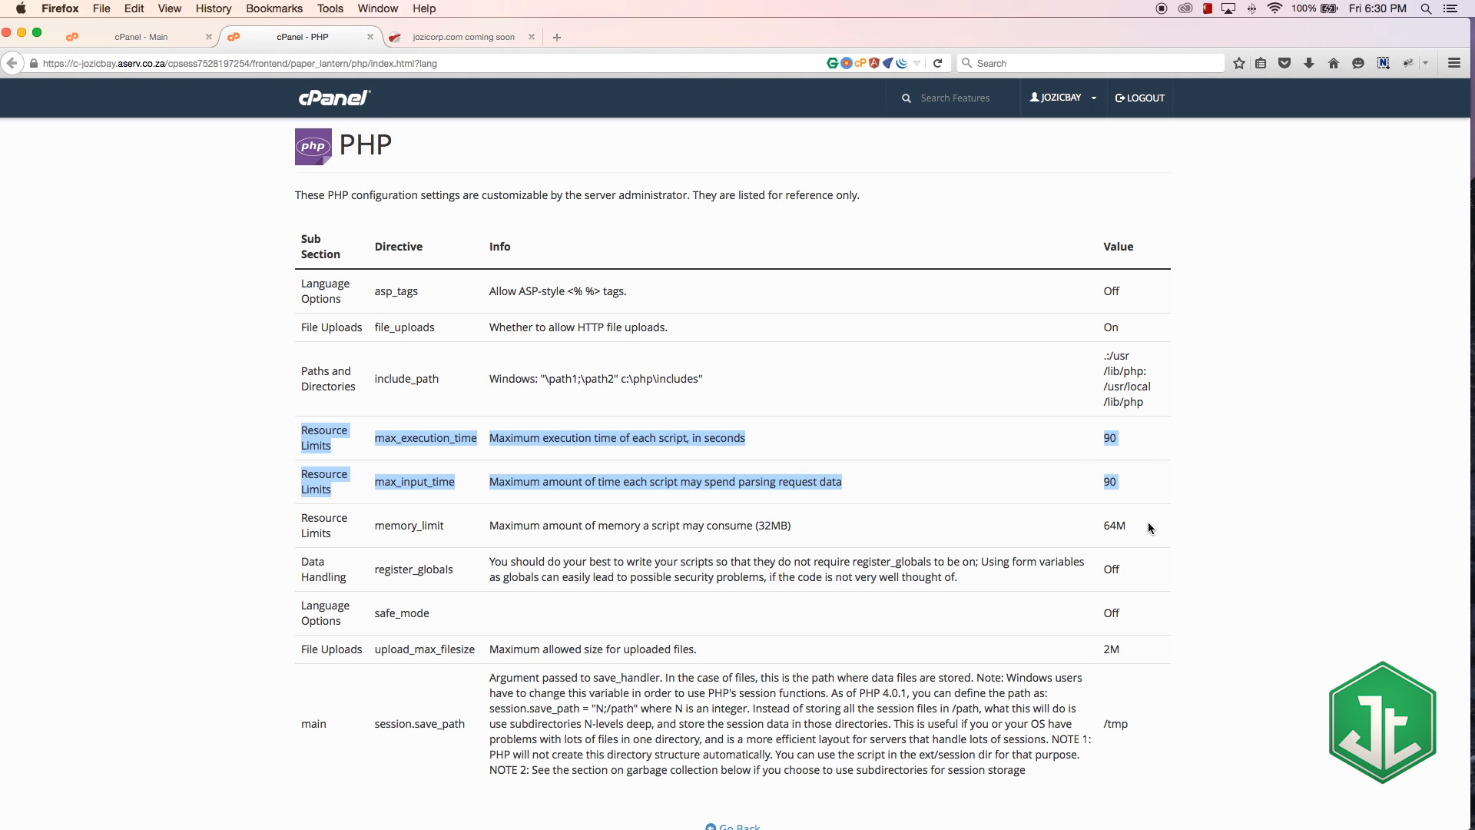
pyautogui.click(141, 36)
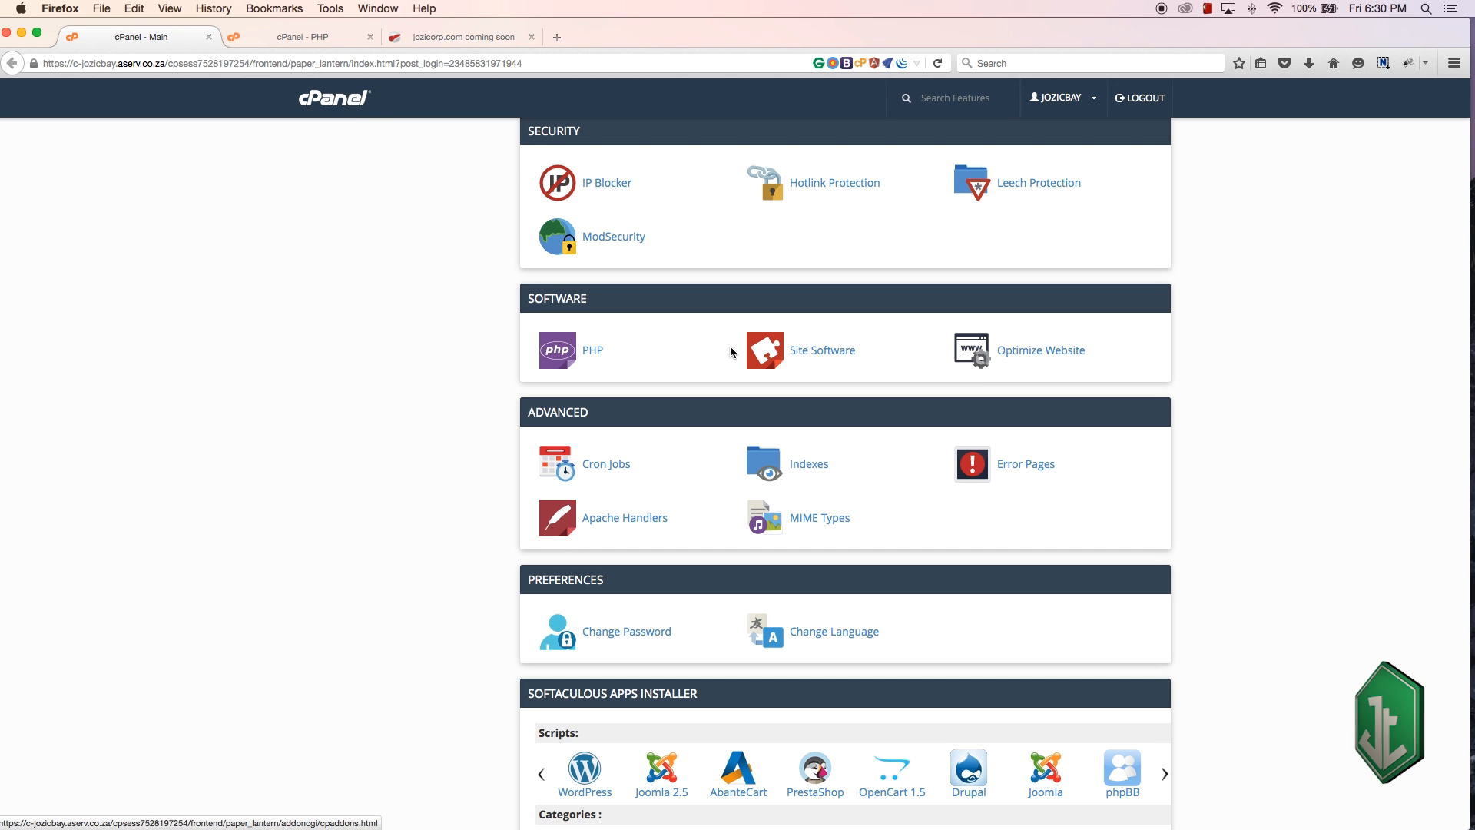
pyautogui.moveTo(747, 330)
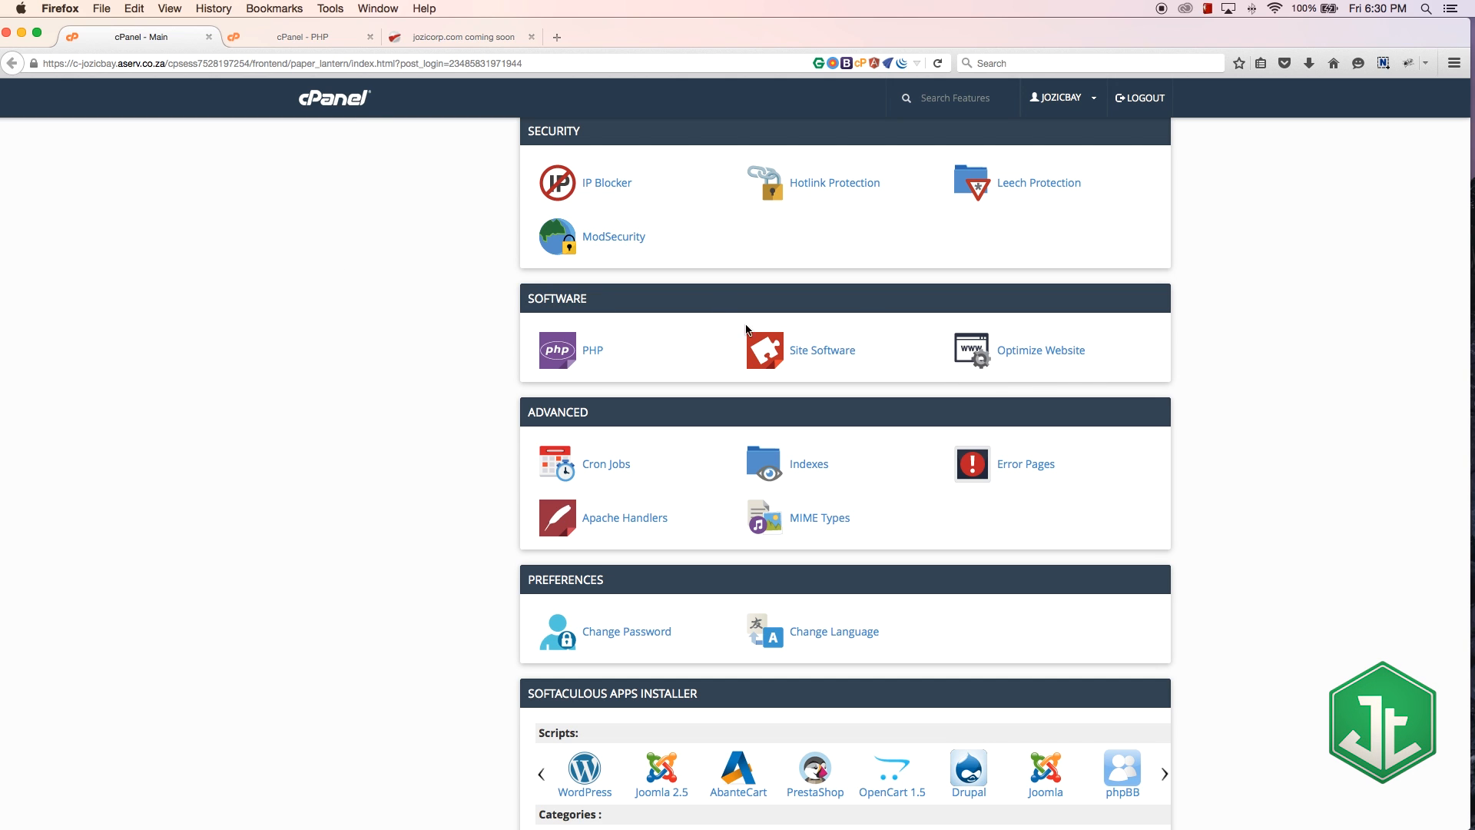
pyautogui.scroll(-3)
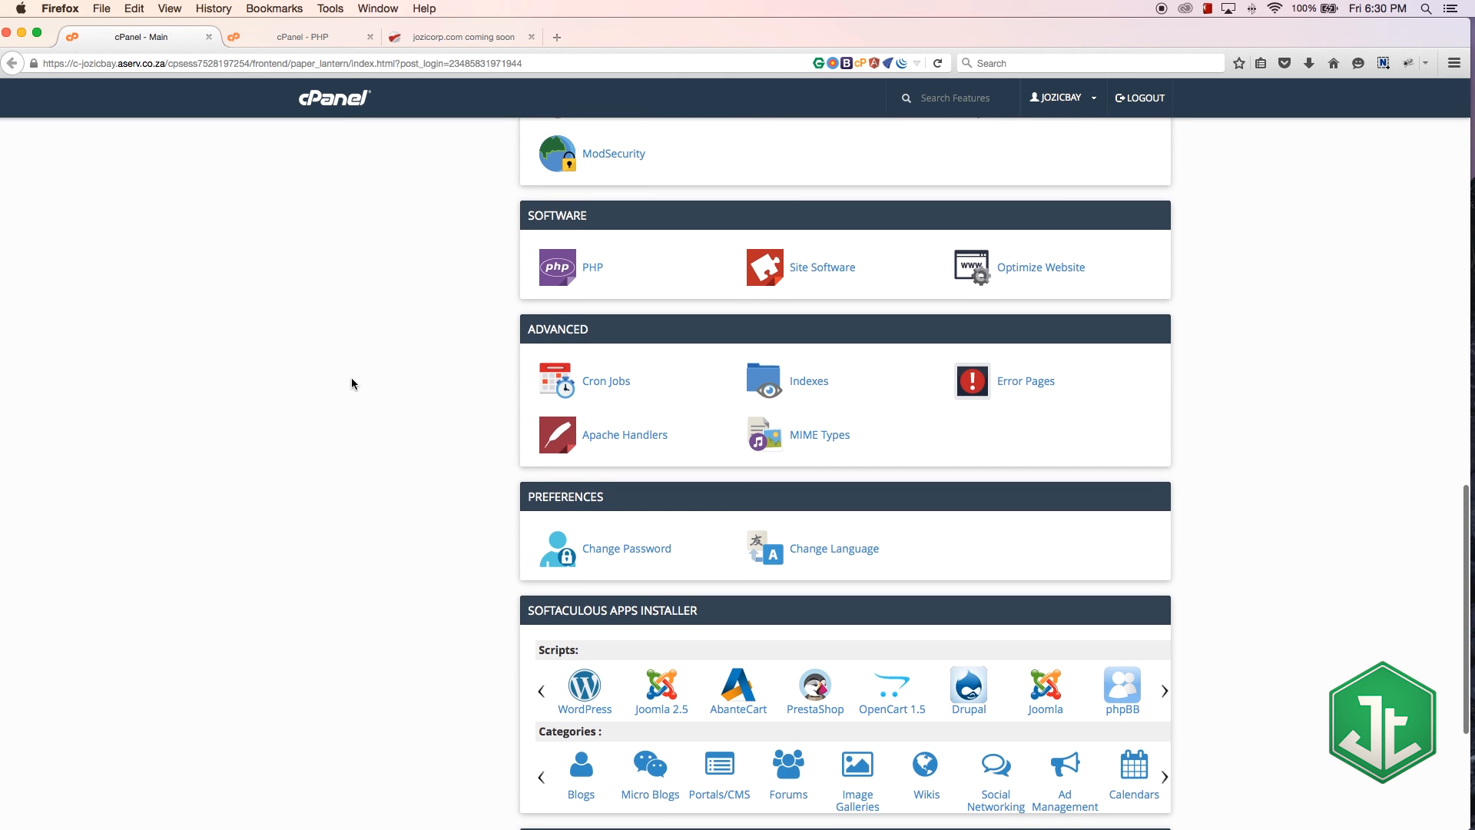
pyautogui.scroll(-3)
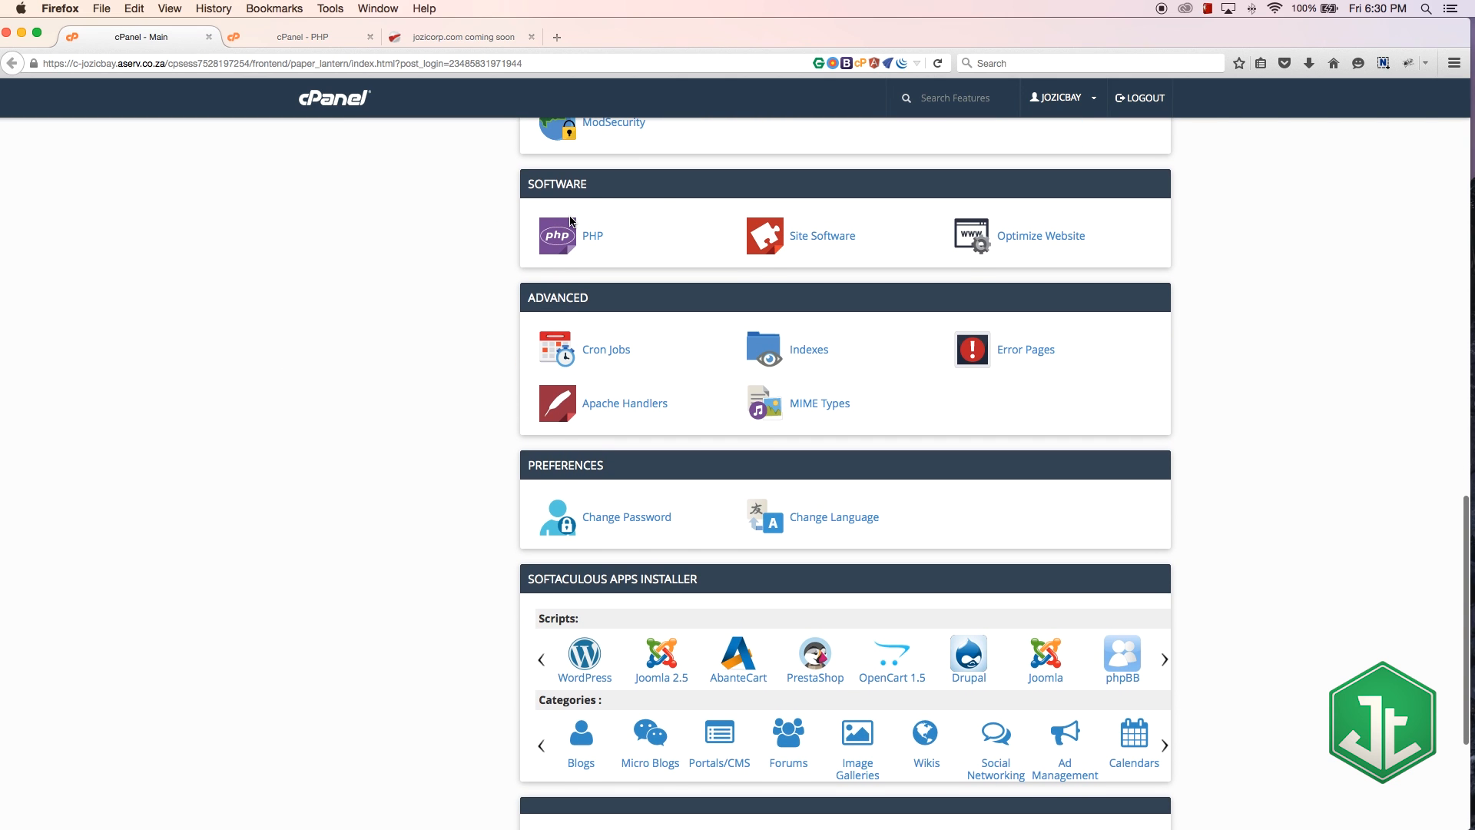
pyautogui.moveTo(658, 208)
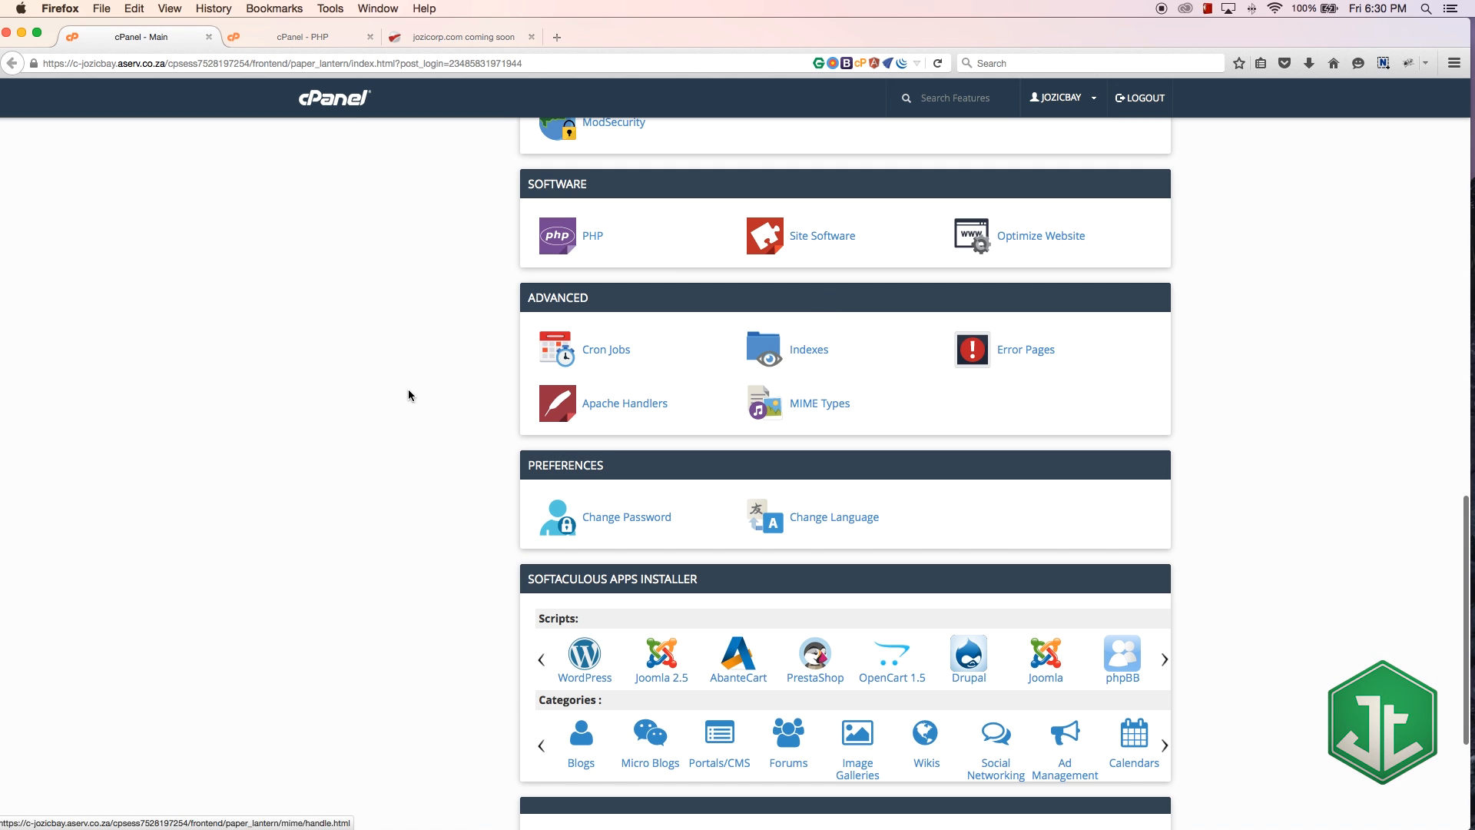
pyautogui.scroll(-3)
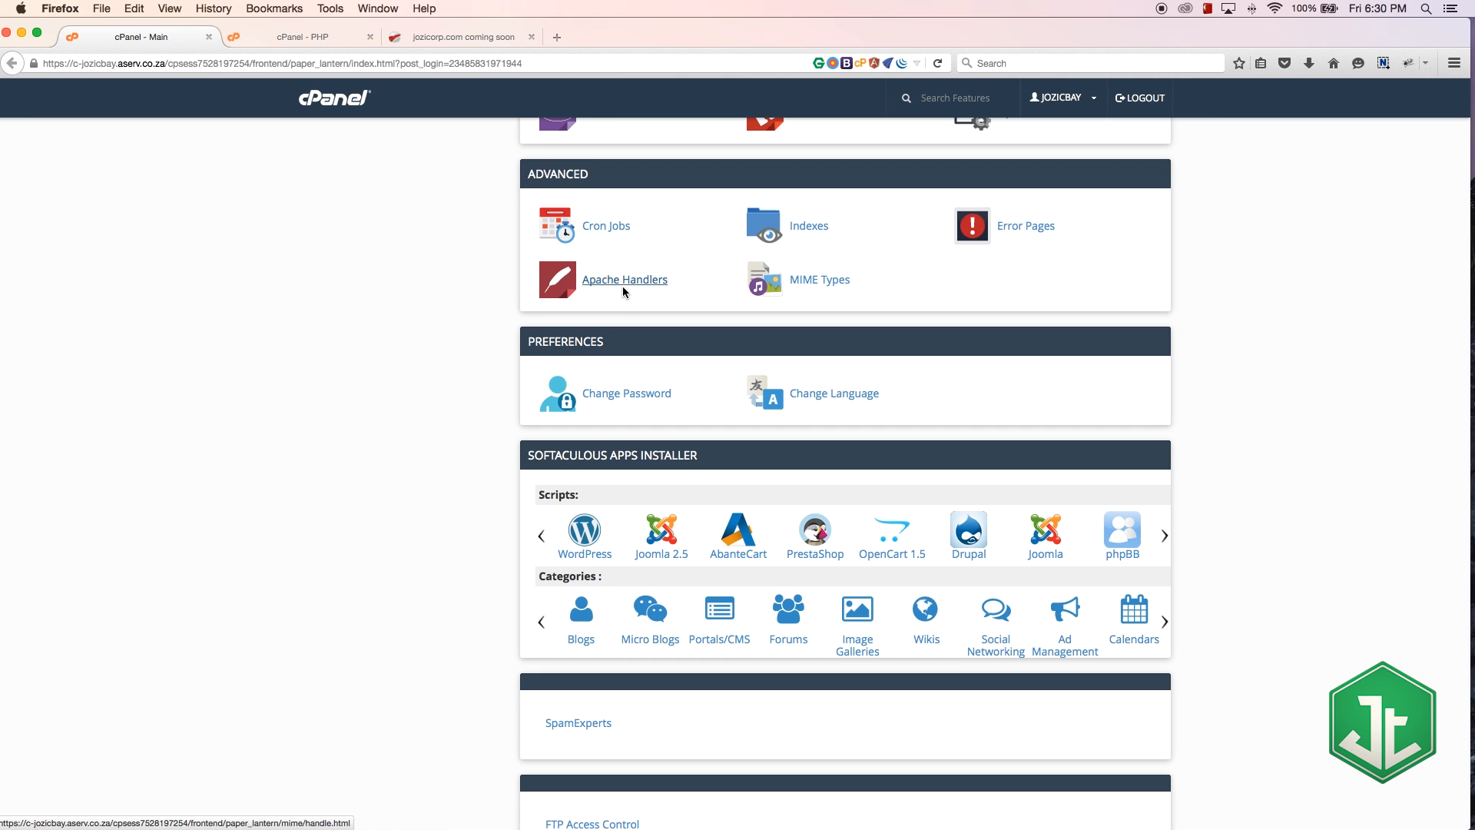
pyautogui.scroll(-3)
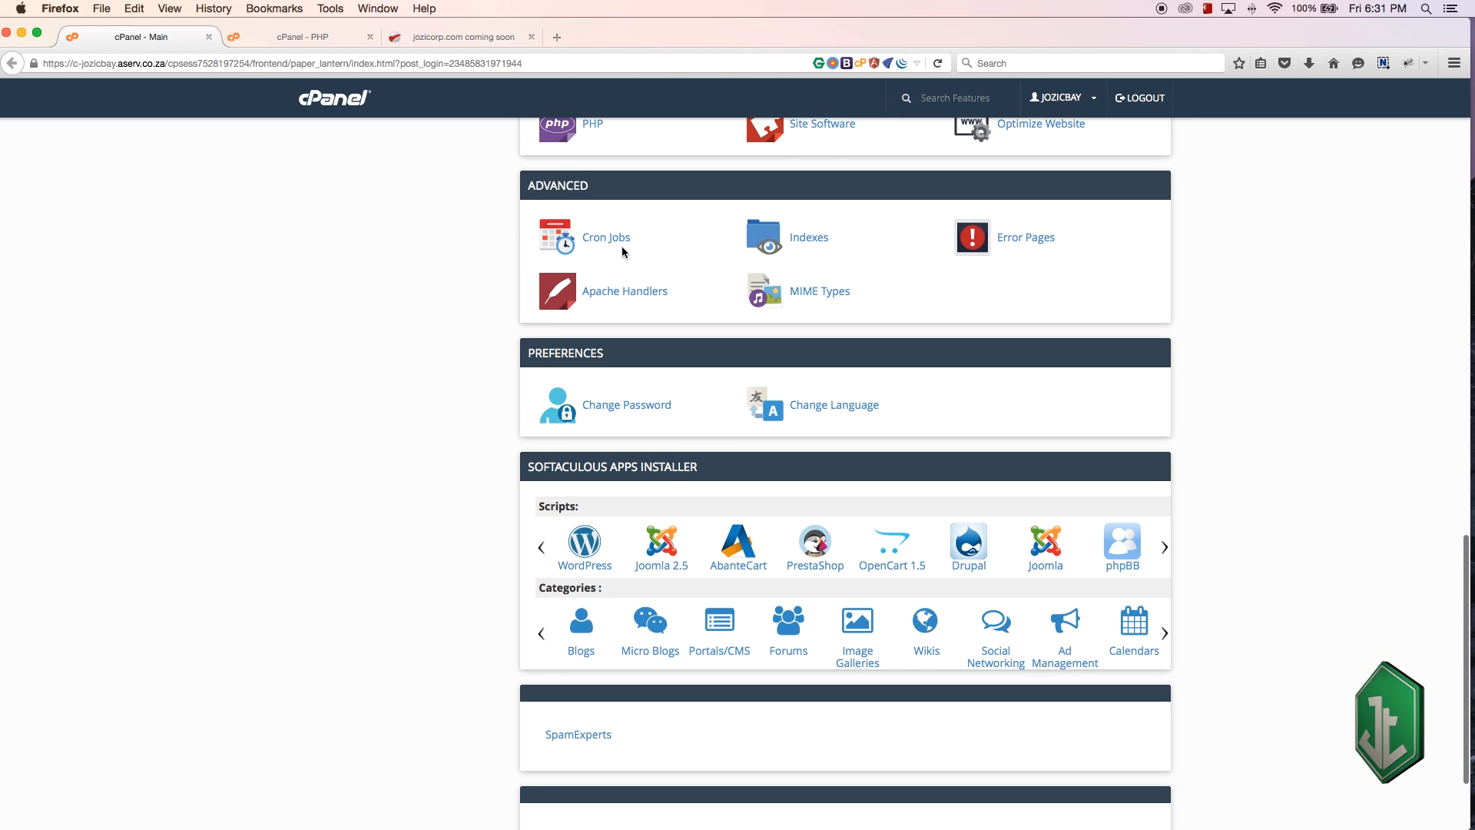
pyautogui.moveTo(606, 238)
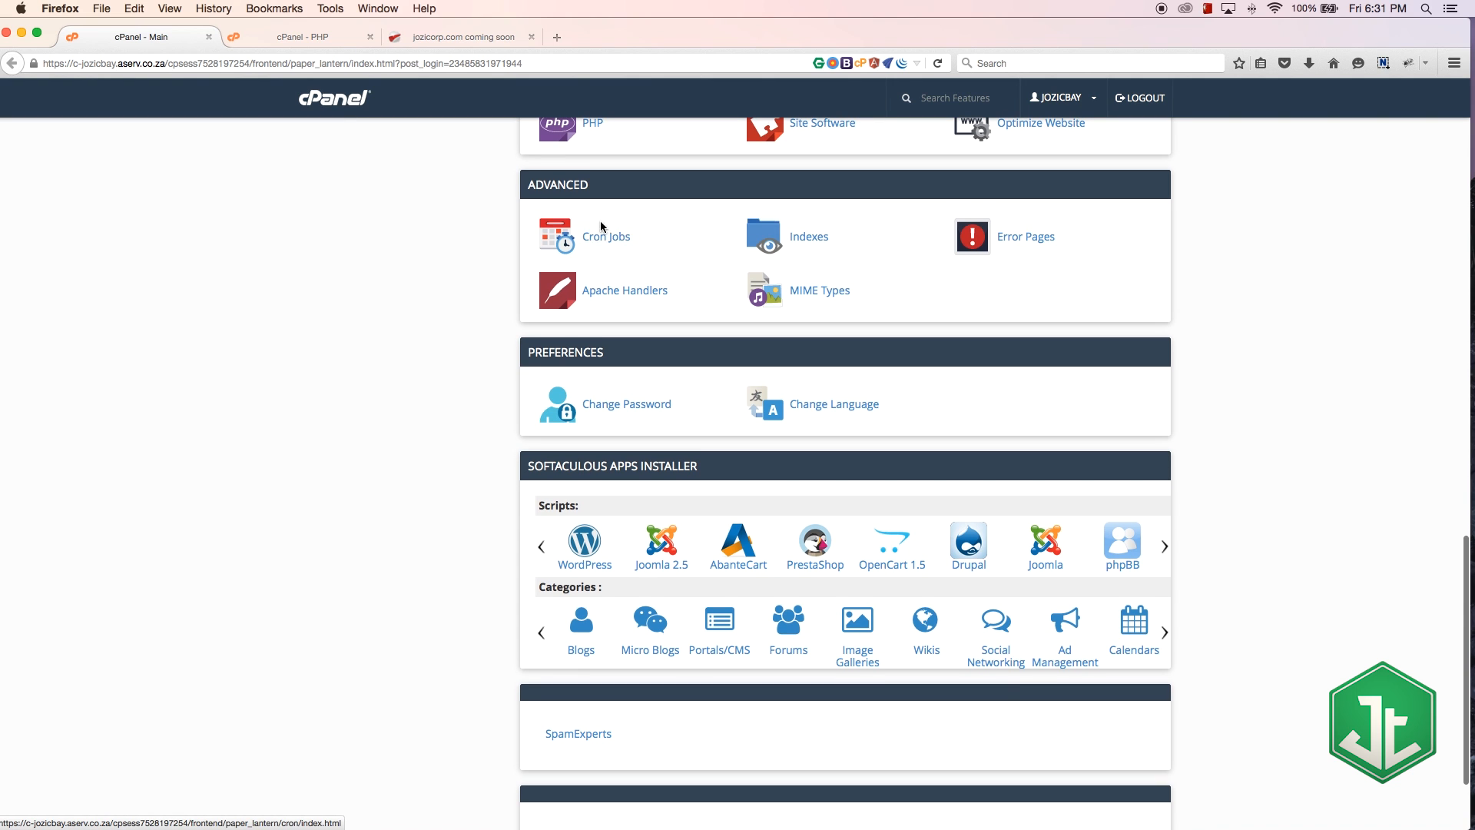
pyautogui.moveTo(606, 236)
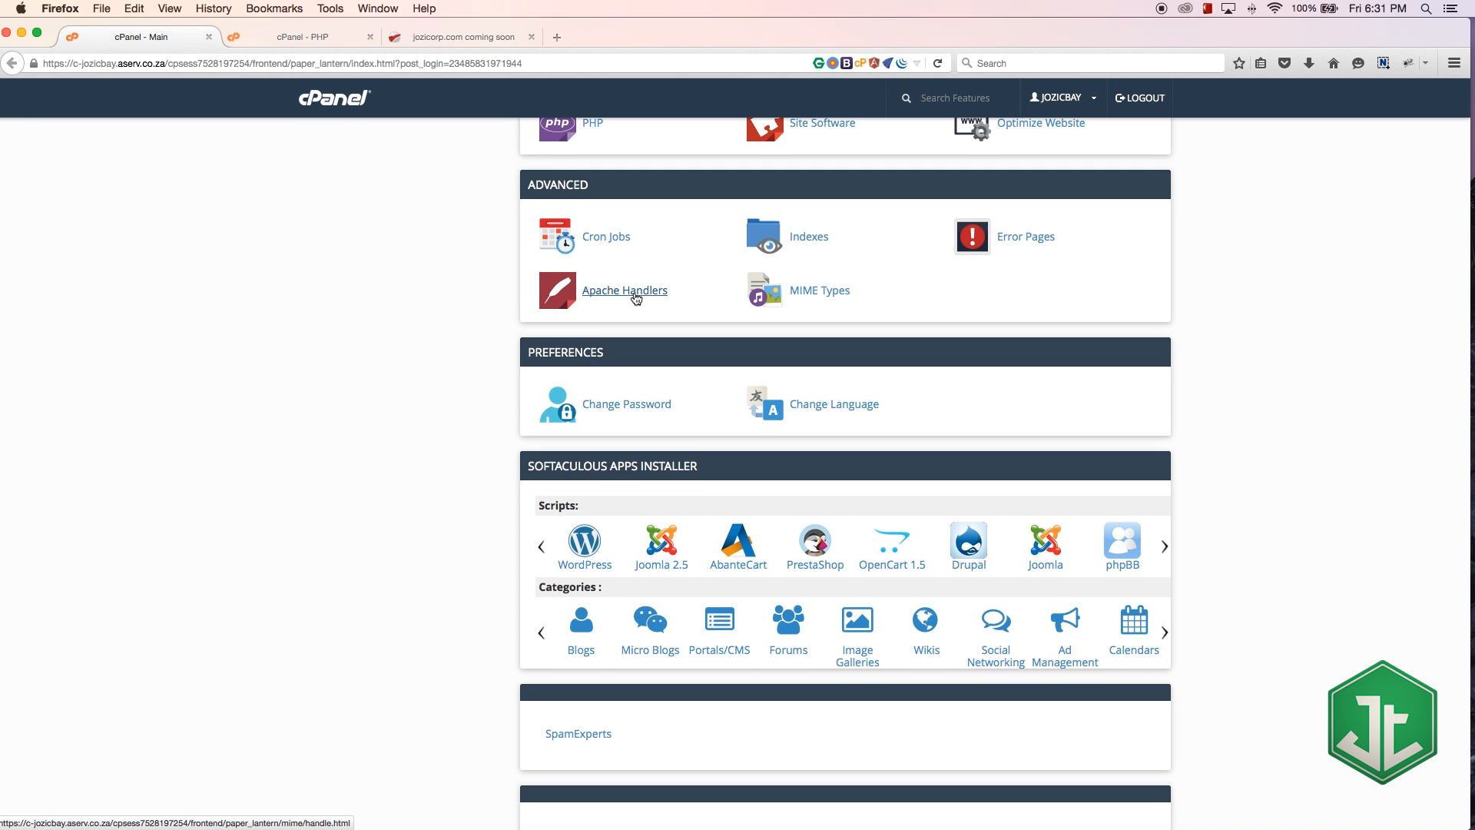
pyautogui.scroll(-3)
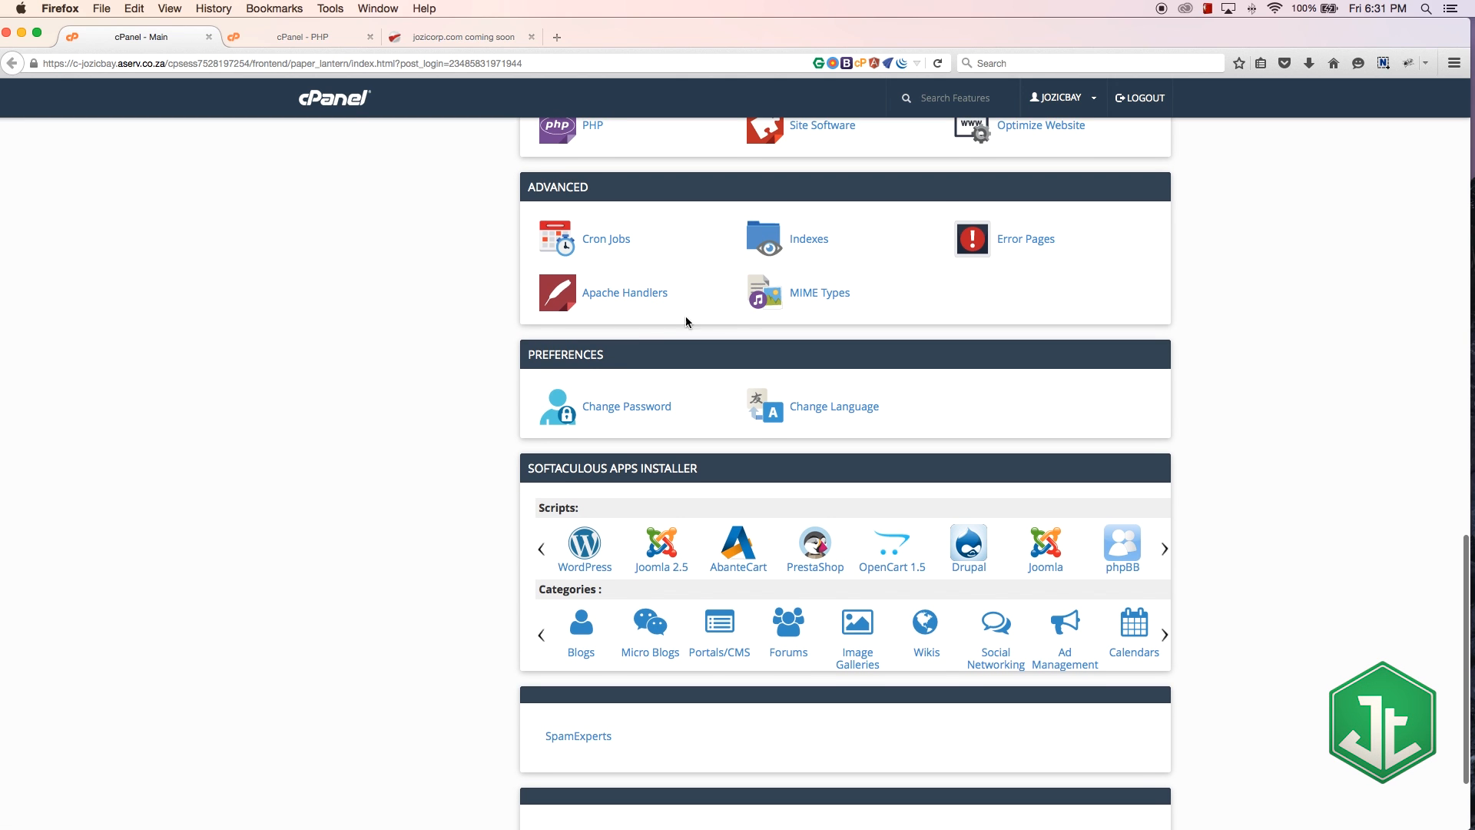
pyautogui.scroll(-3)
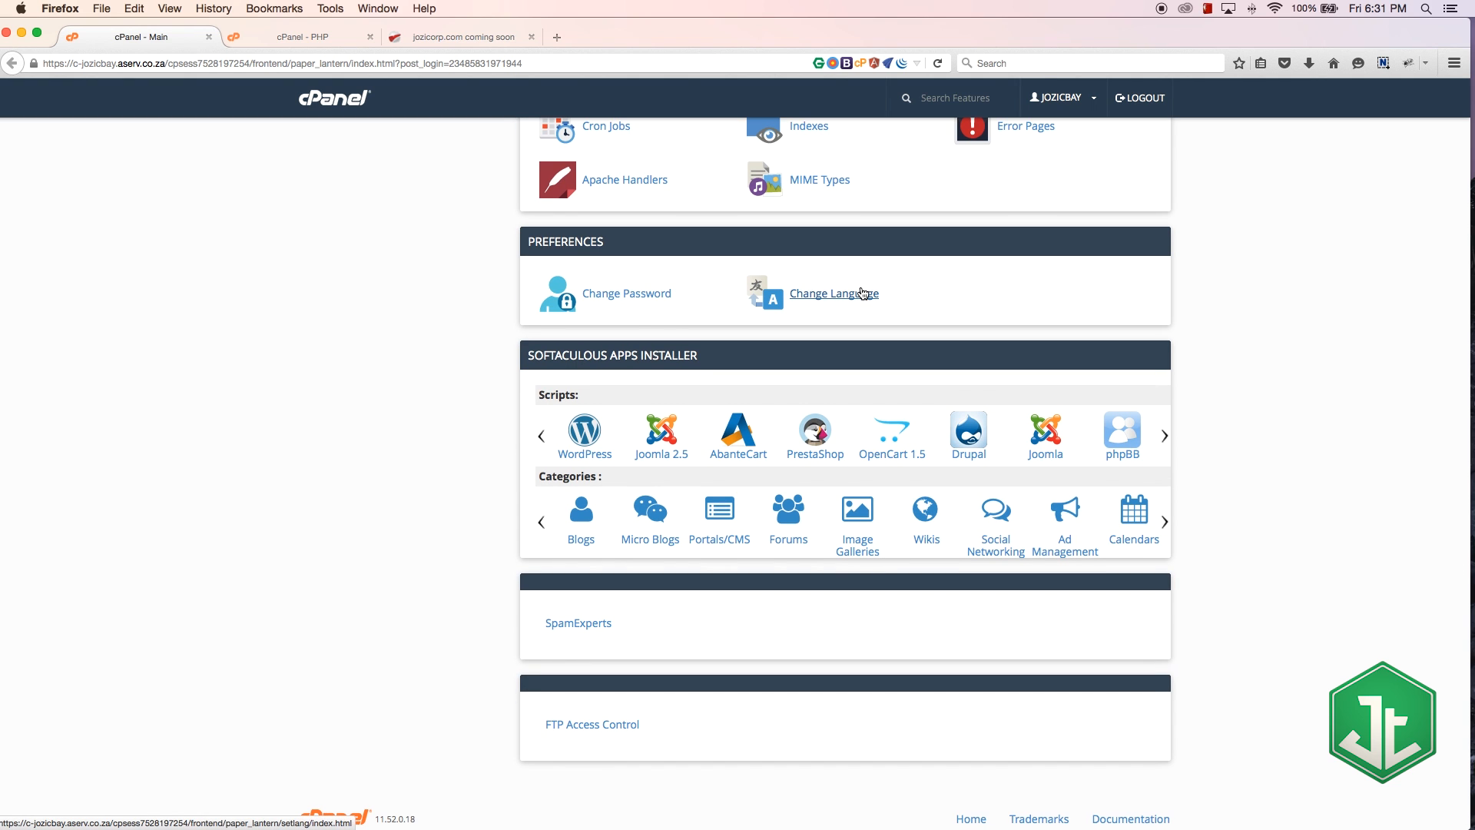
pyautogui.scroll(-3)
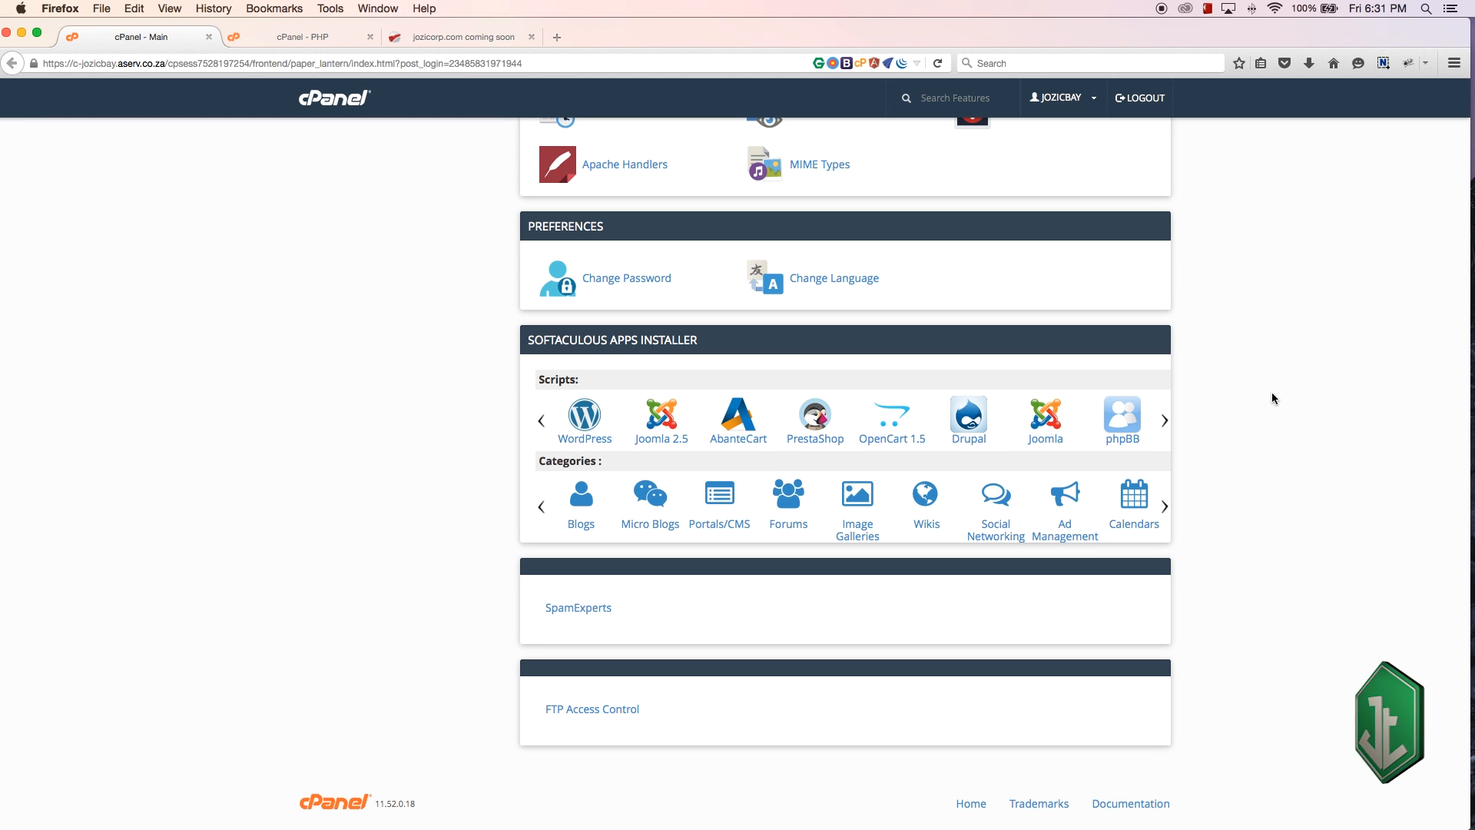
pyautogui.moveTo(1388, 463)
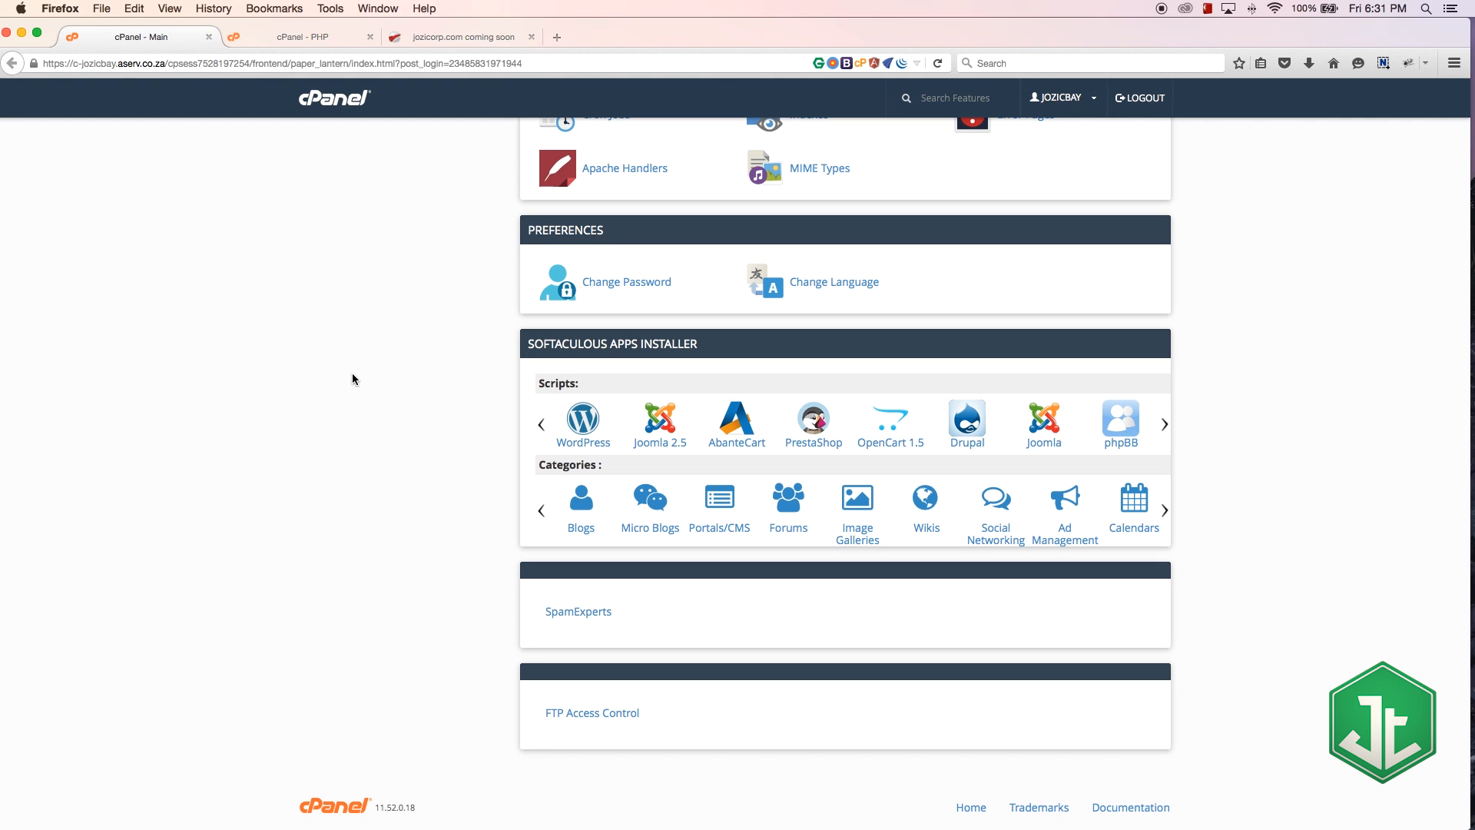
pyautogui.moveTo(564, 371)
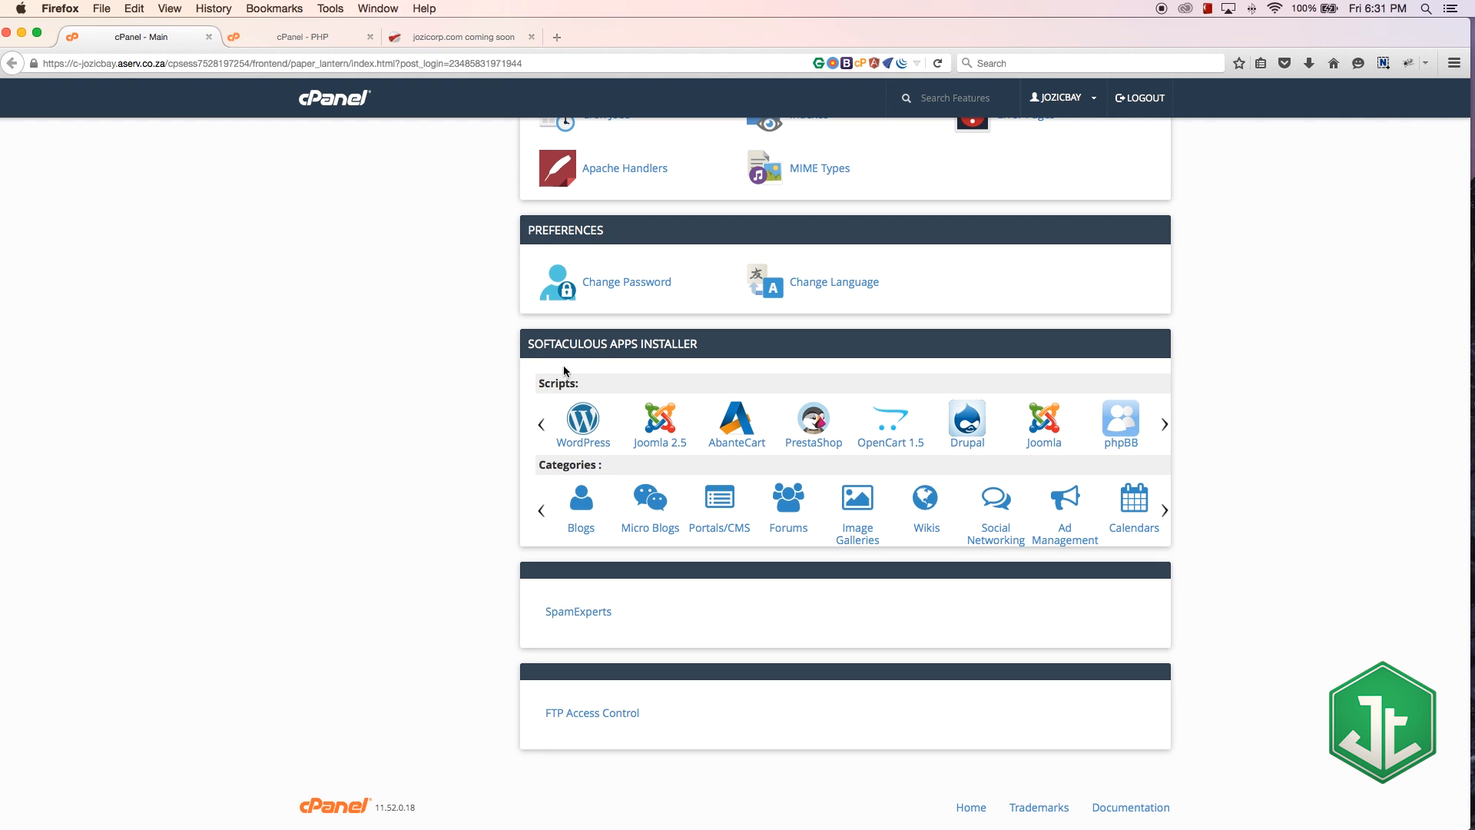
pyautogui.moveTo(442, 456)
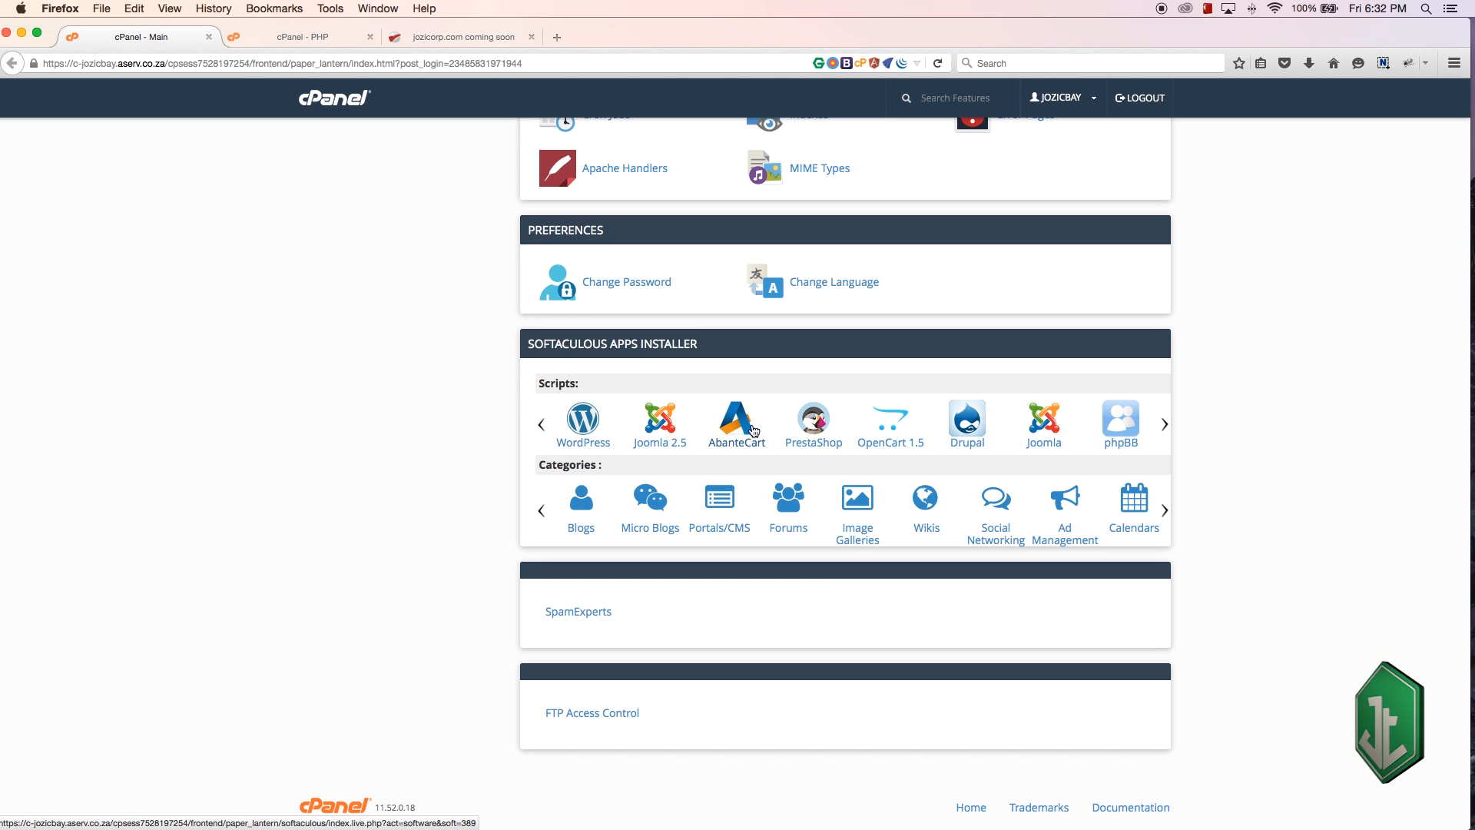
pyautogui.moveTo(870, 457)
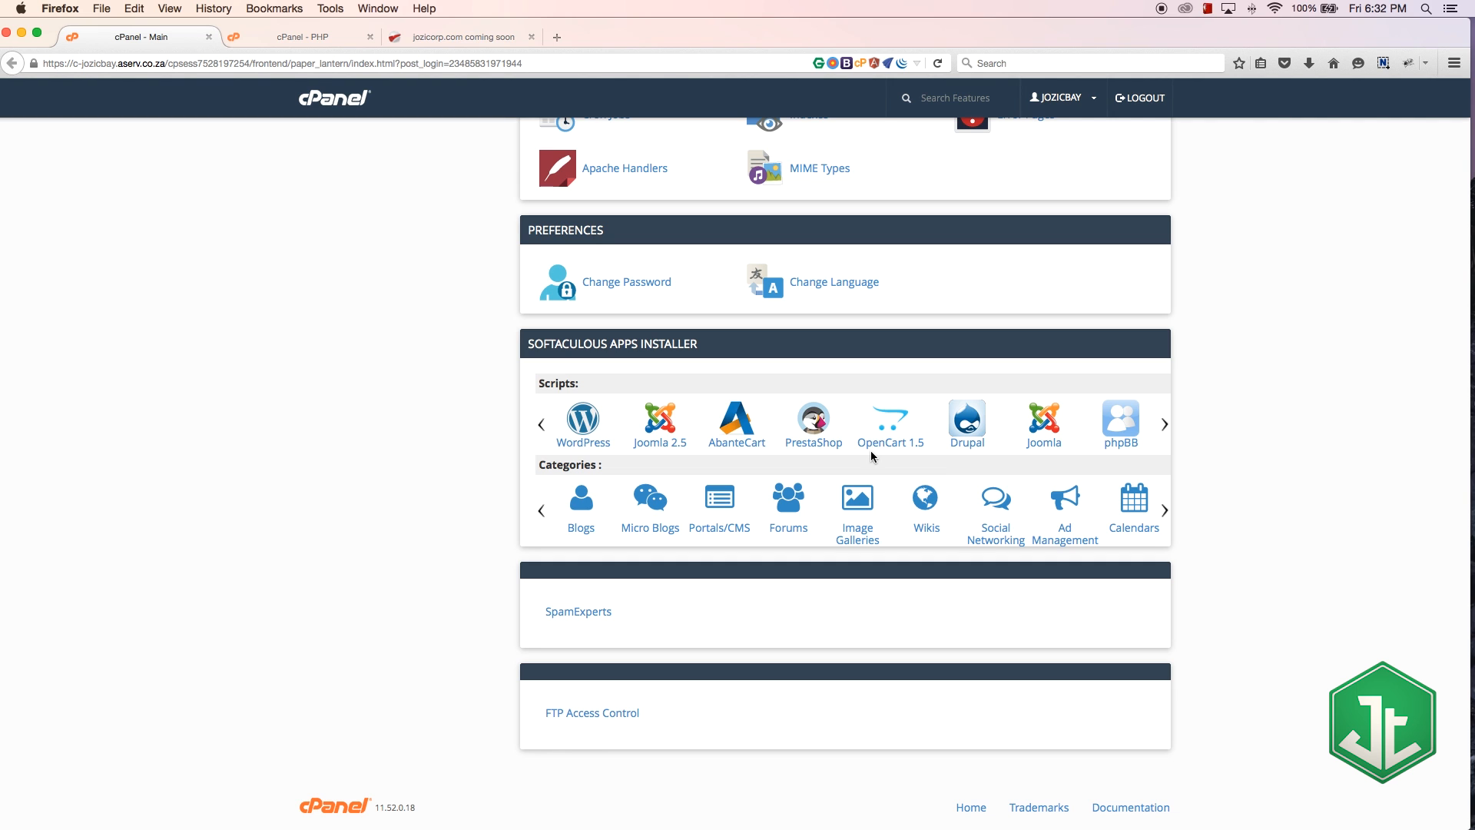
pyautogui.moveTo(632, 435)
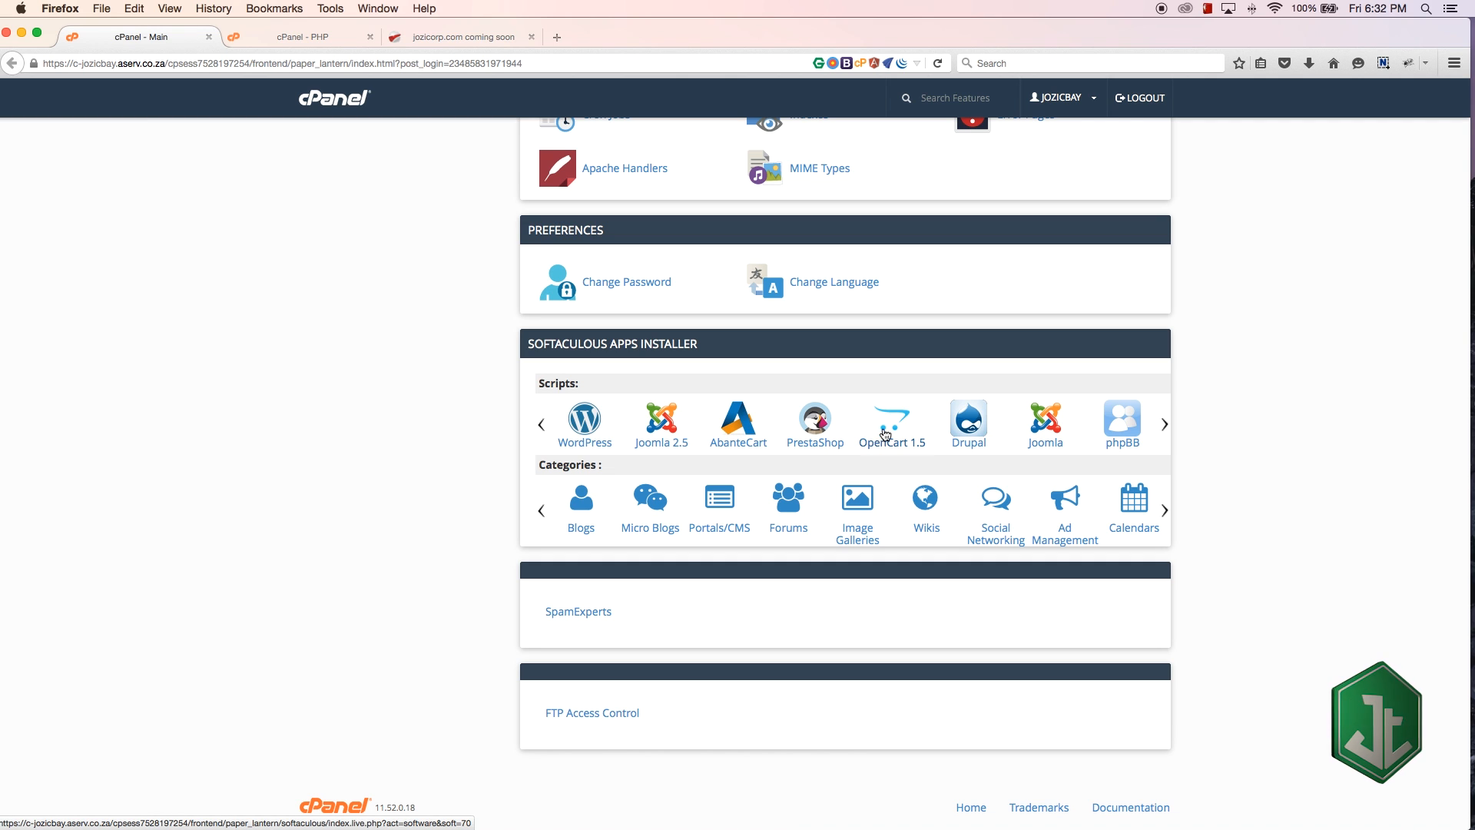
pyautogui.moveTo(808, 448)
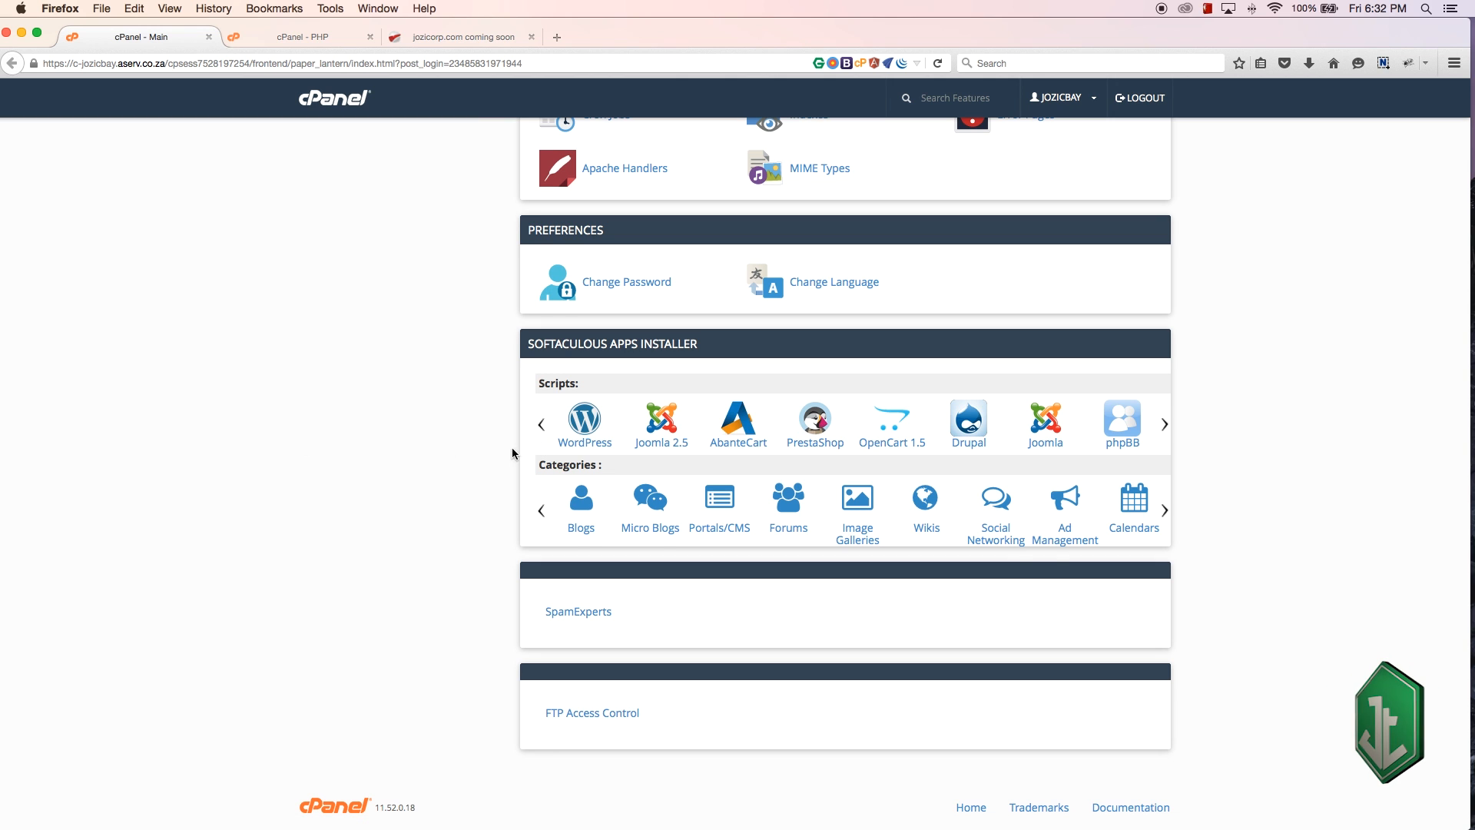
pyautogui.scroll(3)
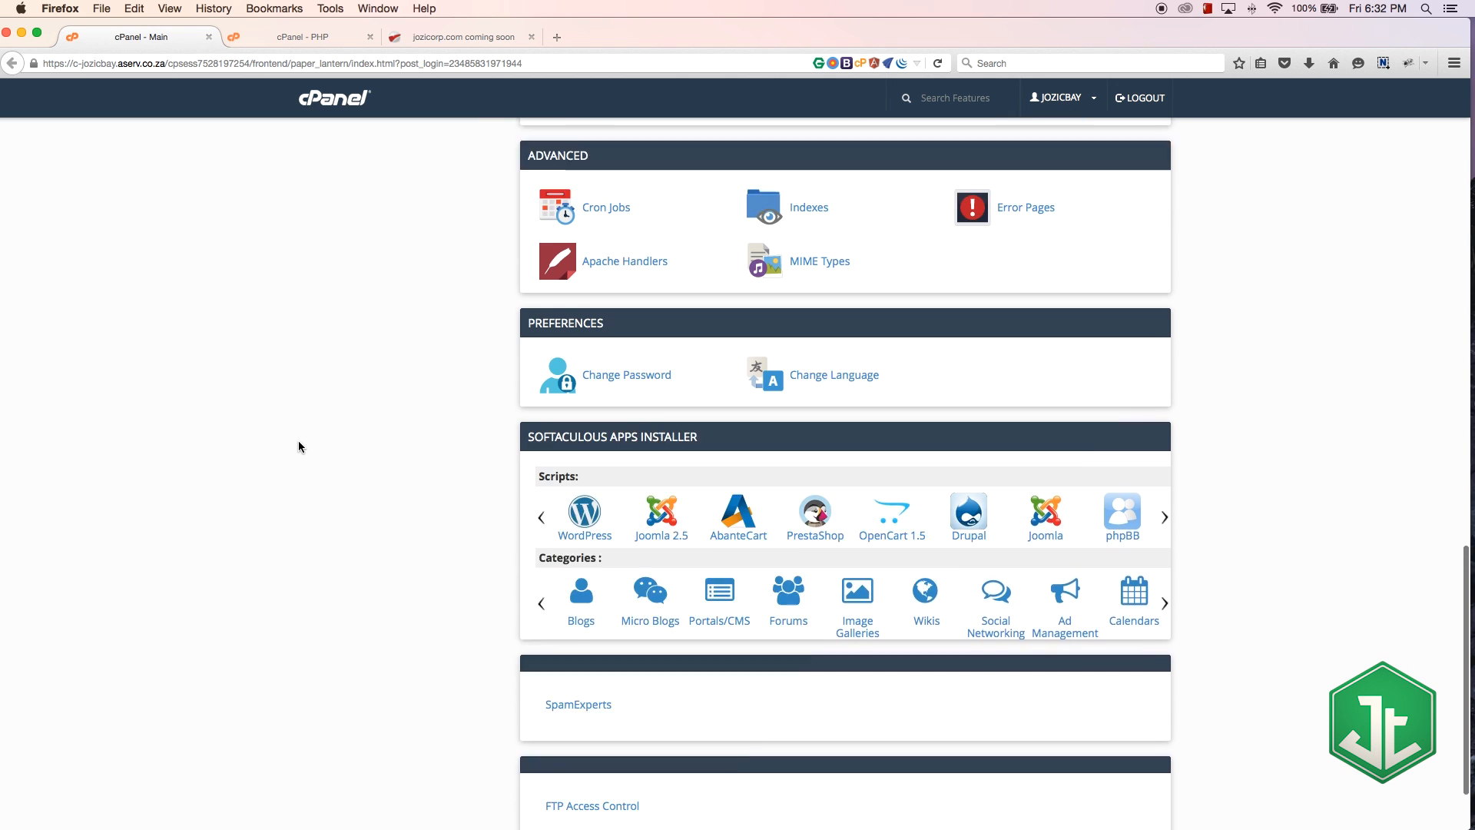
pyautogui.scroll(-3)
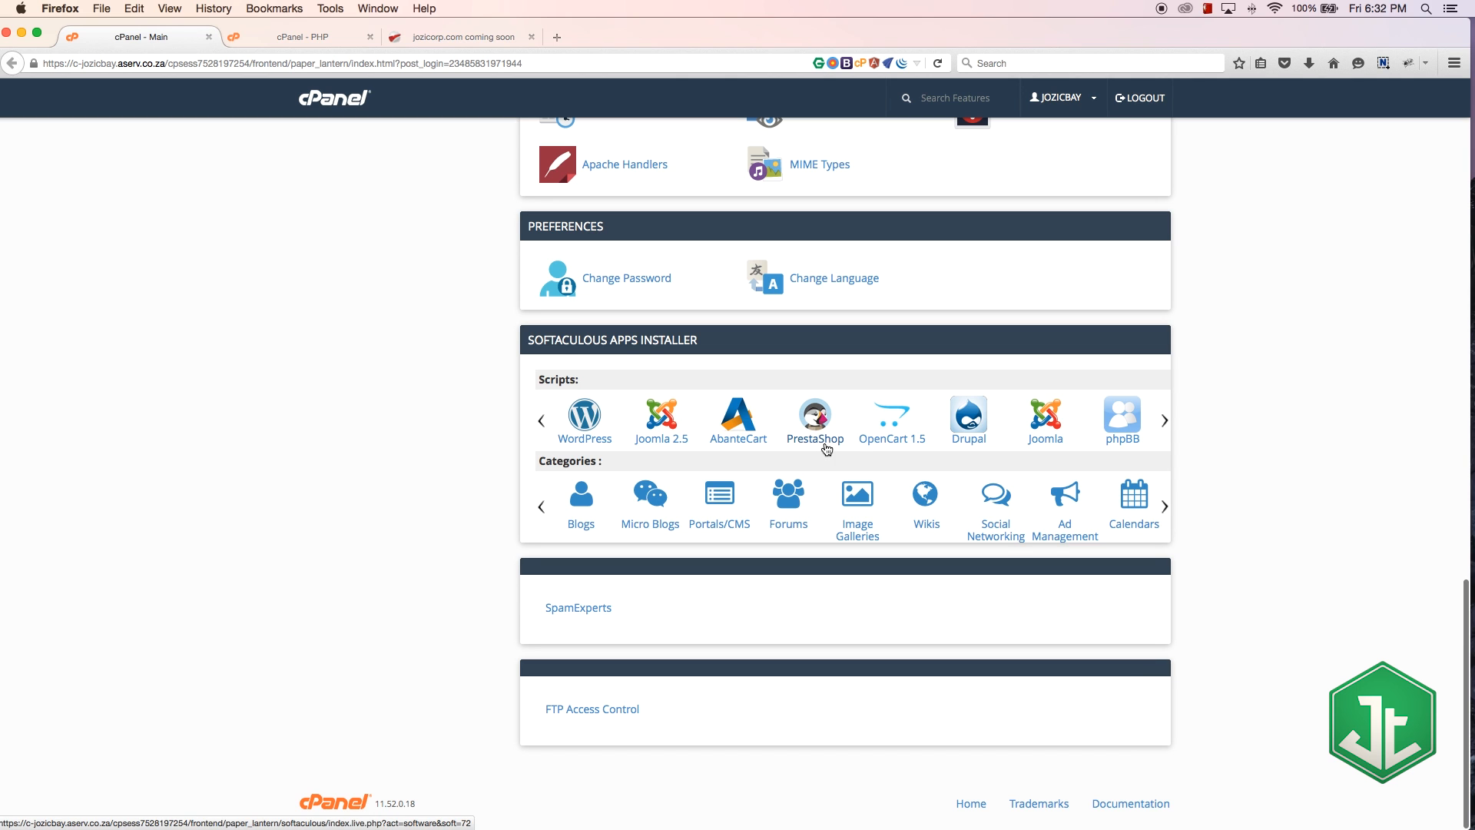
pyautogui.moveTo(352, 439)
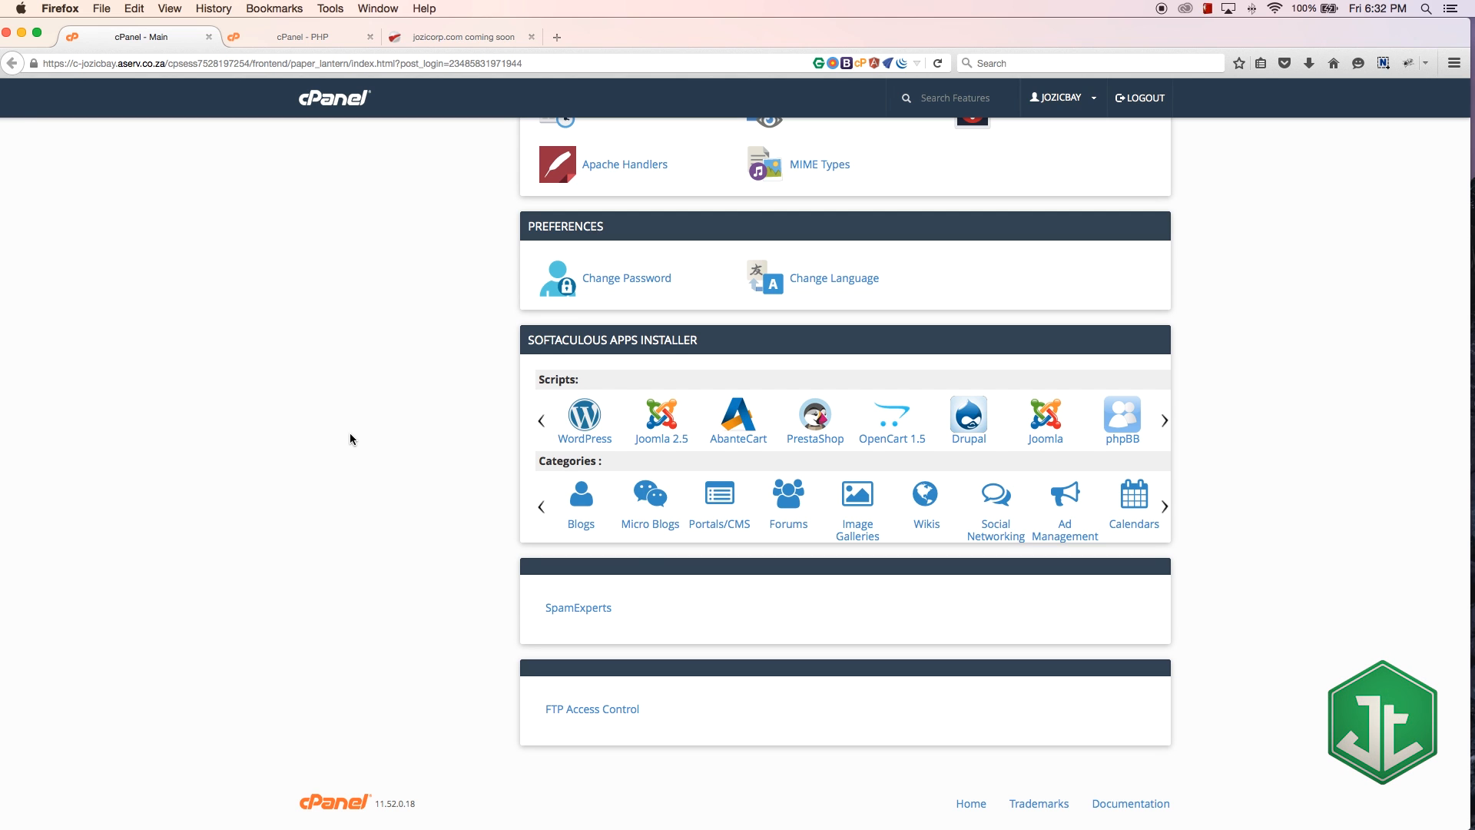
pyautogui.scroll(3)
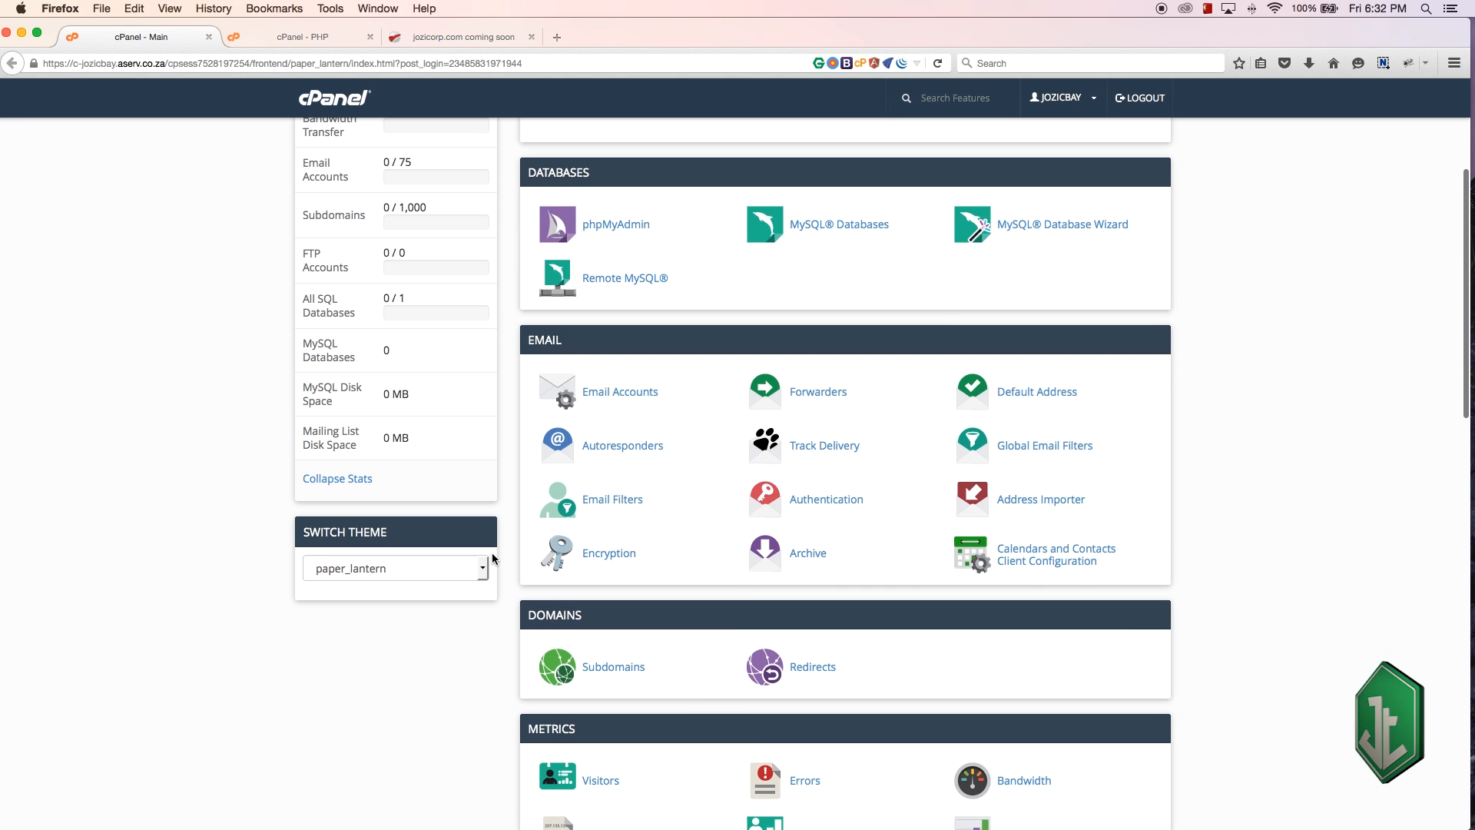